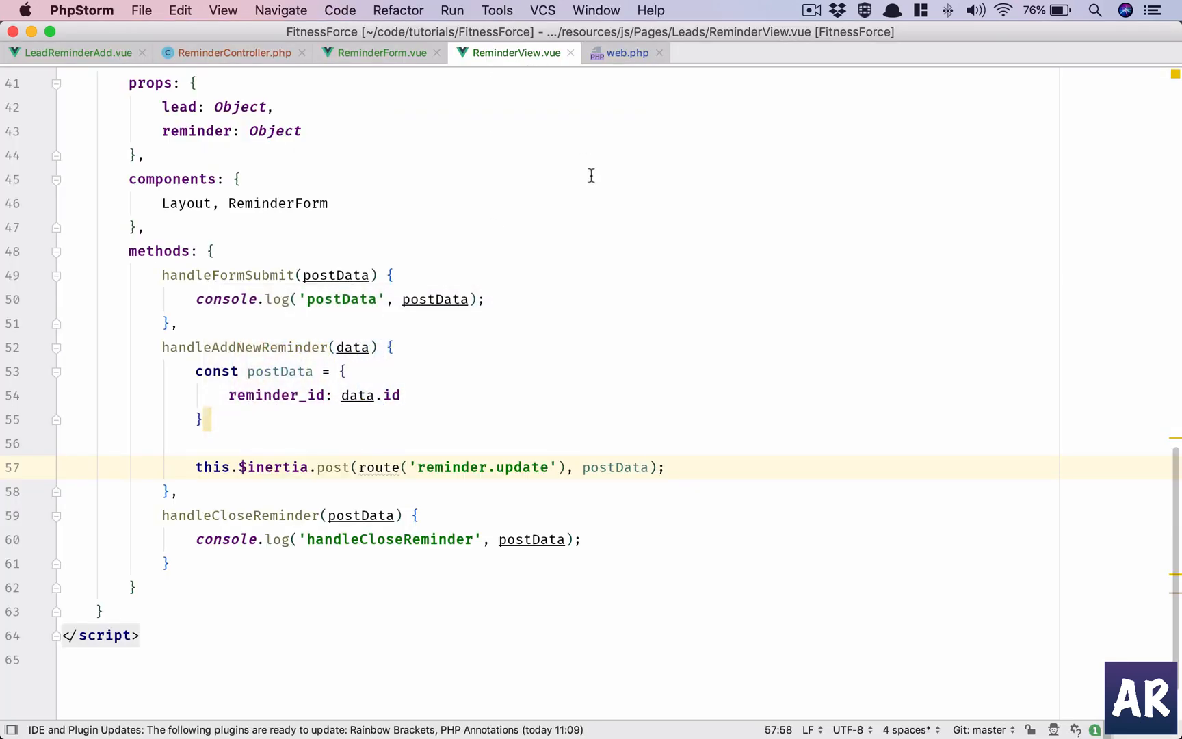
- In web.php, add a duplicated reminder GET route whose path, action and name use 'note' (reminder.note)
left_click(626, 53)
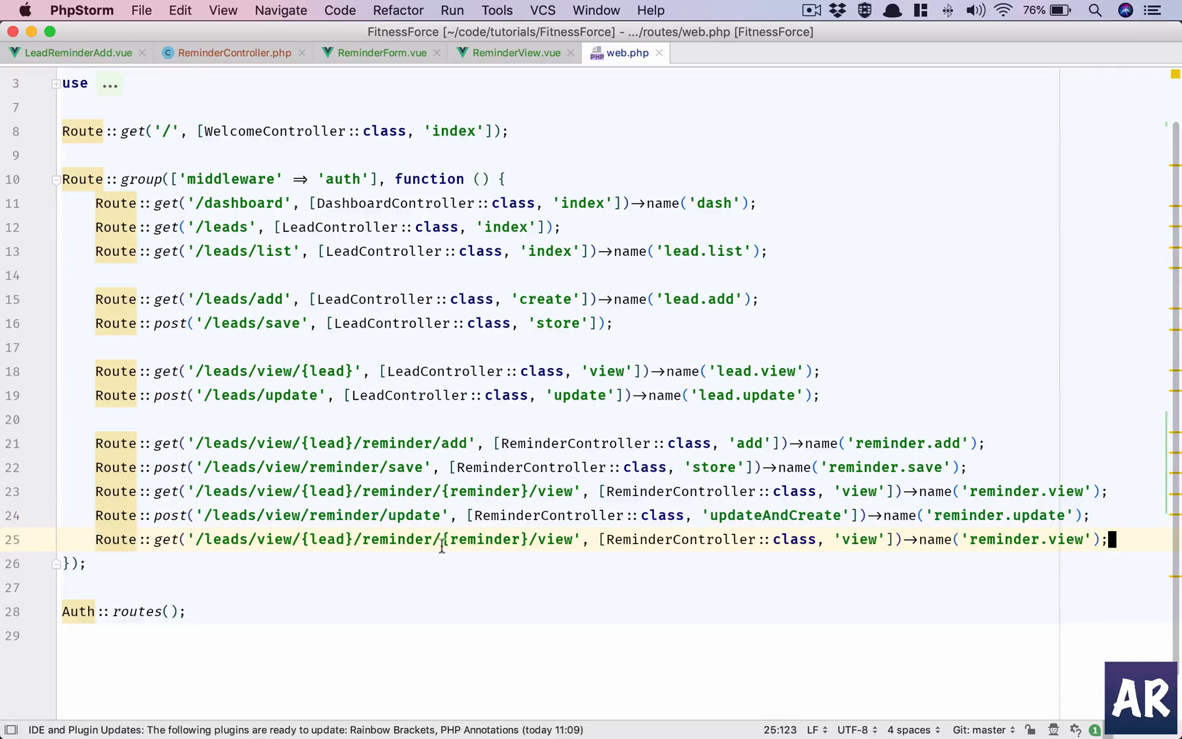
double_click(555, 539)
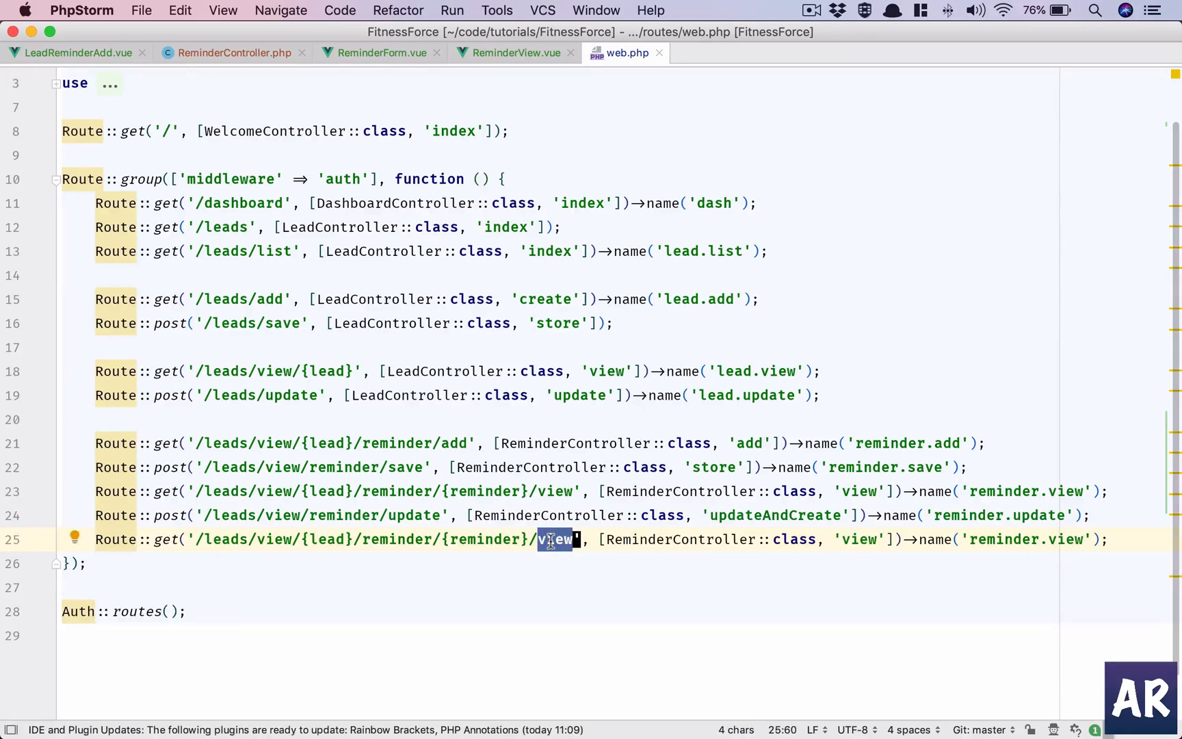
type("close")
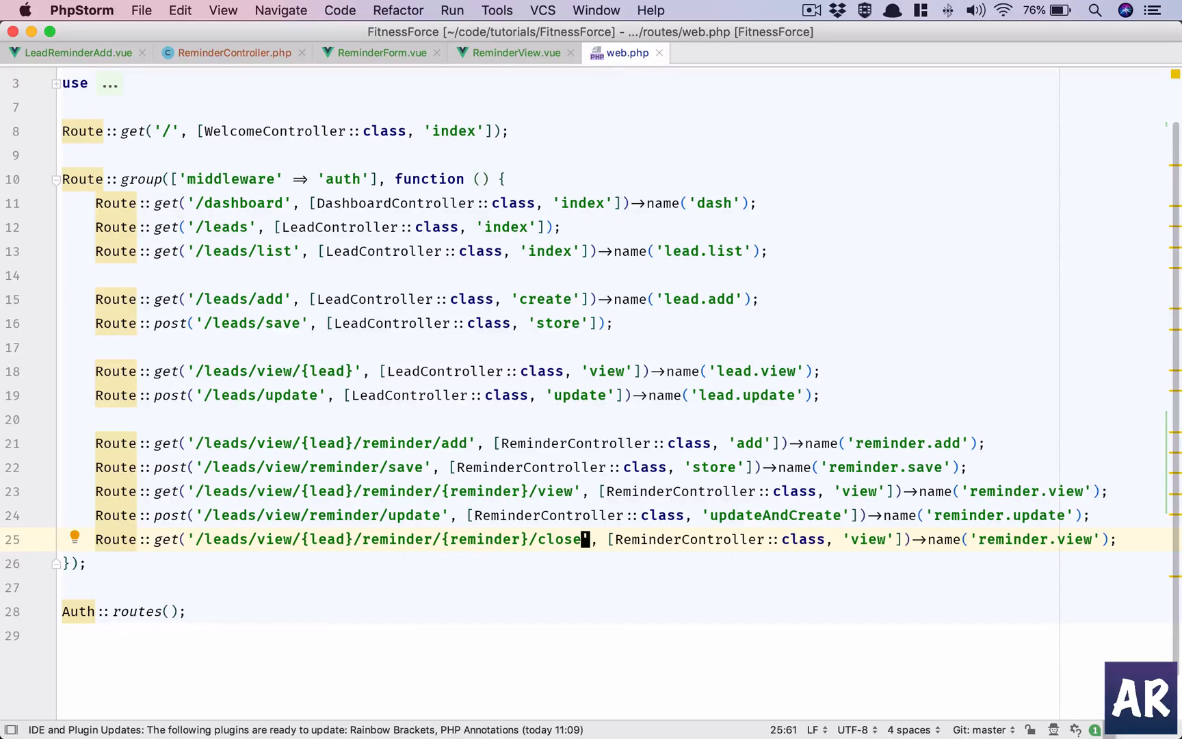
type("clos")
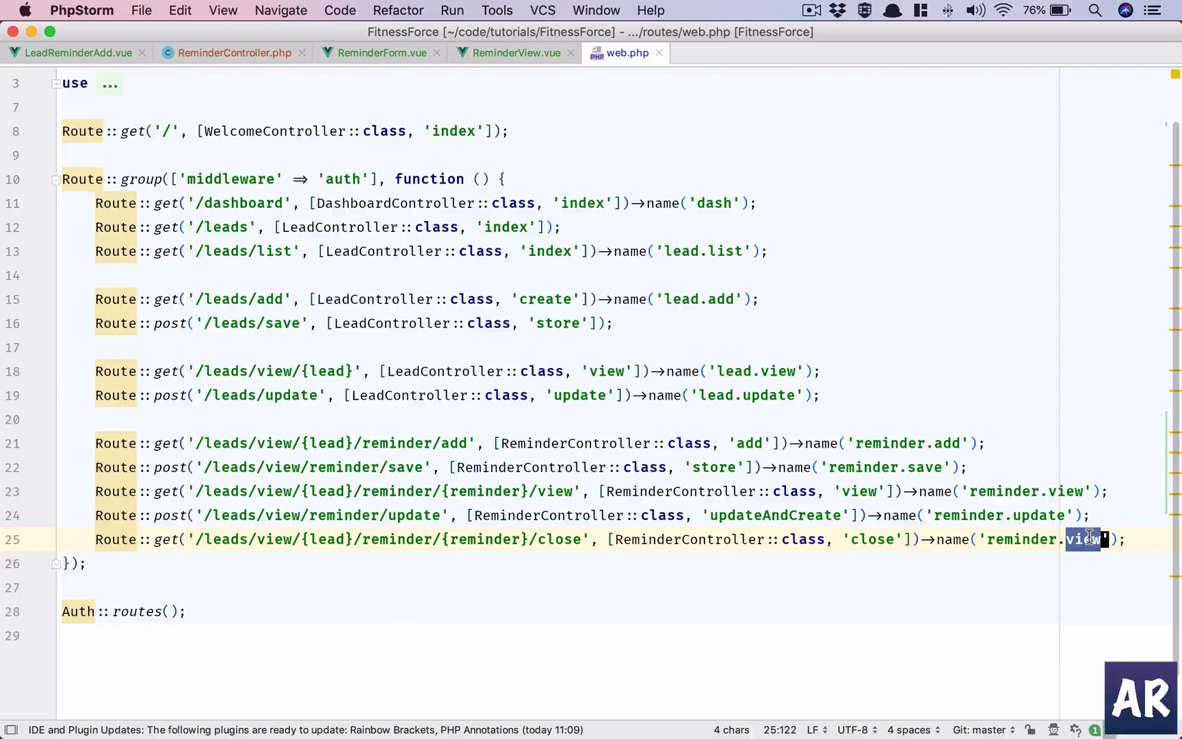
type("close")
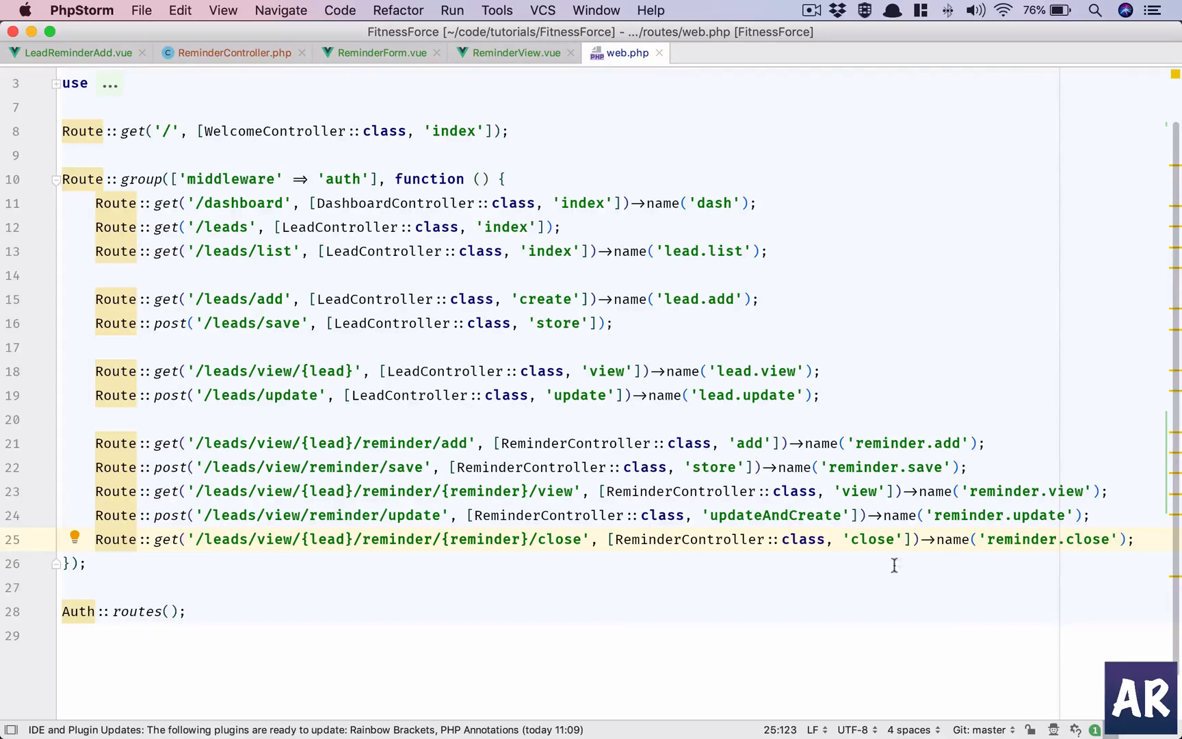
left_click(574, 539)
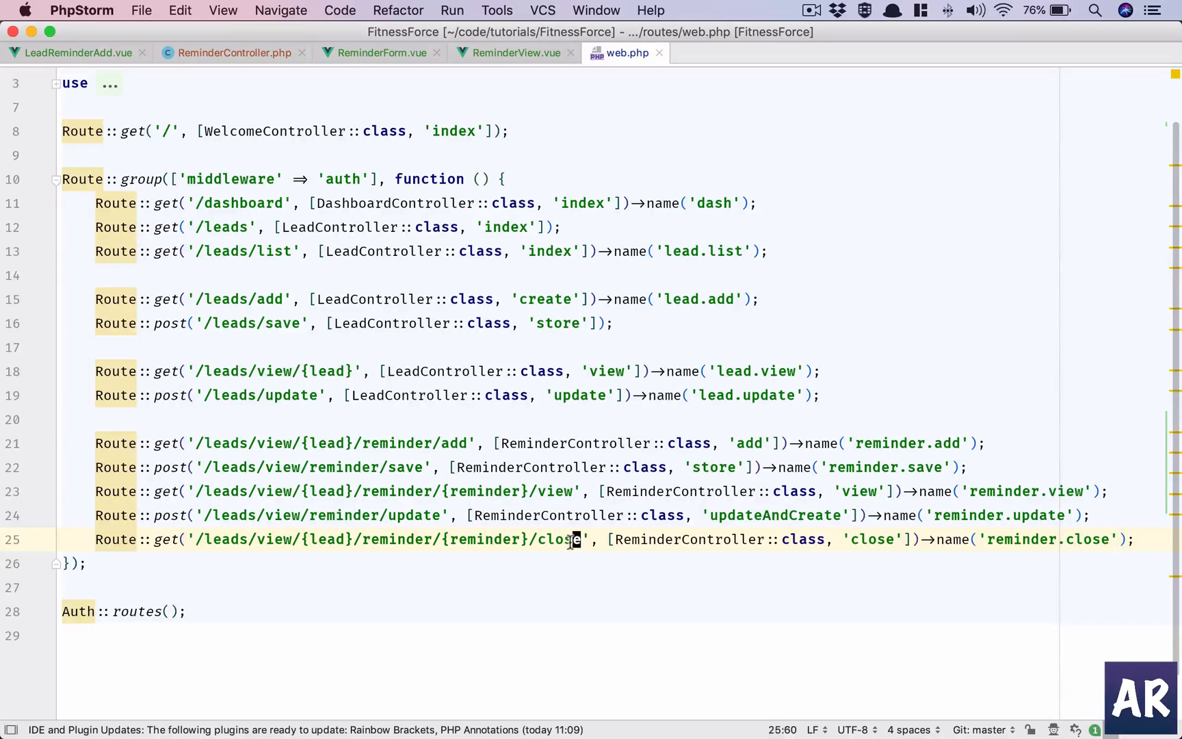
double_click(560, 539)
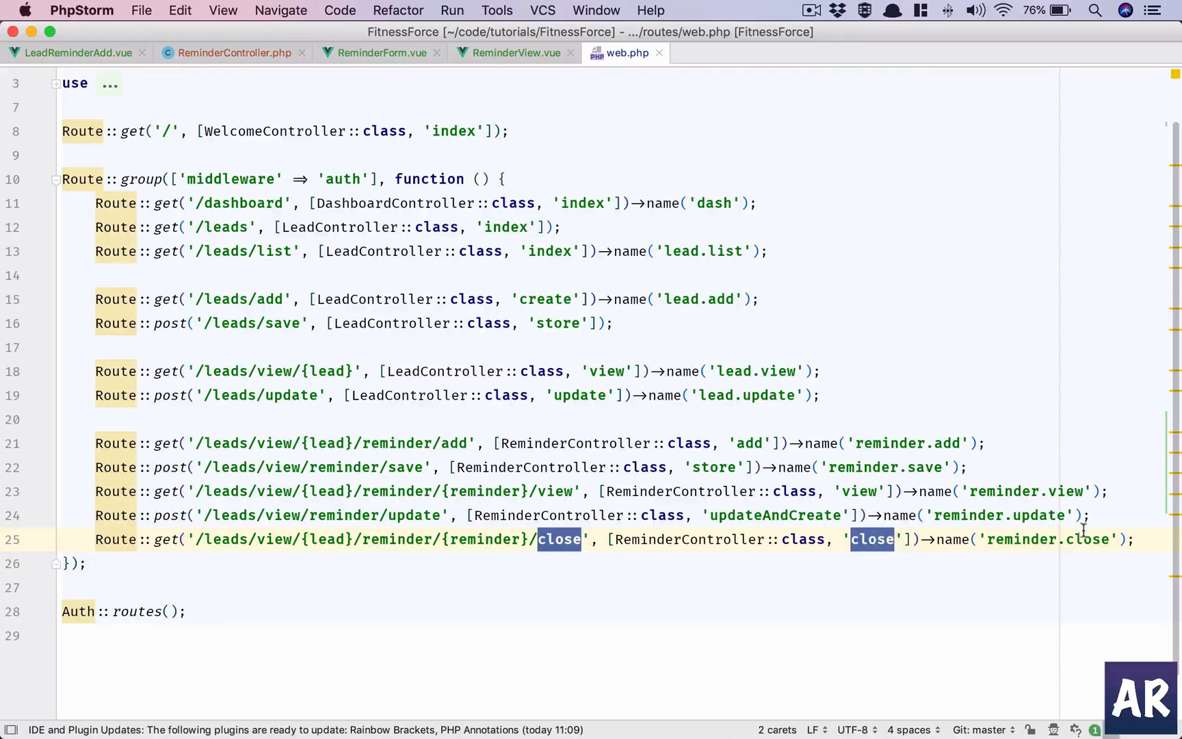
type("note")
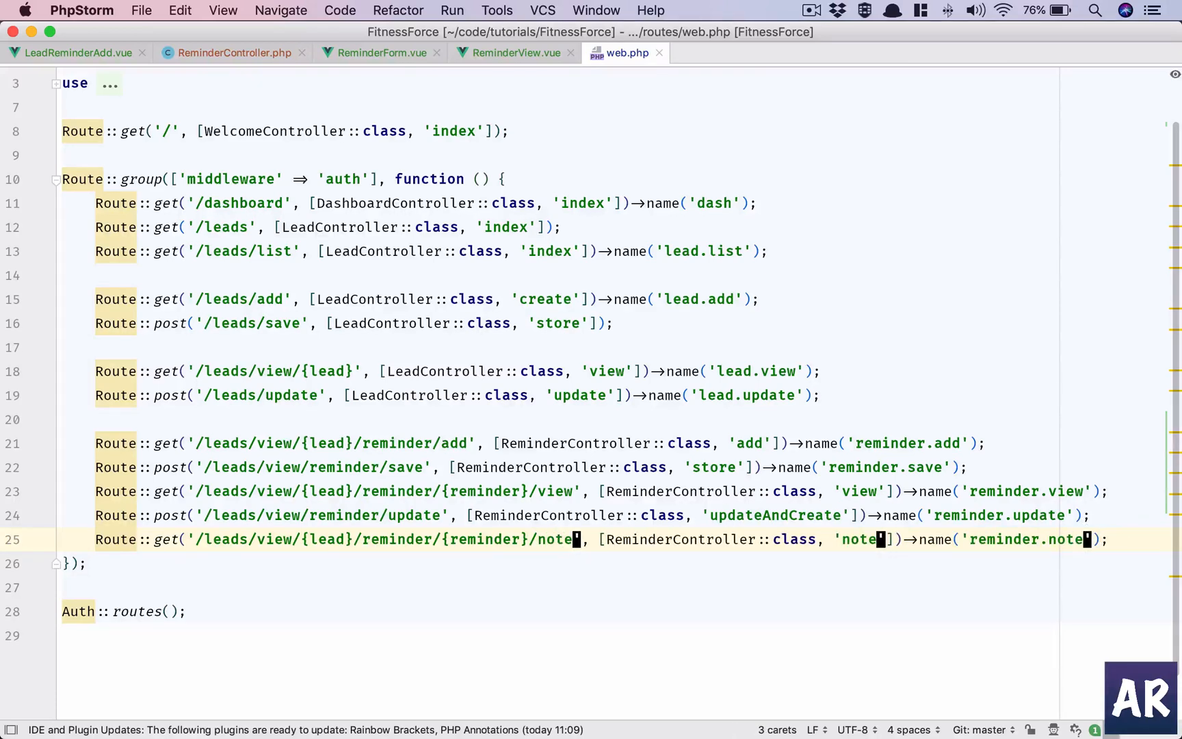
- Point the note route at addNote and add a POST 'close' route named reminder.close
left_click(846, 539)
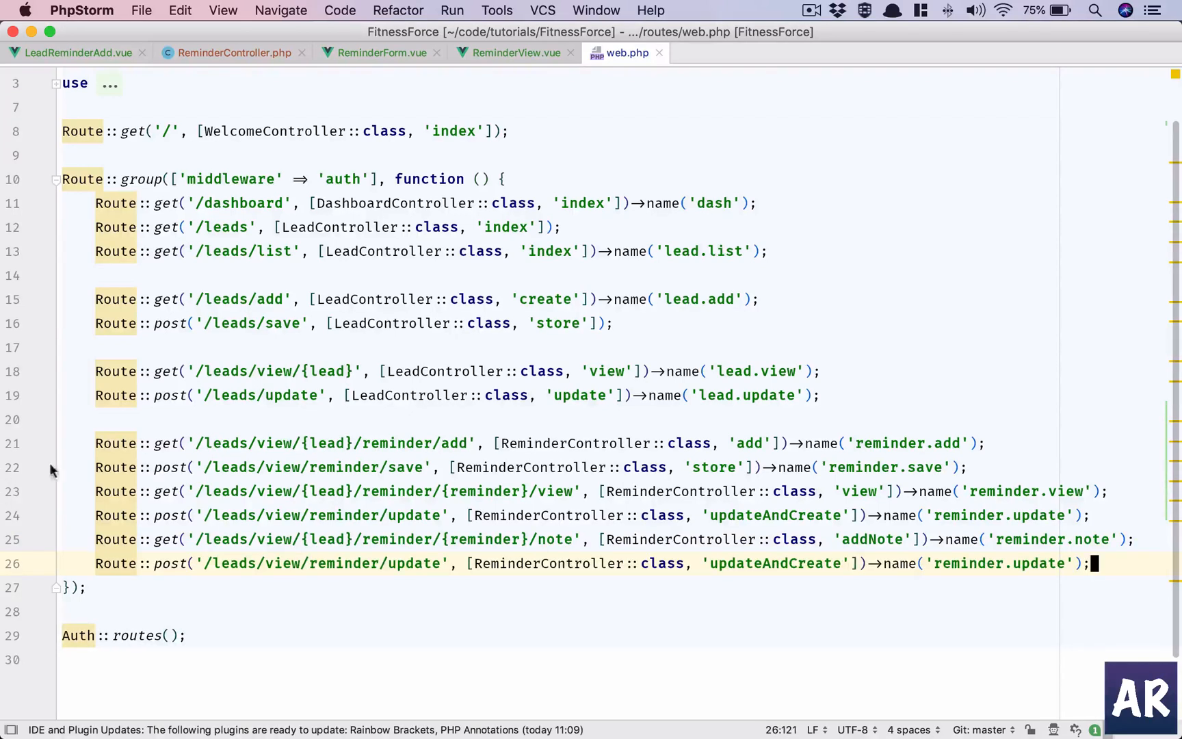
double_click(413, 563)
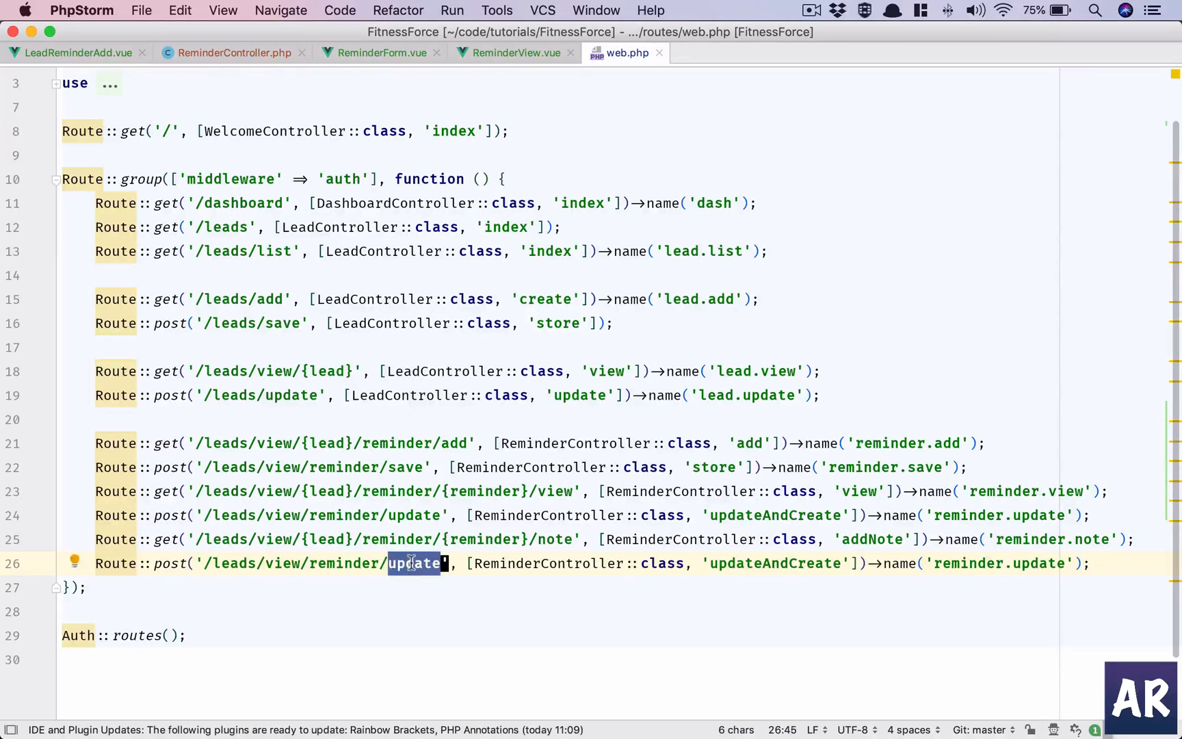
type("close")
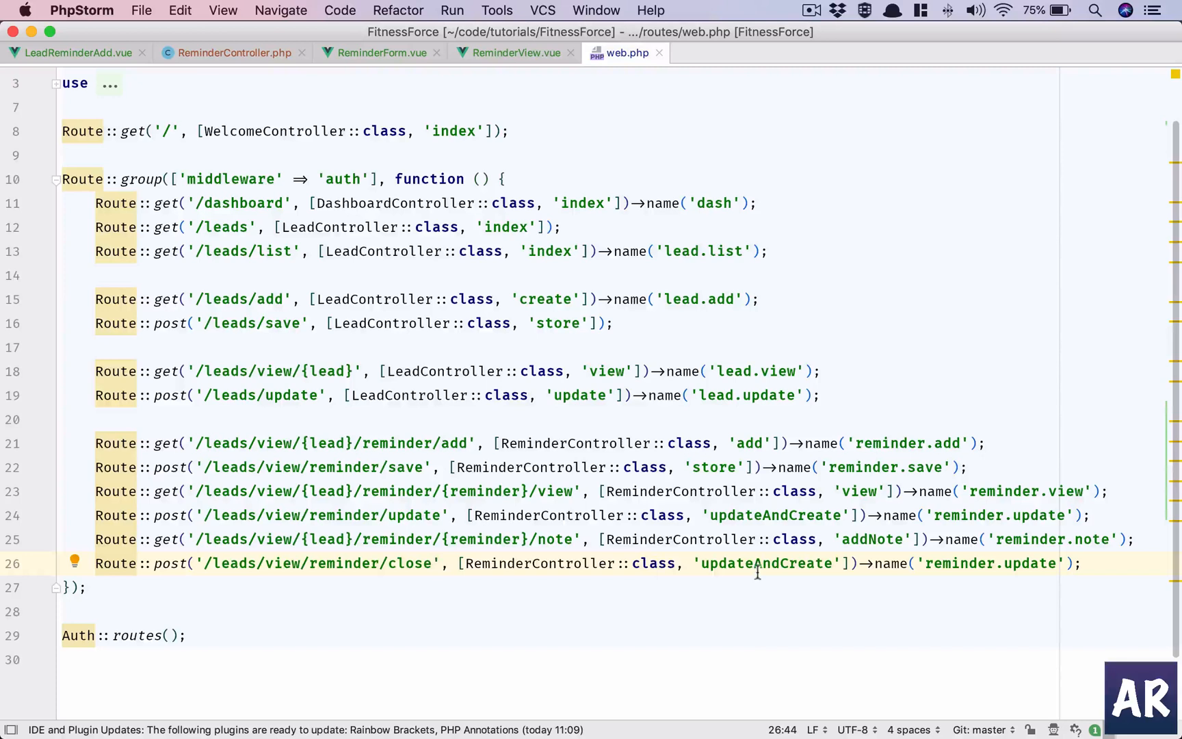
type("close")
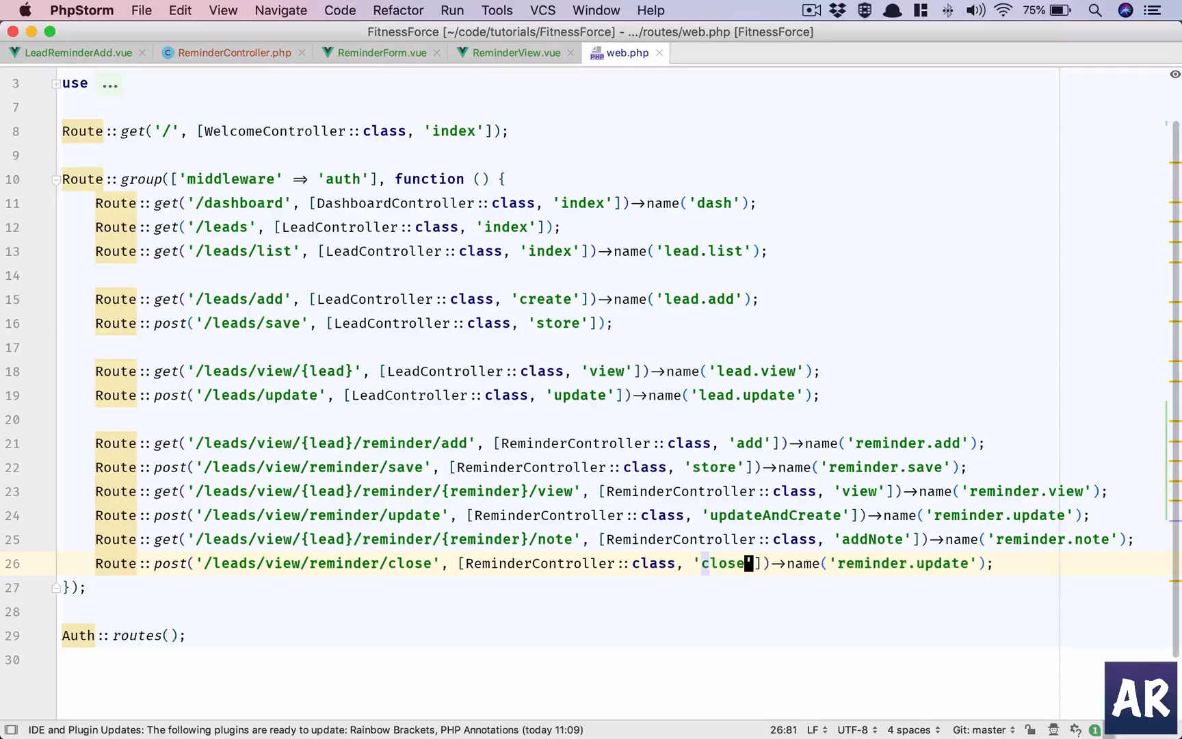
type("close")
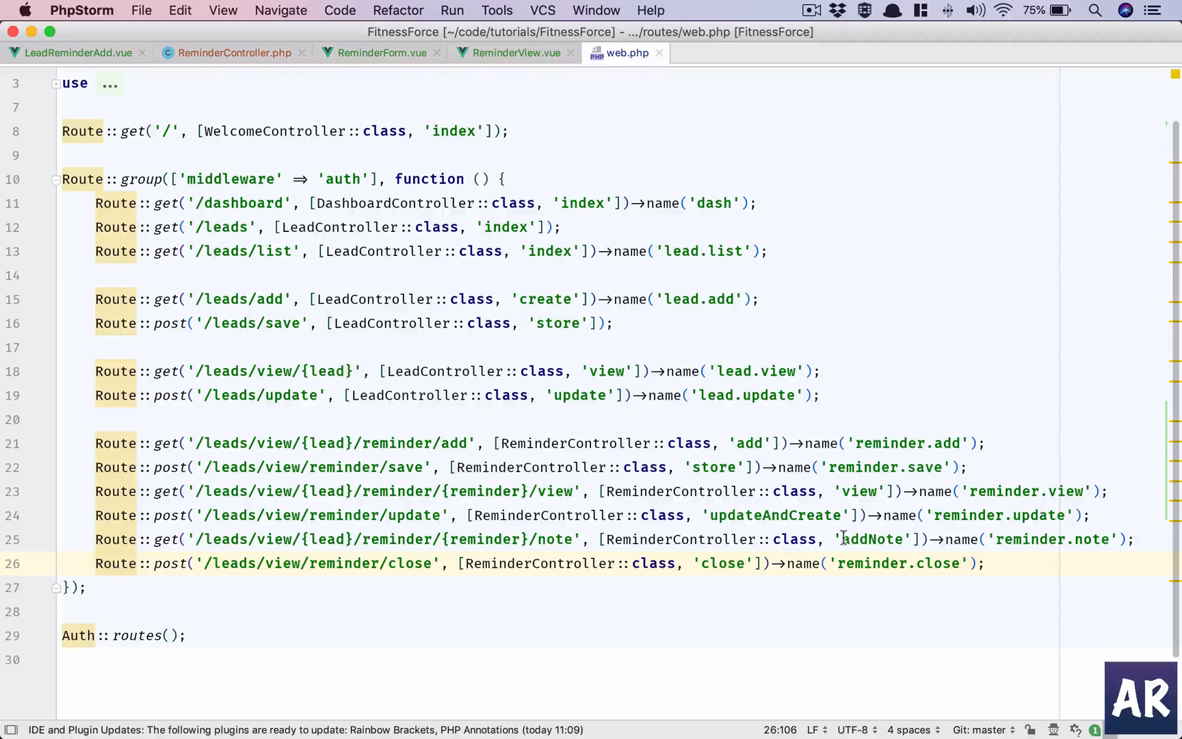
left_click(236, 52)
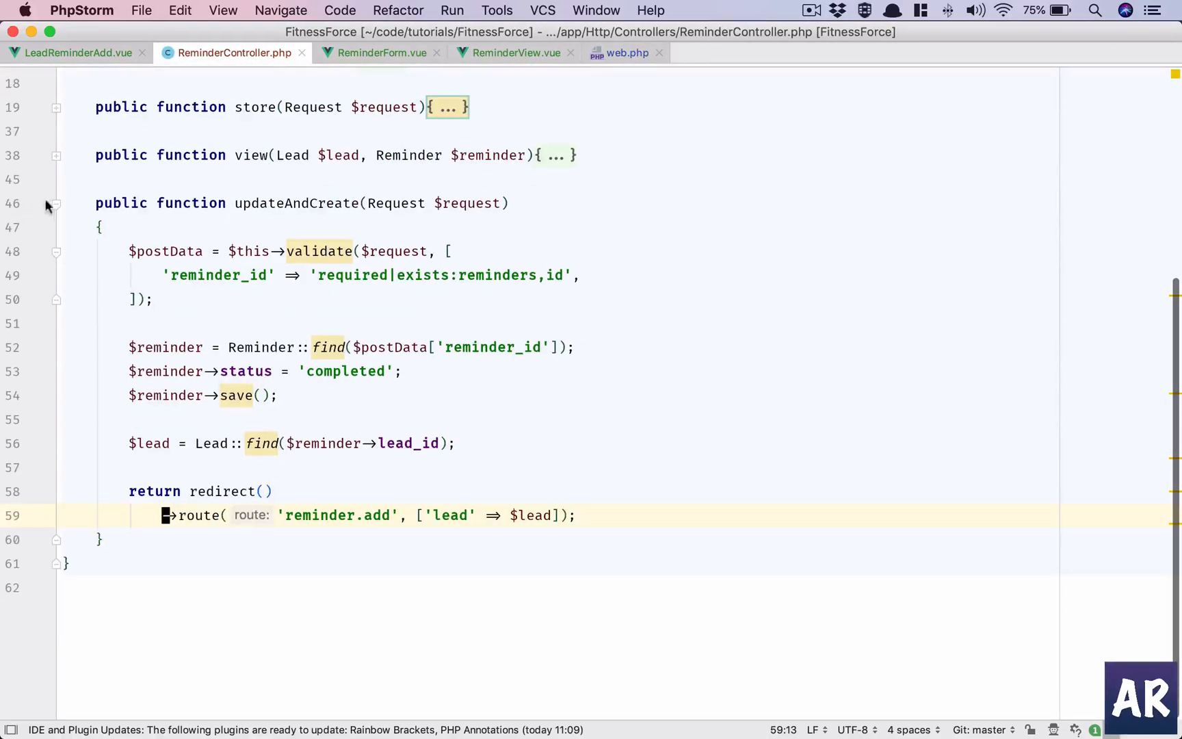
- Add empty addNote() and close(Request $request) methods to ReminderController
left_click(56, 202)
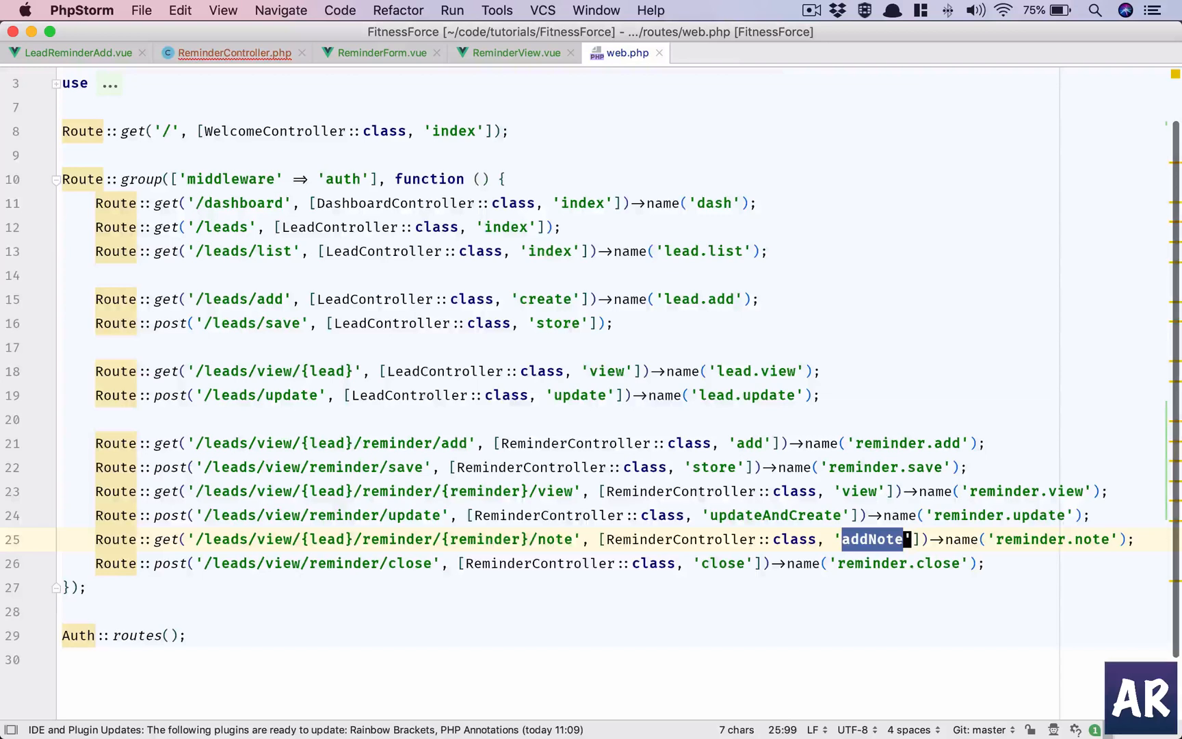
left_click(234, 53)
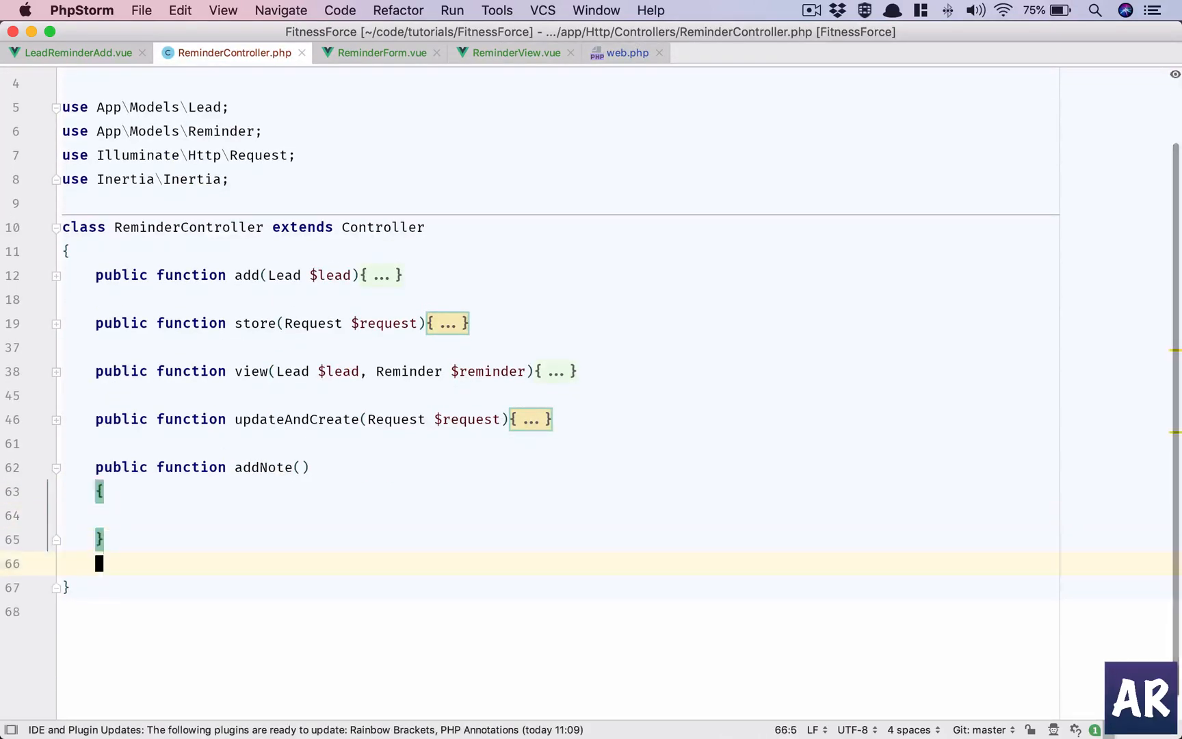
left_click(628, 53)
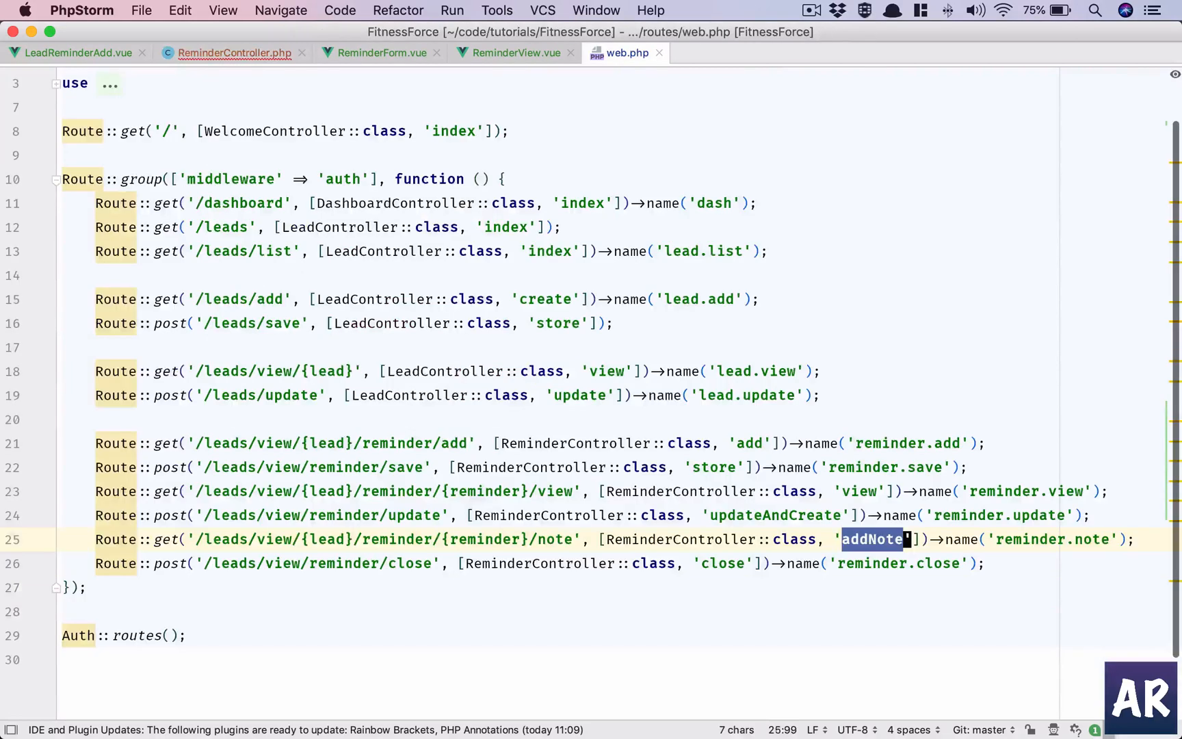
left_click(235, 52)
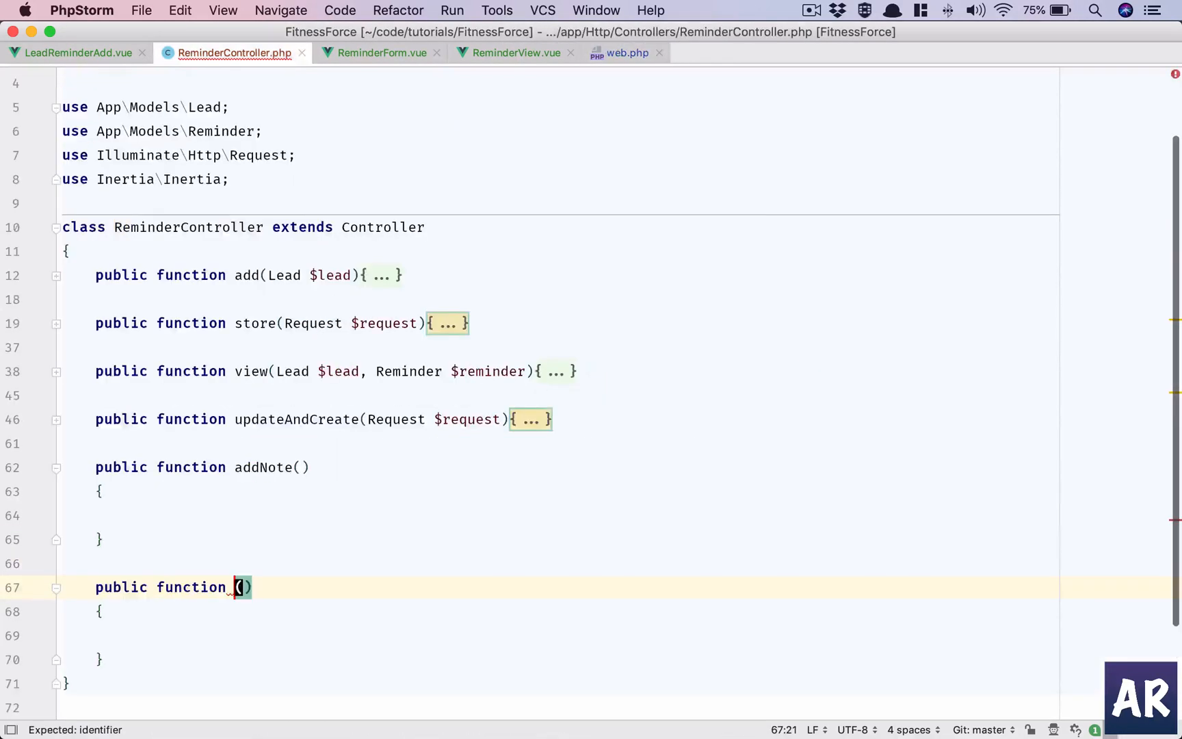
type("close(Requ")
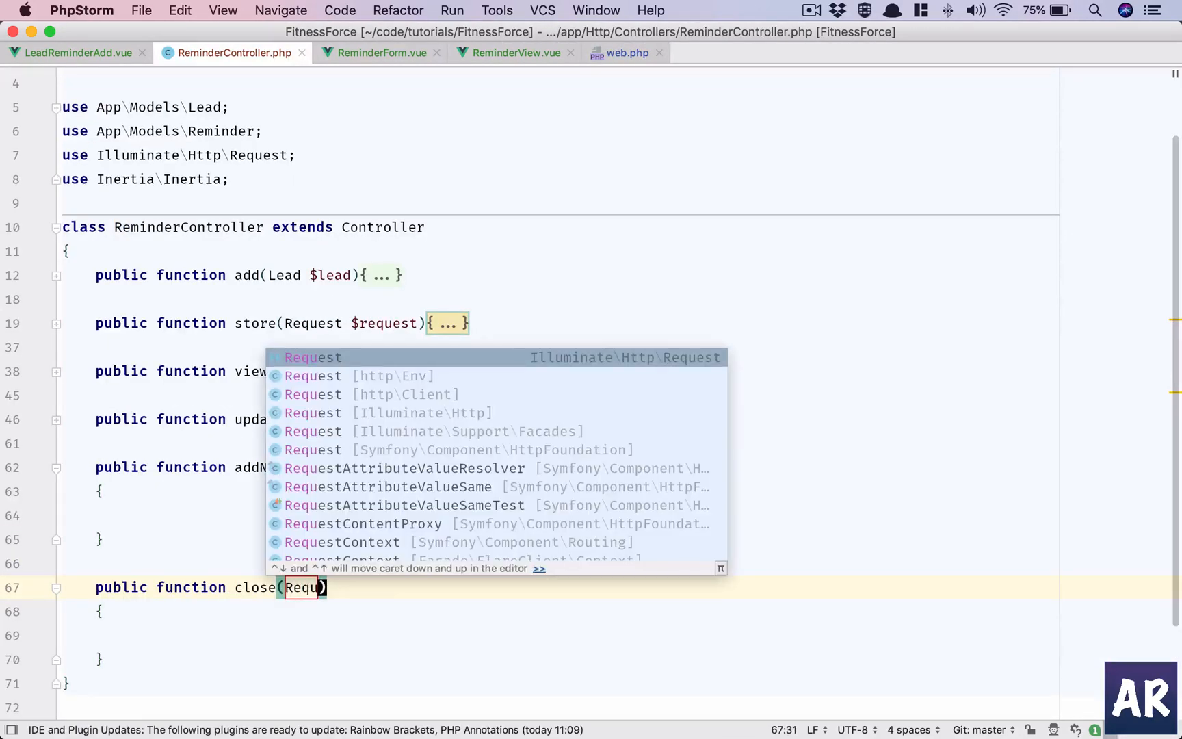
key("enter")
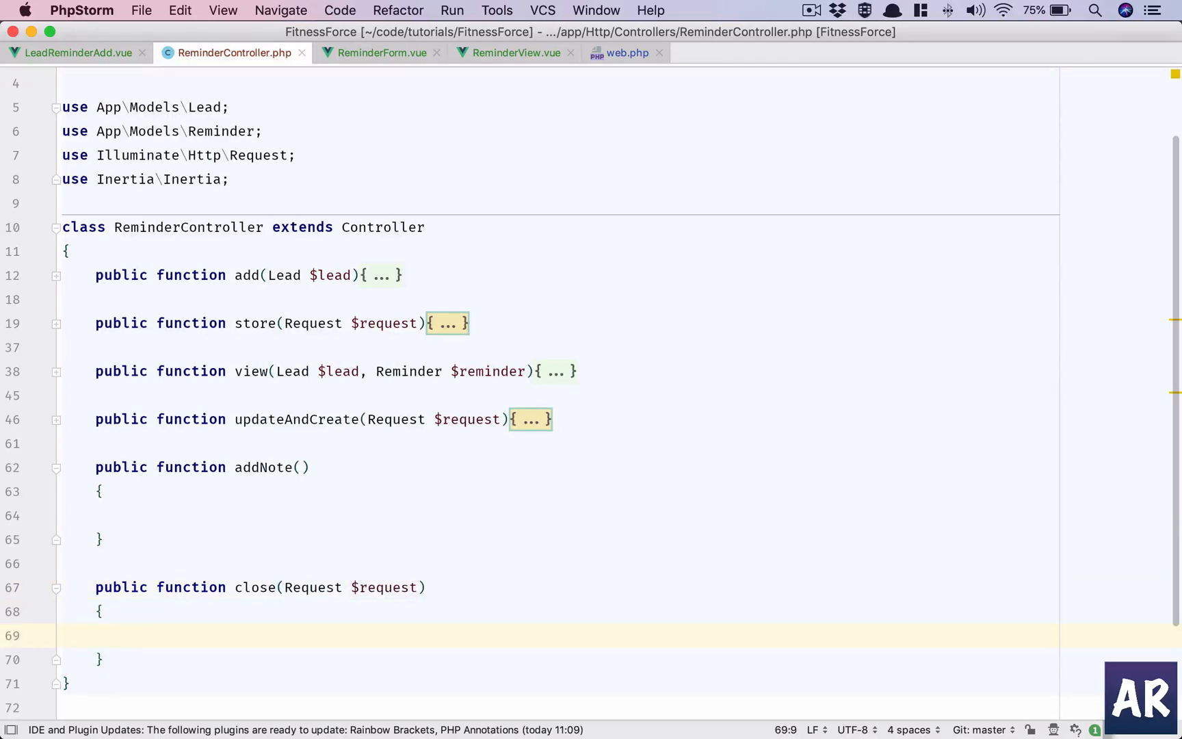
- Start close() with $postData = $this->validate, requiring reminder_id to exist in reminders,id
type("$postData =")
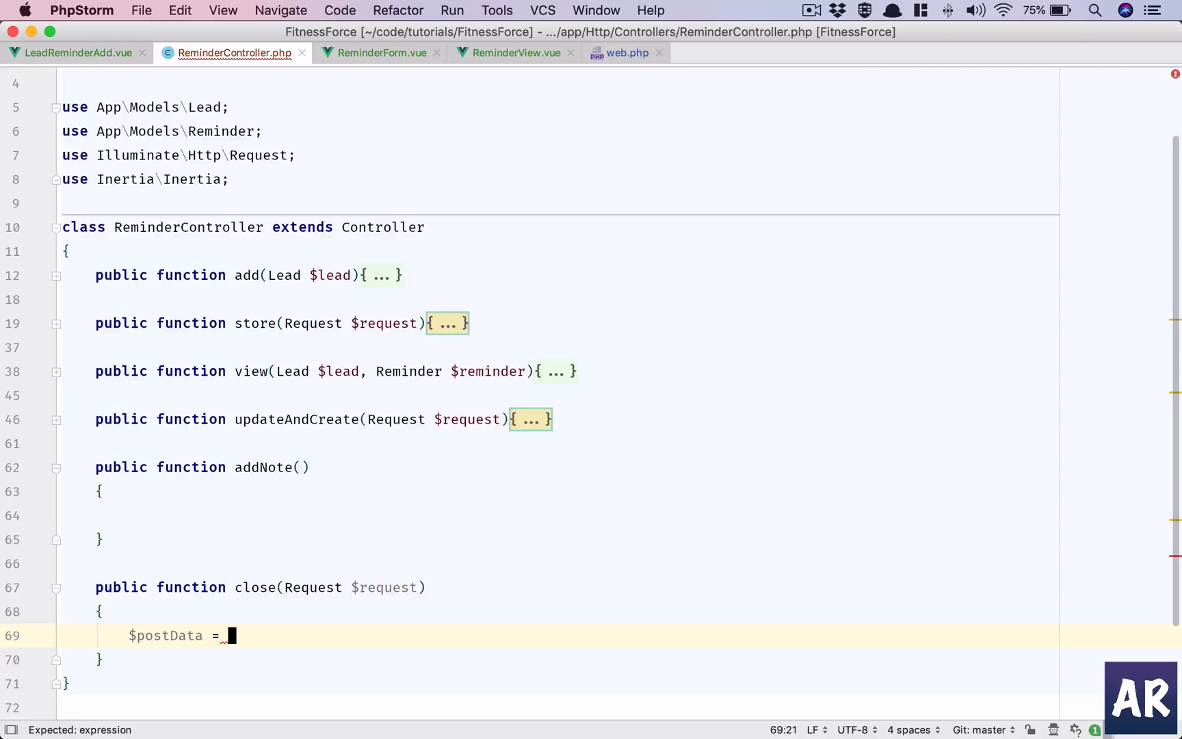
type("$this")
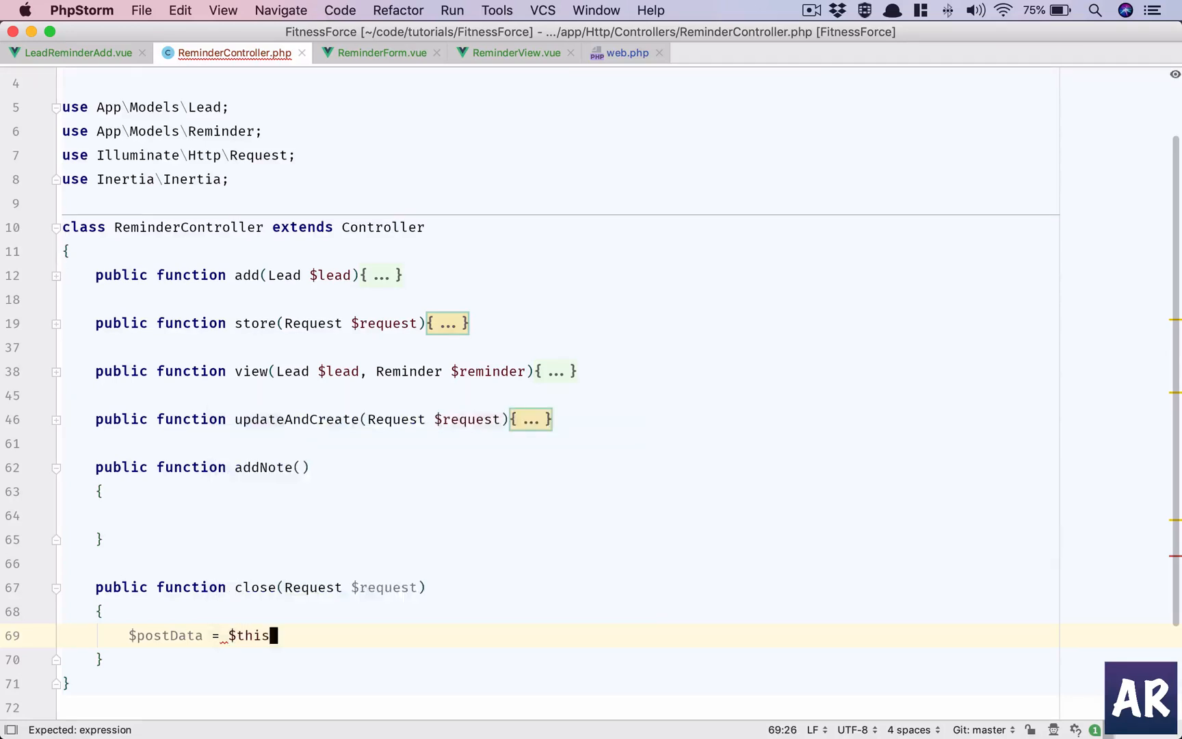
type("->validate($request)")
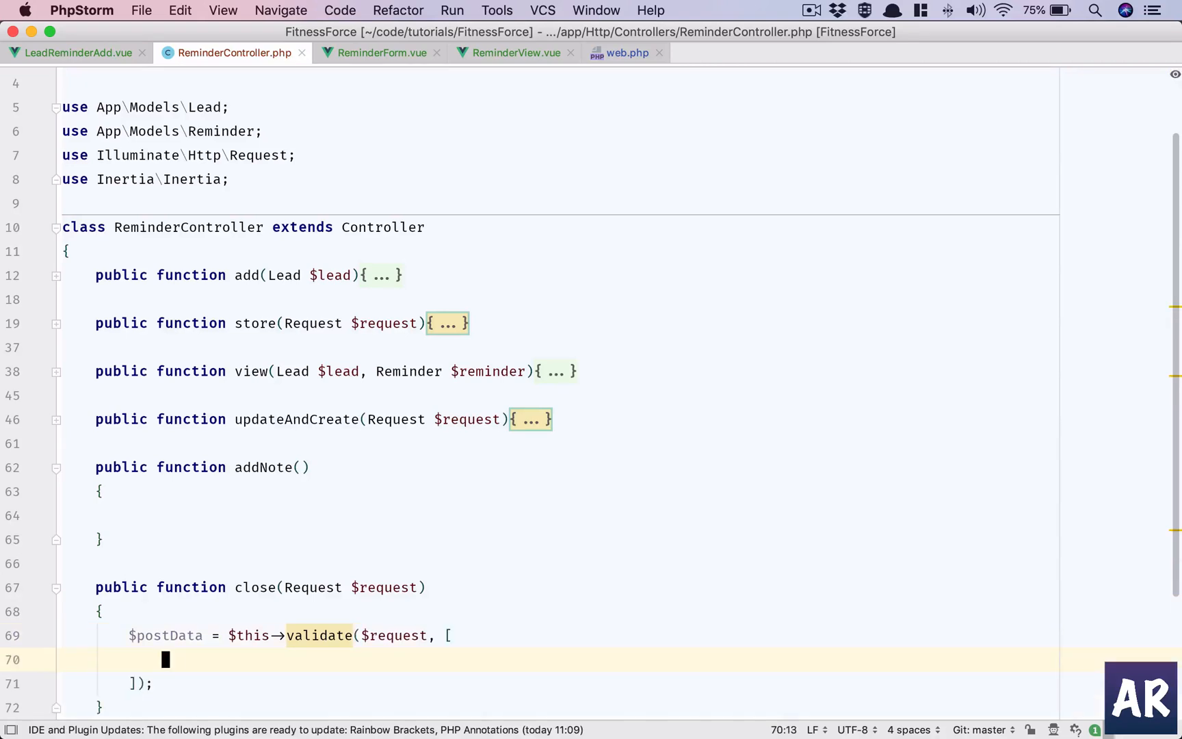
type("'re")
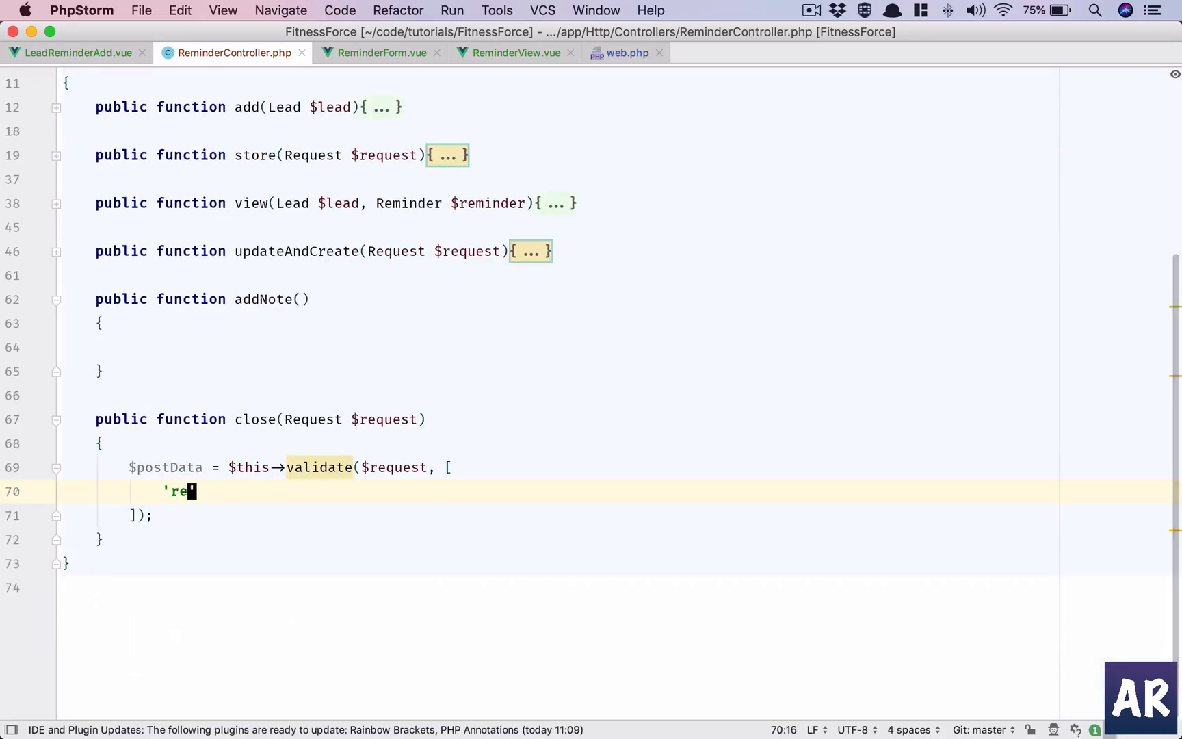
type("minder_id")
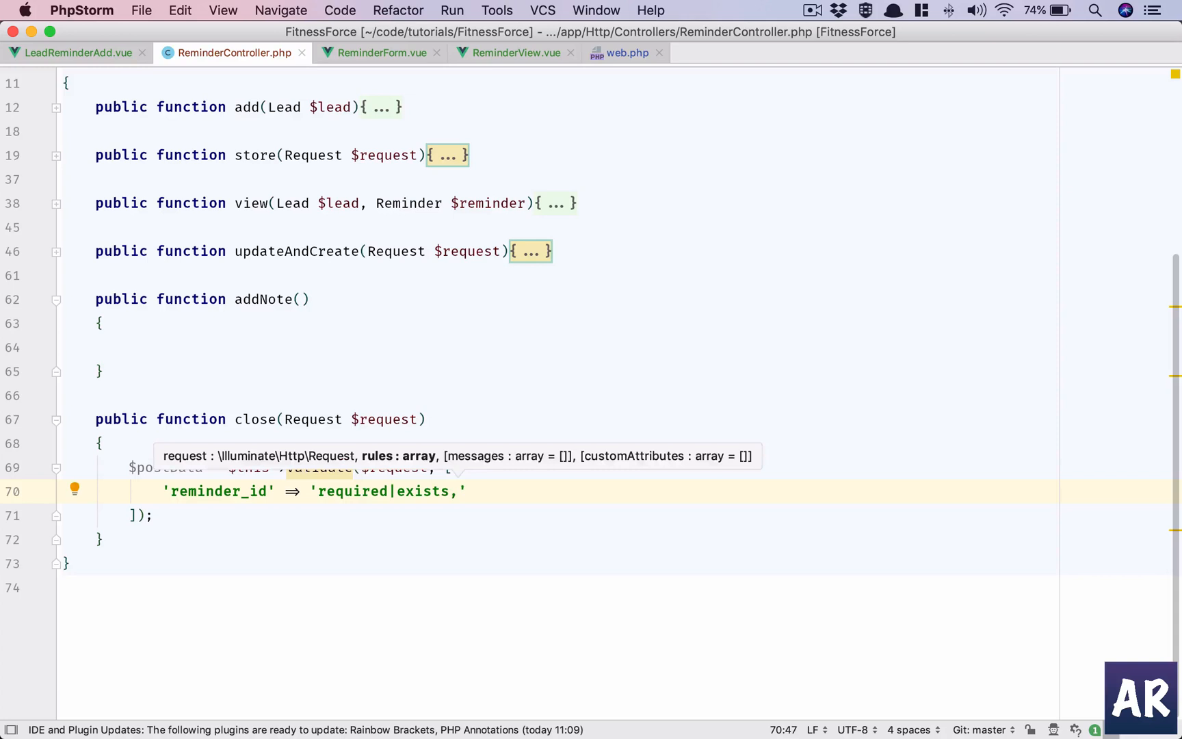
type(":remidnrs")
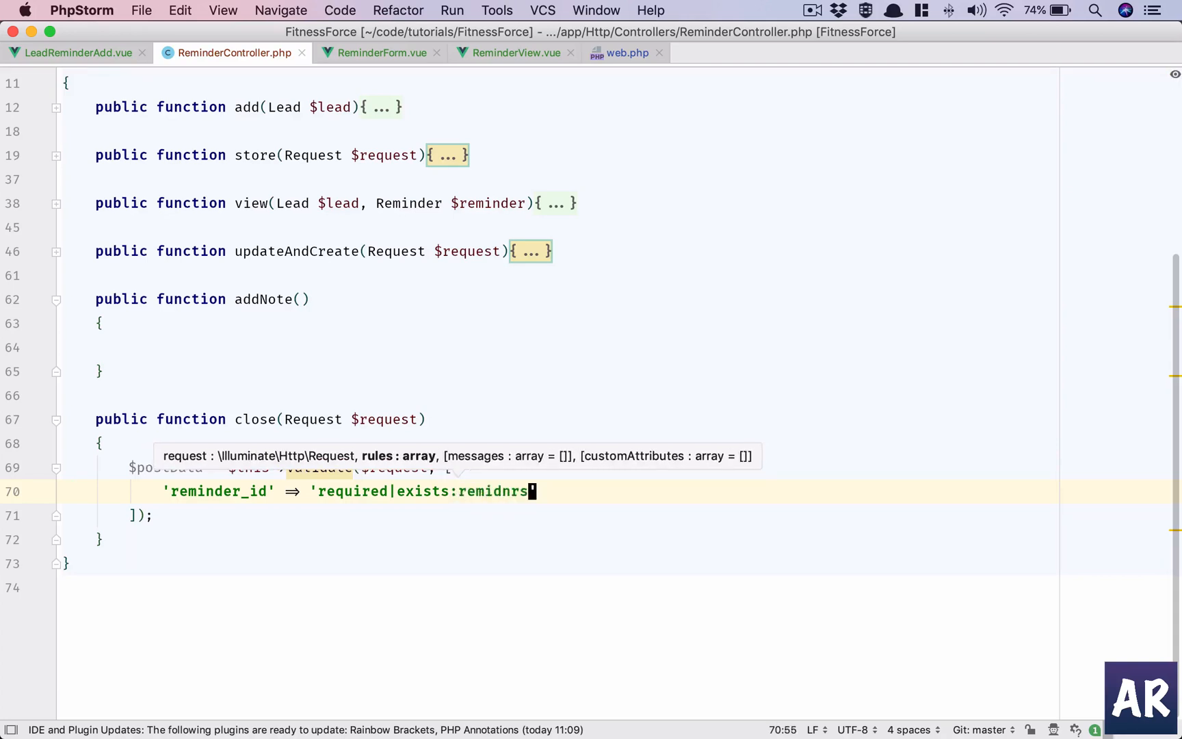
key("Backspace")
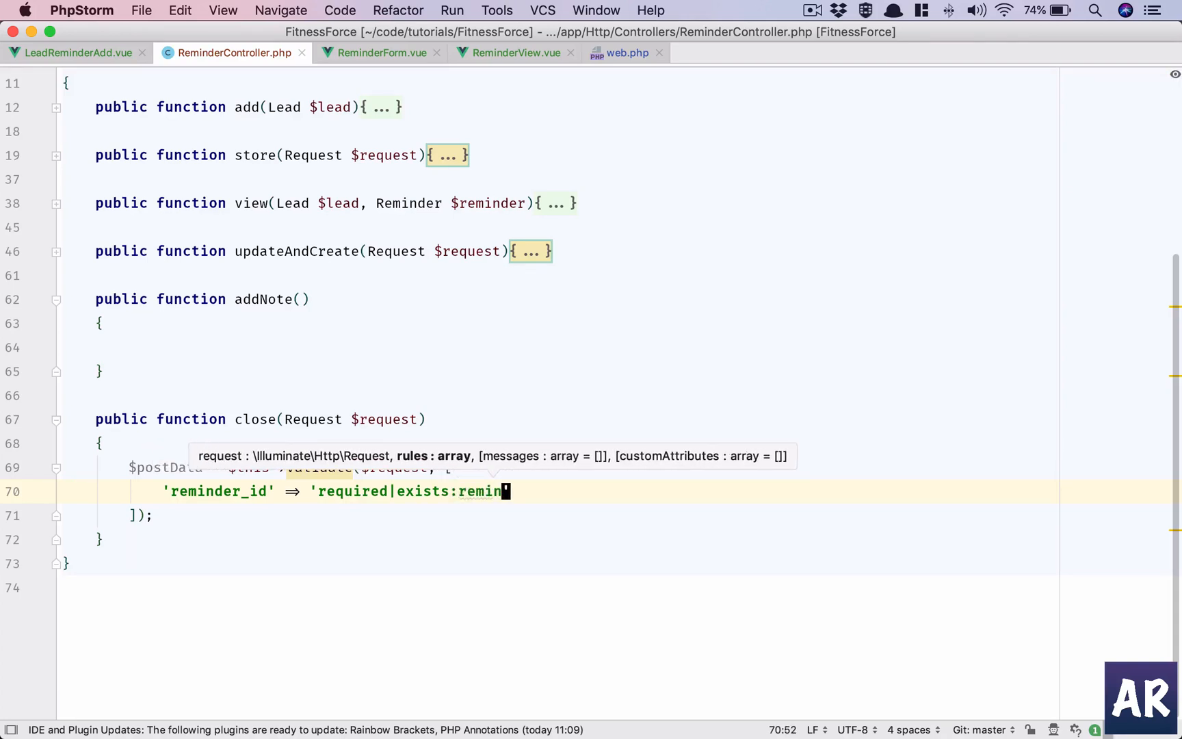
type("ders,id")
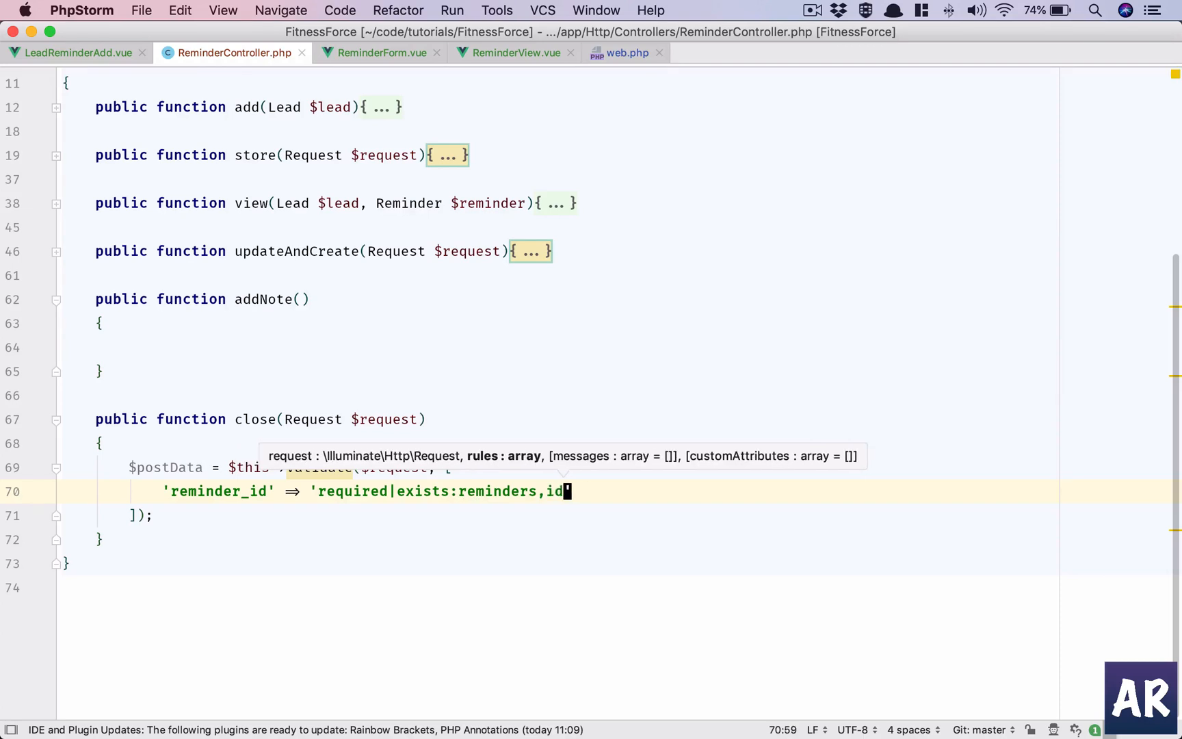
type(",")
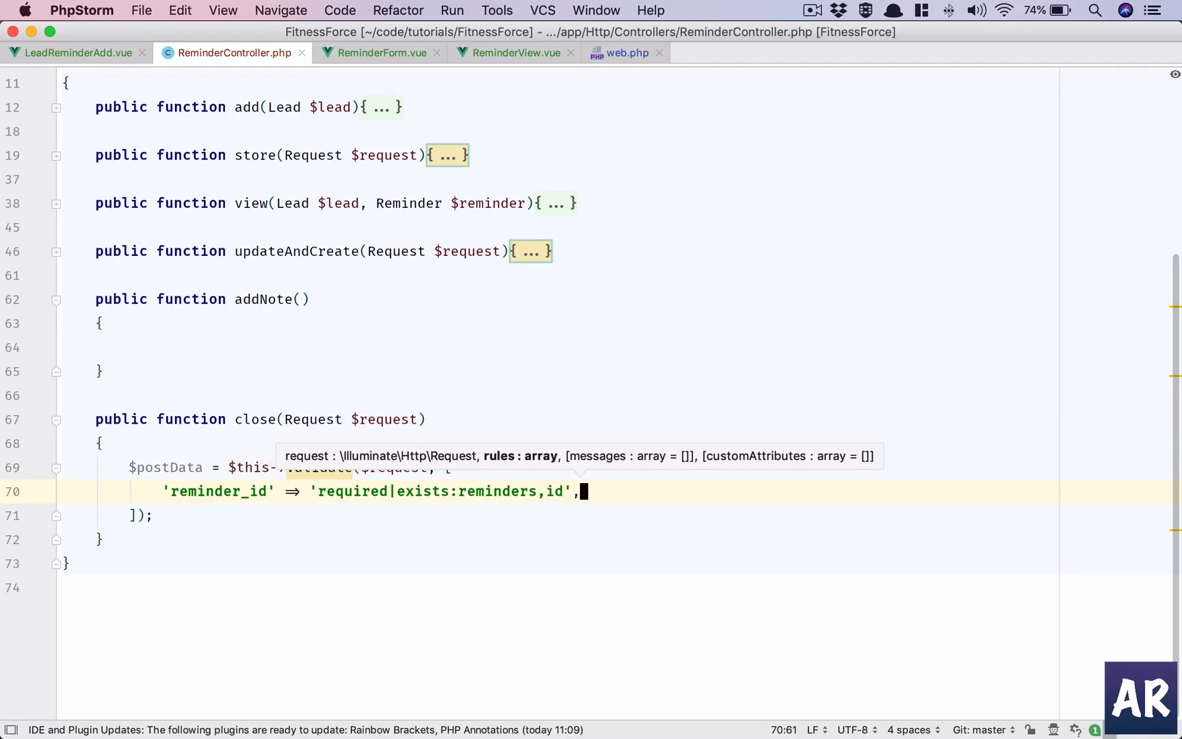
- Add the validation rule 'note' => 'required|min:3'
type("'note' =>")
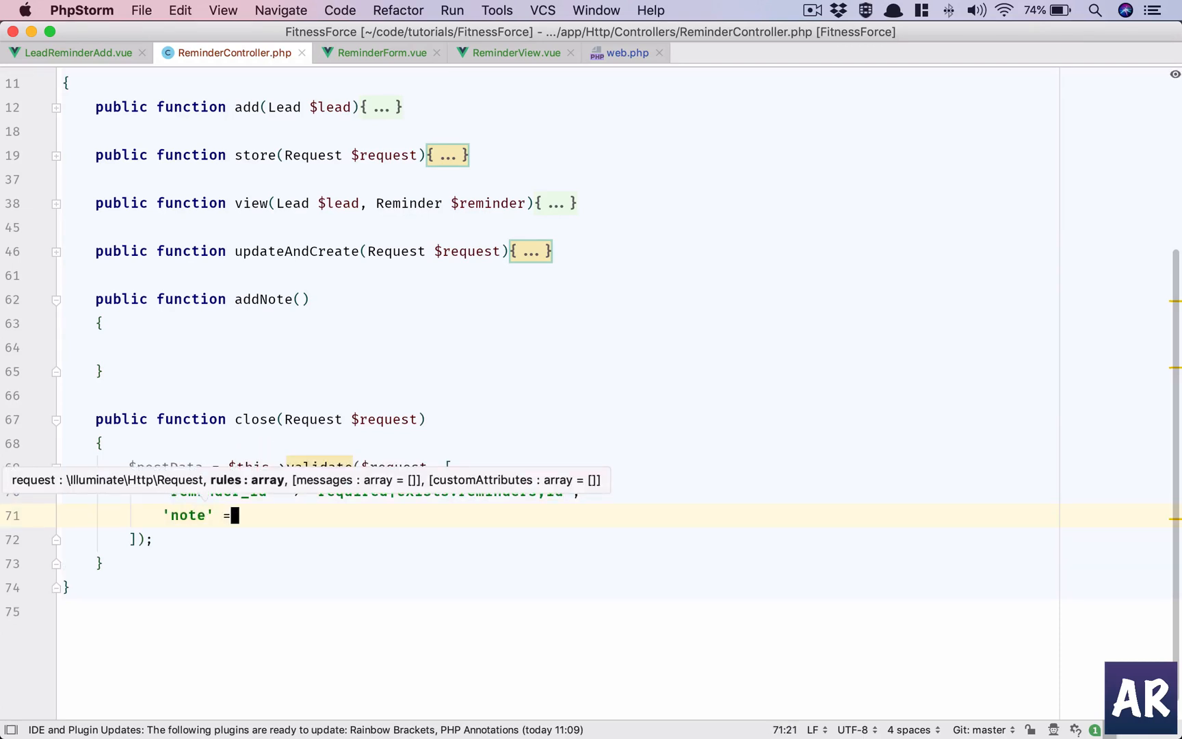
type("> required'")
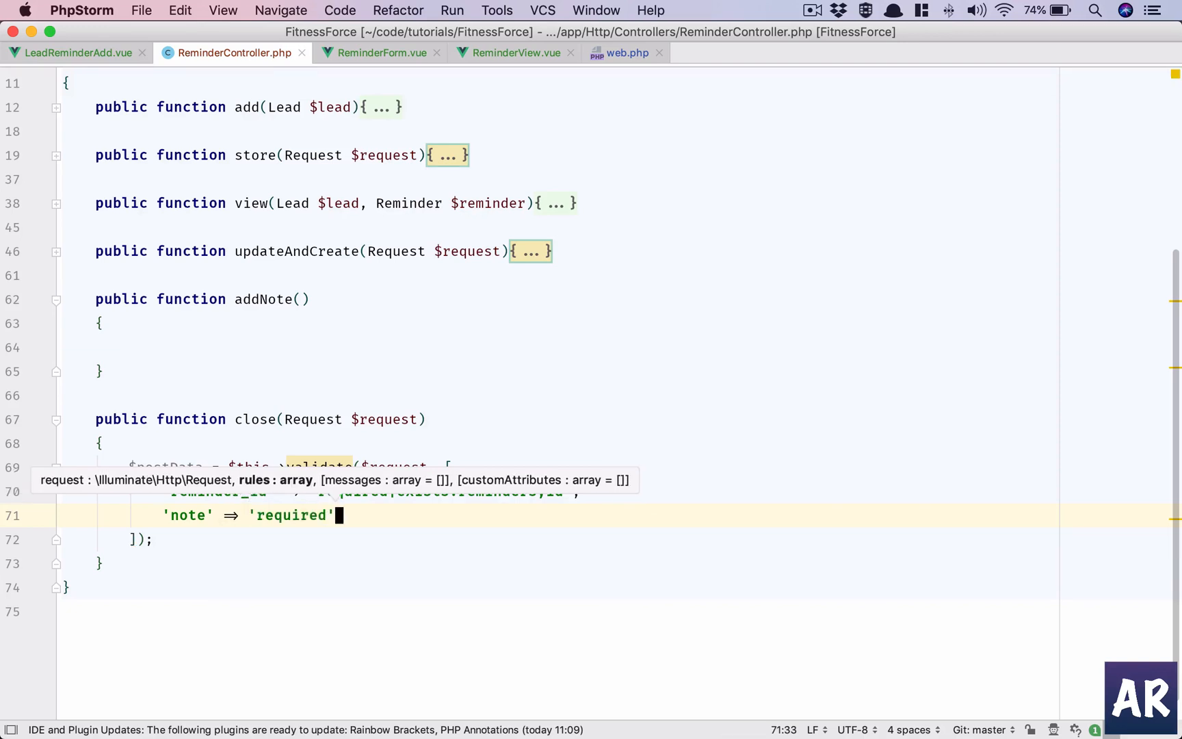
type("|min")
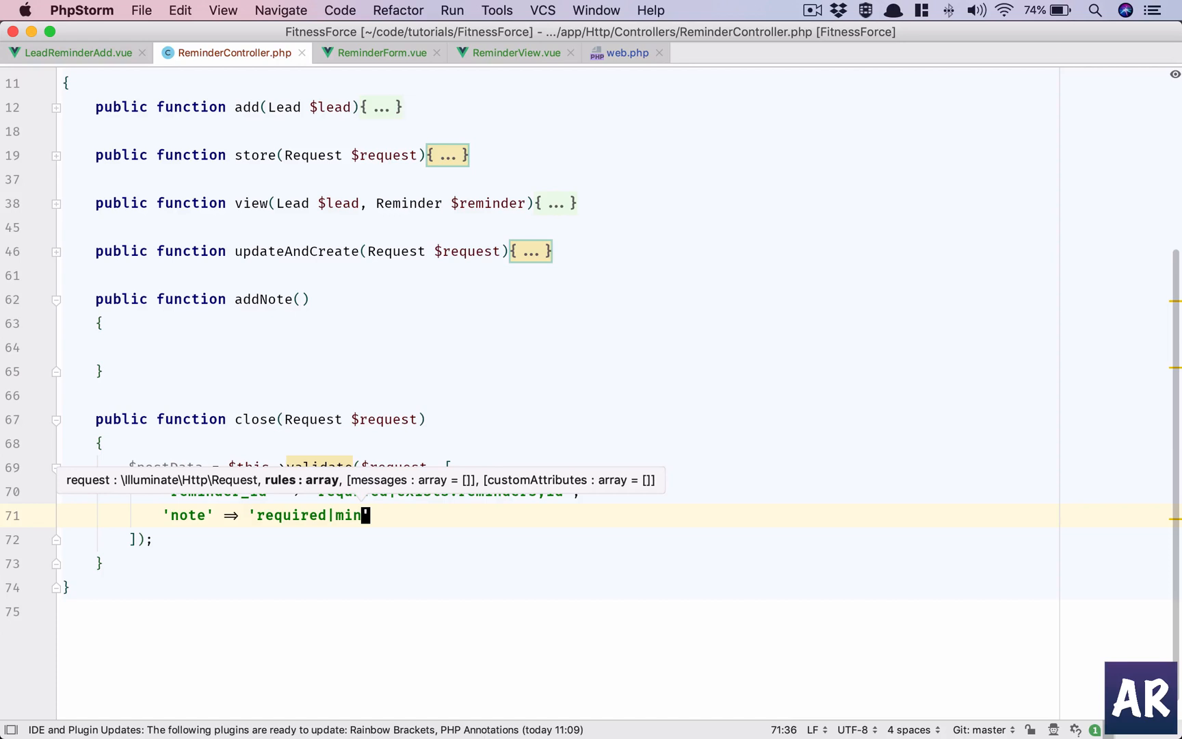
type(":")
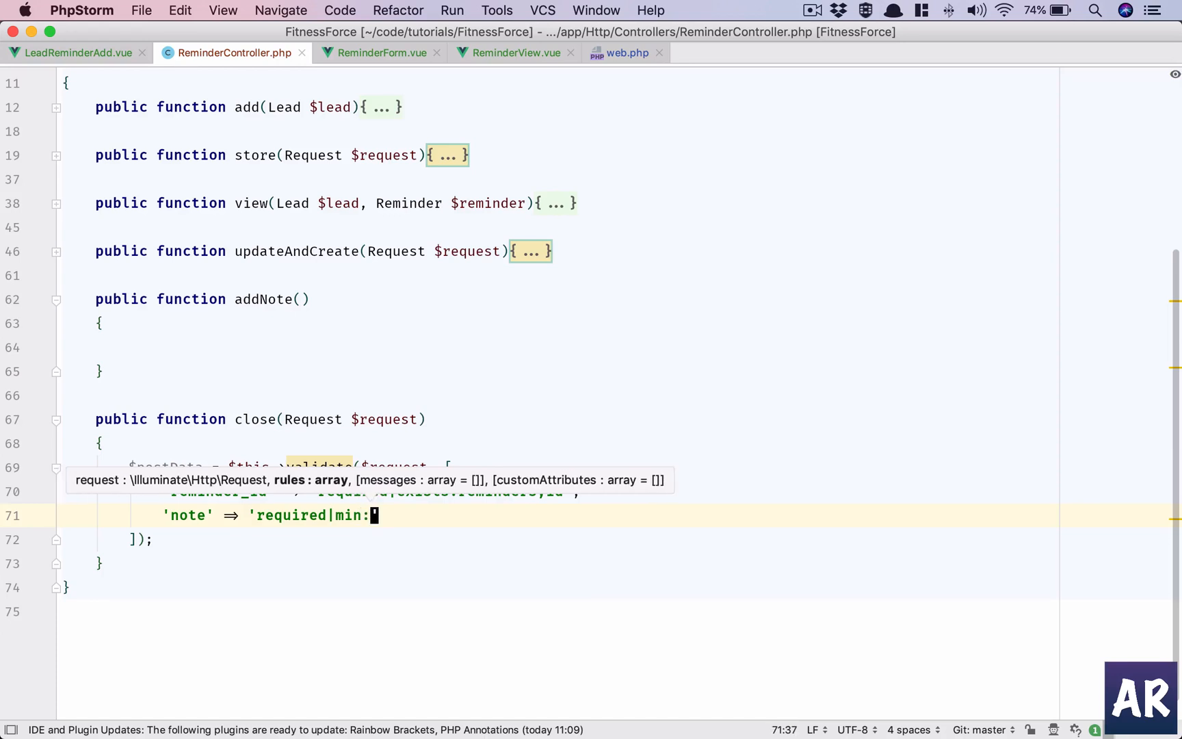
type("3',")
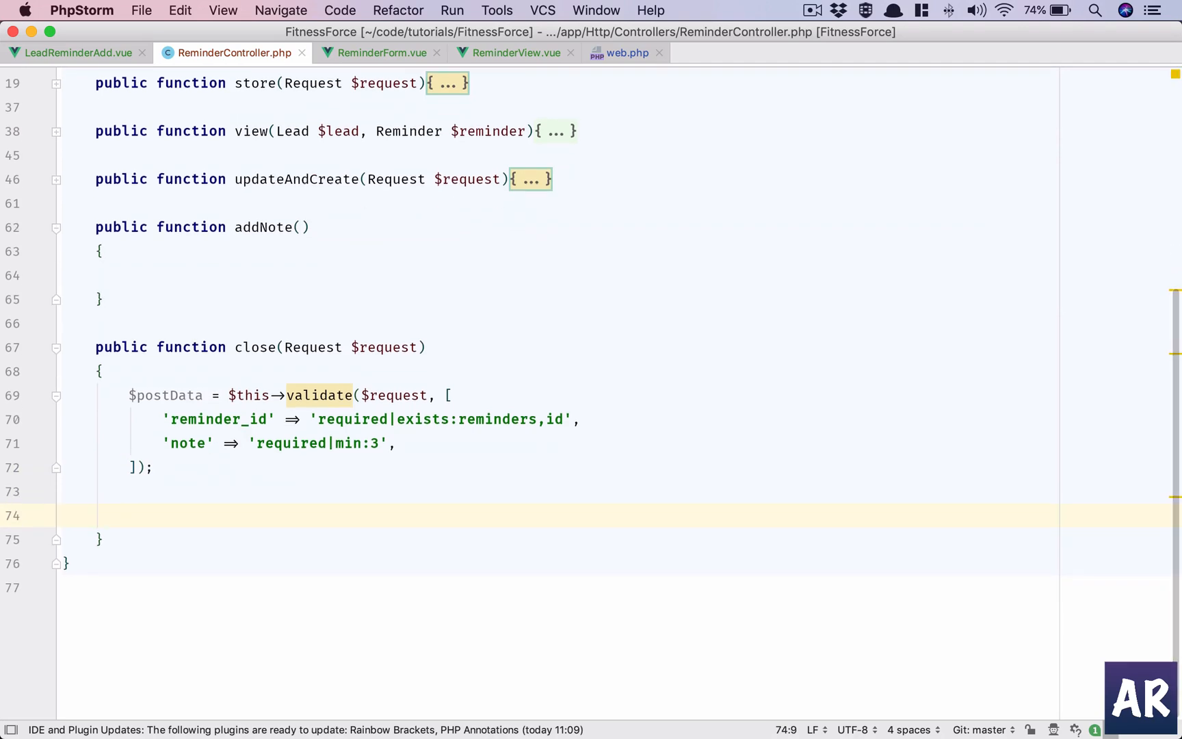
- Find the reminder via Reminder::find($postData['reminder_id']), begin the status line, and check reminders table statuses
type("$reminder =")
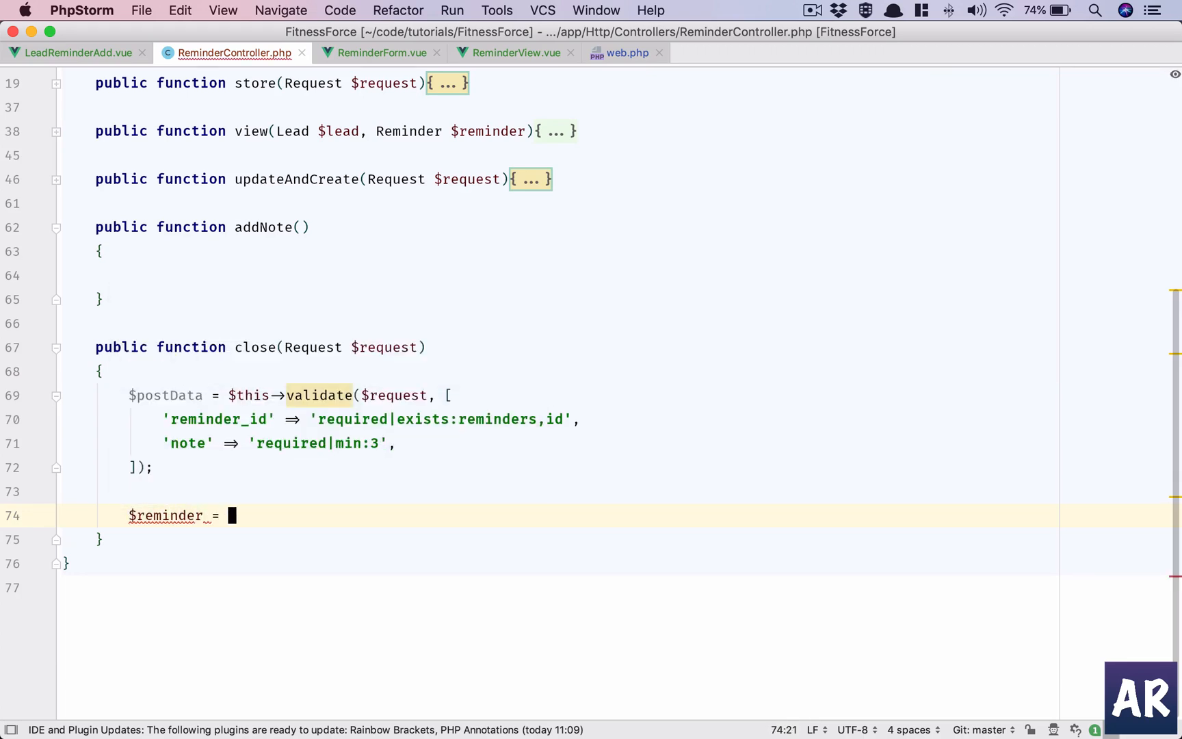
type("Reminder::")
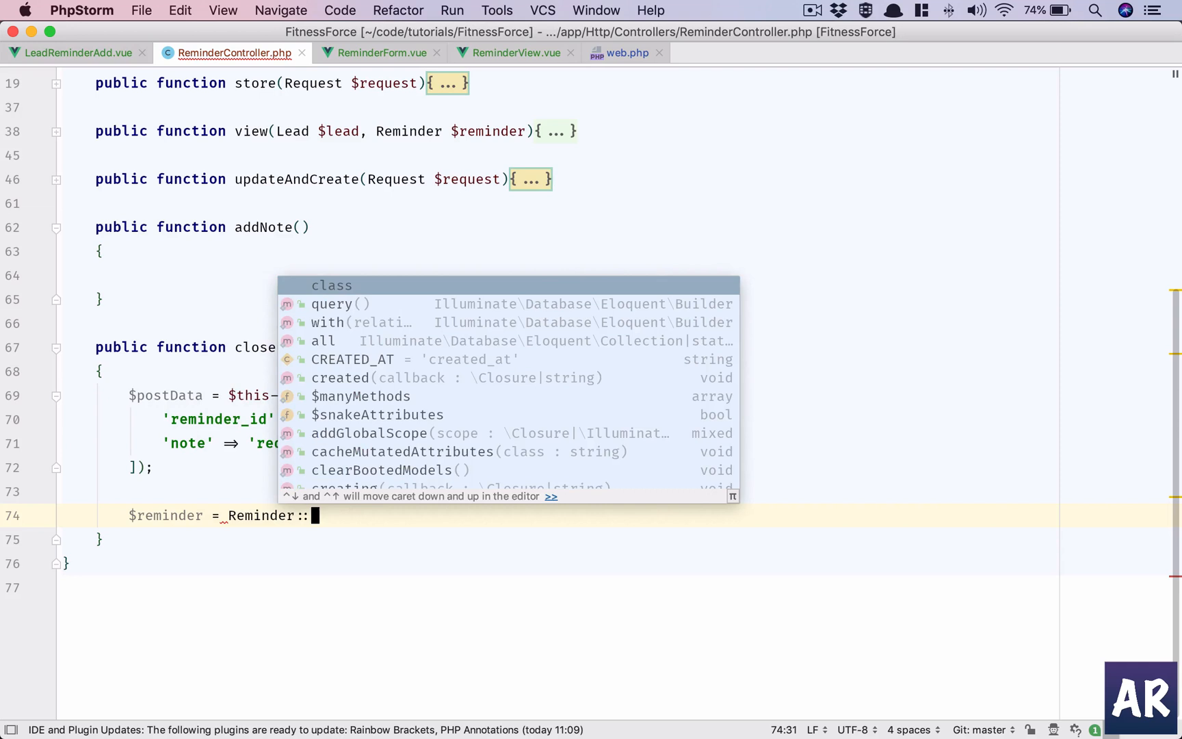
type("find($postData)")
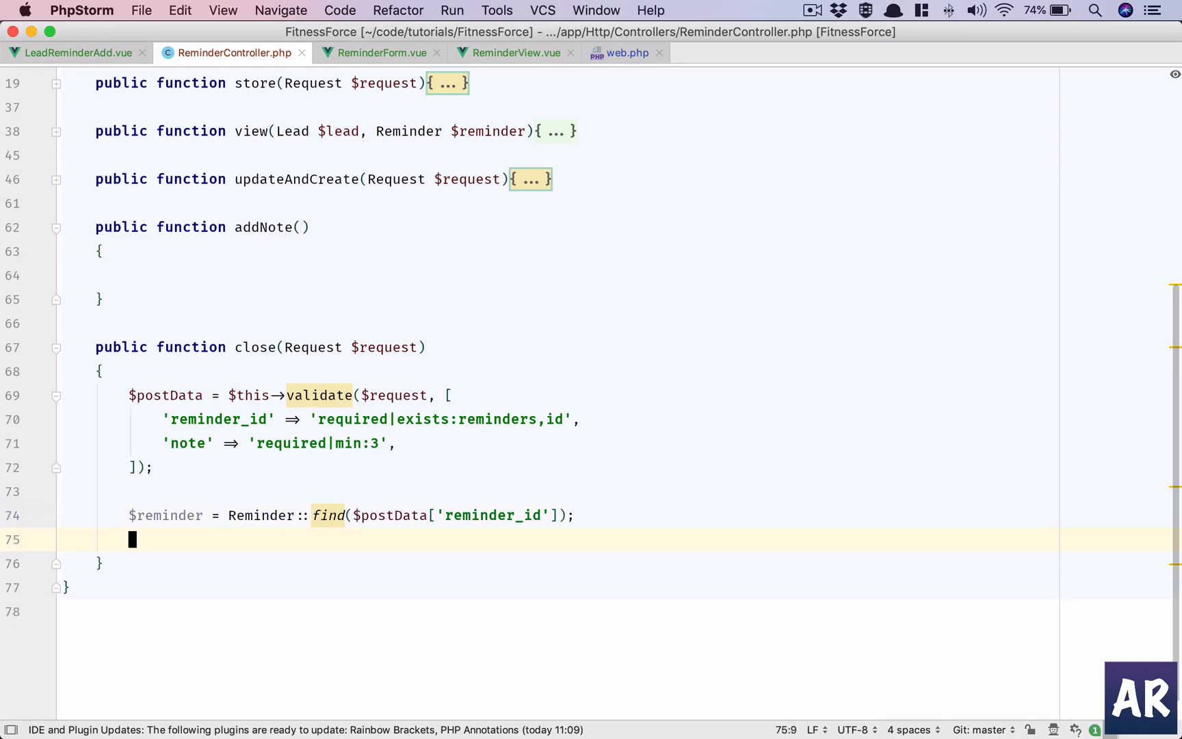
type("$request->sa")
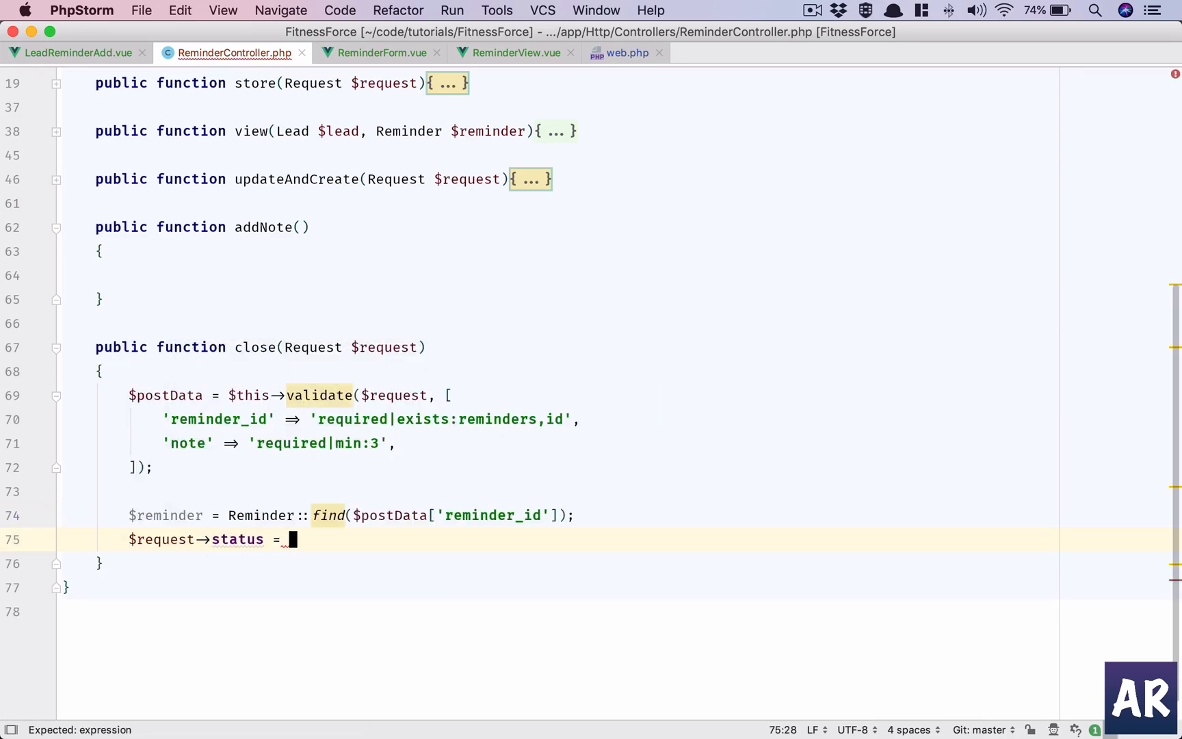
type("'closed';")
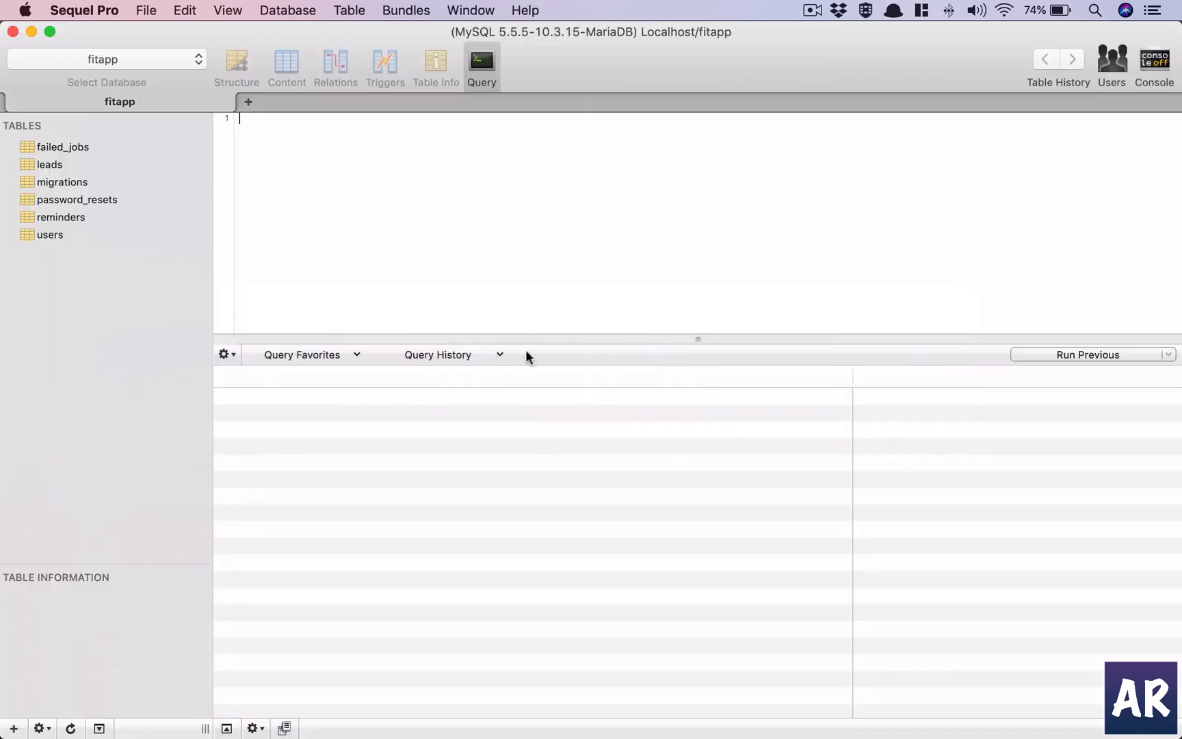
left_click(61, 217)
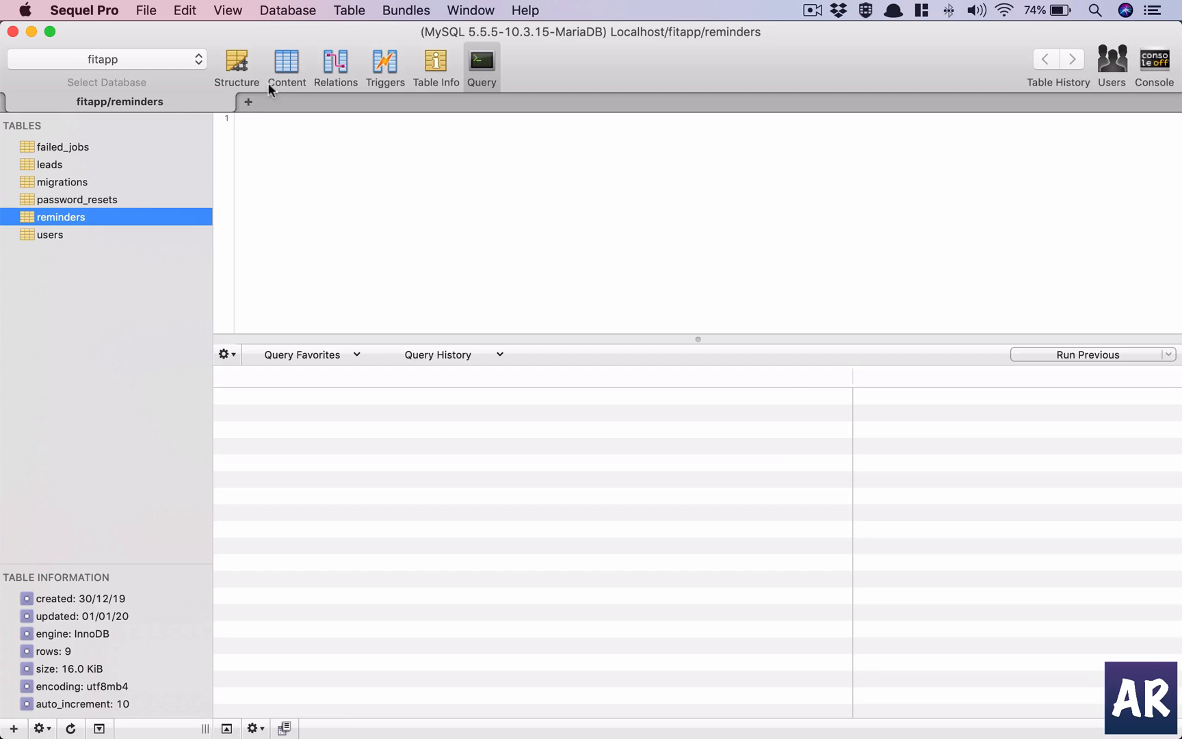
left_click(286, 67)
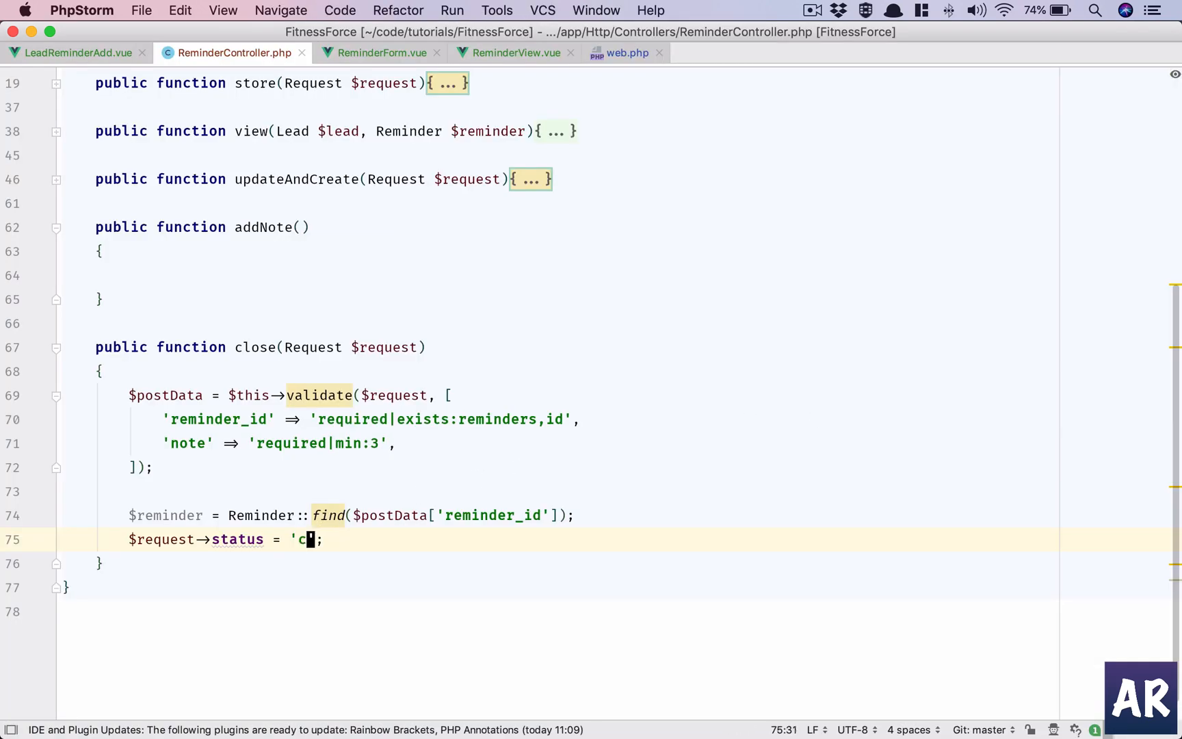
- Set $reminder->status to 'completed' and save the reminder
type("ompleted")
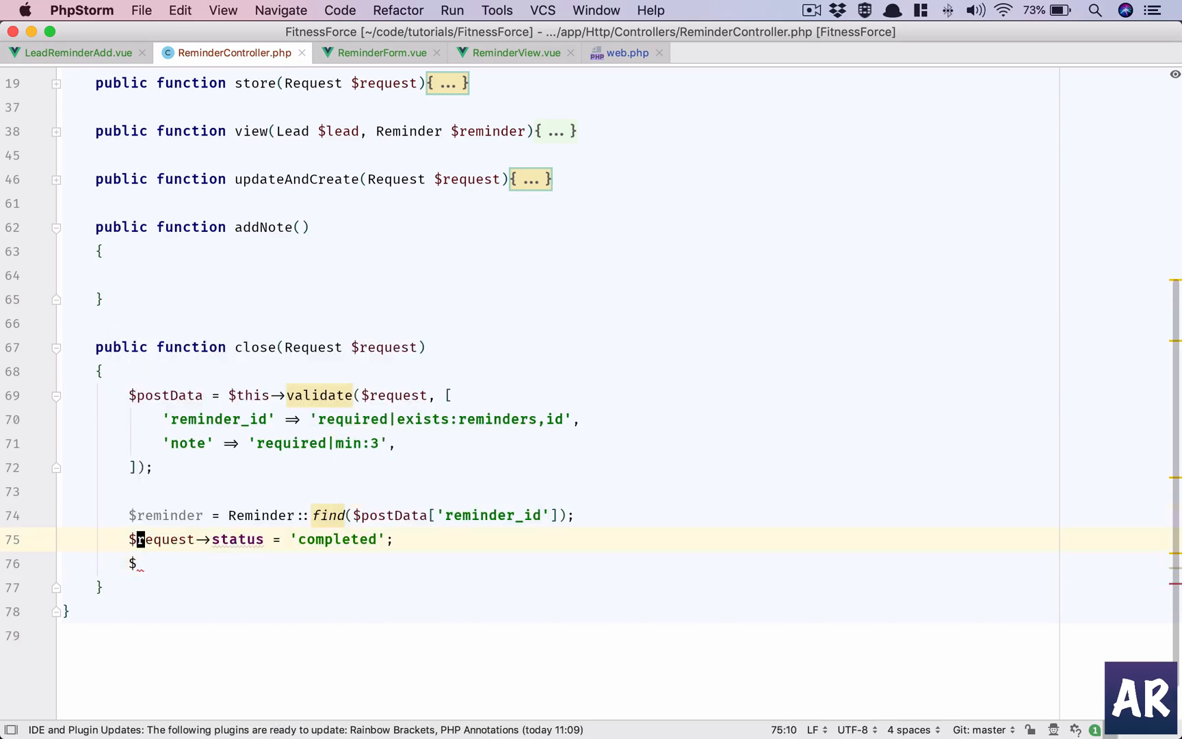
double_click(162, 539)
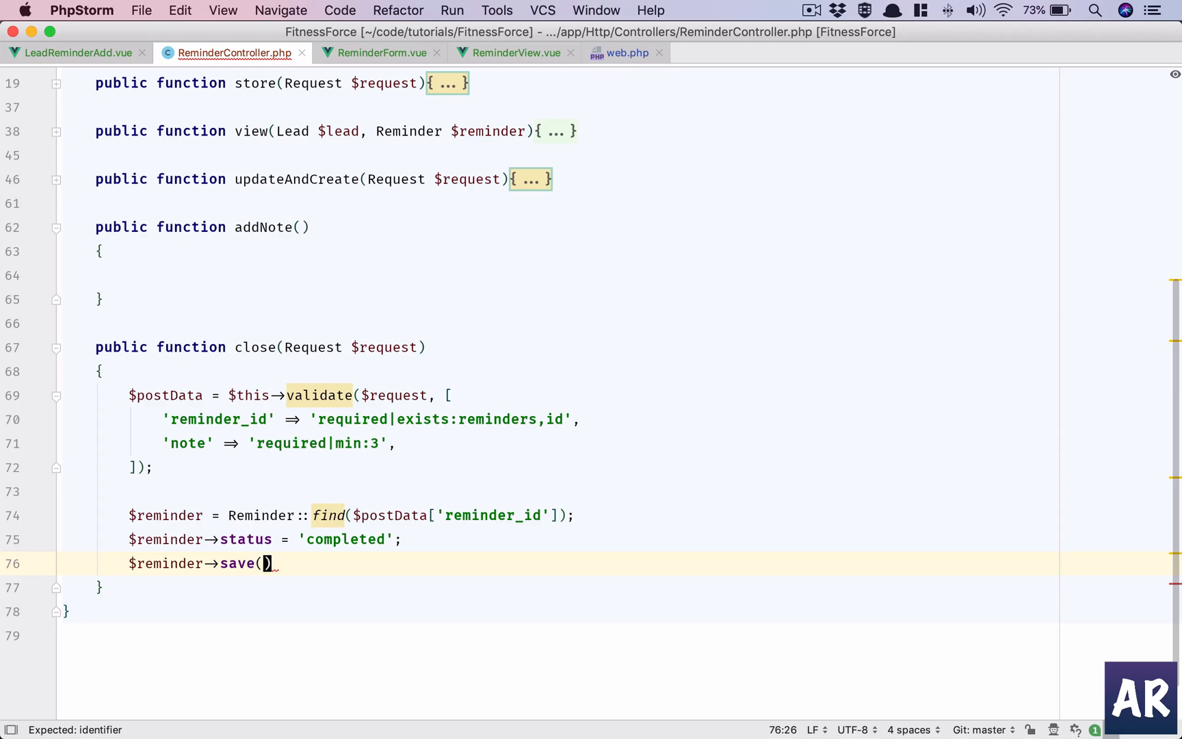
type(";")
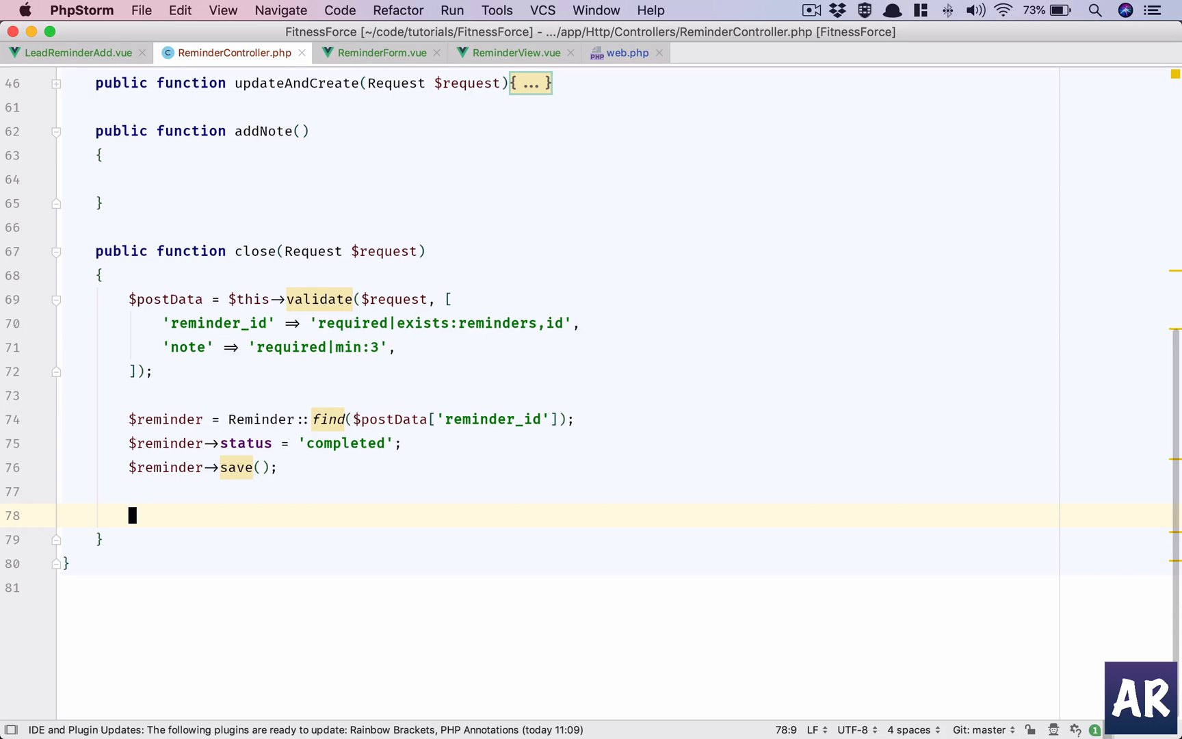
- Fetch the related lead with Lead::find($reminder->lead_id)
type("$lead =")
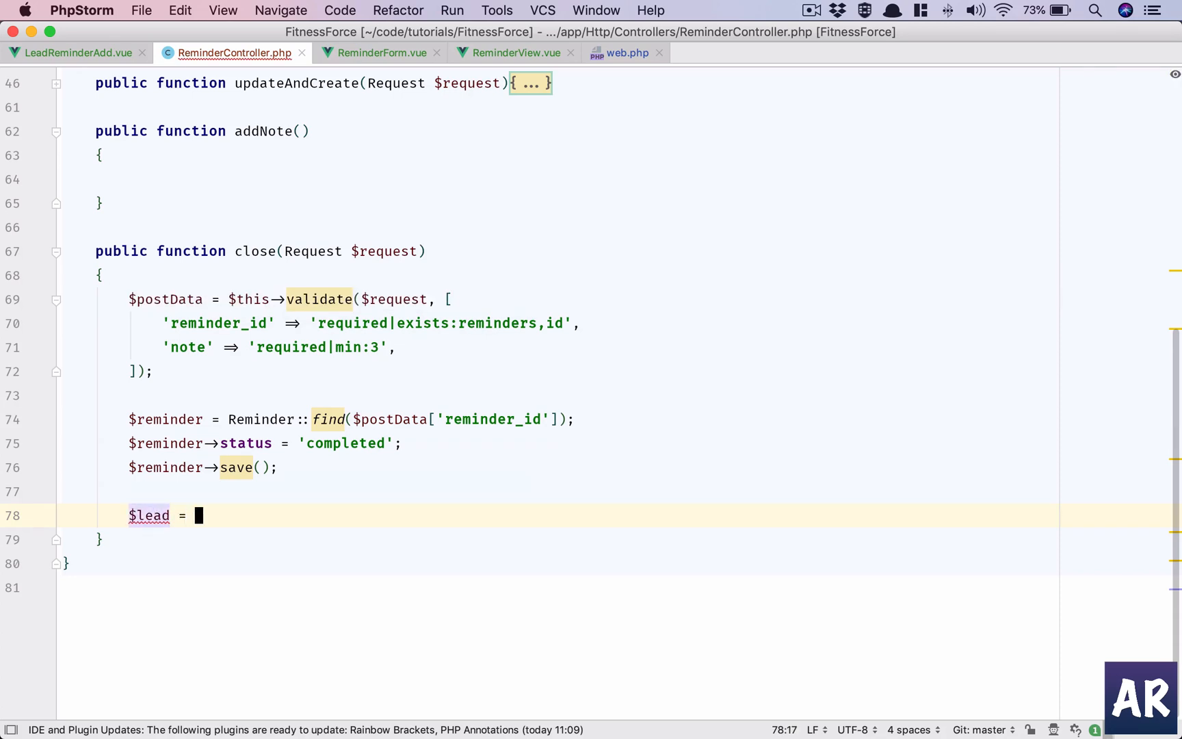
type("Lead::")
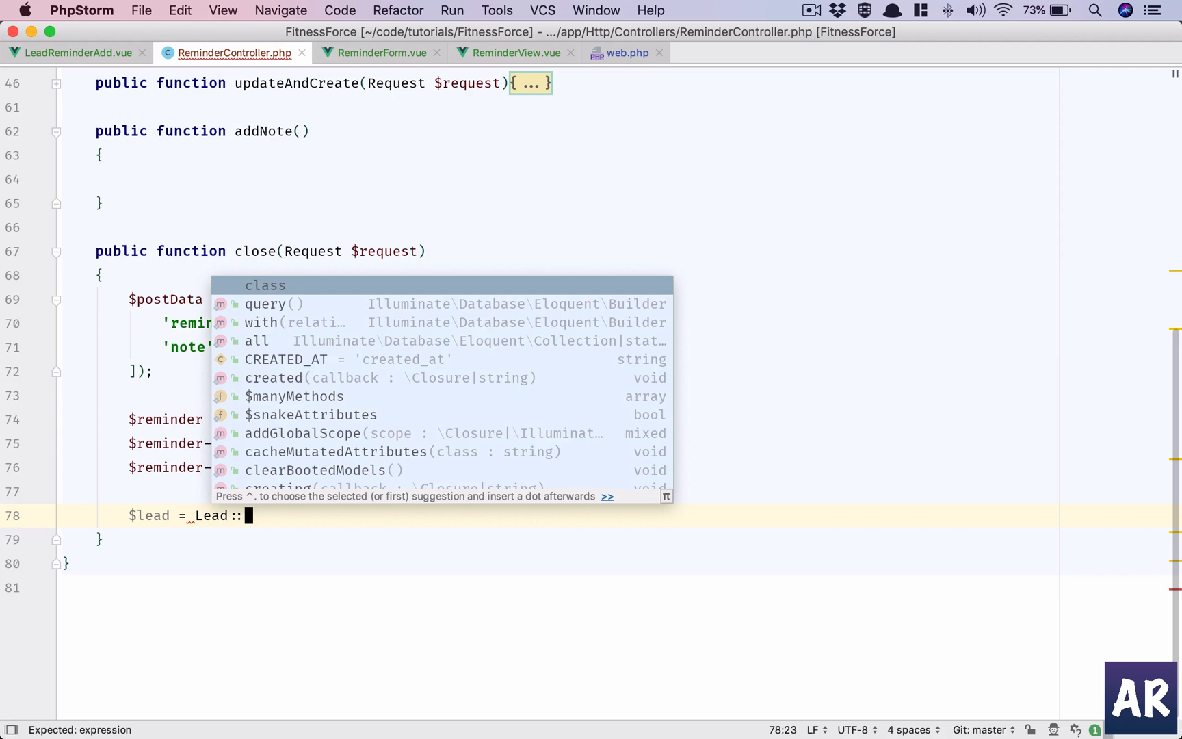
type("find($reminder->lead")
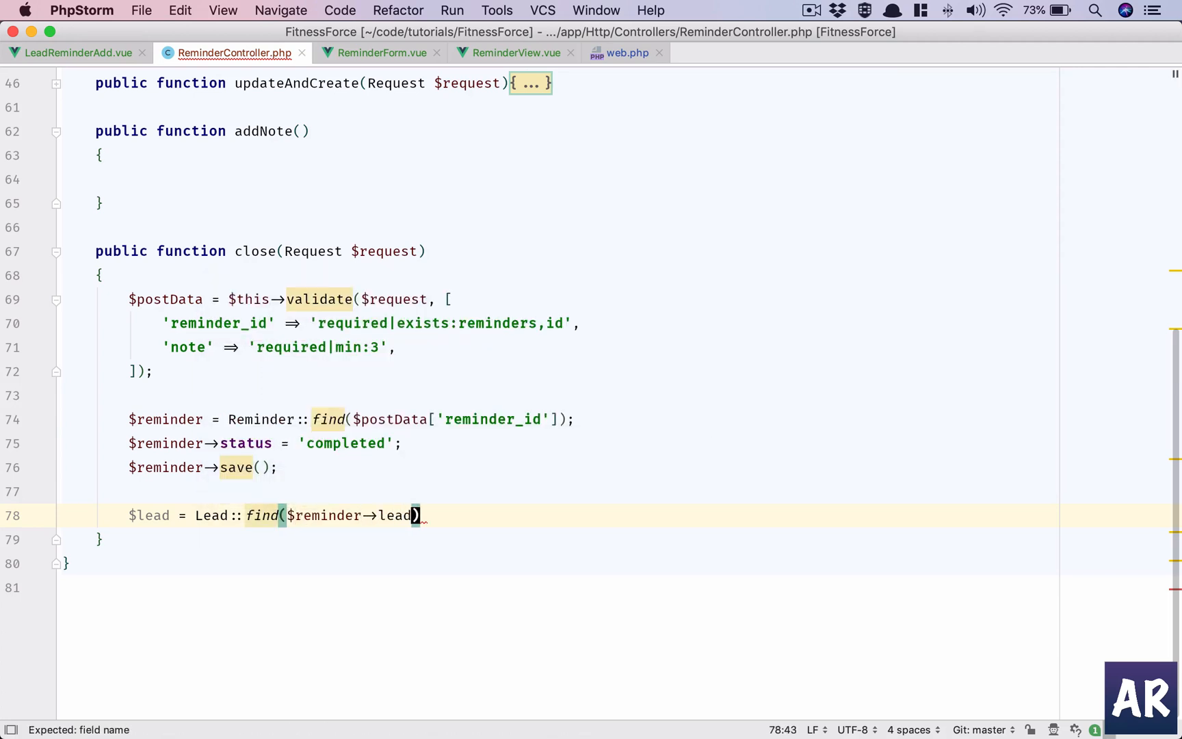
type("_id);")
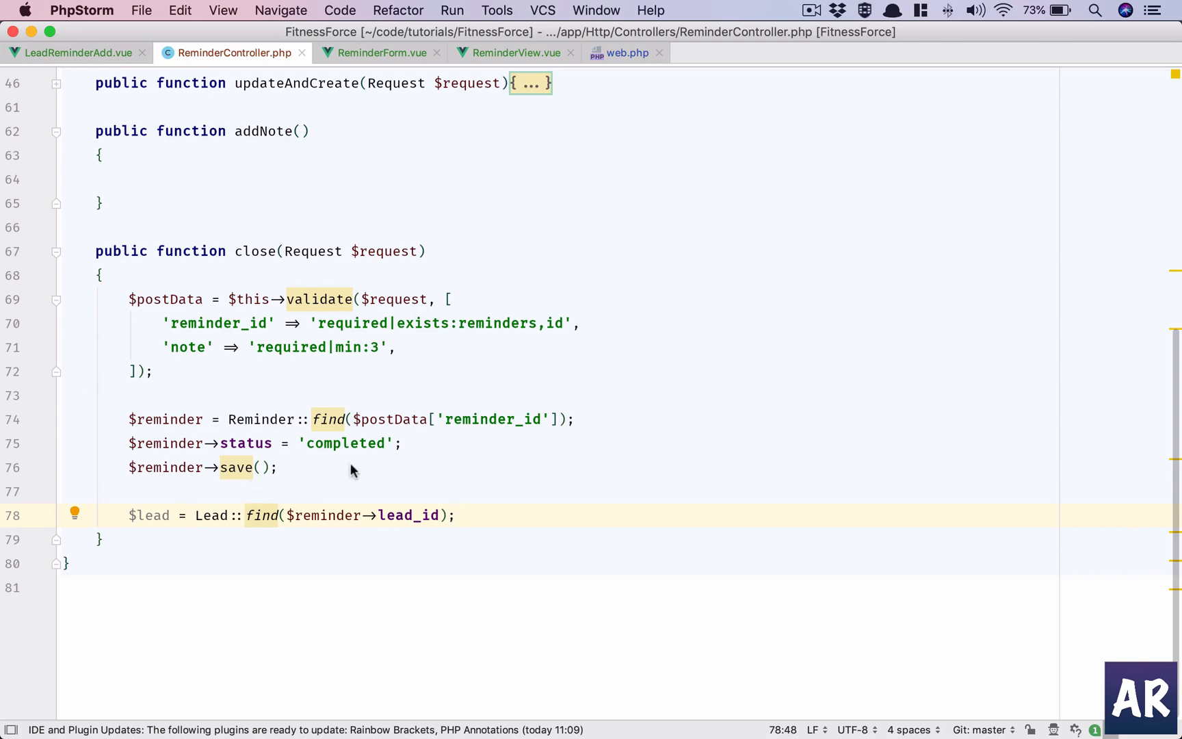
mouse_move(266, 420)
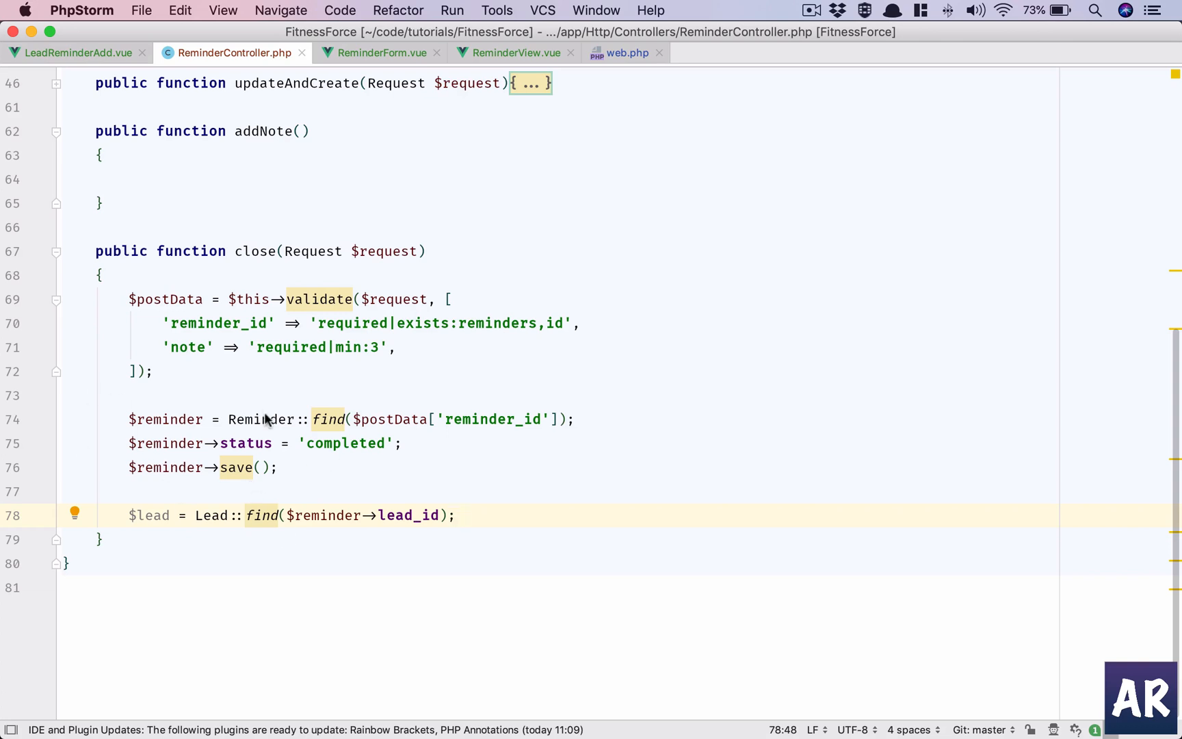
mouse_move(274, 481)
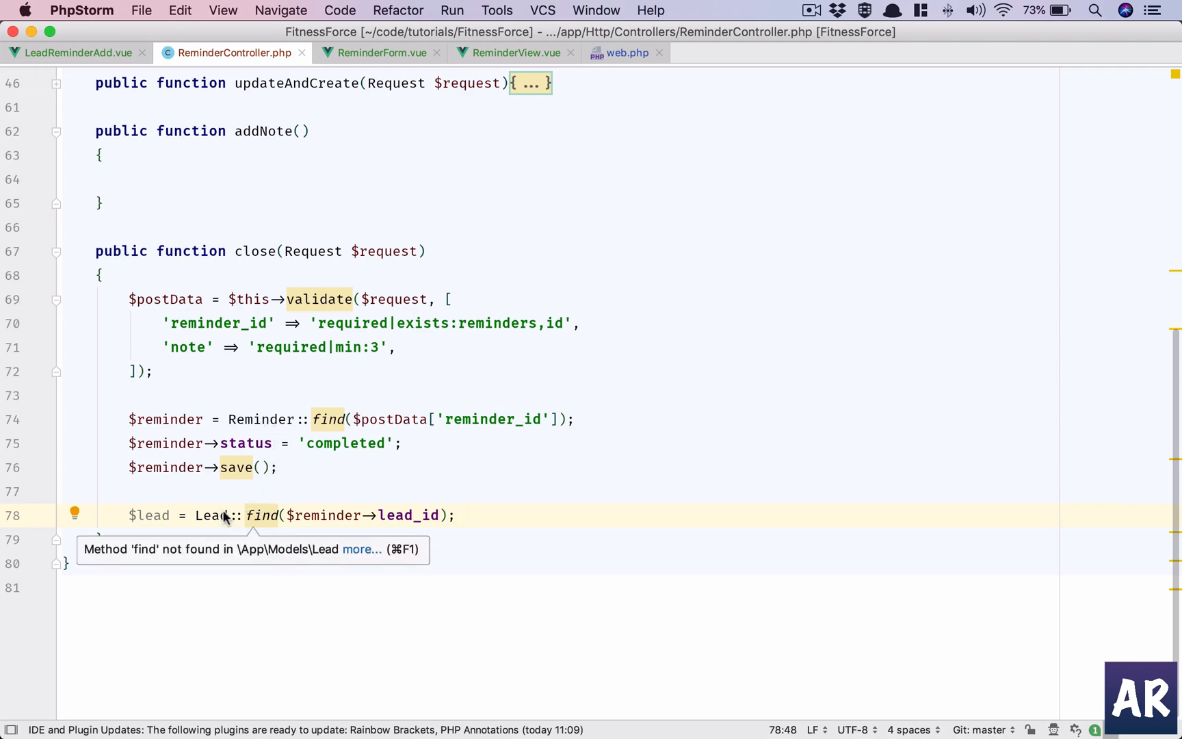
mouse_move(483, 528)
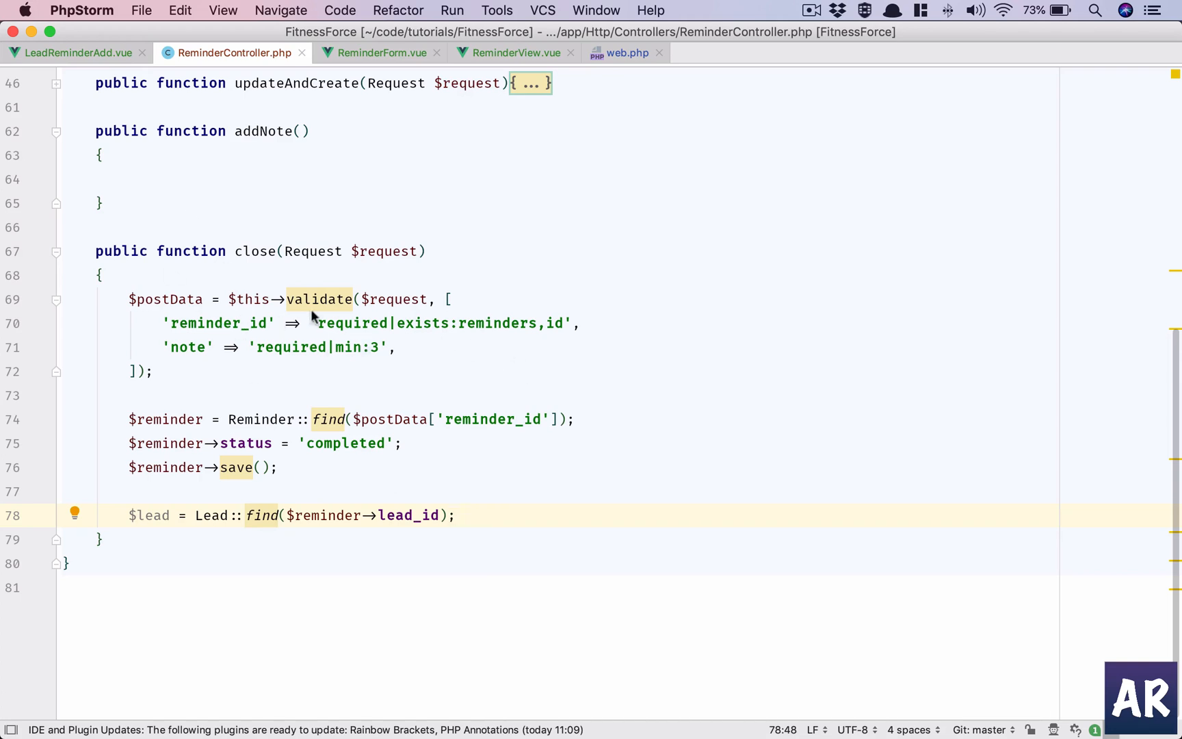
left_click_drag(346, 324, 527, 324)
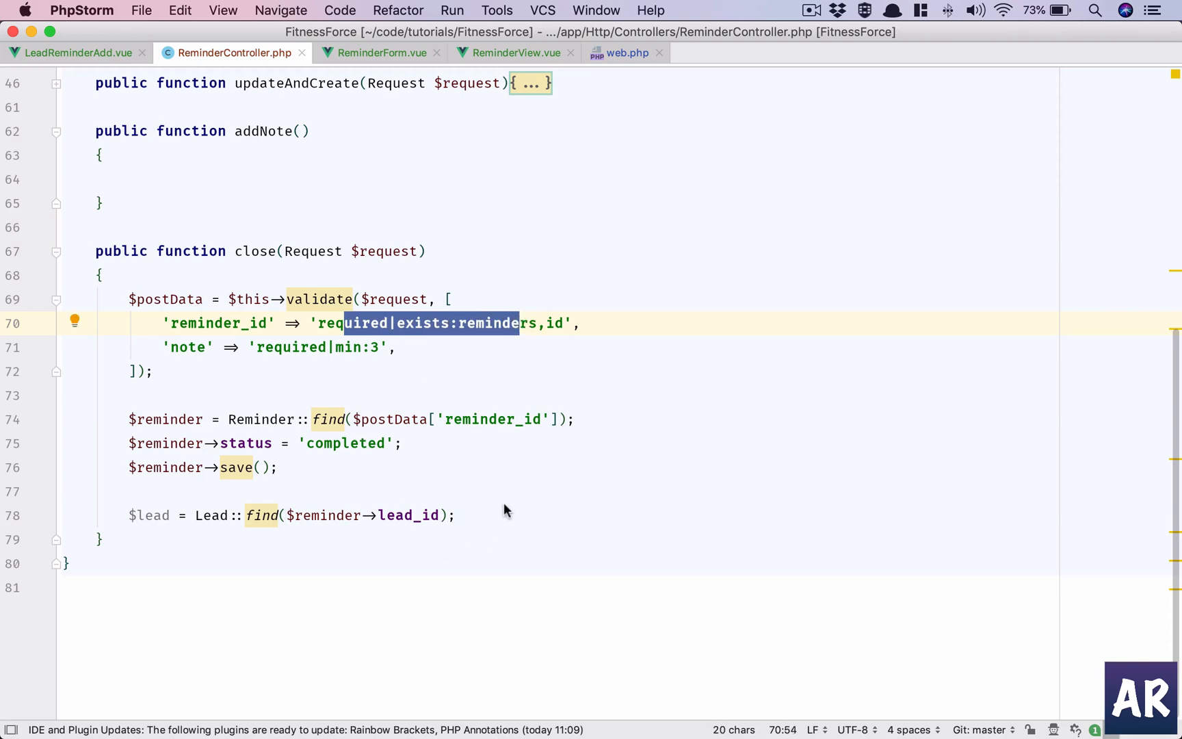
left_click(457, 515)
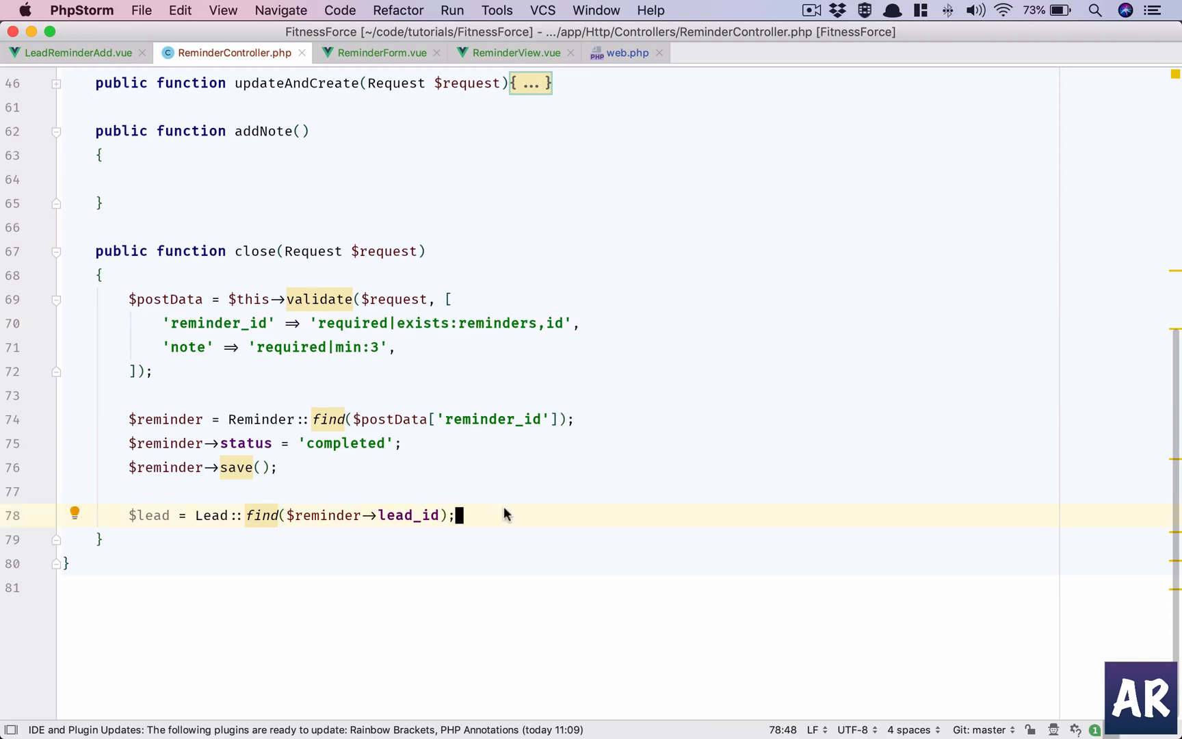
mouse_move(397, 469)
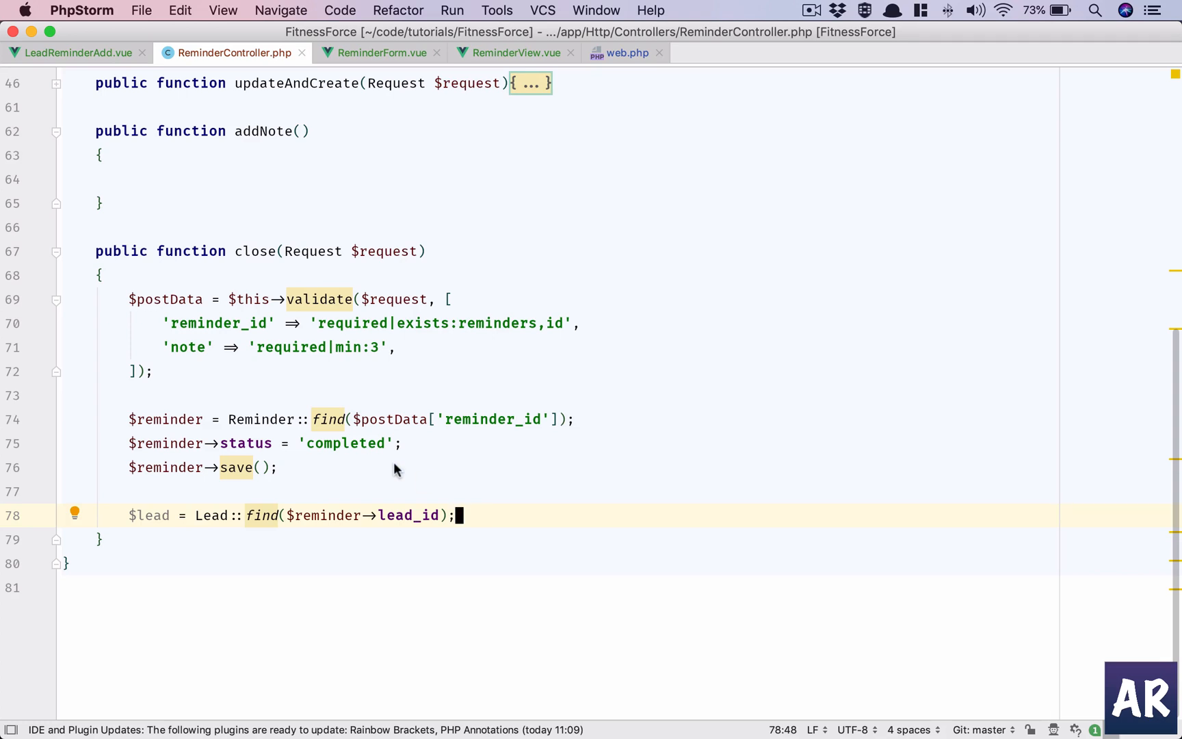
mouse_move(549, 550)
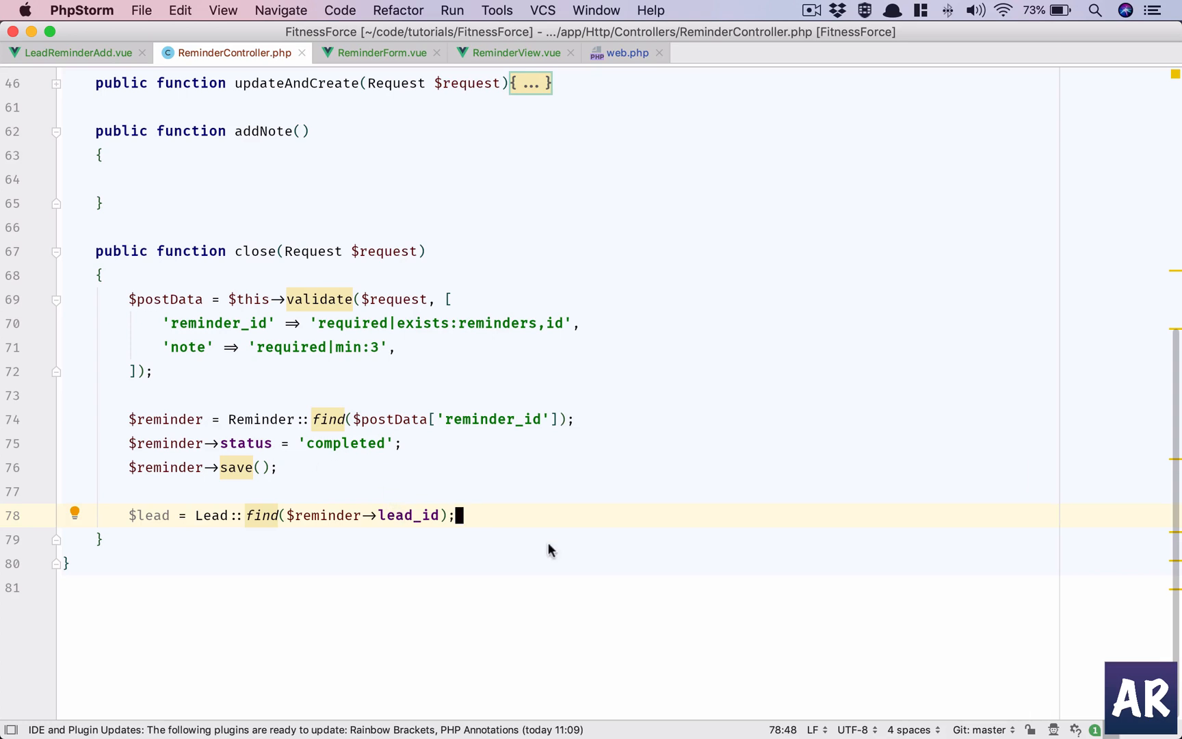
- End close() with return redirect()->route('lead.view', ['lead' => $lead])
type("return")
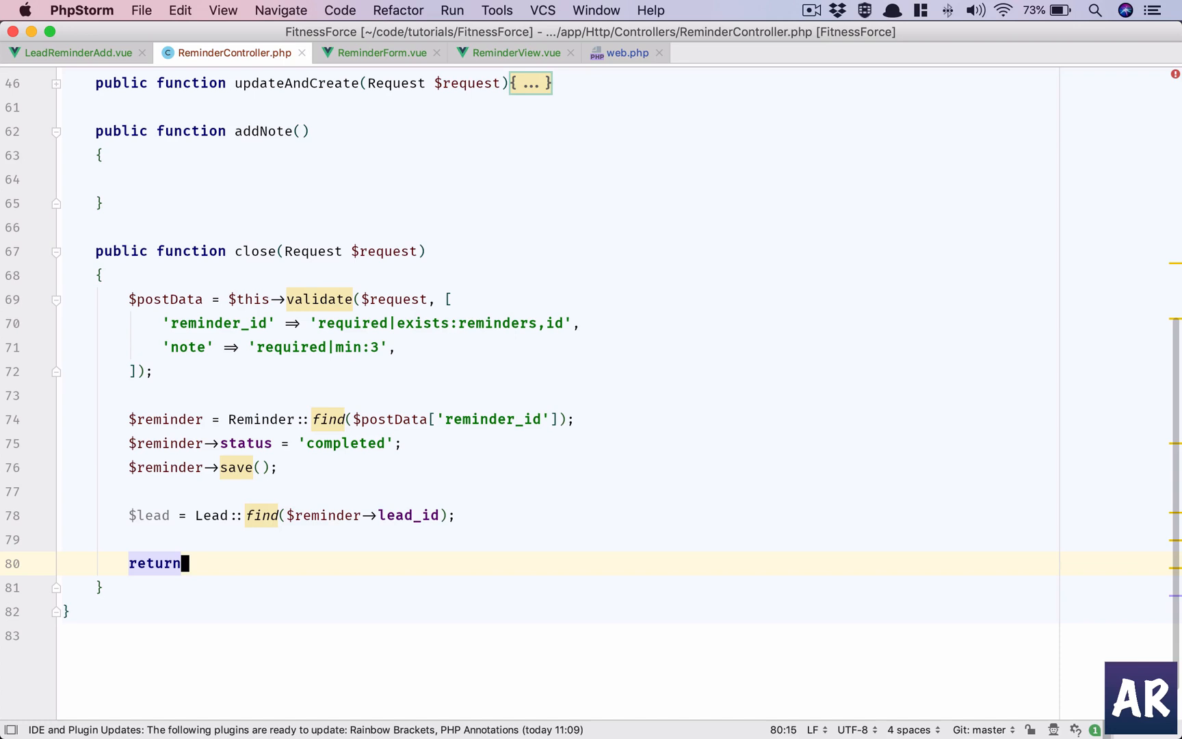
type("redirect()->rout")
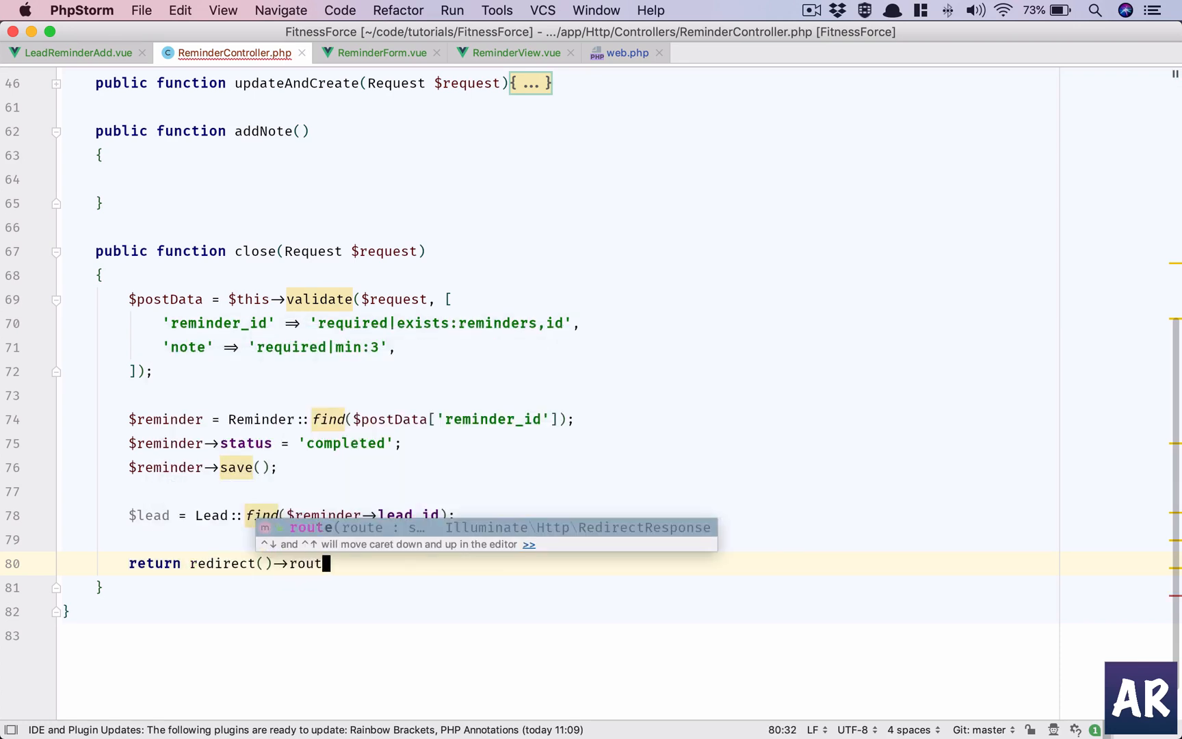
type("e( 'le")
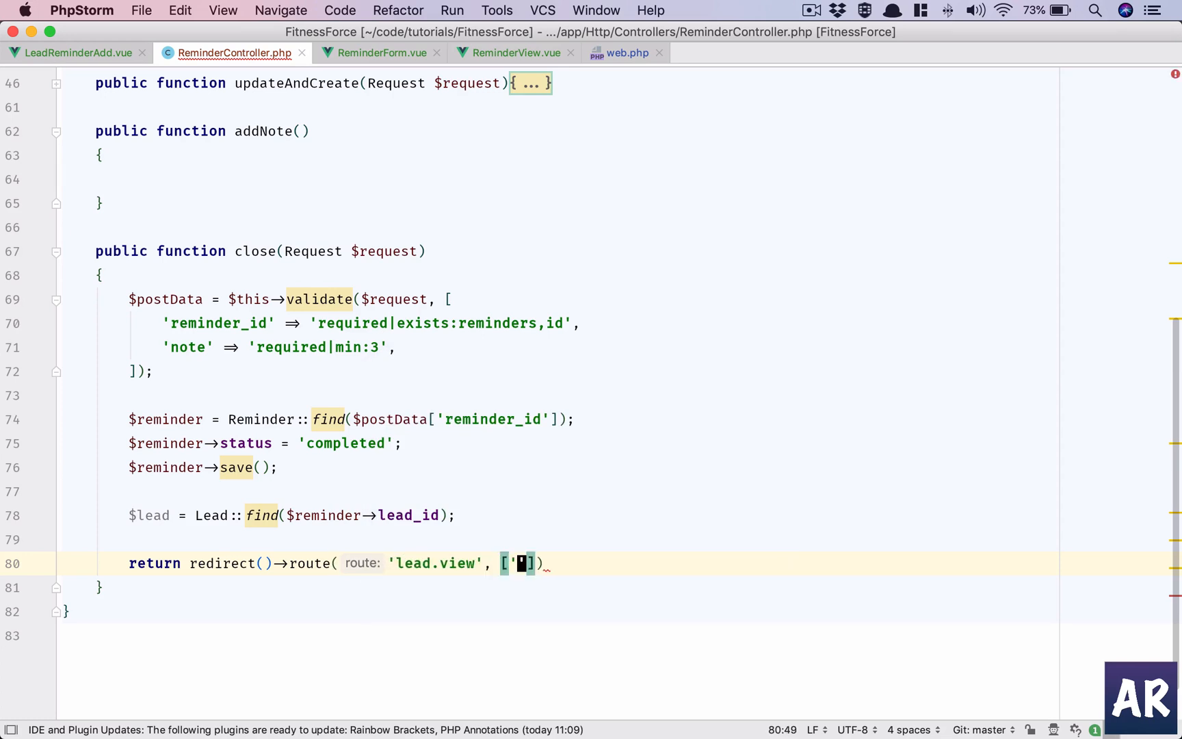
type("'lead' => $le")
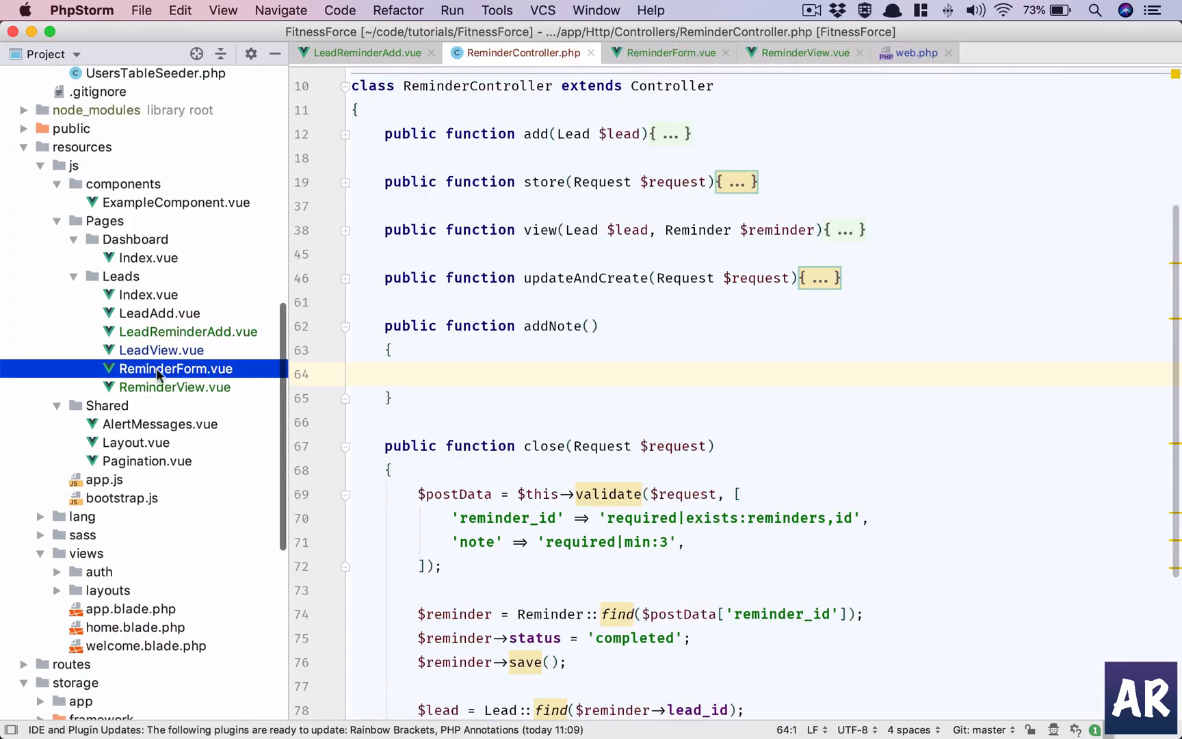
mouse_move(216, 321)
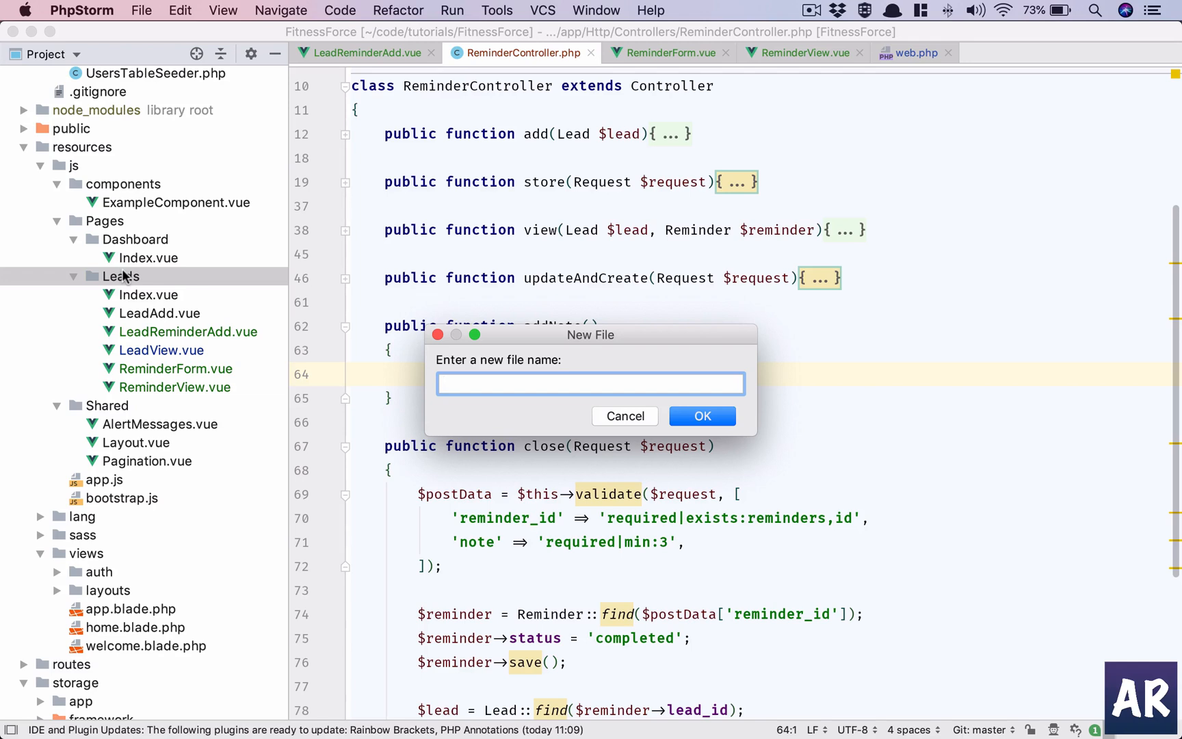
- Name the new Leads file ReminderNote.vue and create it
type("R")
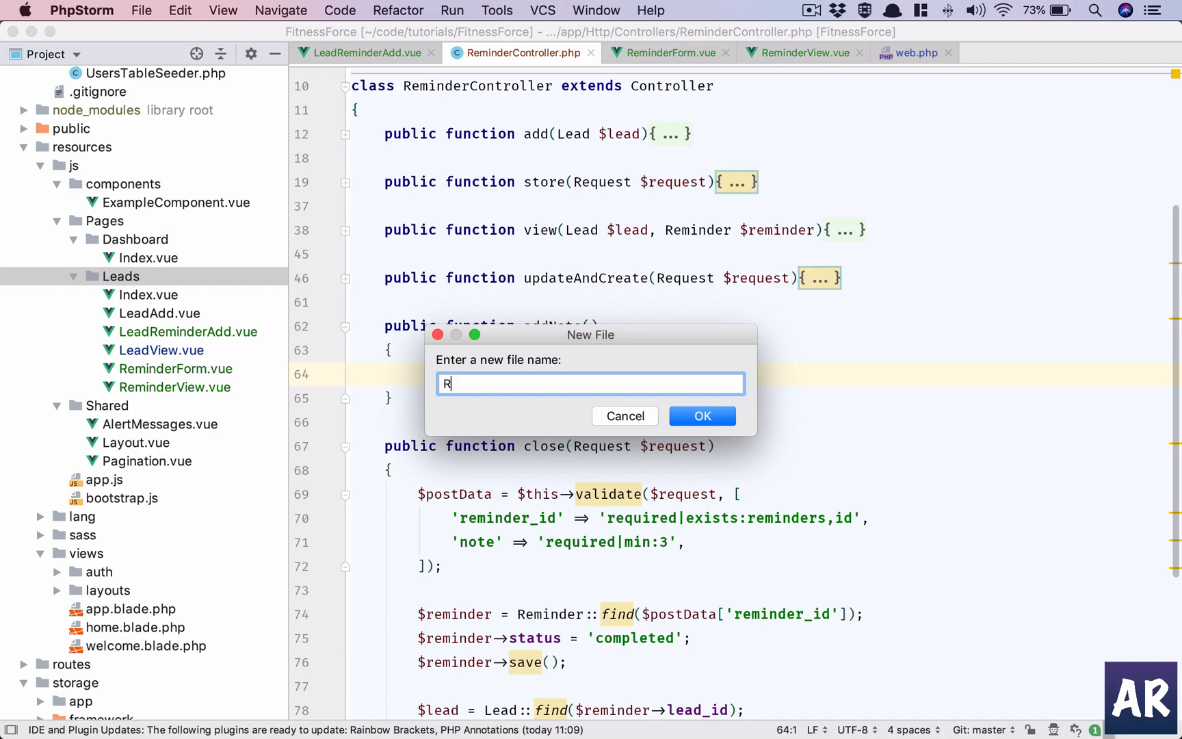
type("eminderNote.")
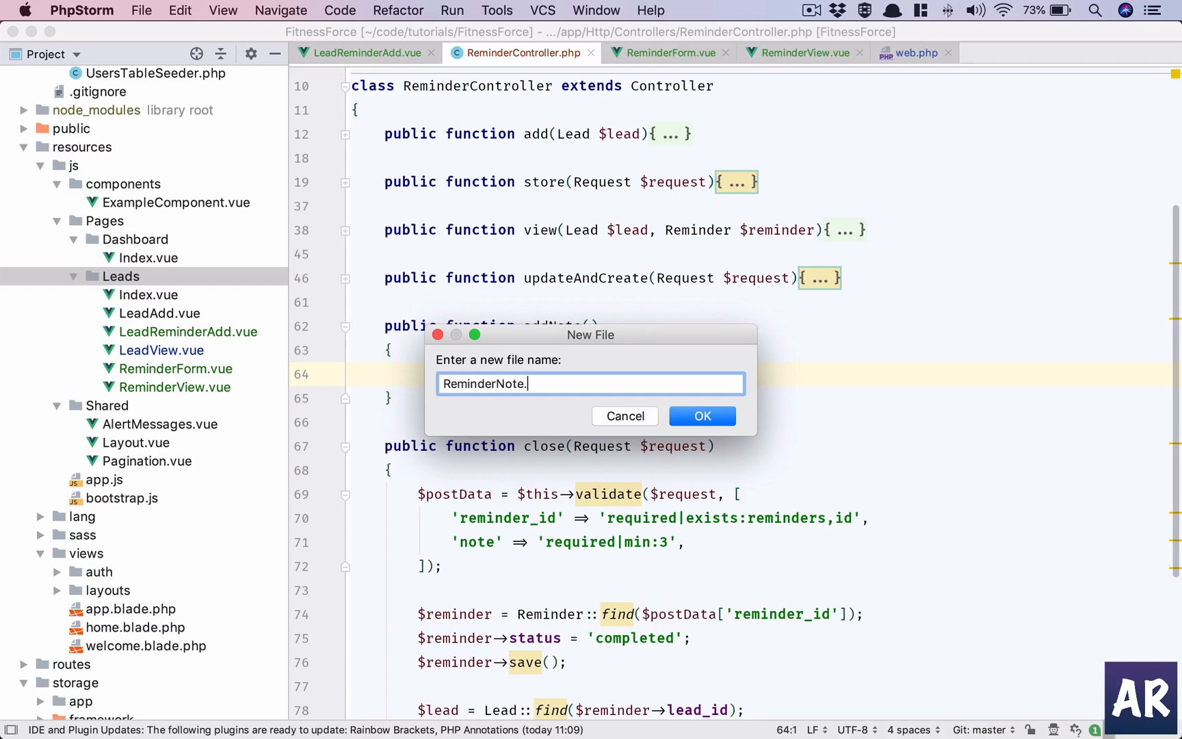
left_click(700, 416)
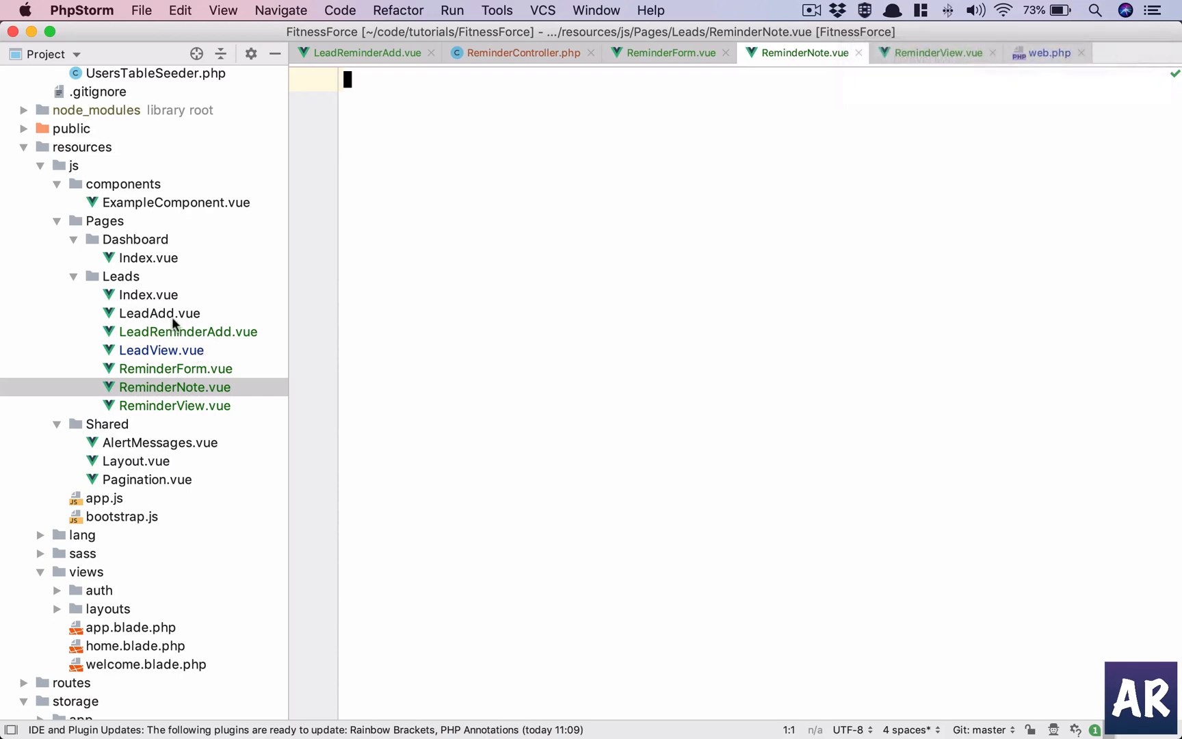
mouse_move(217, 364)
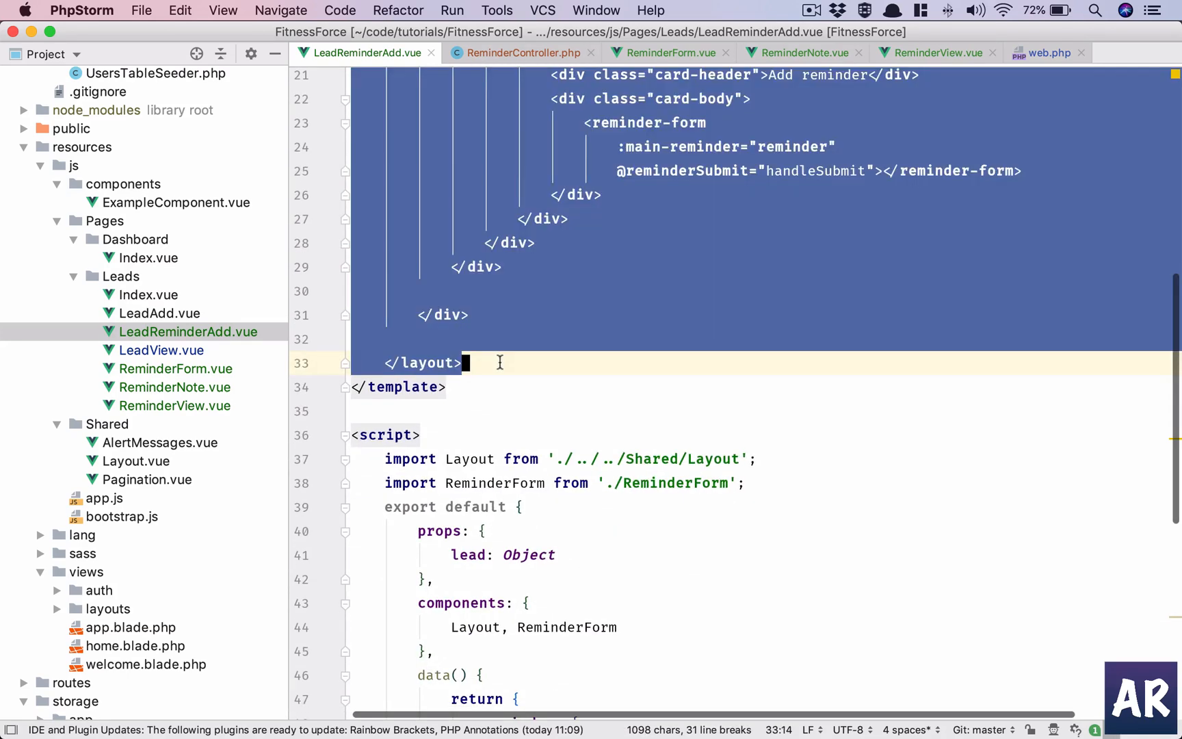
- Fill ReminderNote.vue with the reminder template and a script importing Layout from './../../Shared/Layout'
left_click(799, 53)
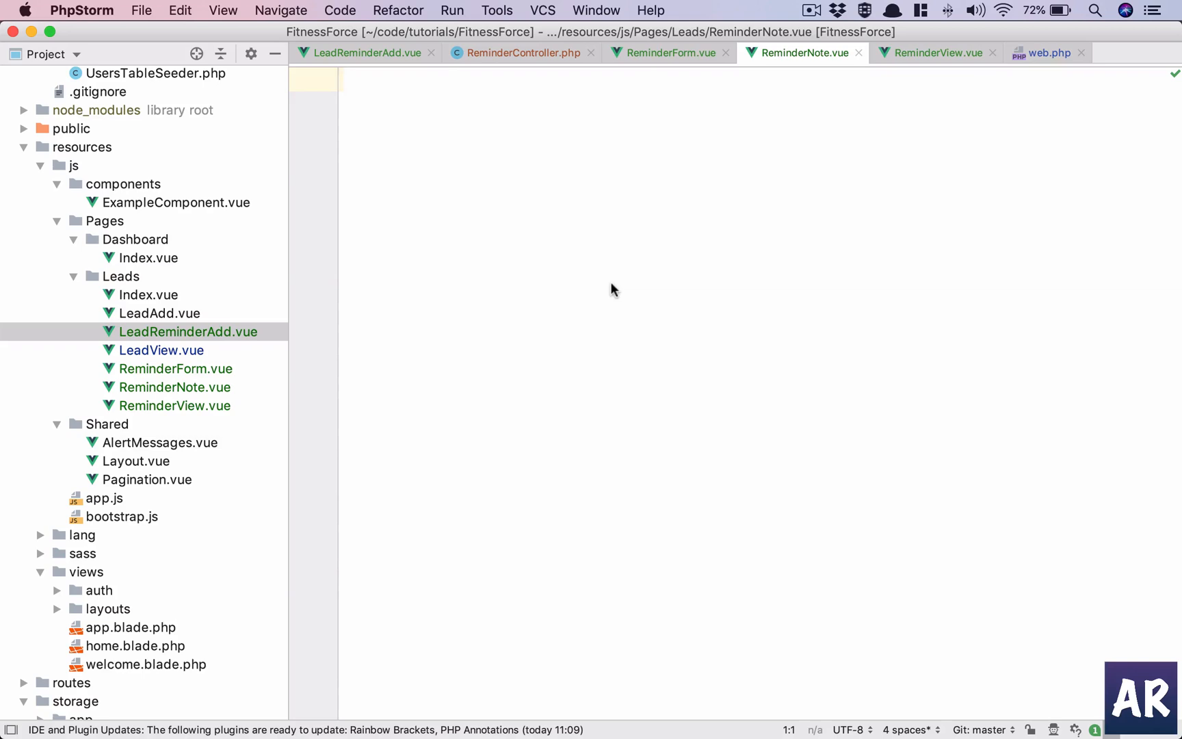
type("template>")
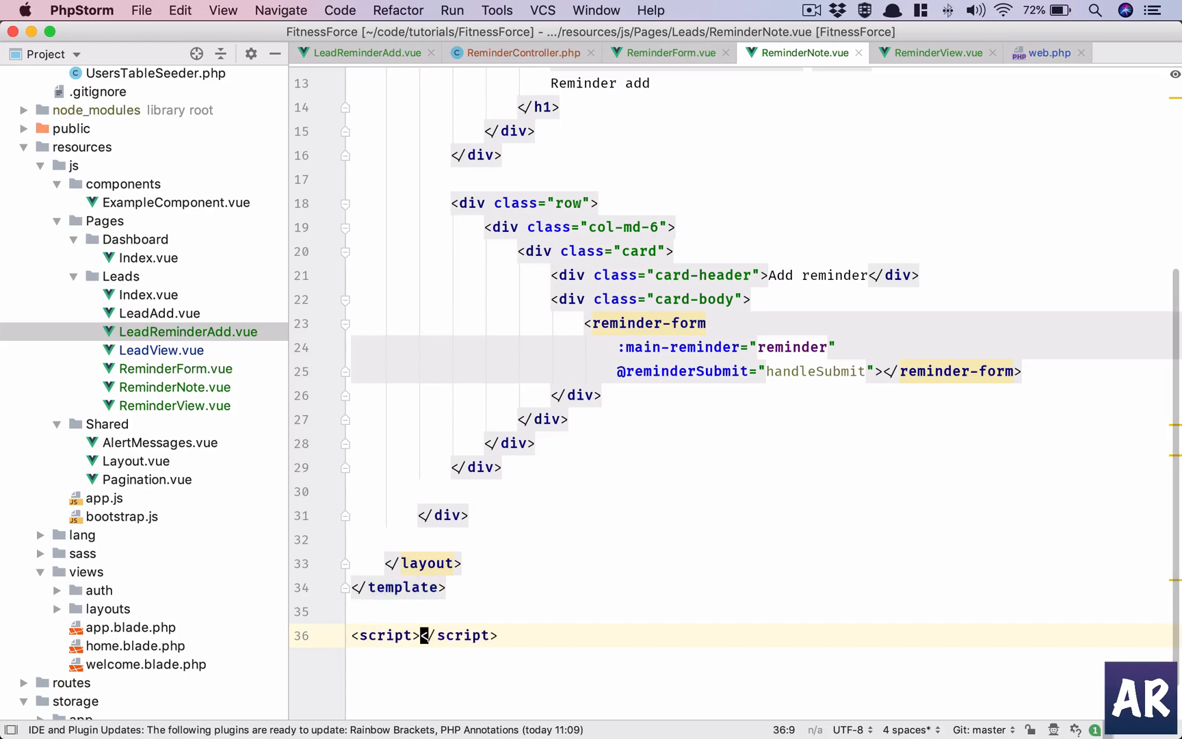
type("e")
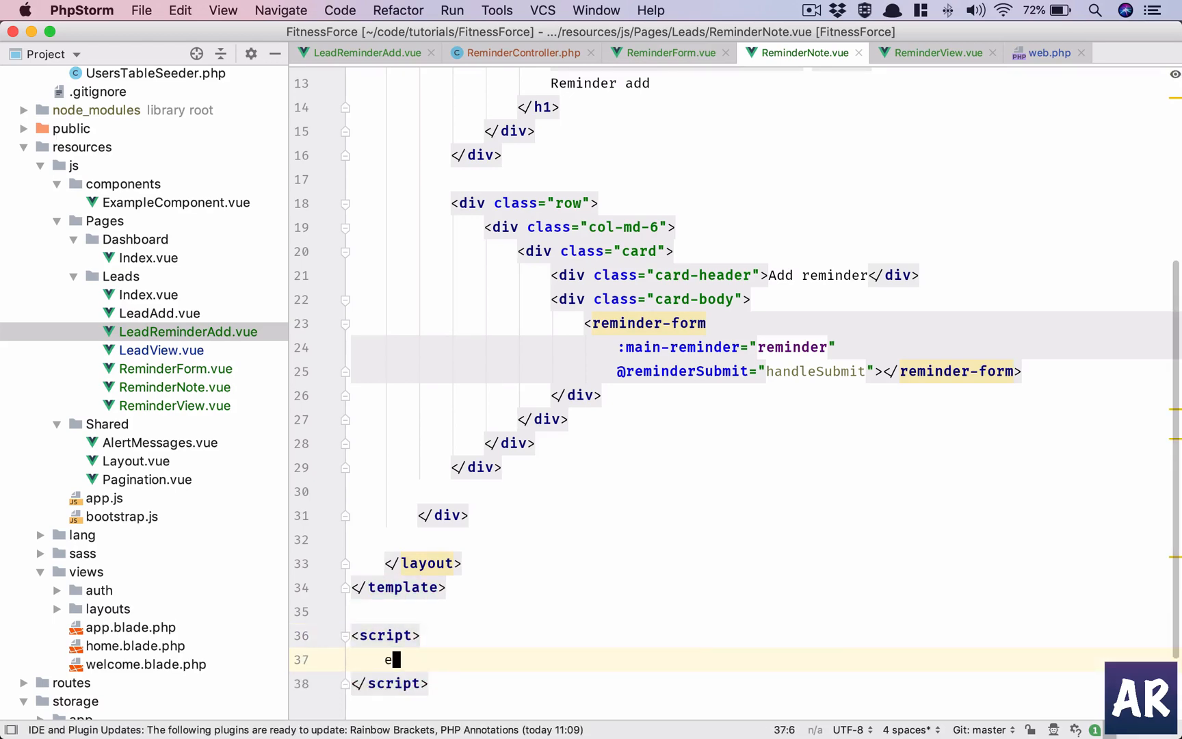
type("xport default {}")
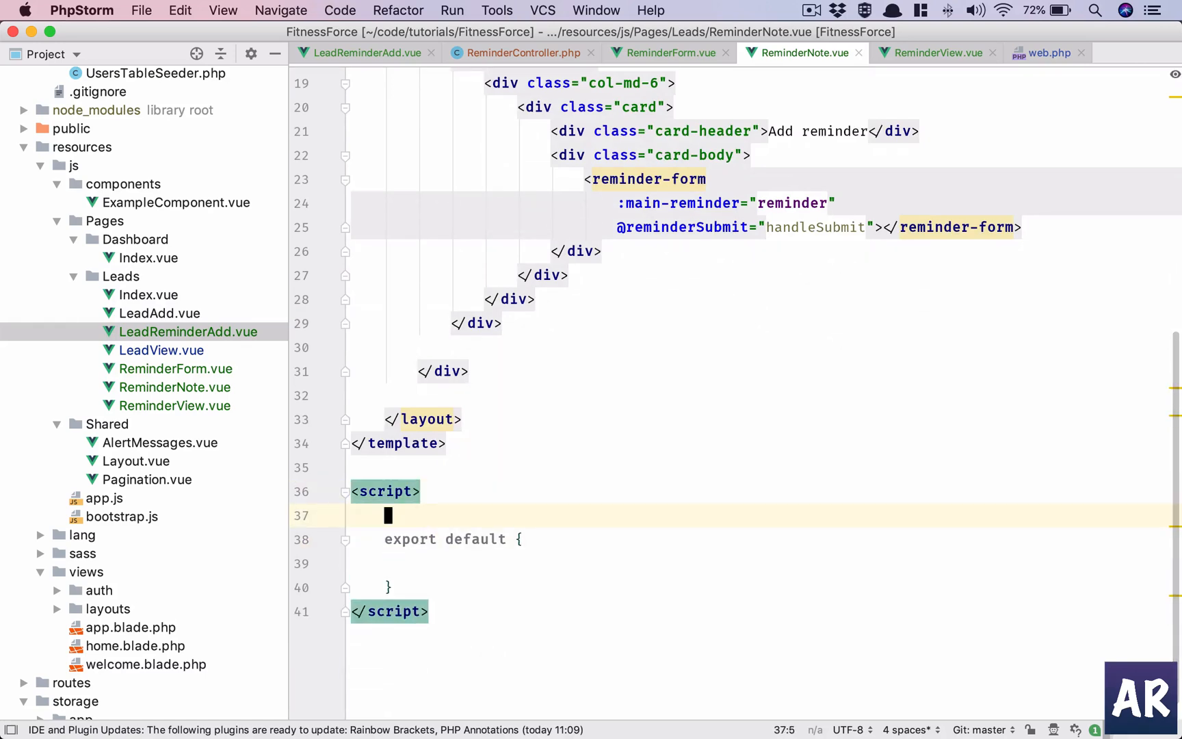
type("import Layout from")
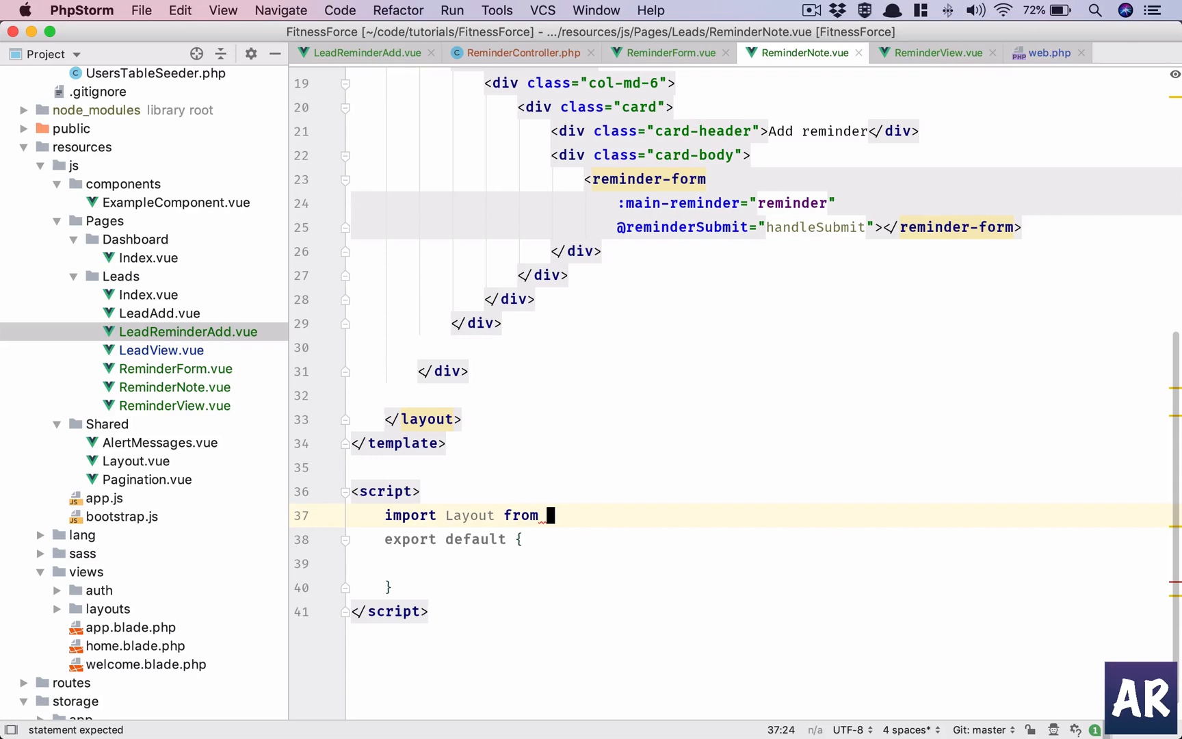
type("'./../../Shared/Layout")
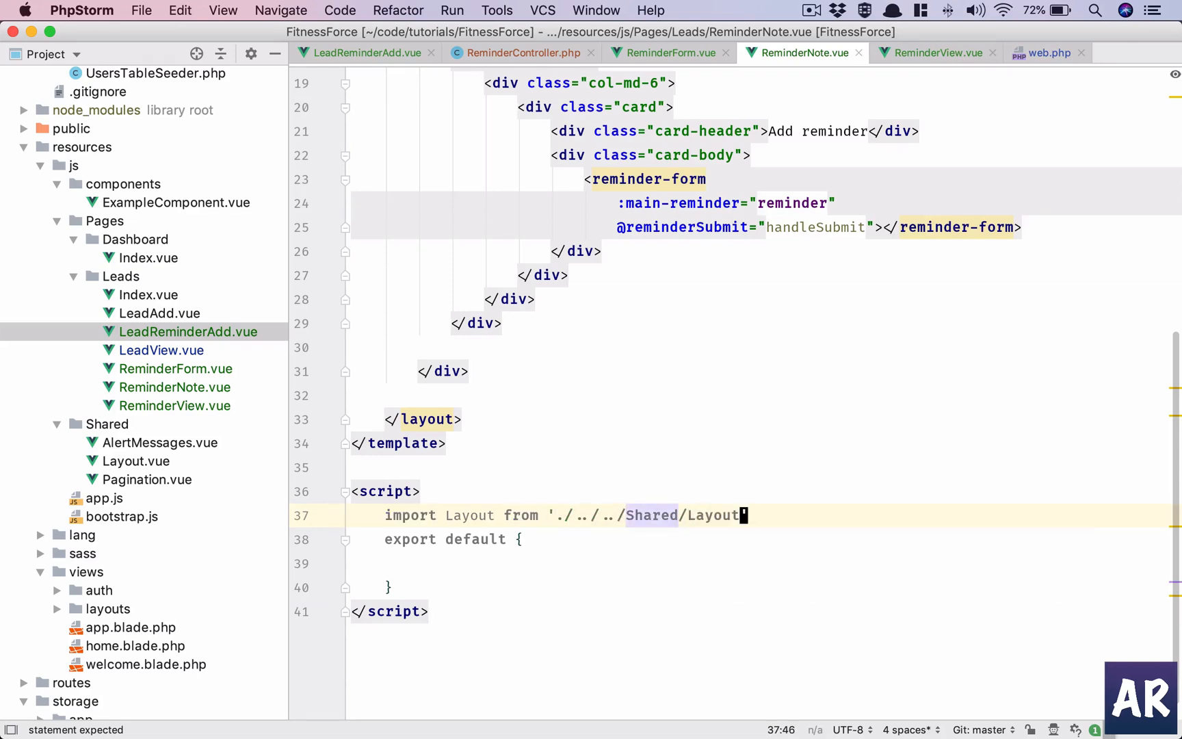
type("components: {")
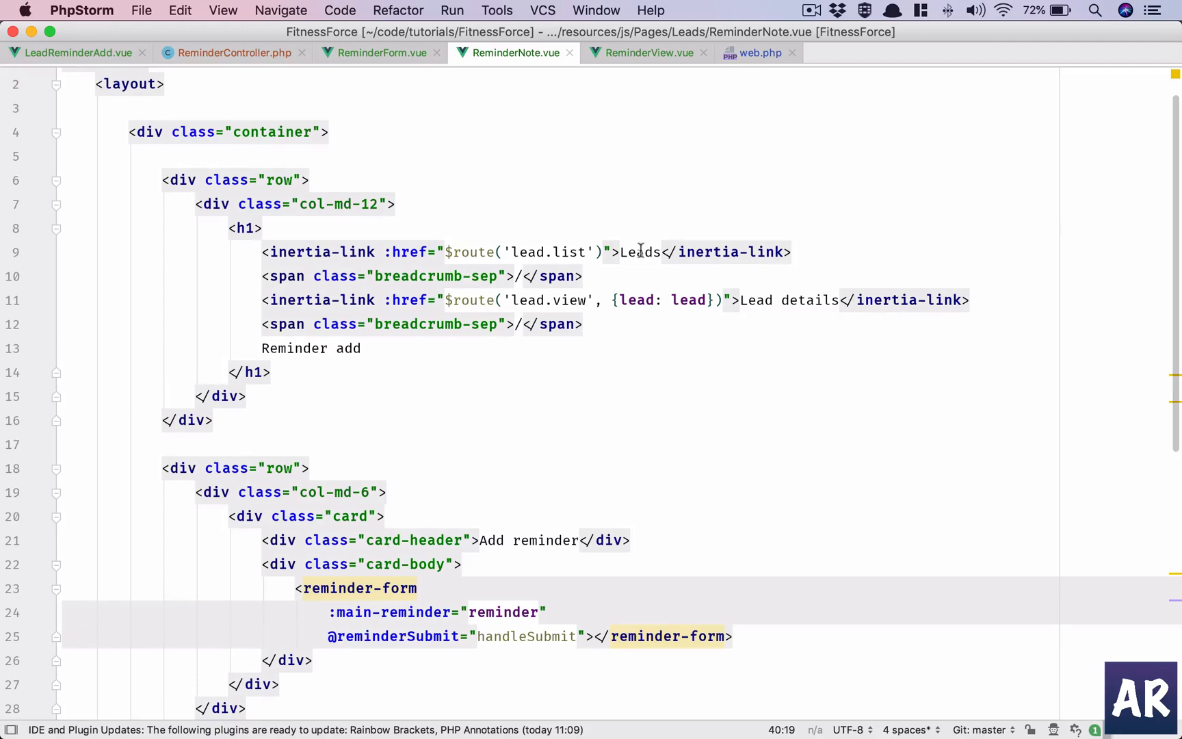
- Declare props lead: Object and reminder: Object in ReminderNote.vue, then return to ReminderController
scroll("down", 3)
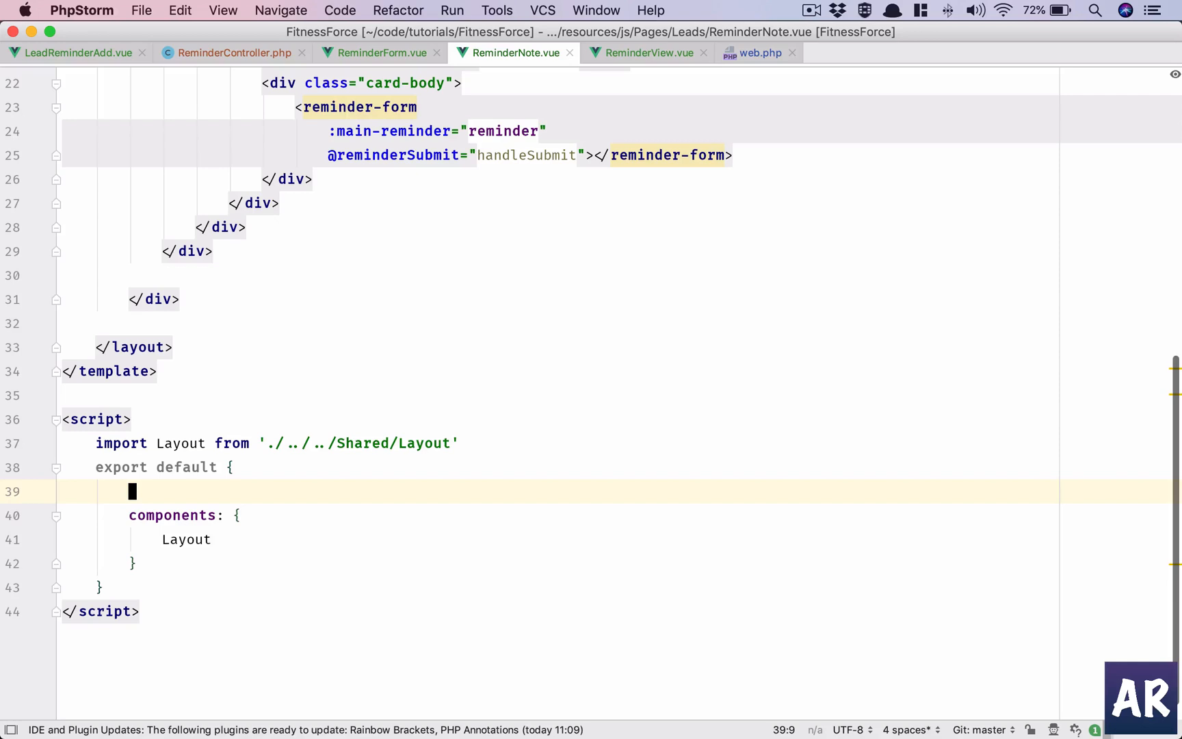
type("props: {")
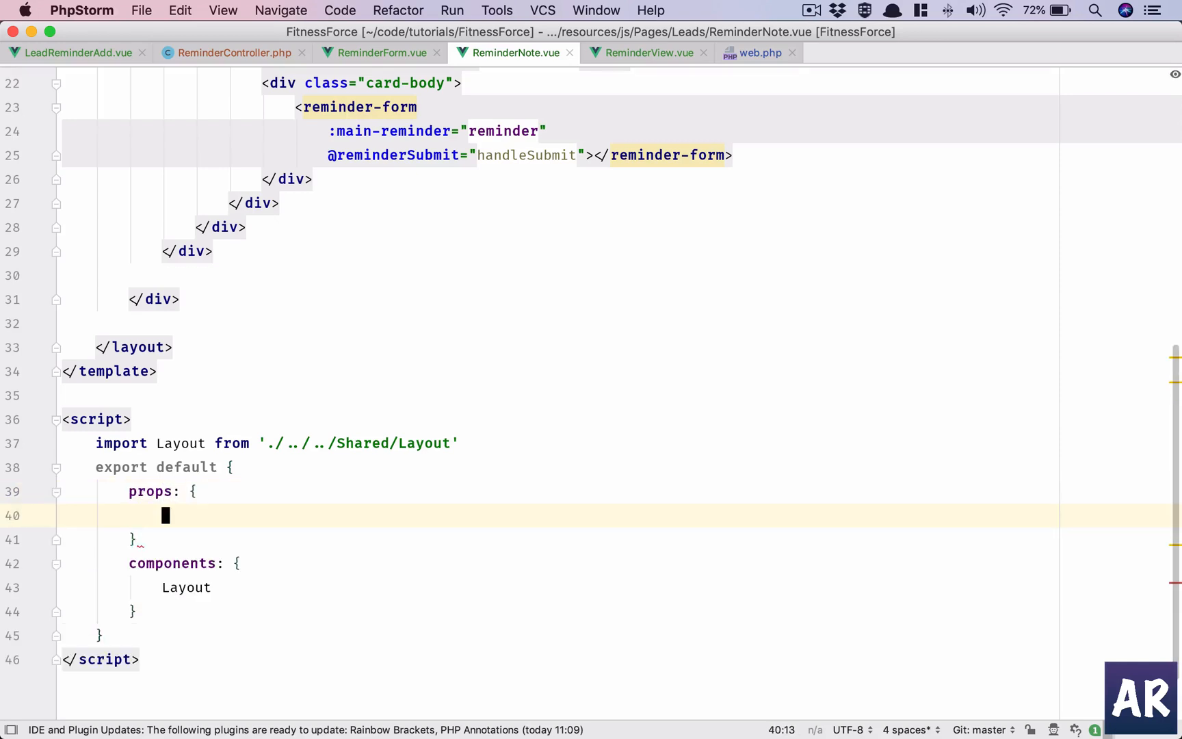
type(";e")
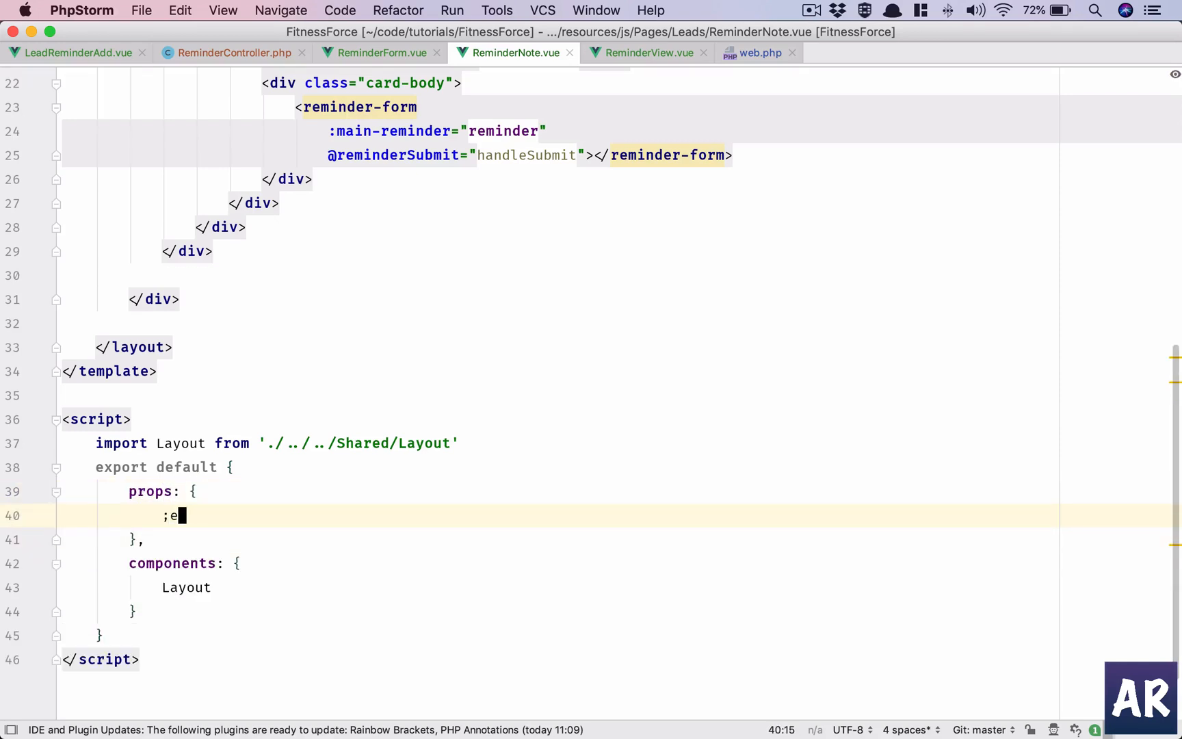
type("lead")
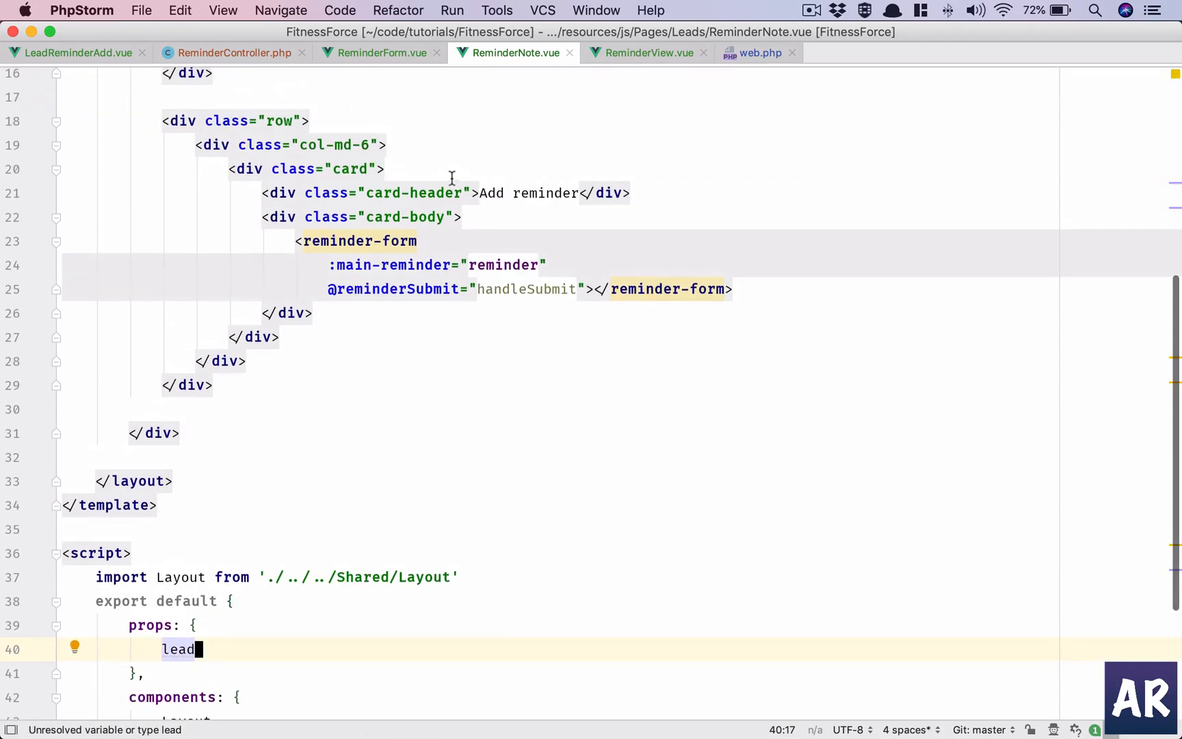
key("cmd+tab")
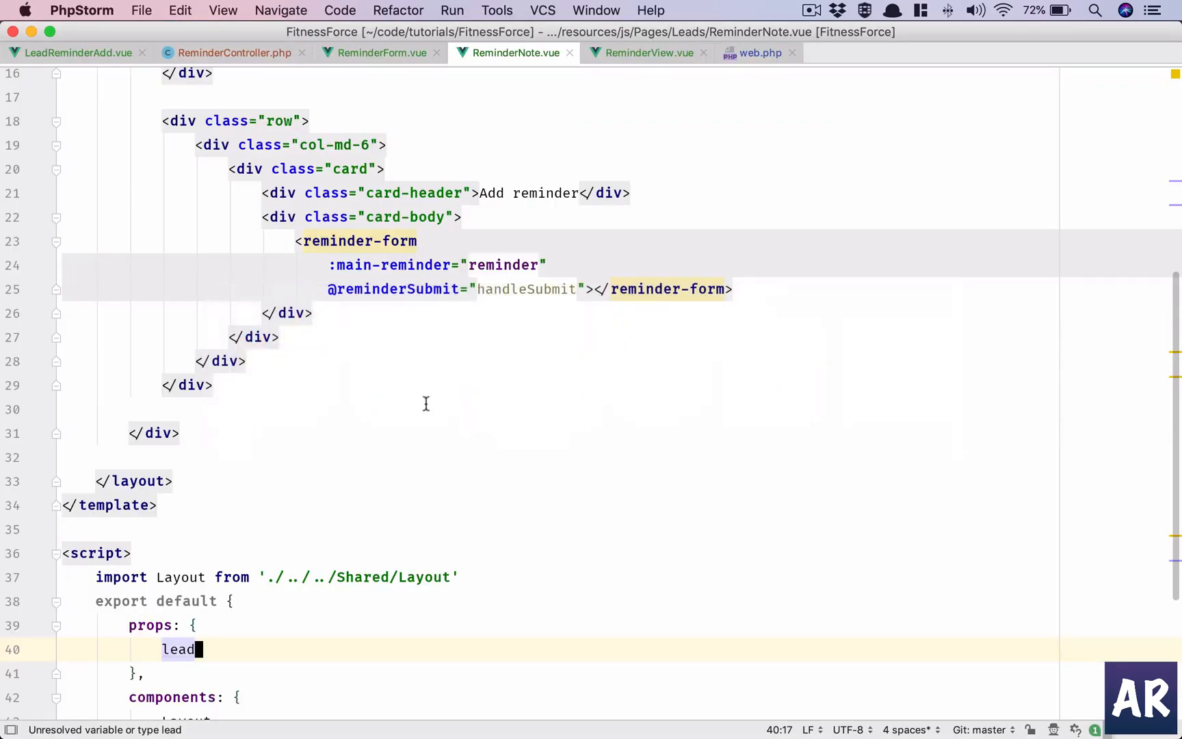
type(": O")
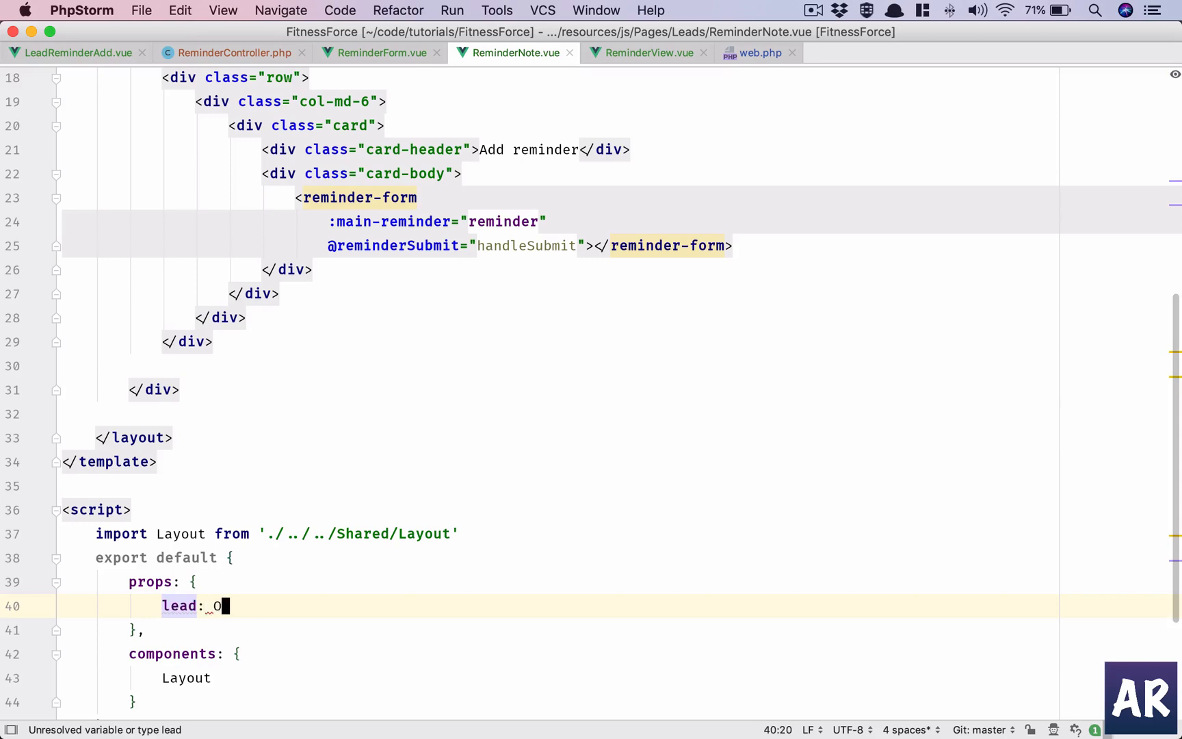
type("bject")
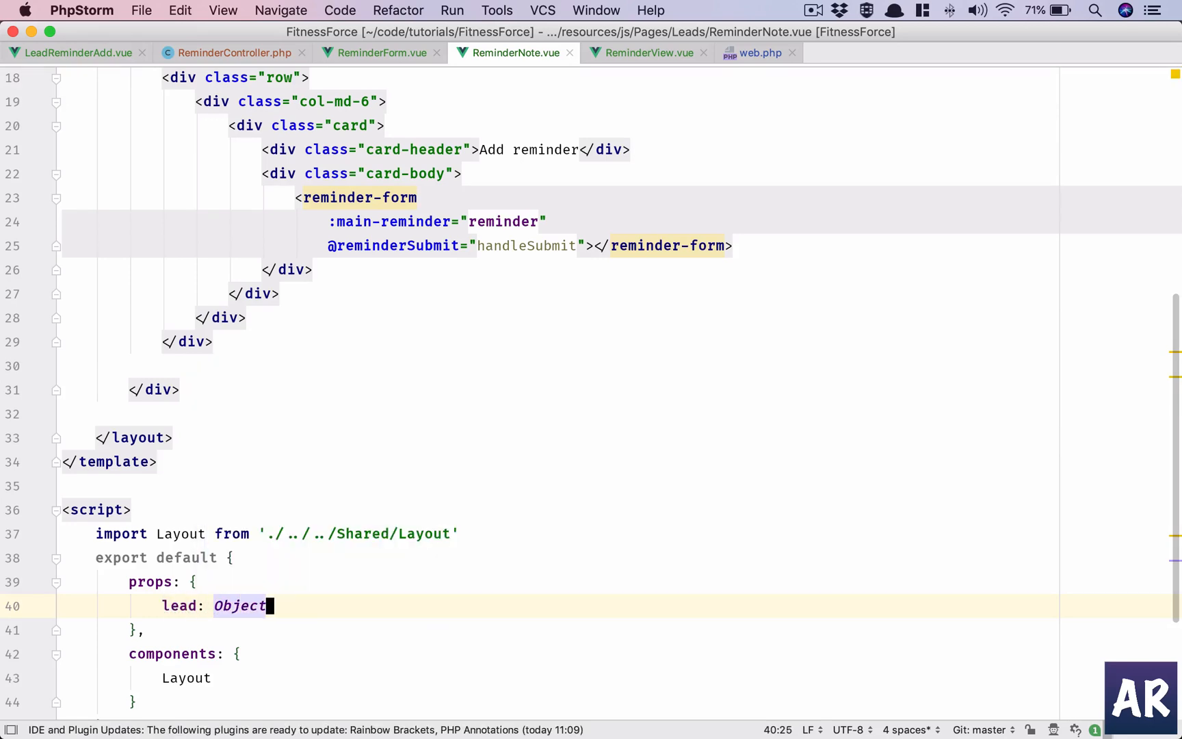
scroll("down", 3)
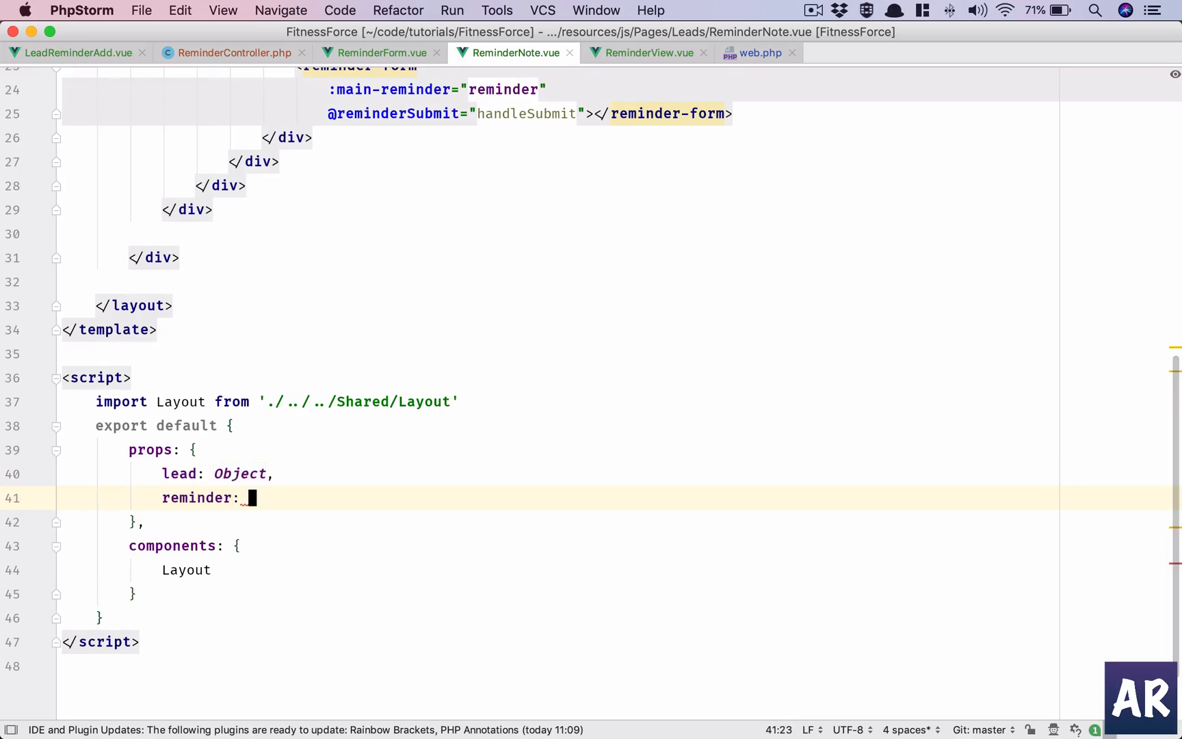
type("Object")
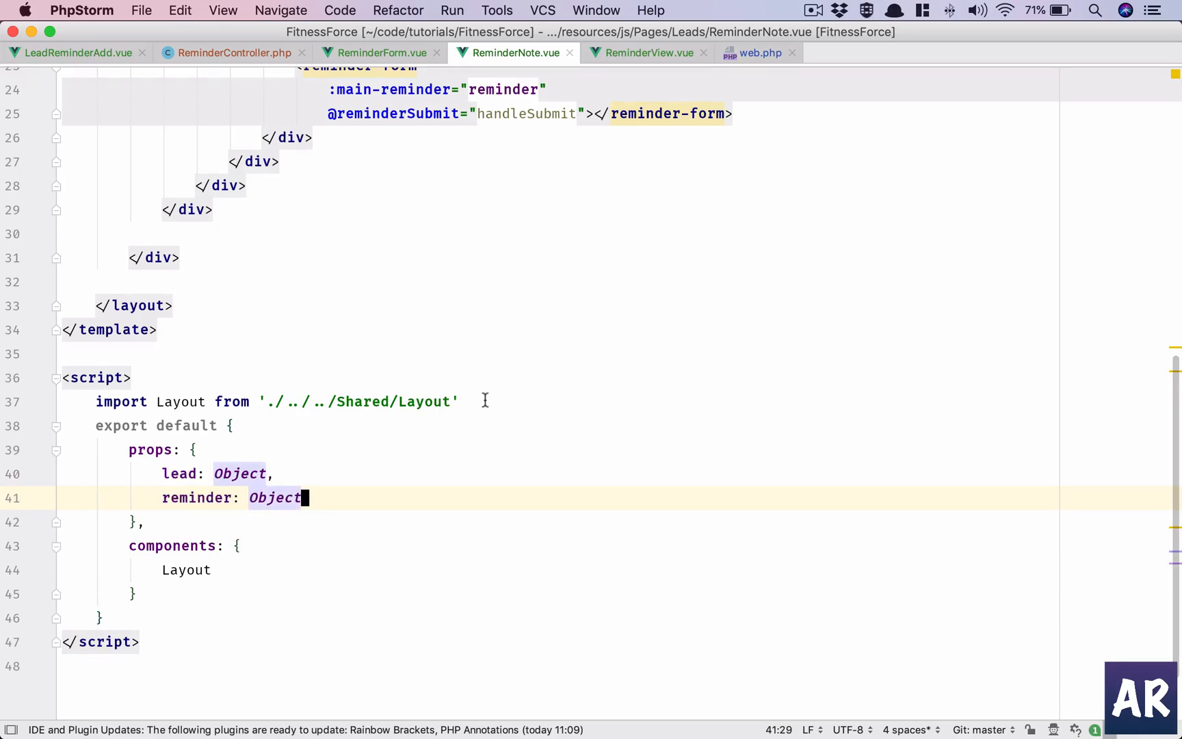
left_click(234, 53)
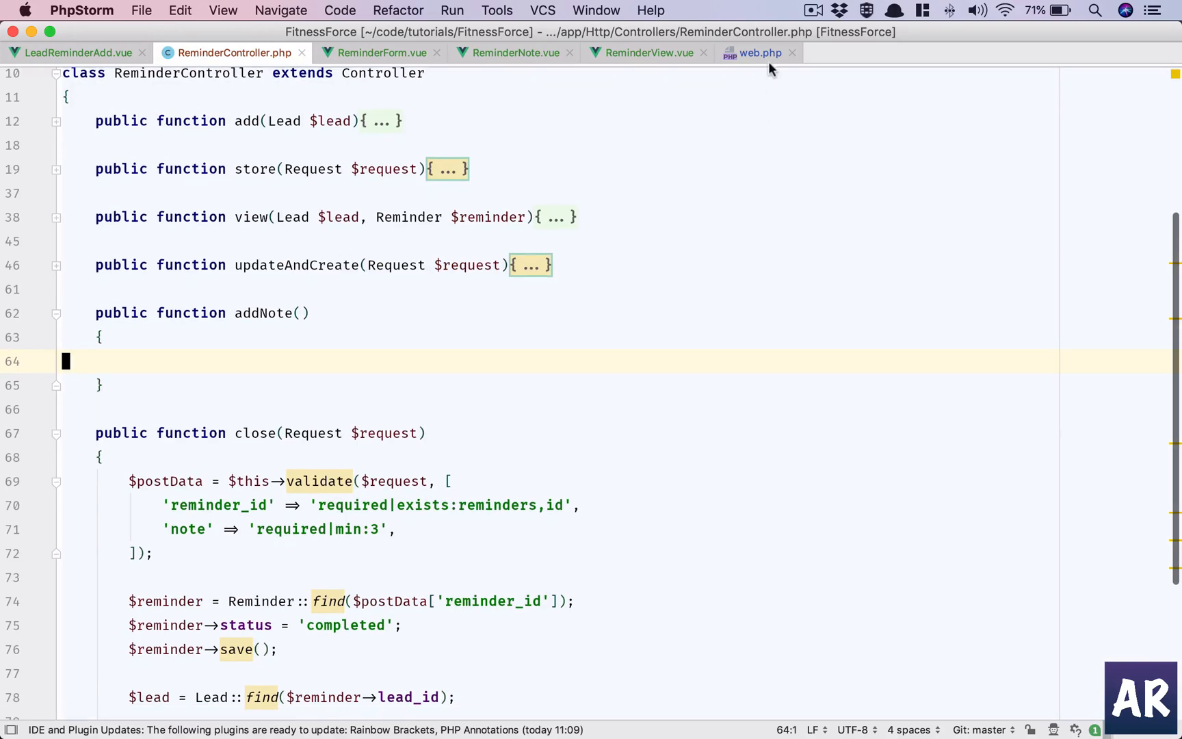
- Give addNote the type-hinted parameters Lead $lead and Reminder $reminder
left_click(760, 53)
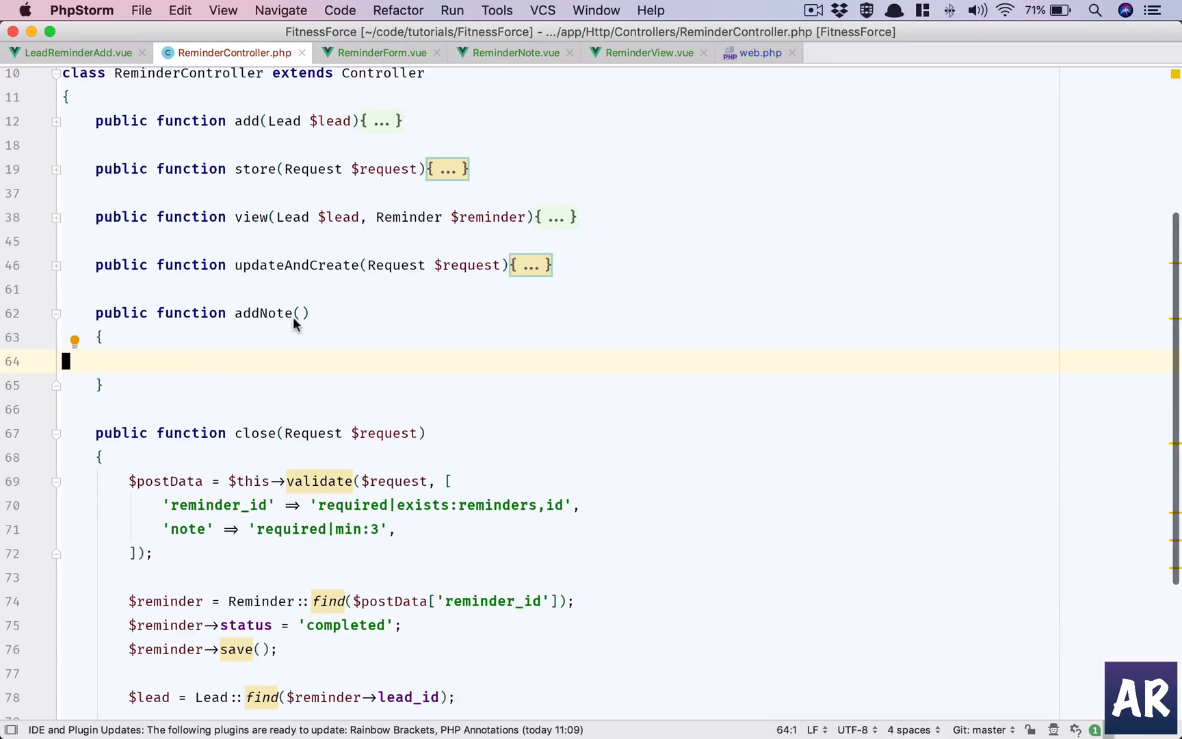
type("Lead")
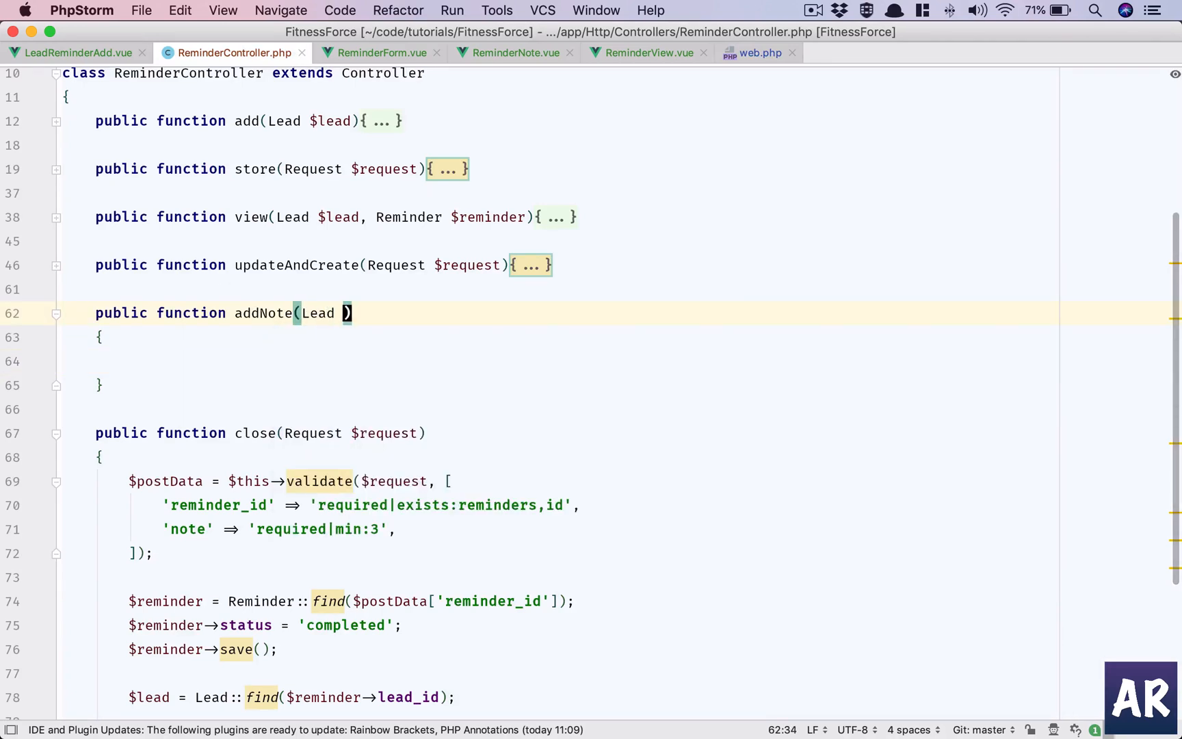
type("$lead, $")
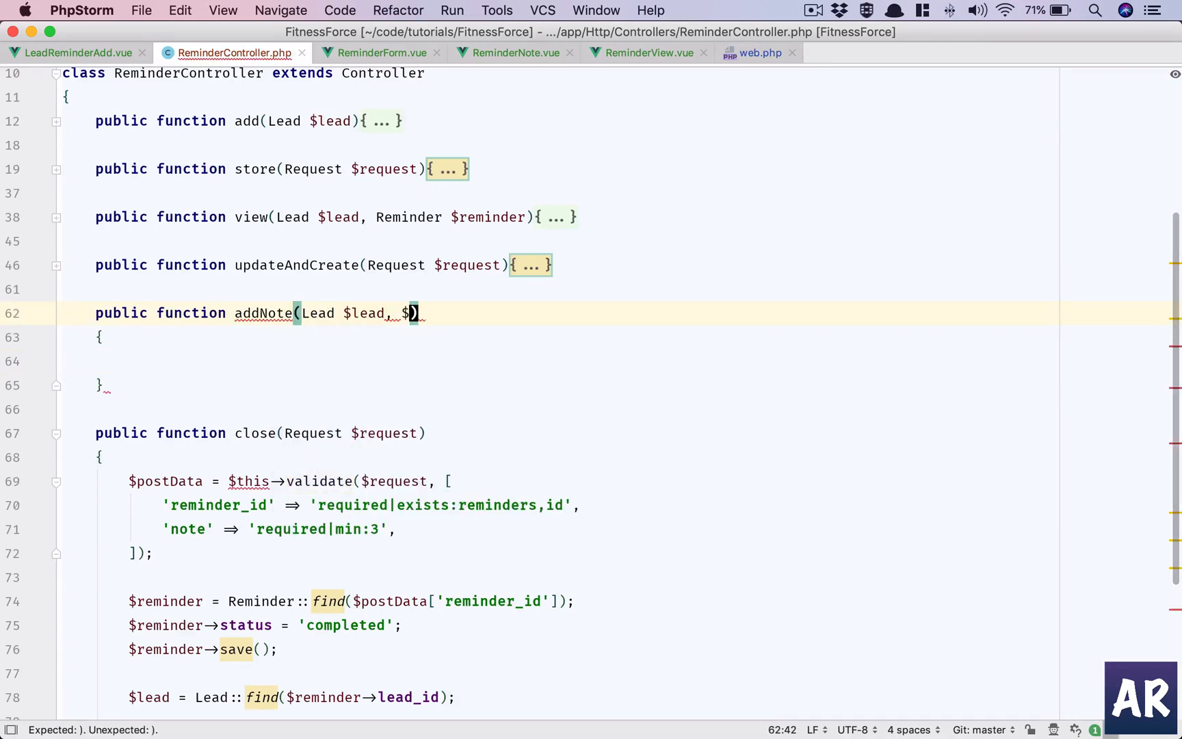
type("Reminde")
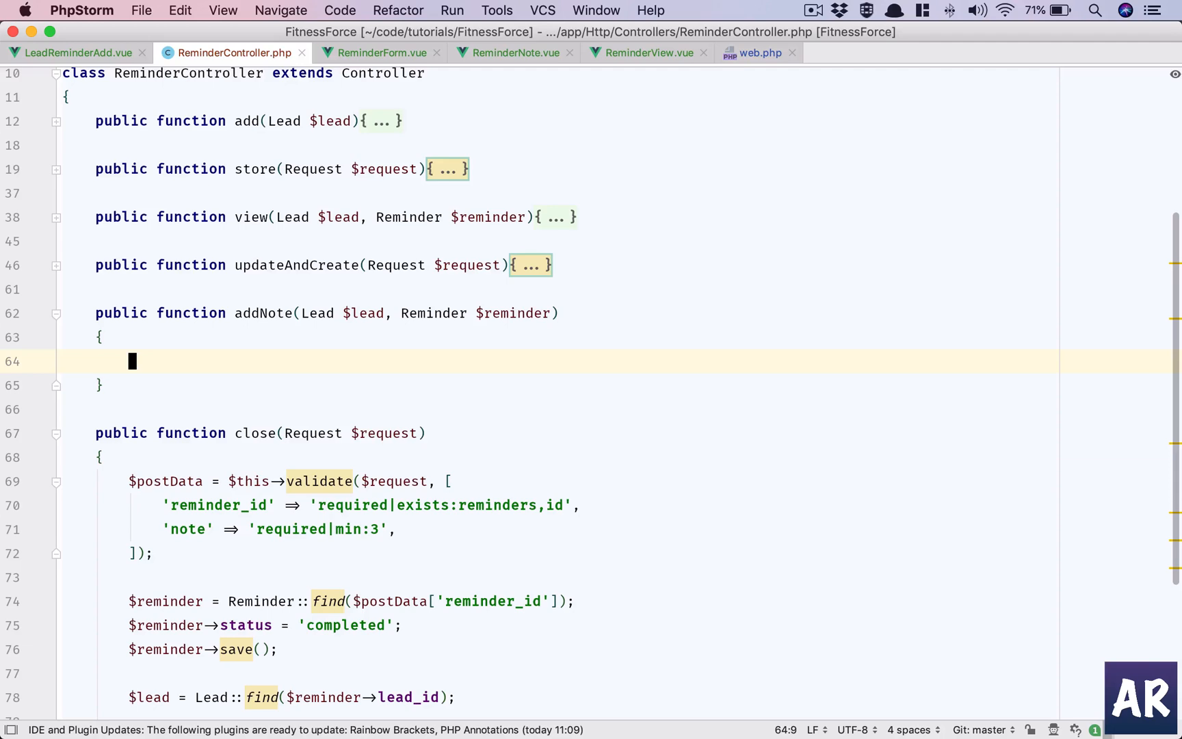
- Return Inertia::render('Leads/ReminderNote') with 'lead' and 'reminder', then fold the method
type("return")
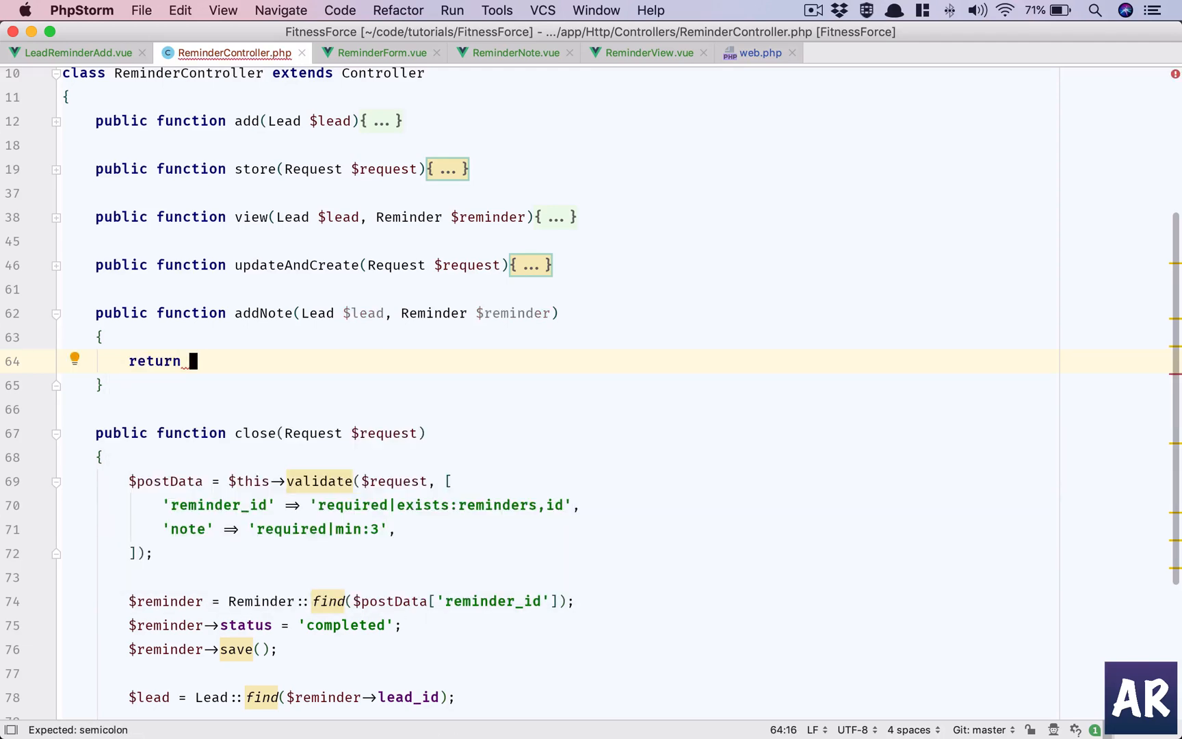
type("Inertia::render('Le")
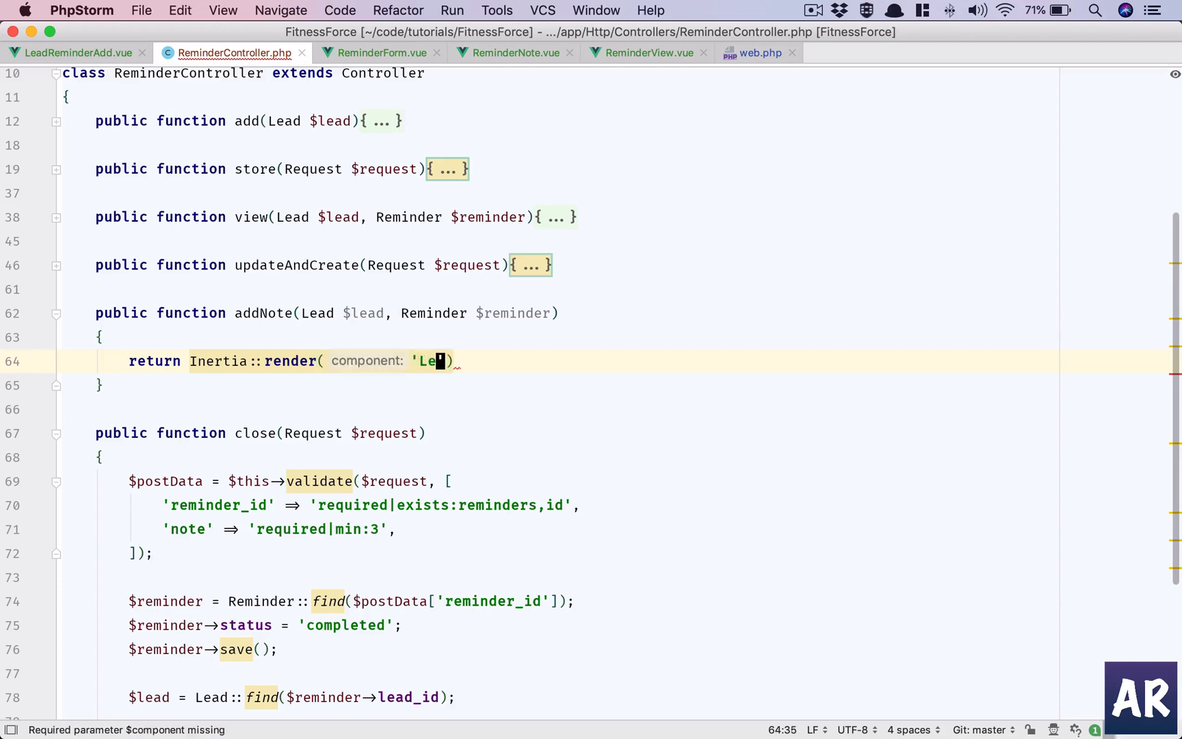
type("ads/")
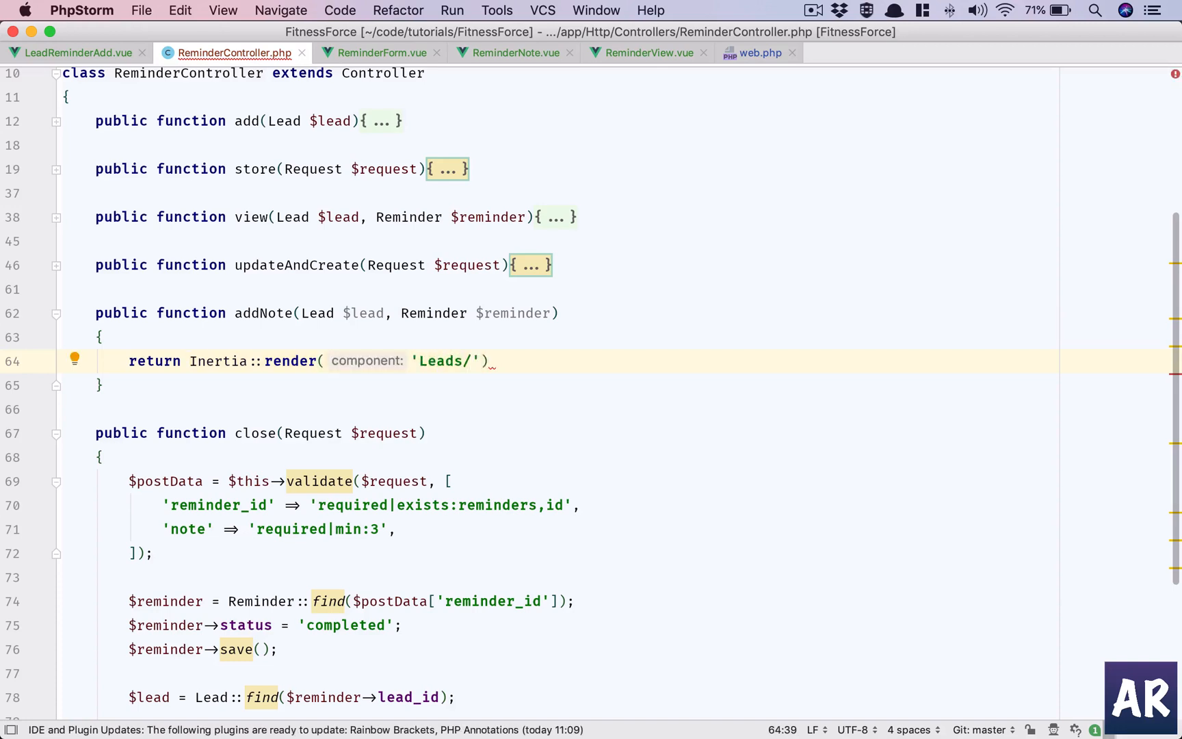
type("Remin")
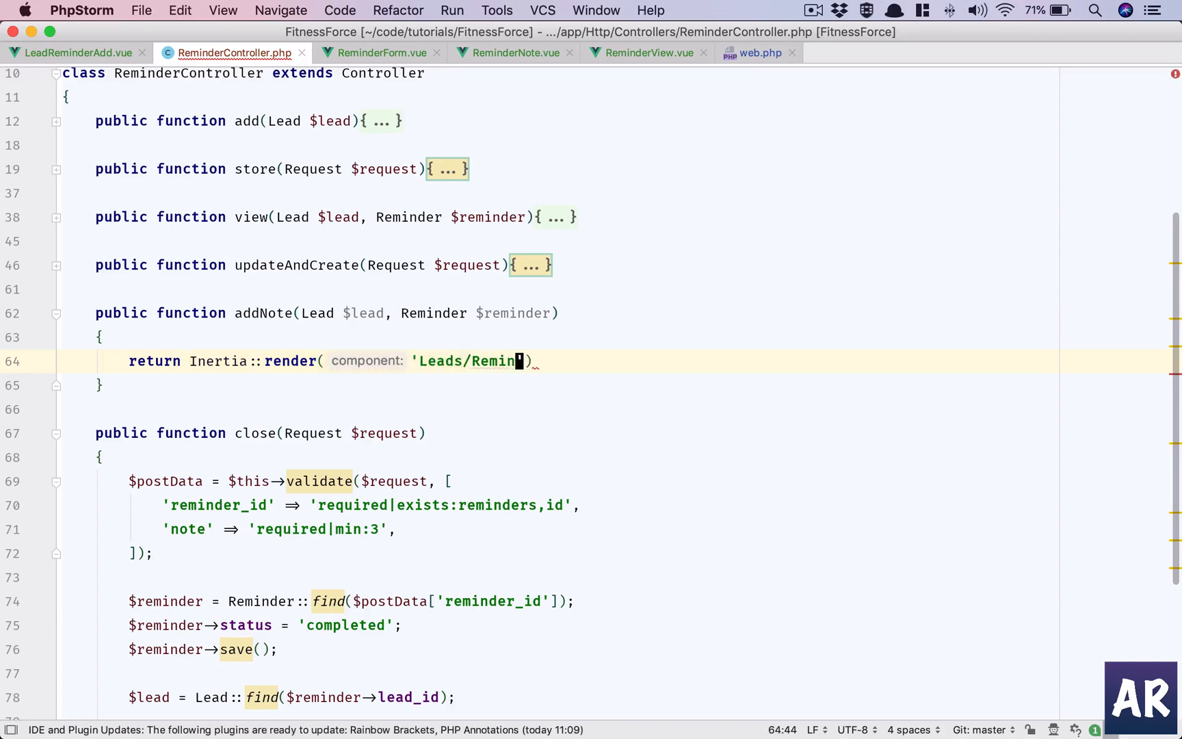
type("derNote',")
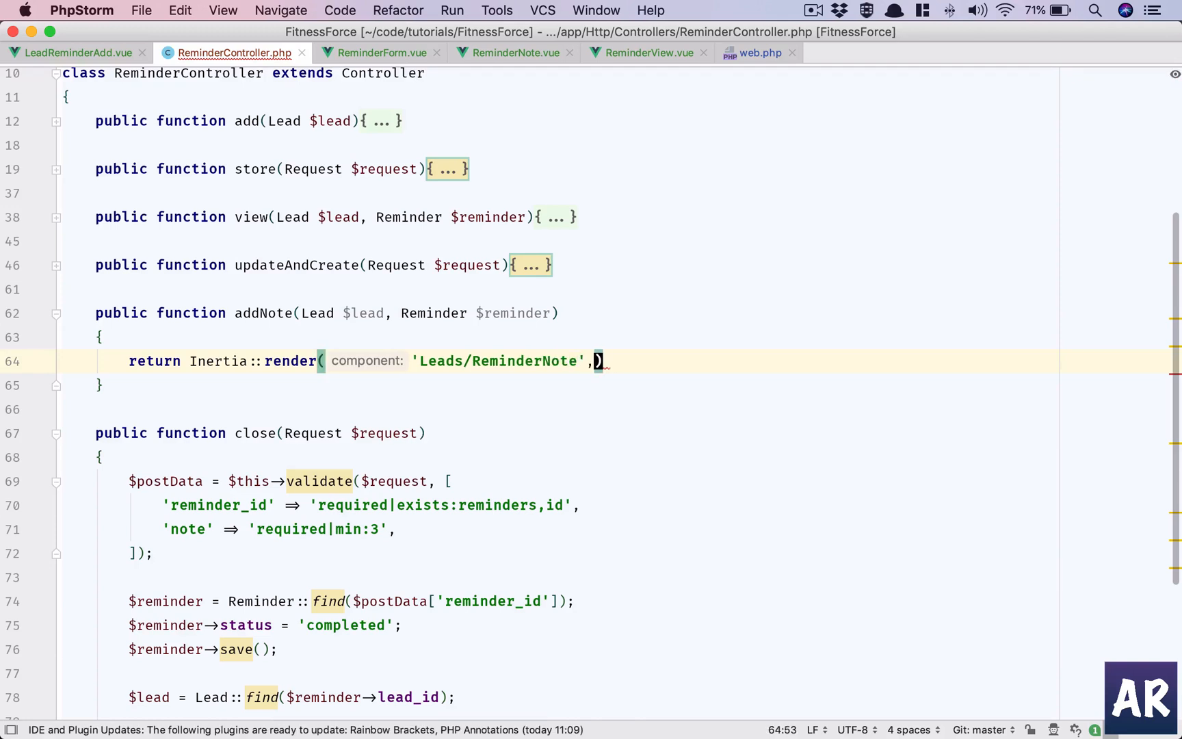
type("[]")
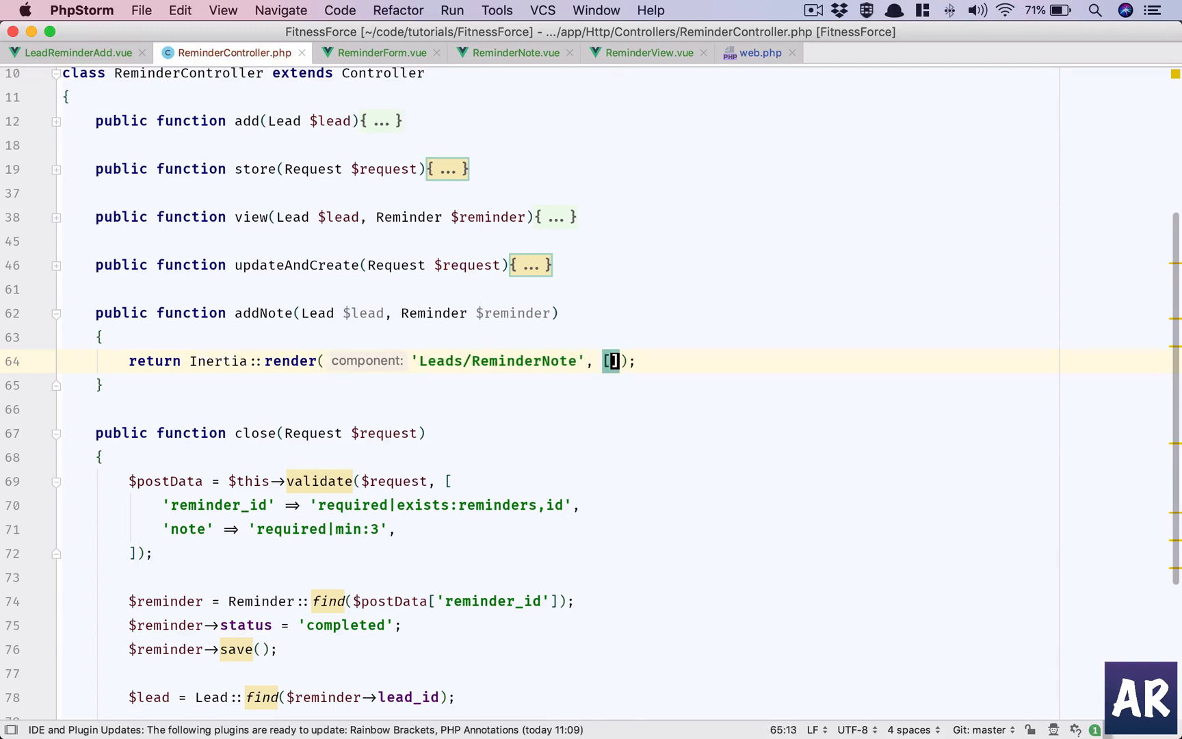
type("'lead' +")
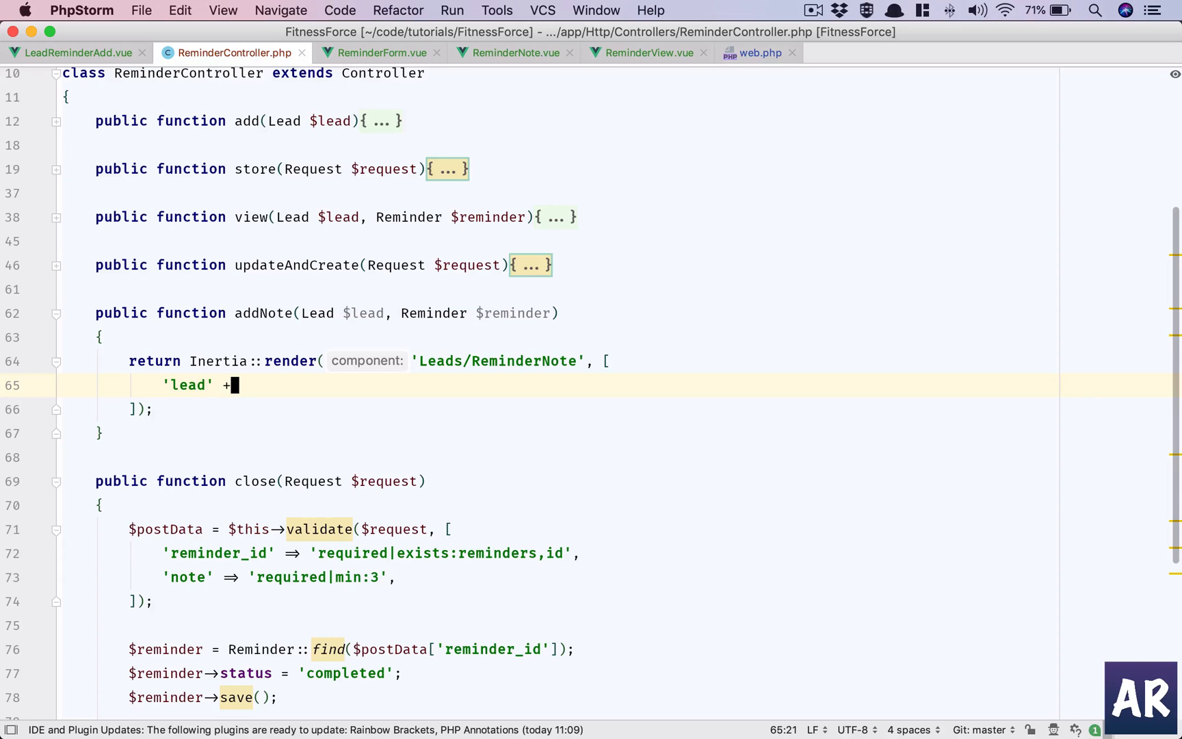
type("=> $le")
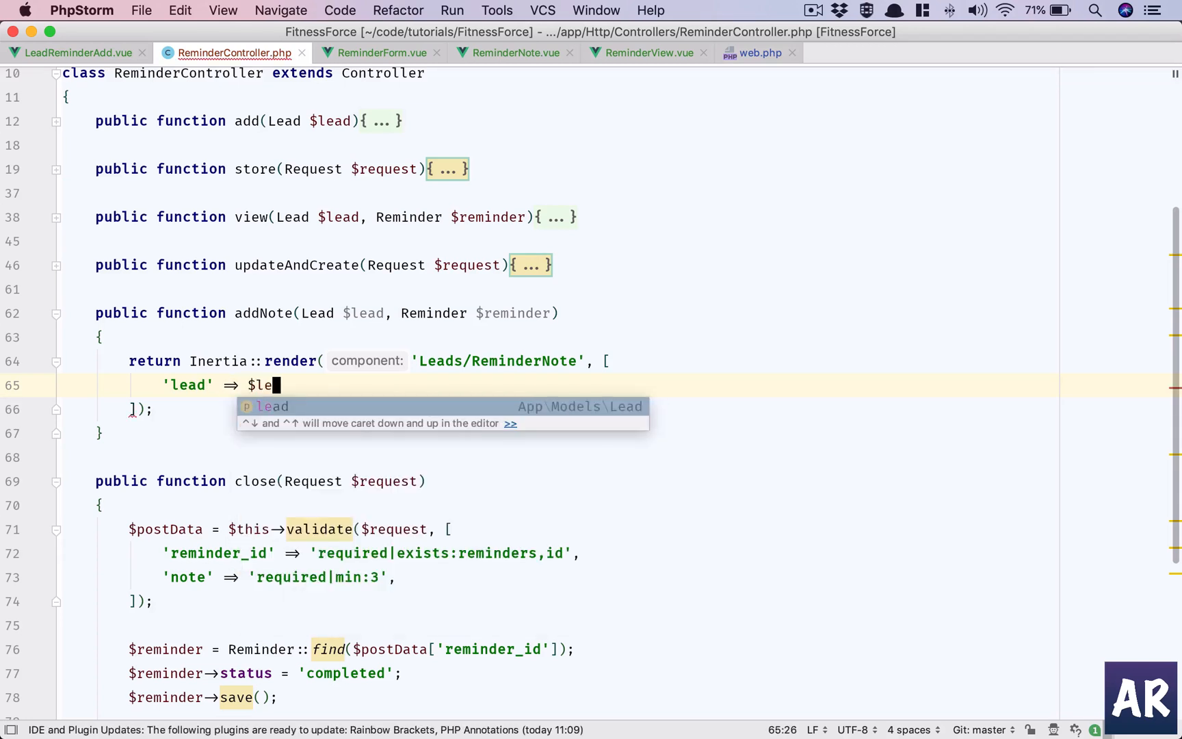
type("ad.")
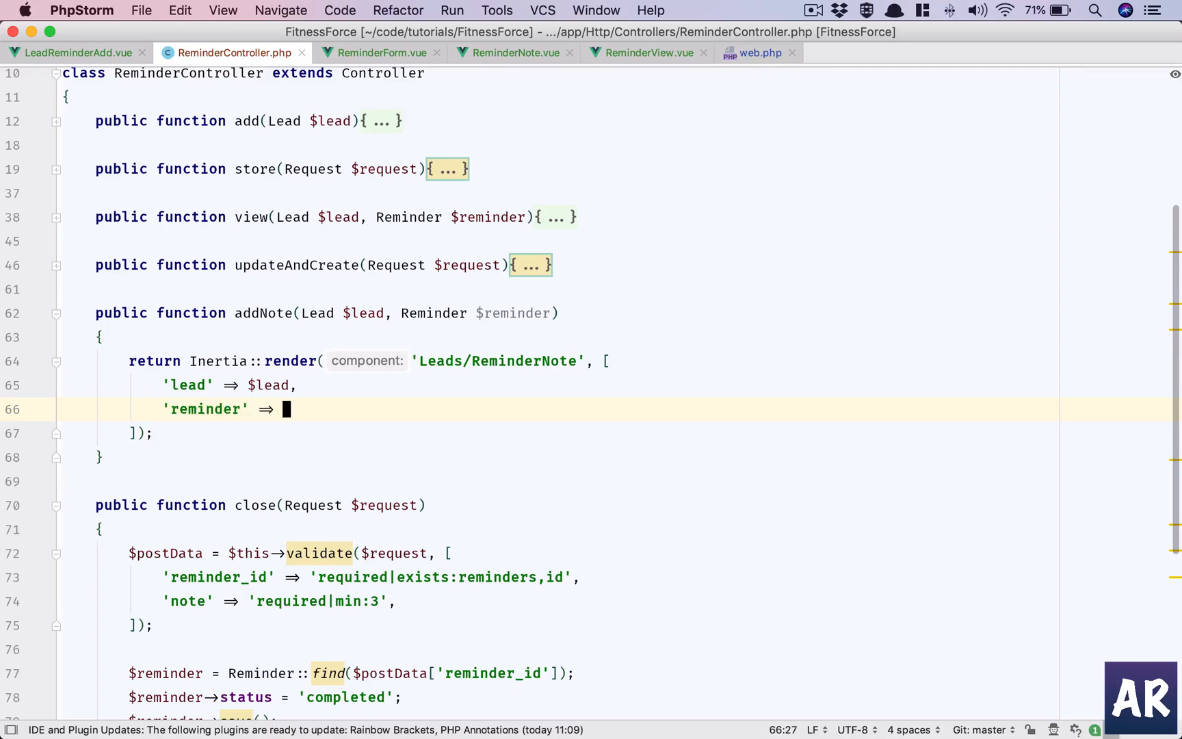
type("$reminder")
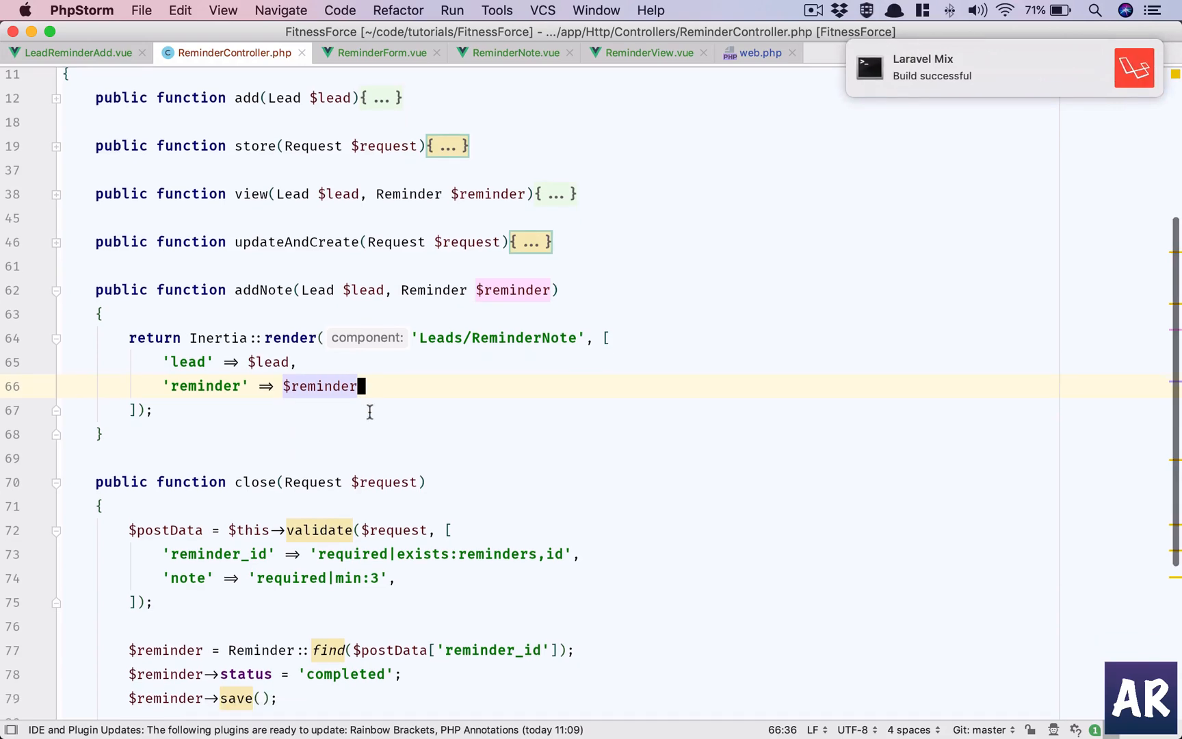
left_click(56, 288)
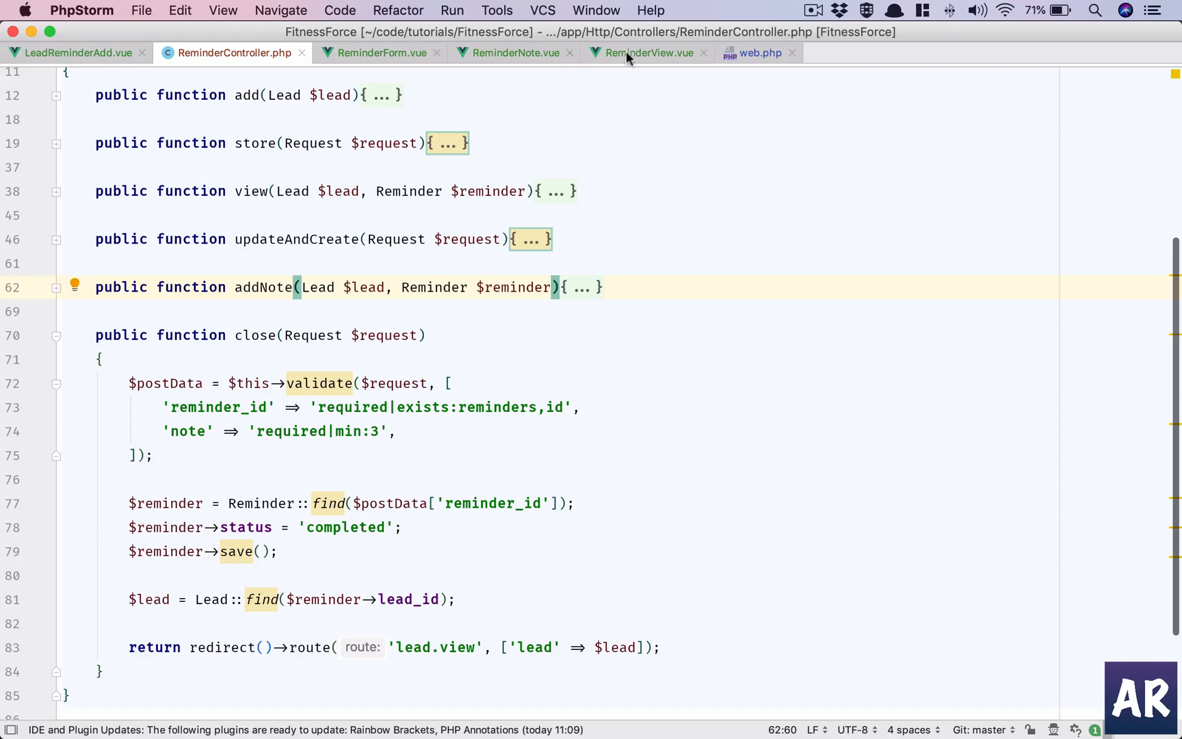
- Remove <reminder-form> from ReminderNote.vue, headed 'Add note' and titled 'Reminder add note'
left_click(646, 53)
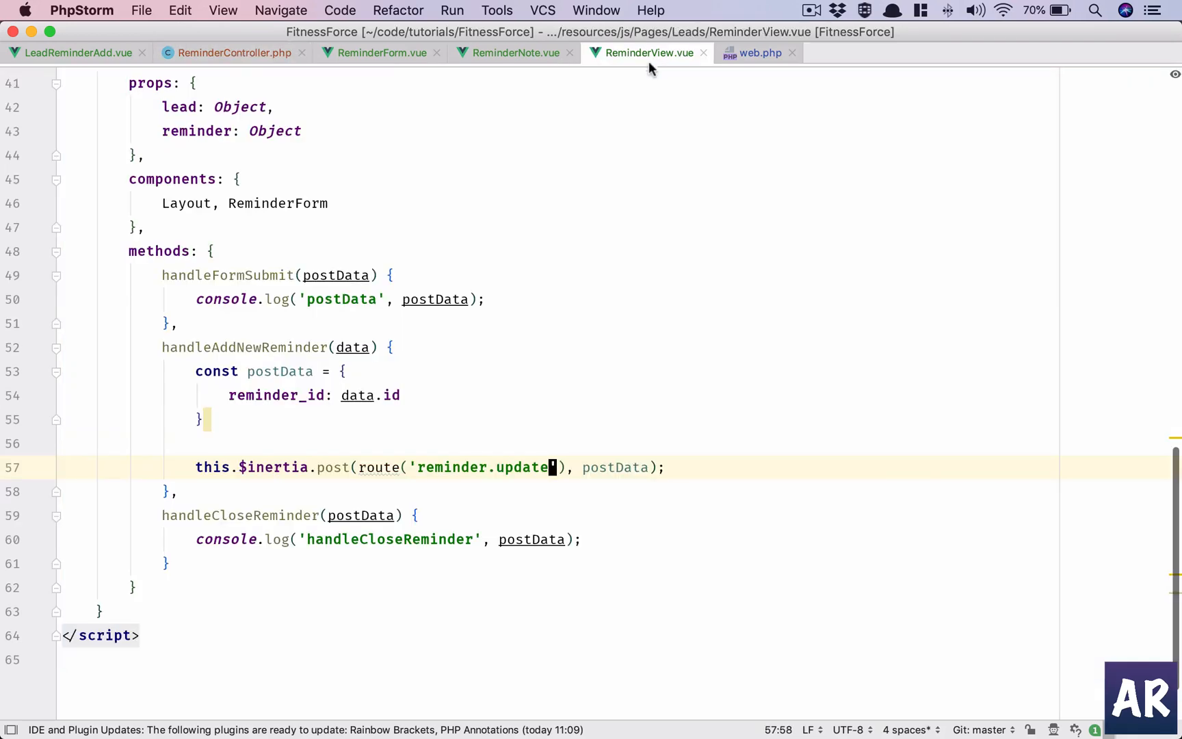
left_click(516, 53)
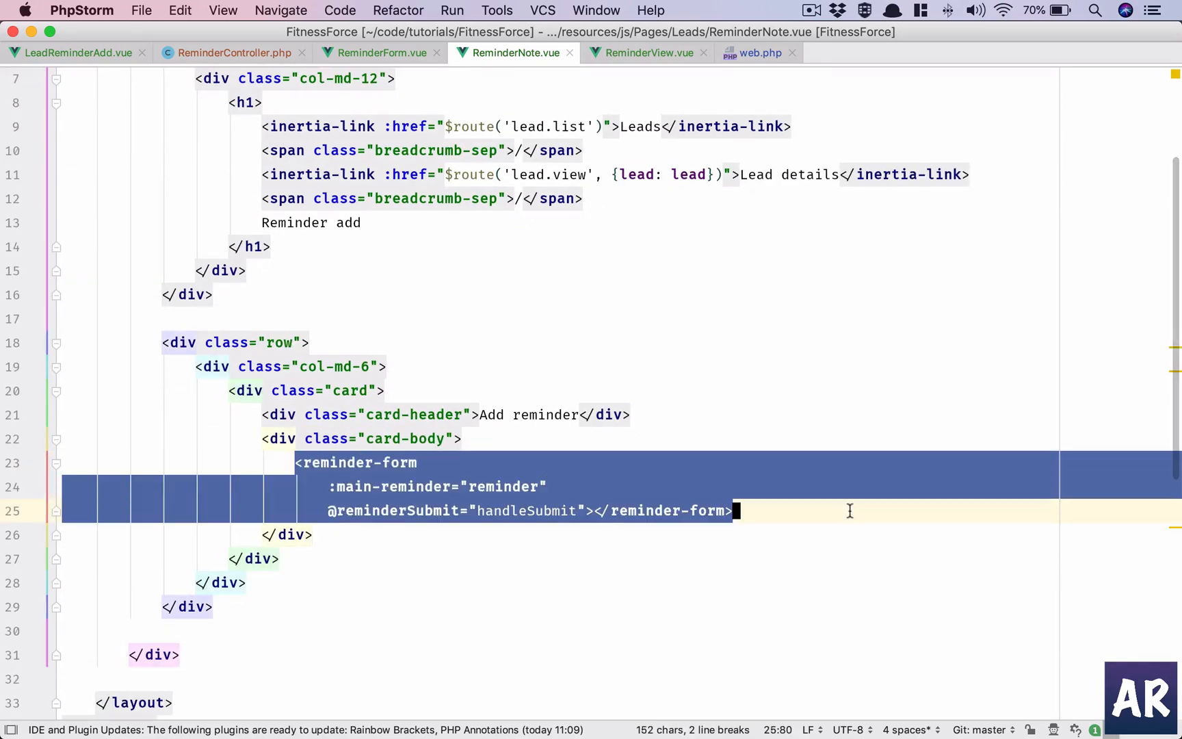
key("Delete")
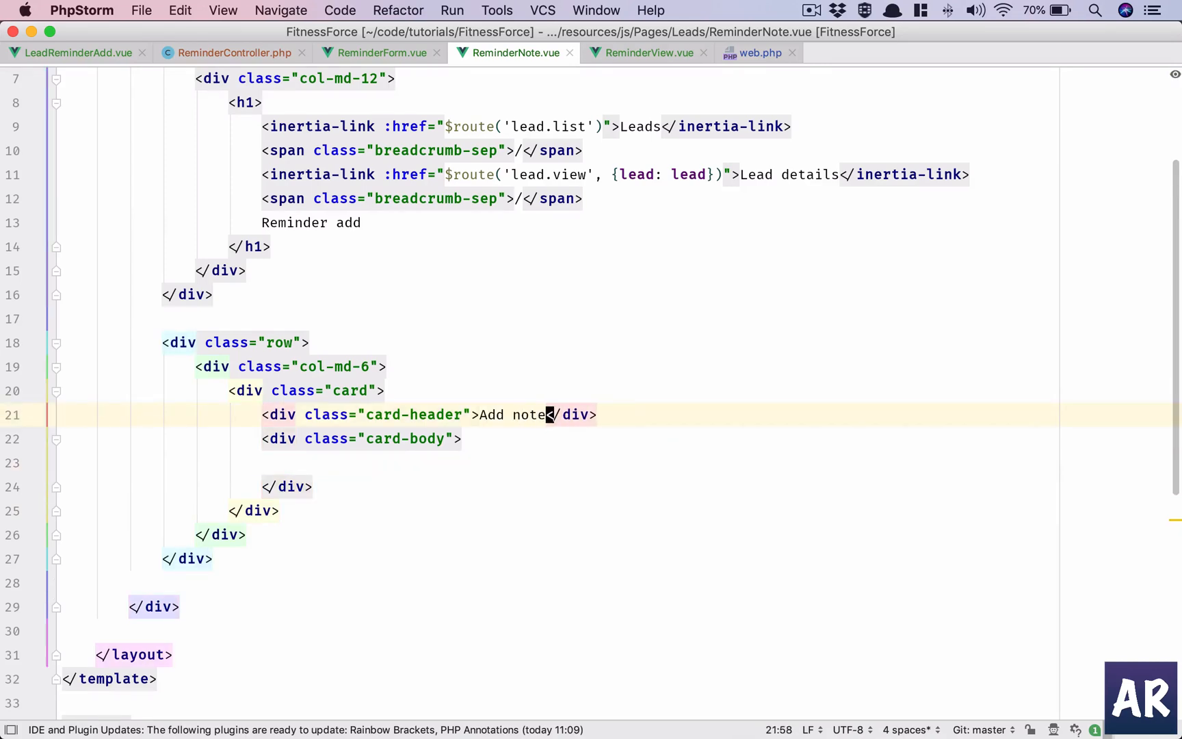
type("note")
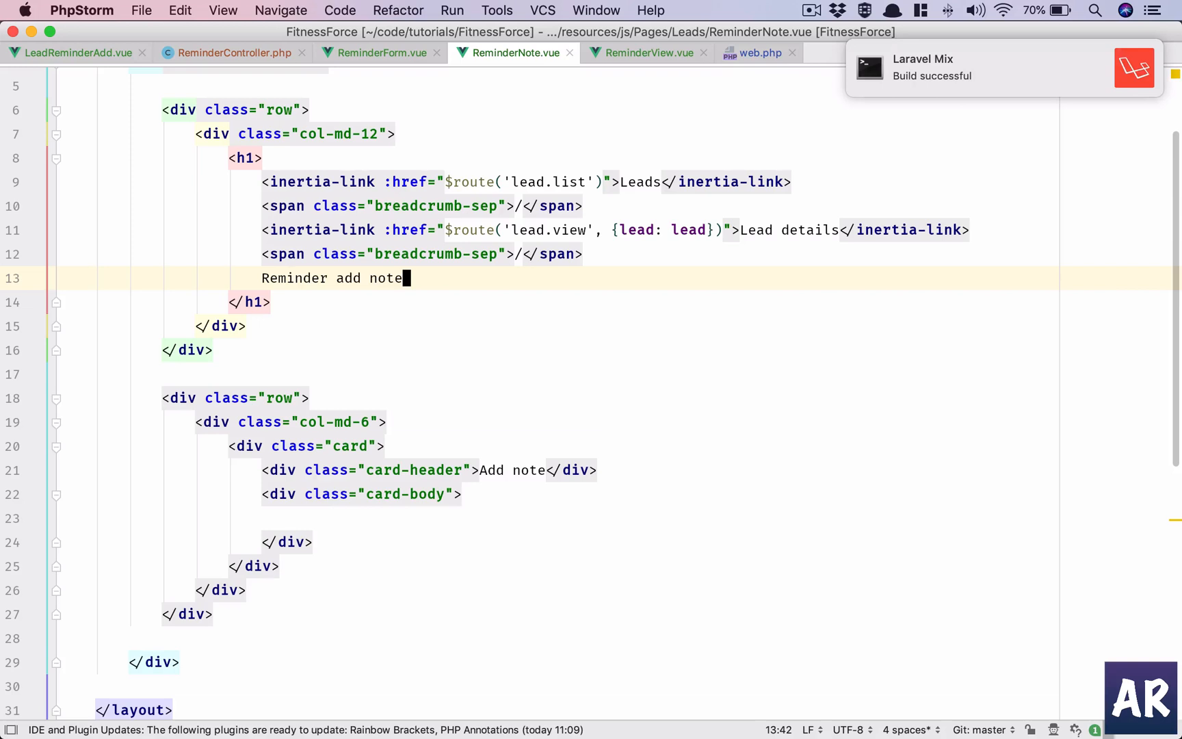
mouse_move(688, 258)
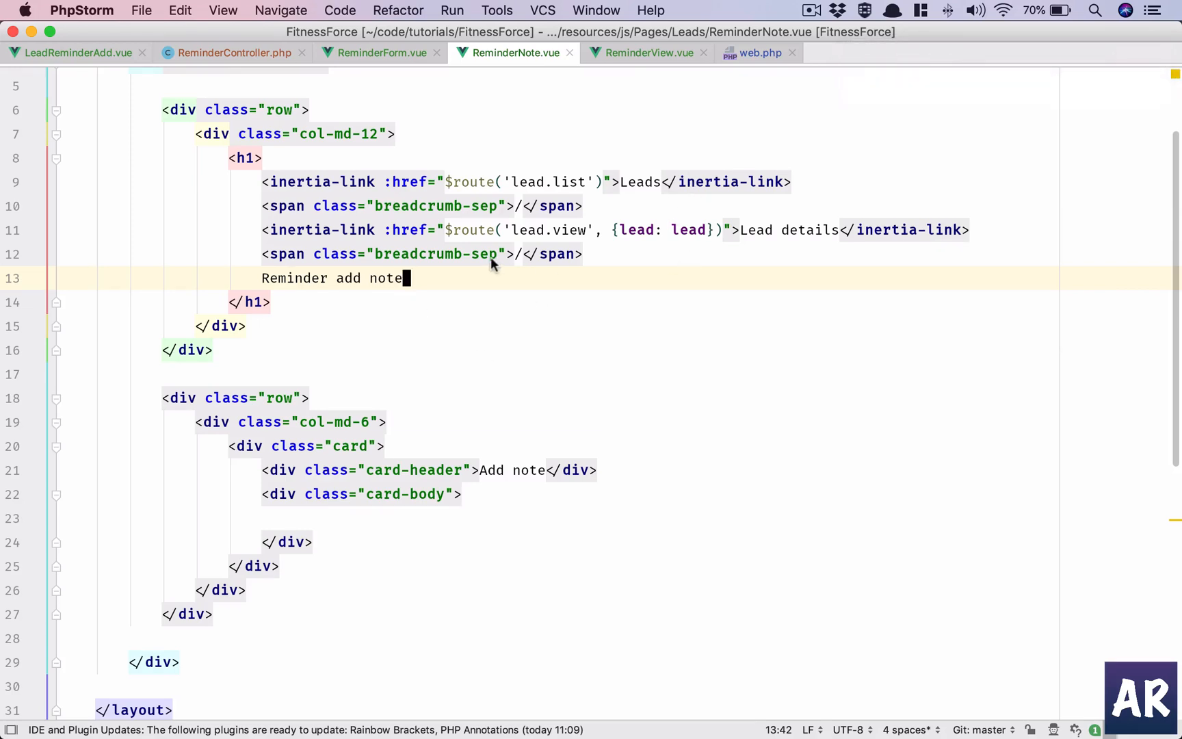
scroll("down", 3)
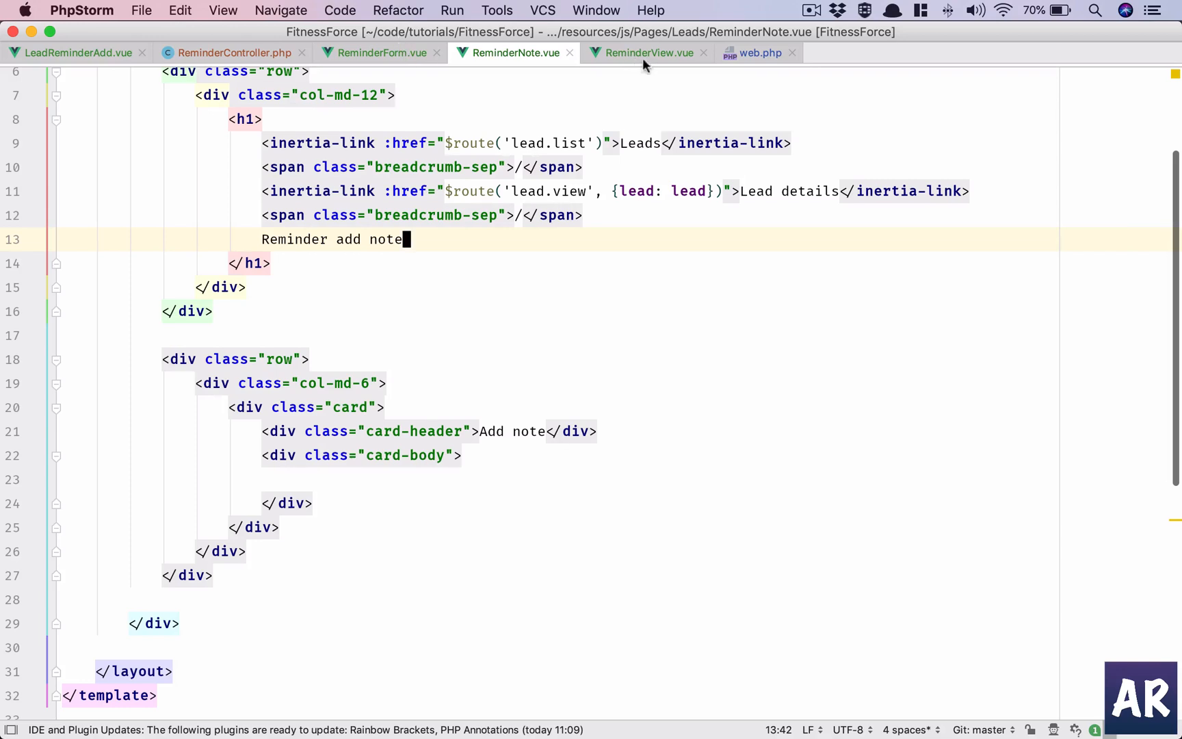
- Check handleCloseReminder in ReminderForm.vue and delete its placeholder from ReminderView.vue
left_click(380, 52)
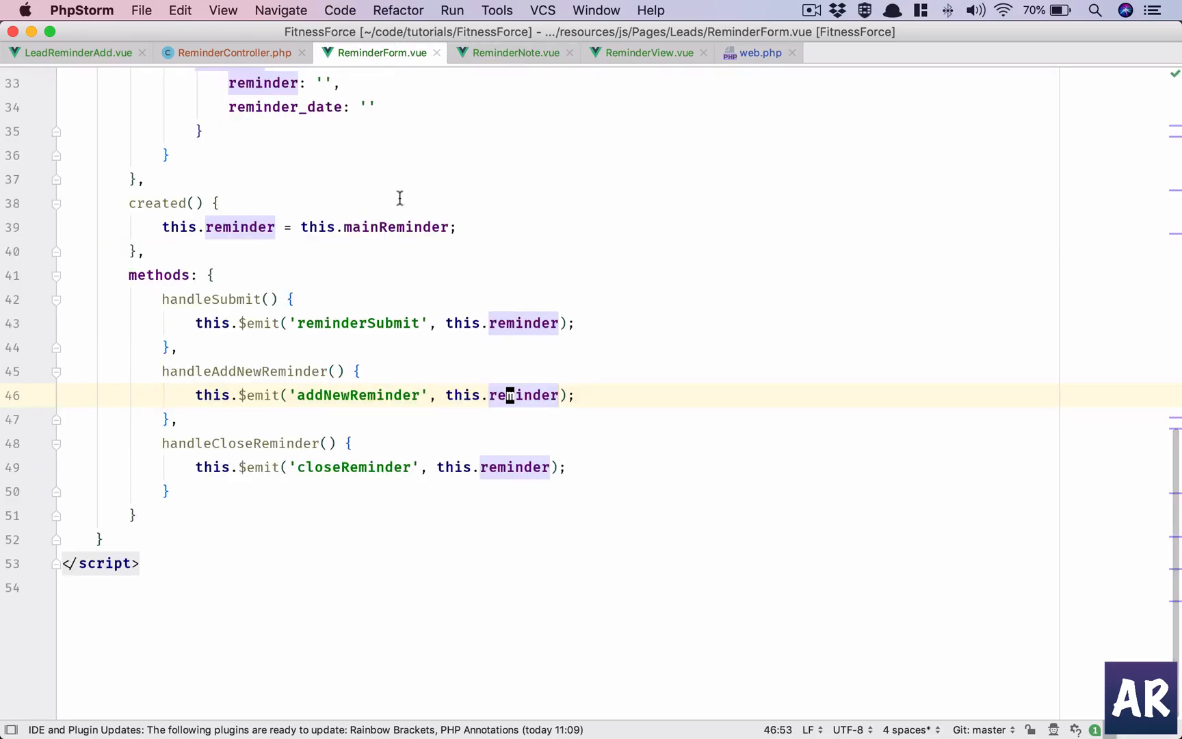
scroll("up", 3)
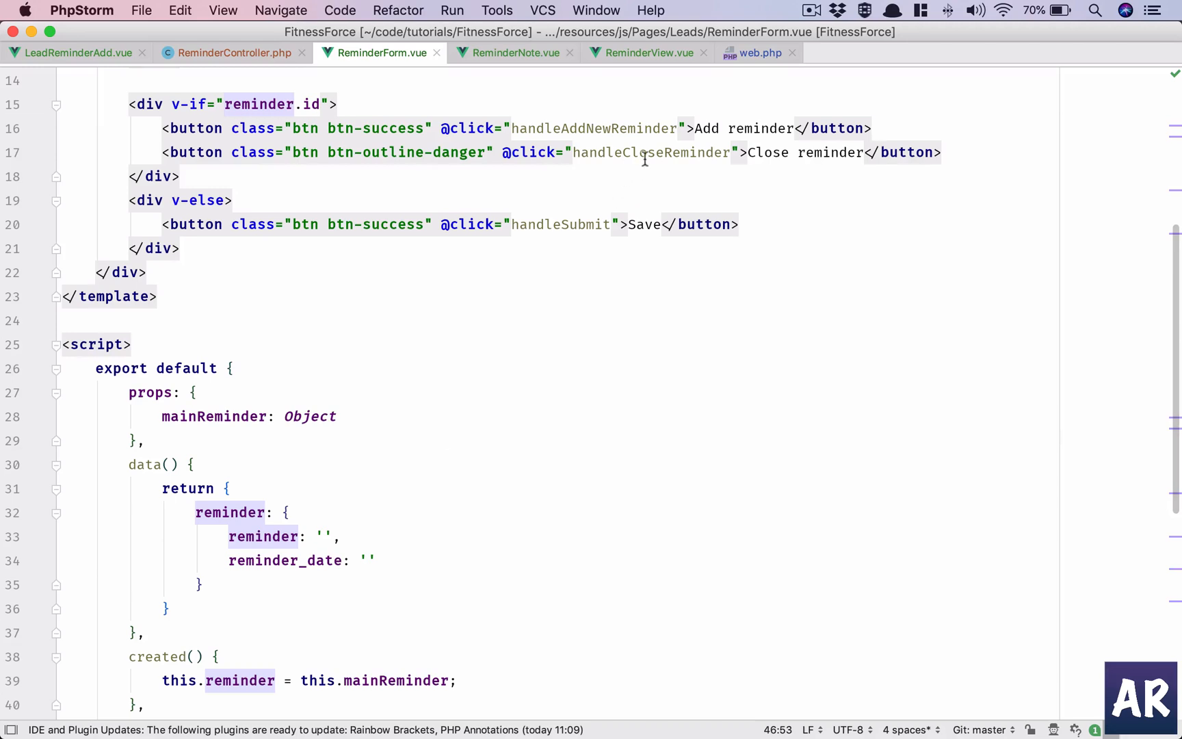
left_click(645, 153)
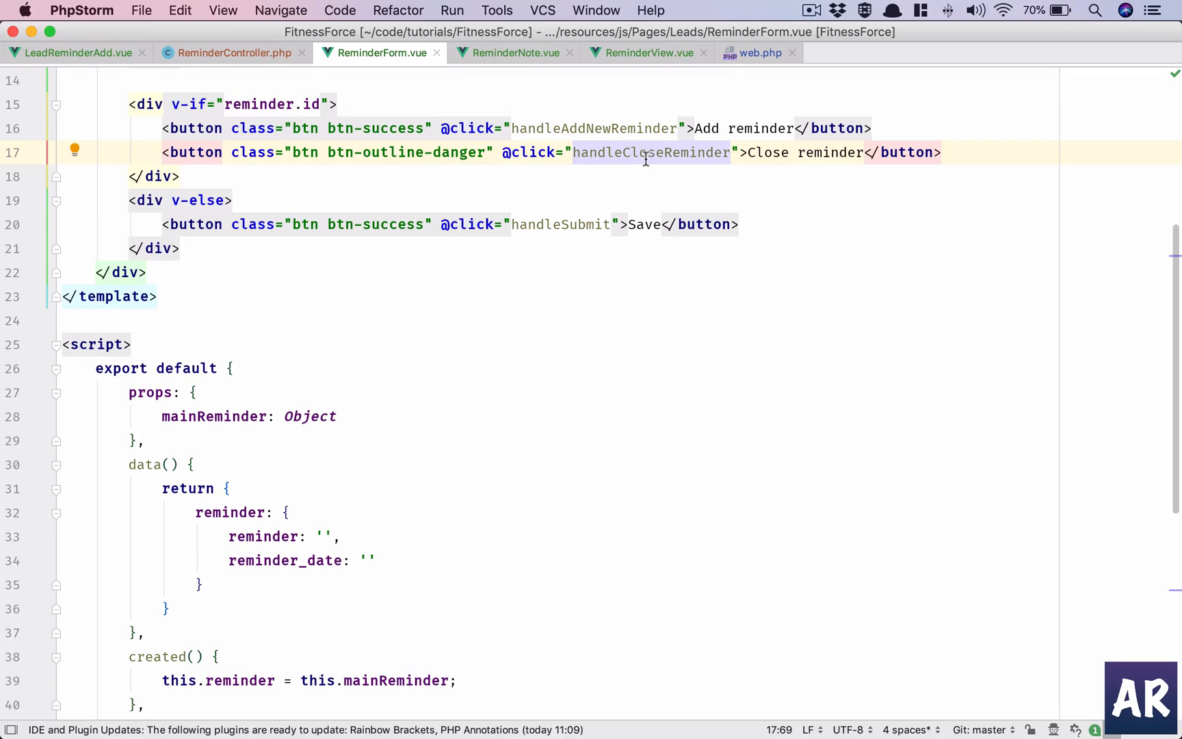
left_click(647, 53)
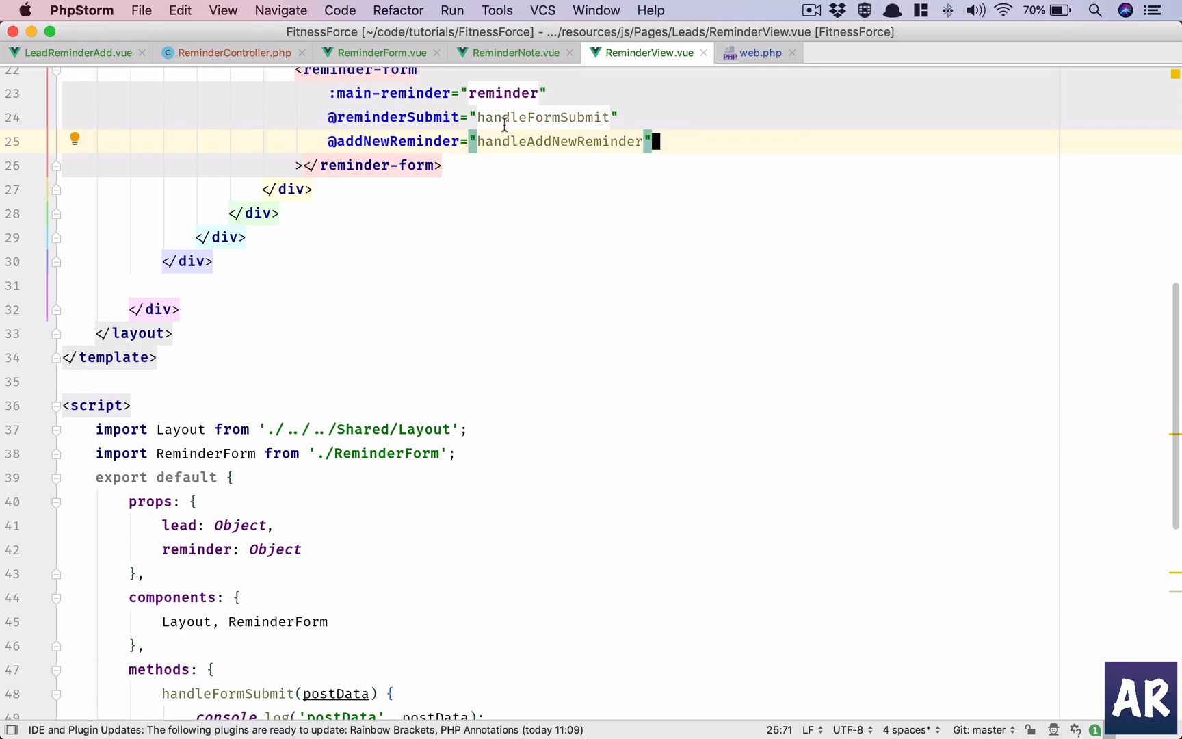
scroll("down", 3)
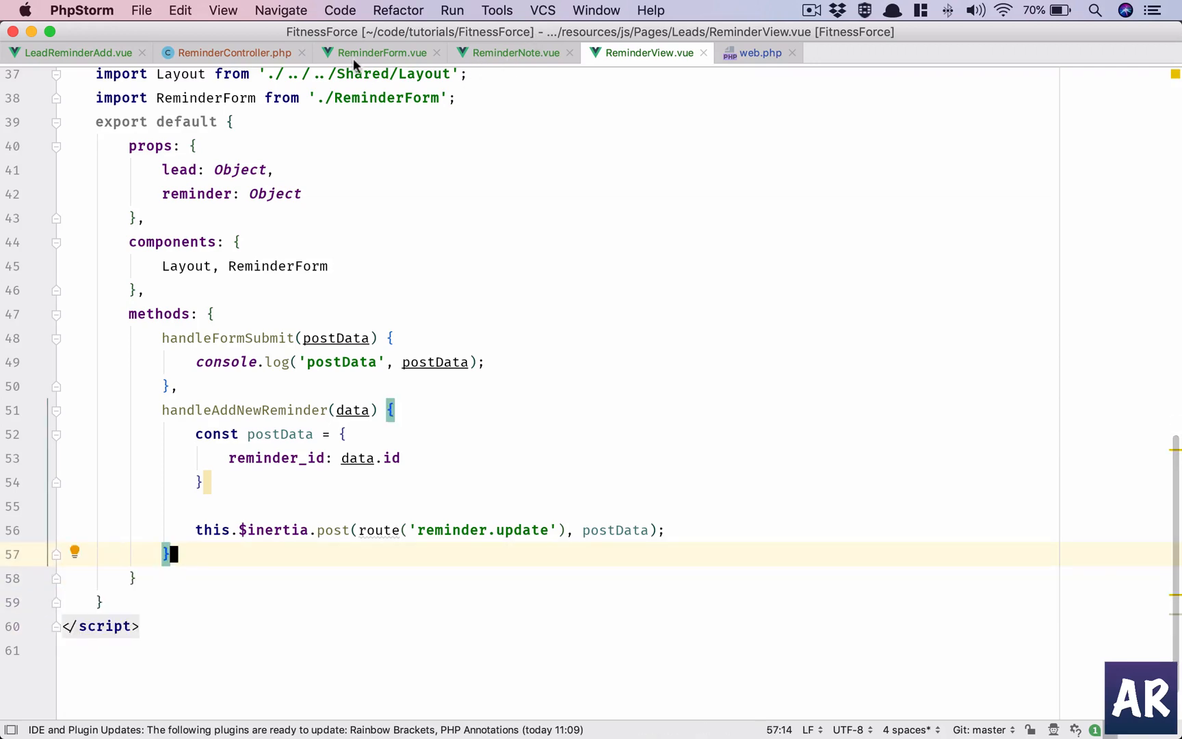
left_click(381, 53)
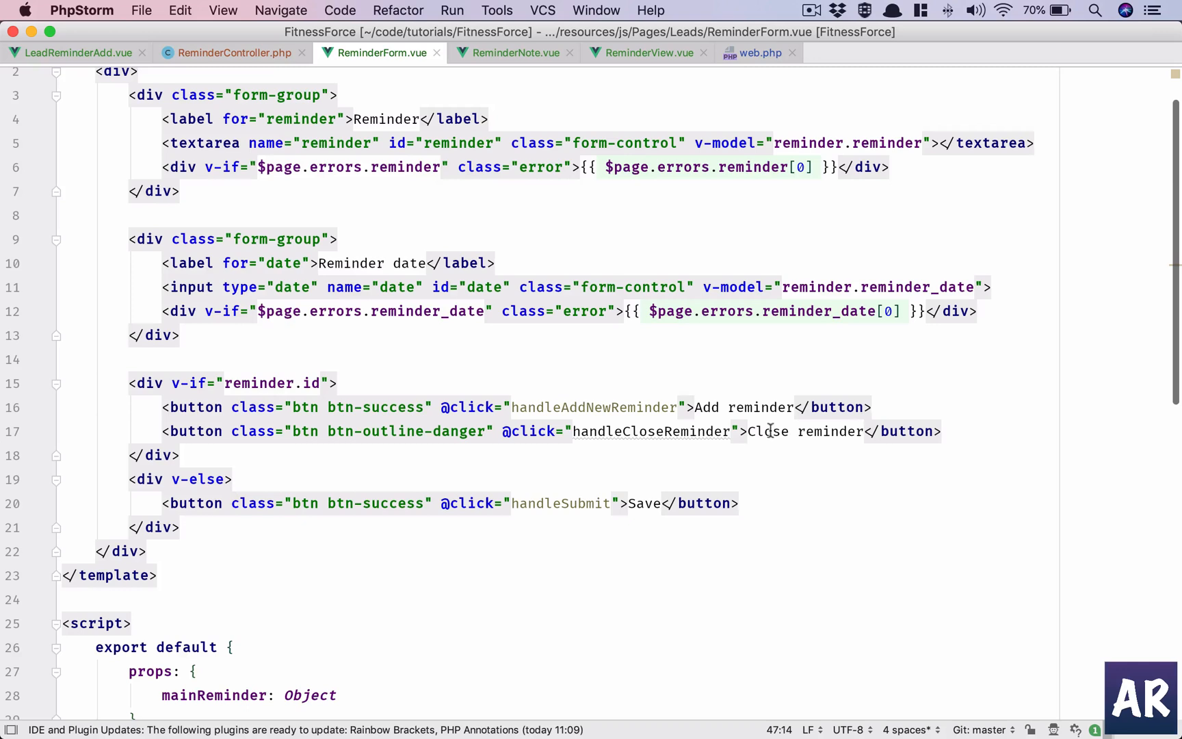
- Rework the Close reminder button into a link with an empty $route('')
left_click(954, 430)
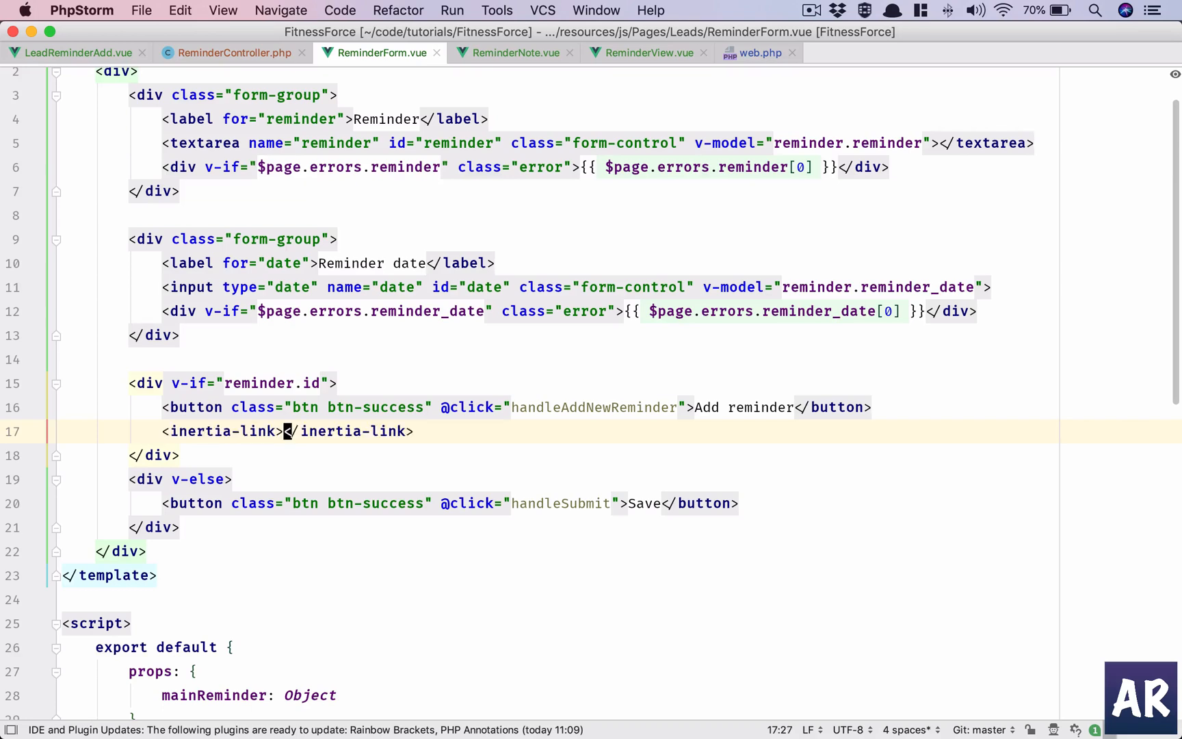
type("Clos")
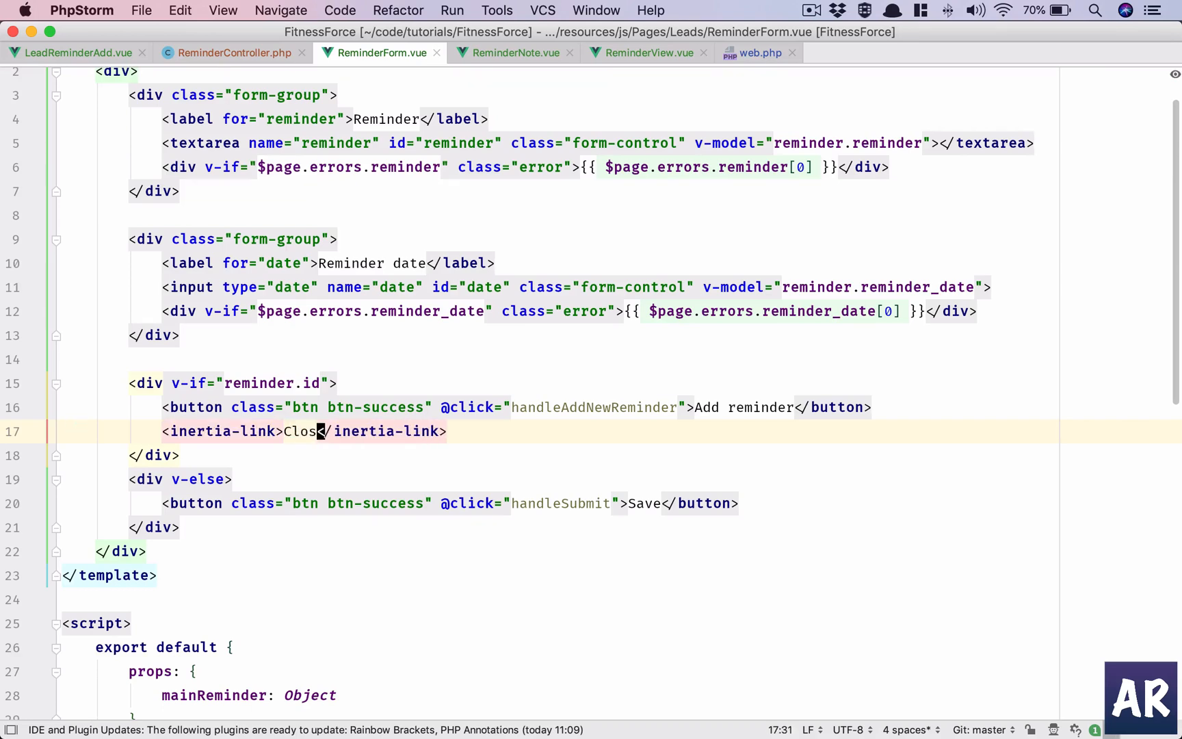
type("reminder")
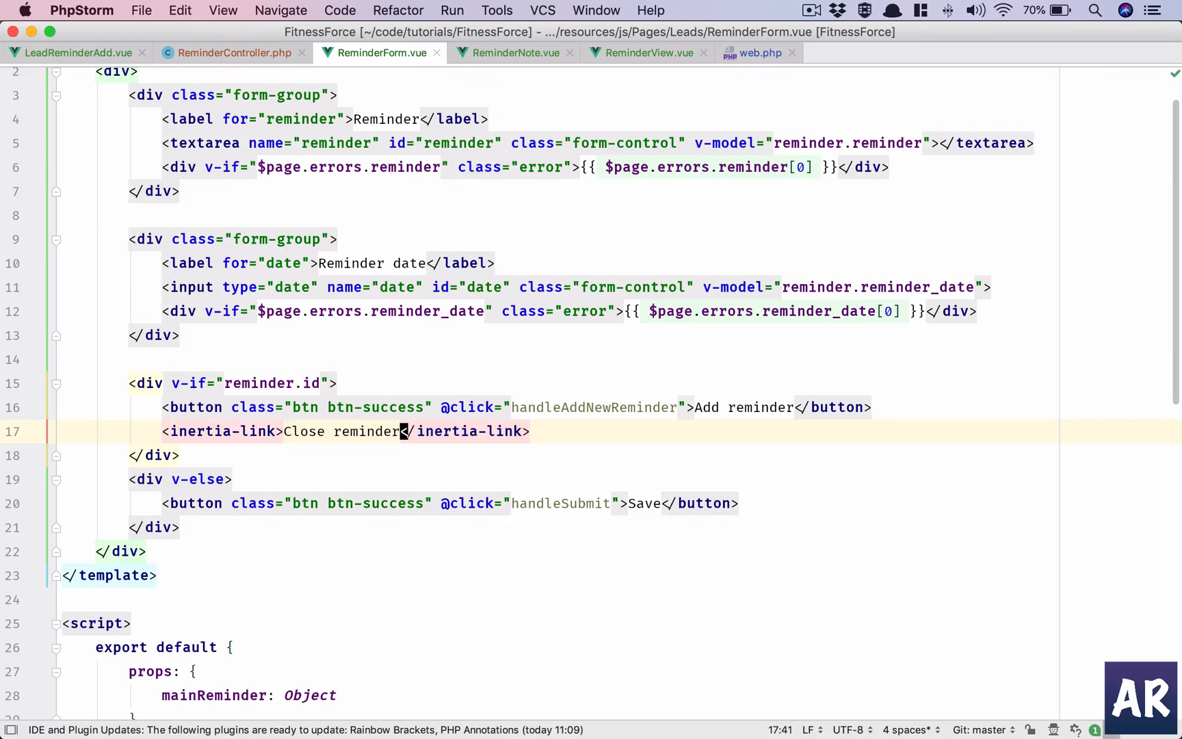
type("href=\"")
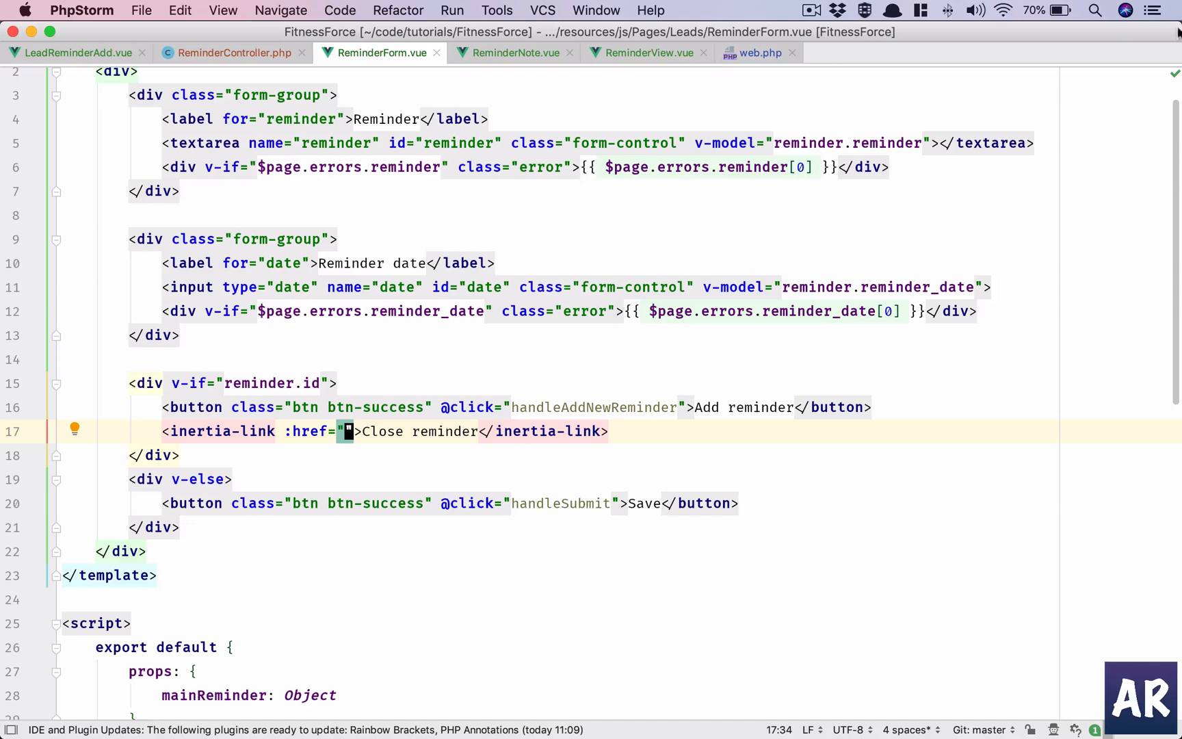
type("$r")
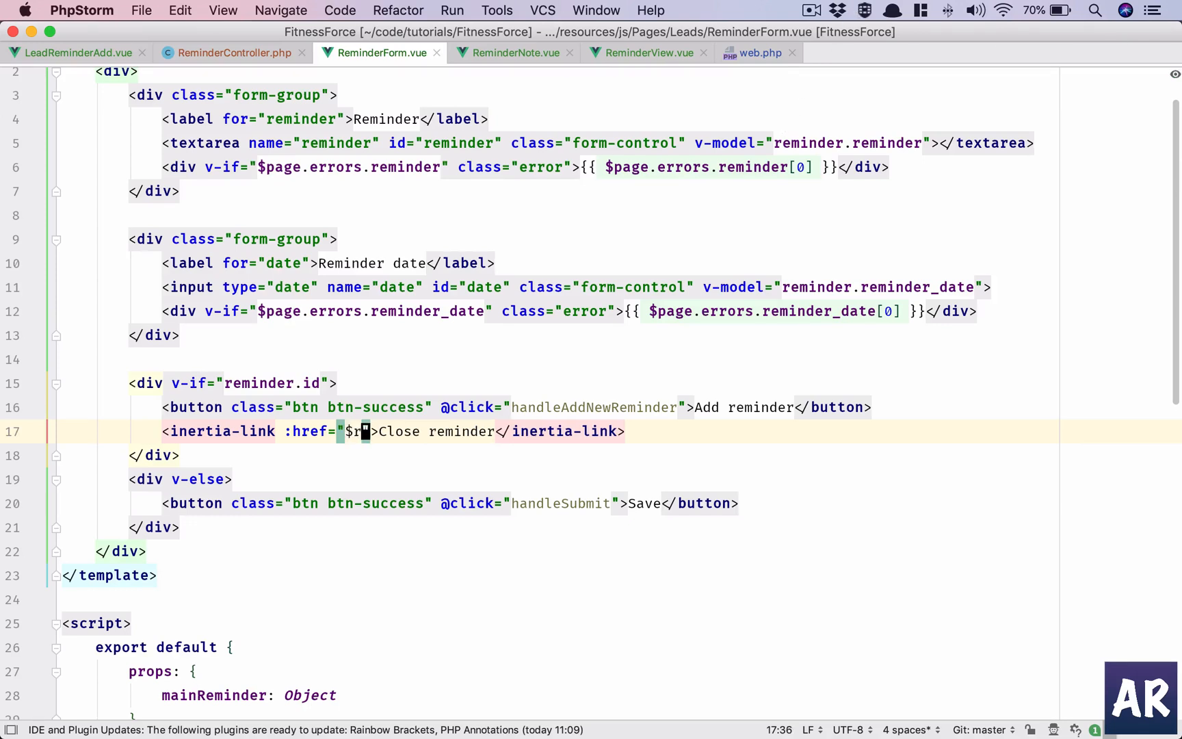
type("oute()")
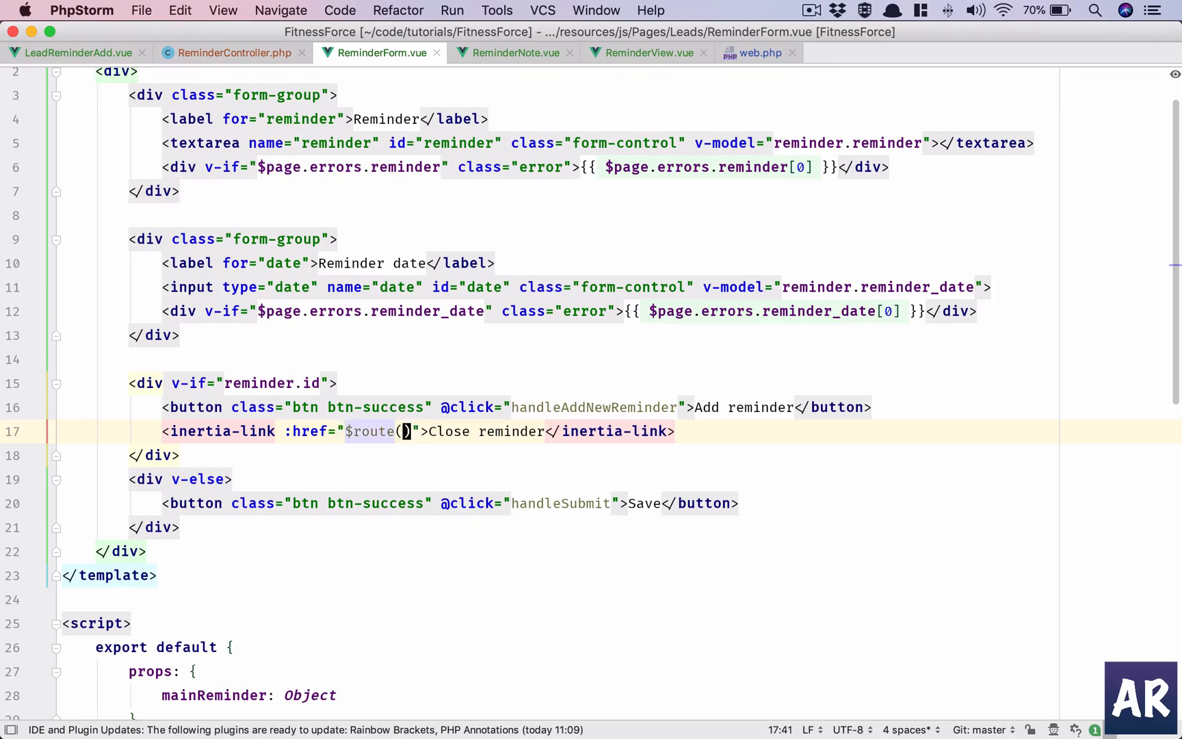
type("''")
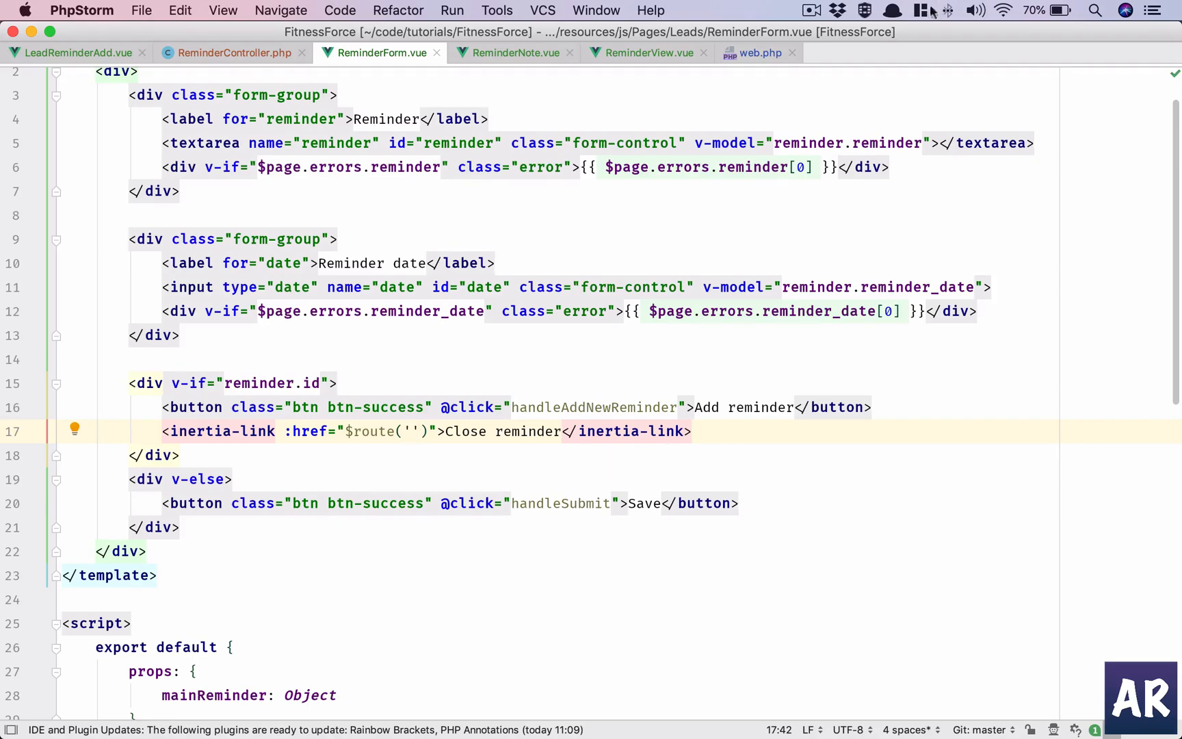
- Fill $route('') with the reminder.note route name copied from web.php
left_click(760, 53)
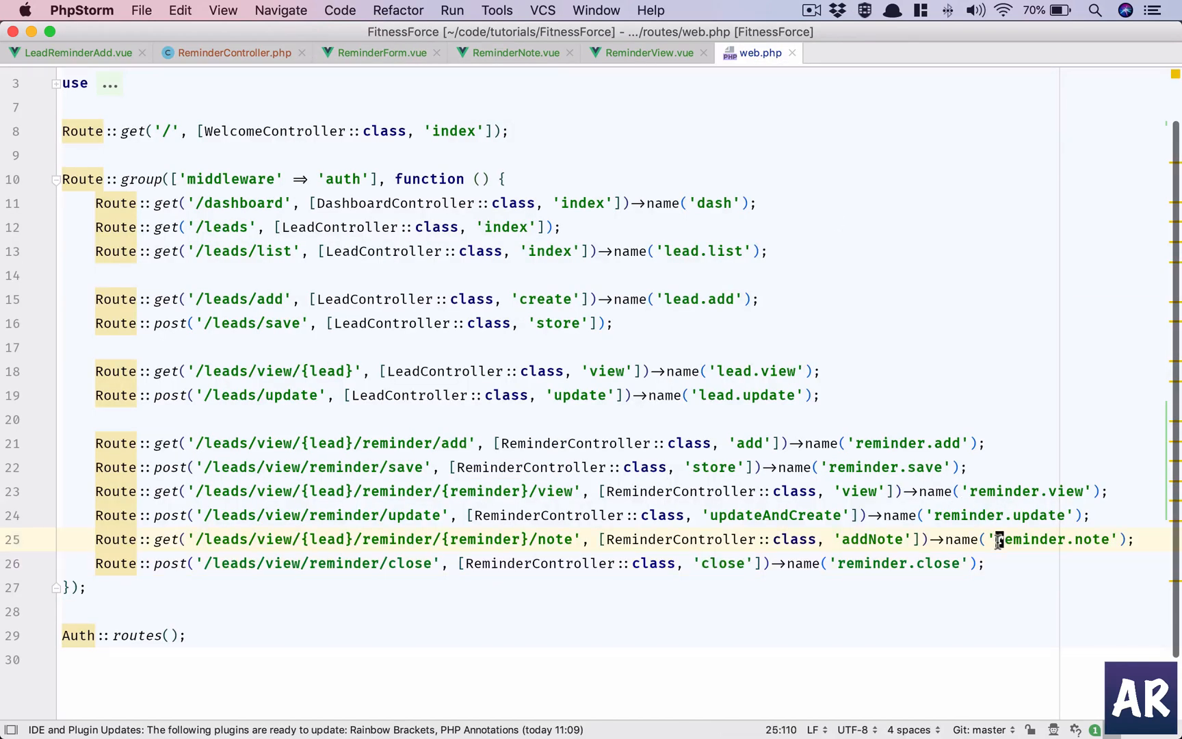
left_click(381, 53)
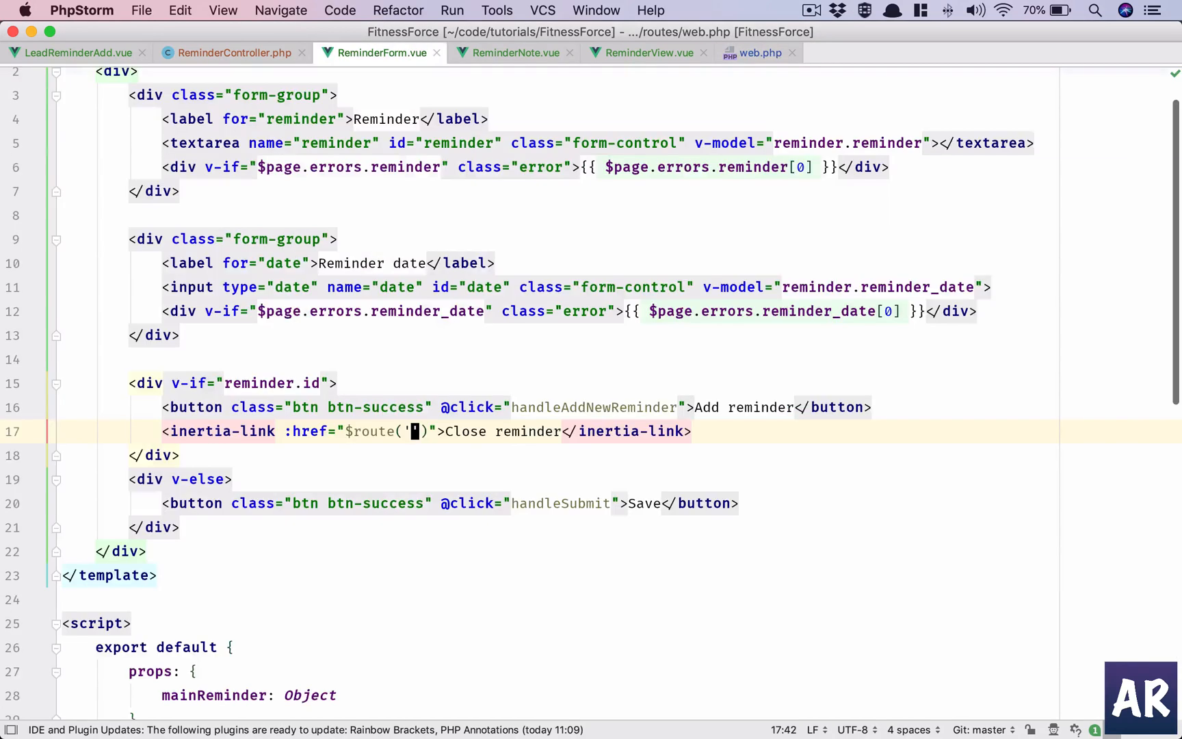
type("reminder.note")
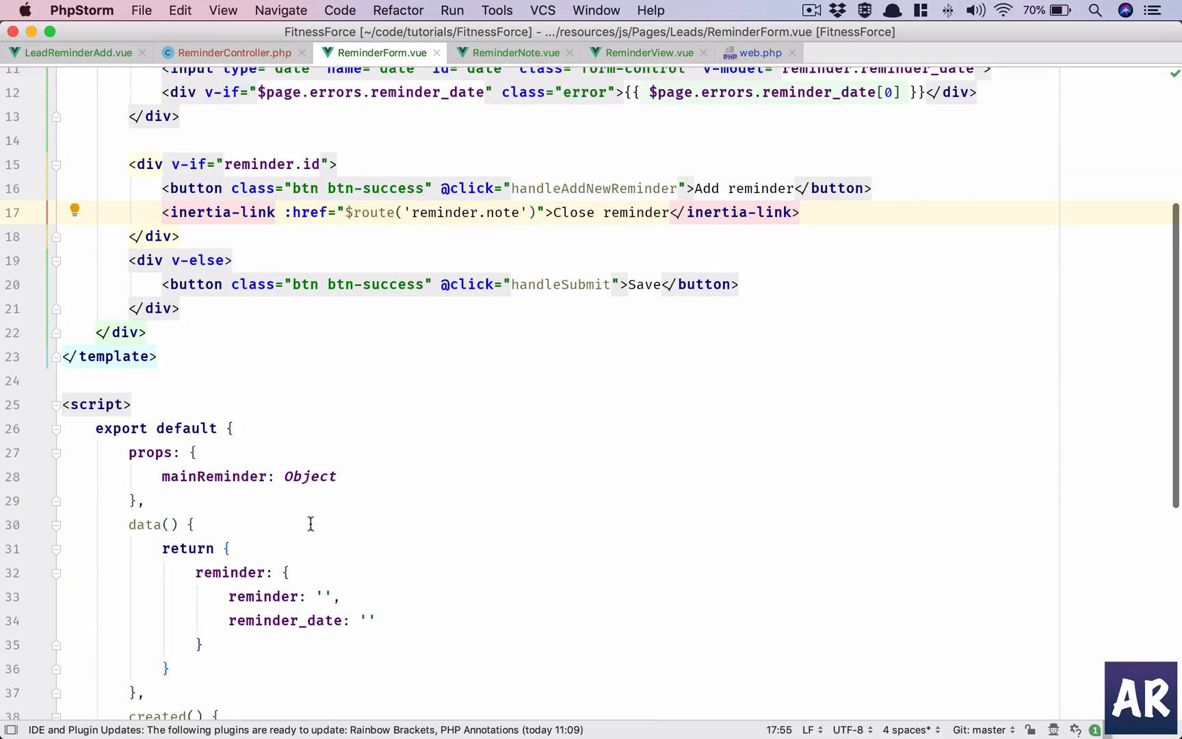
mouse_move(482, 341)
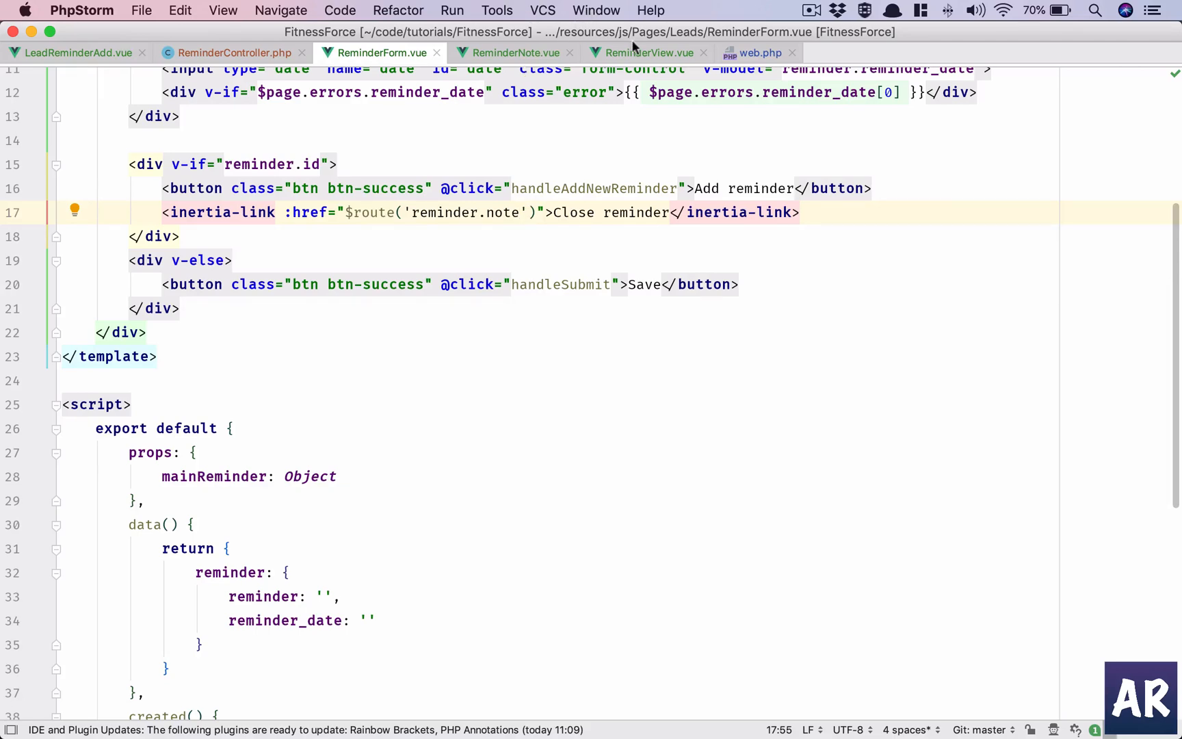
left_click(649, 53)
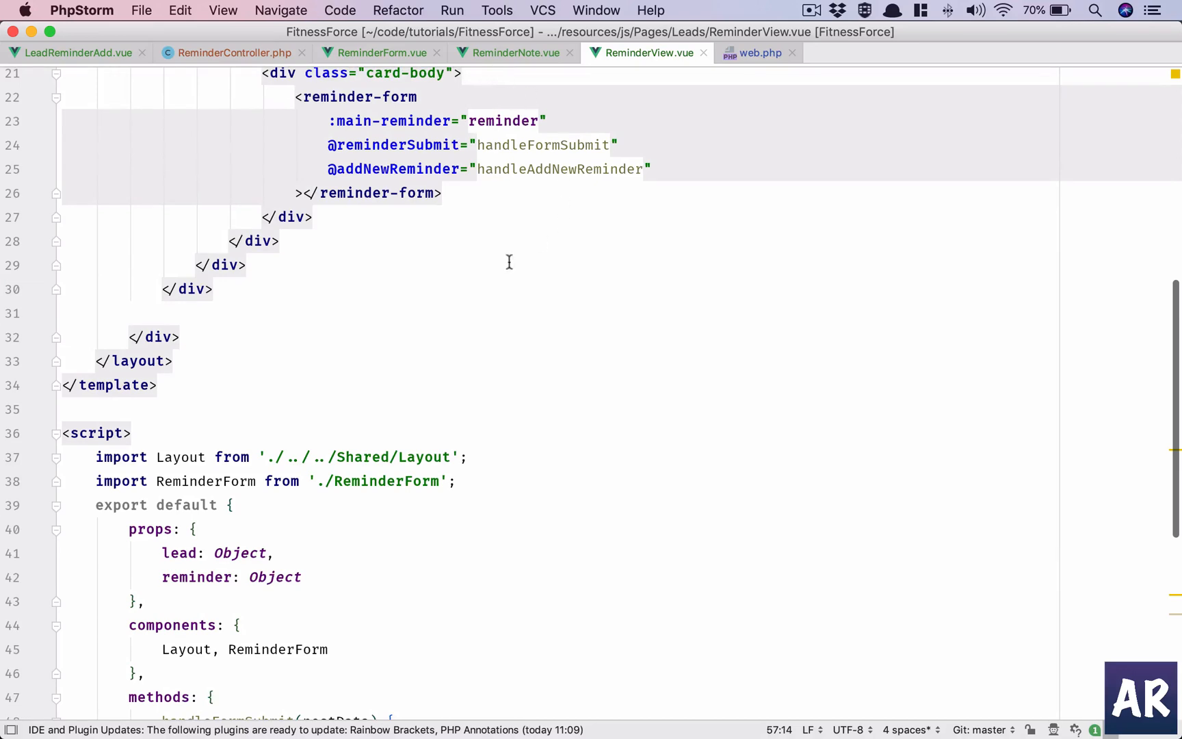
- Start a lead prop in ReminderForm and pass :lead="lead" to <reminder-form> in ReminderView
scroll("down", 3)
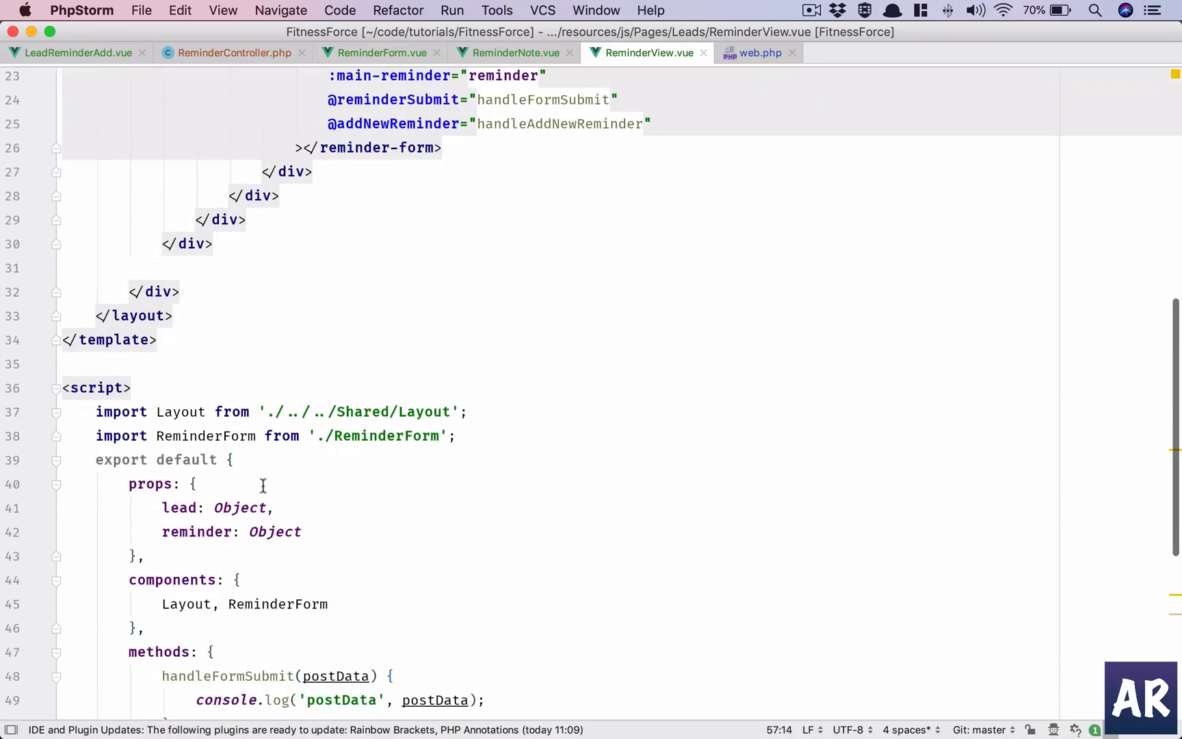
double_click(178, 531)
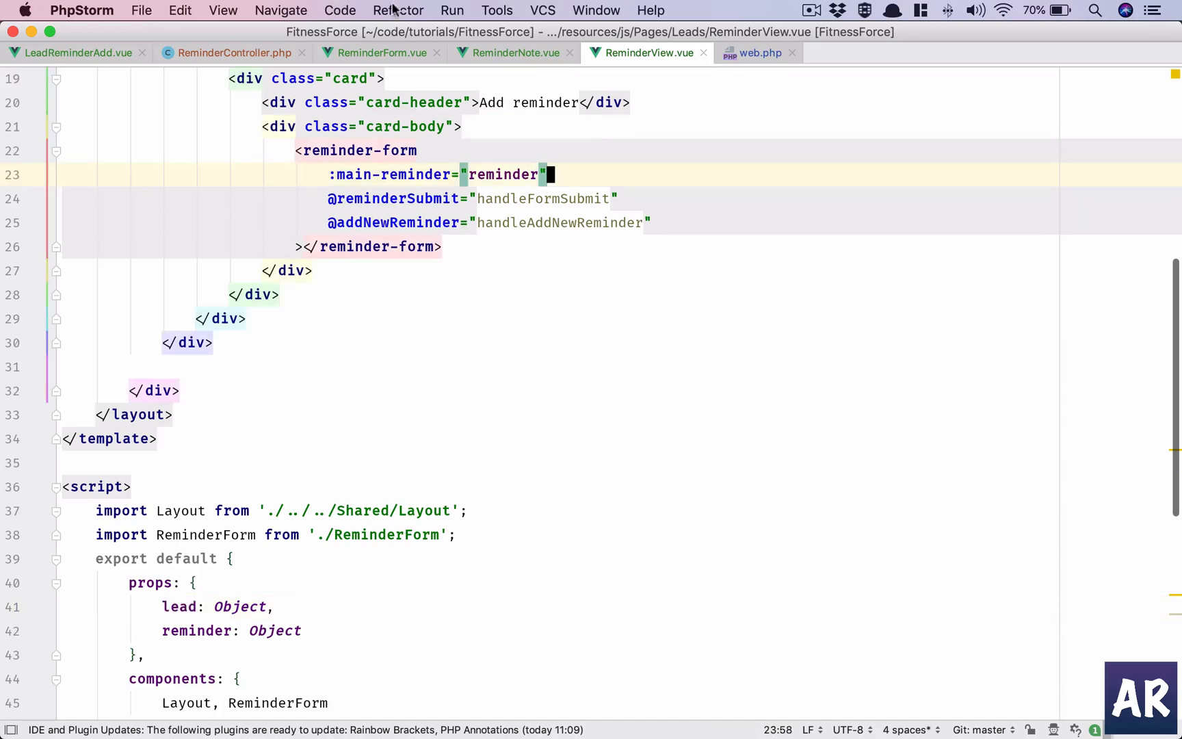
left_click(381, 53)
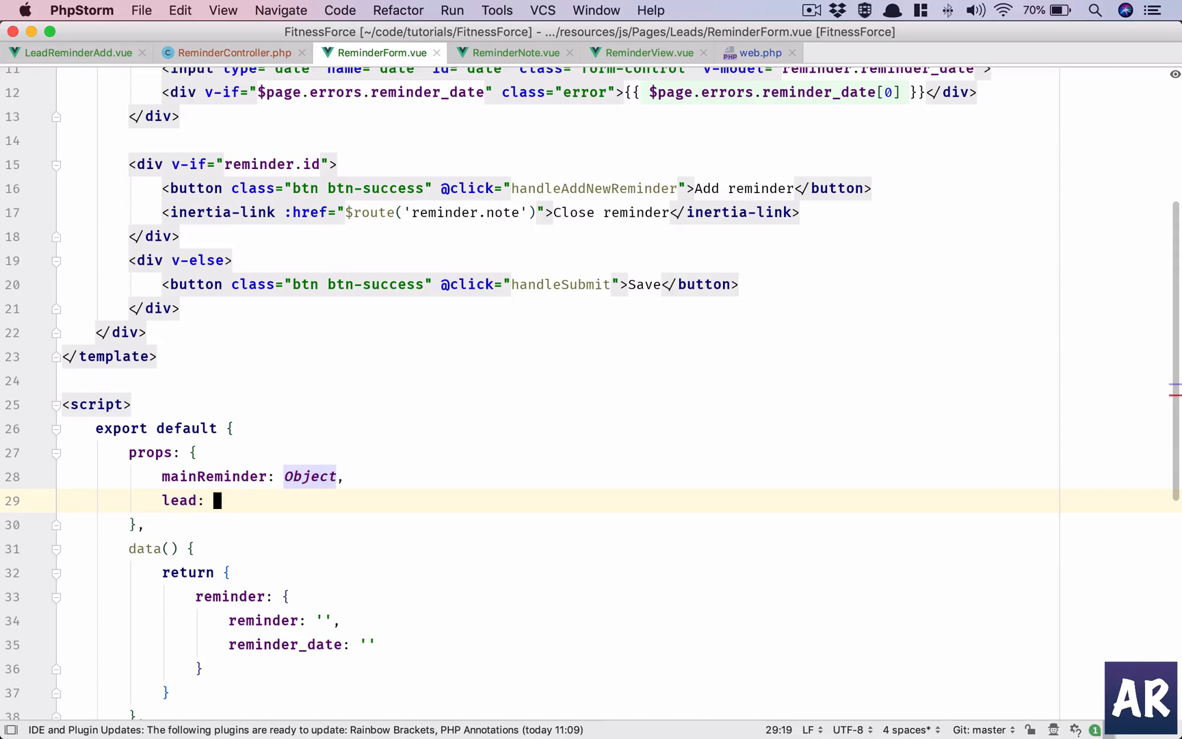
left_click(647, 53)
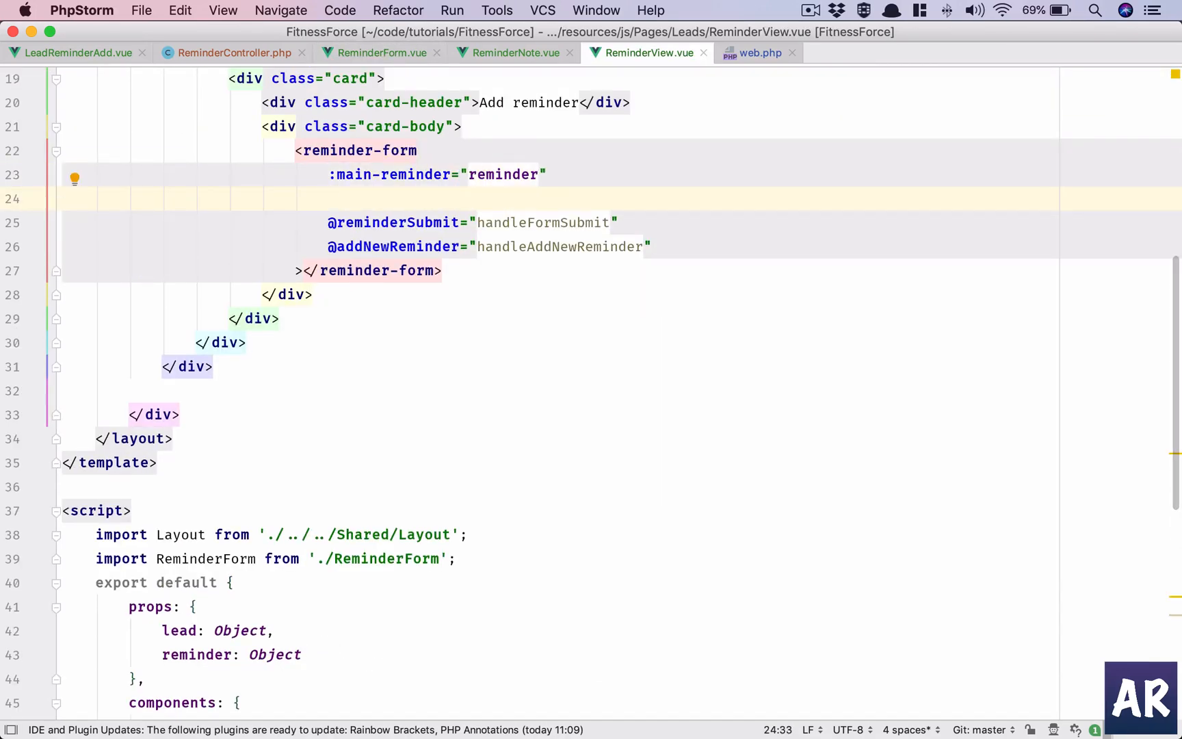
type(":lead=\"lead\"")
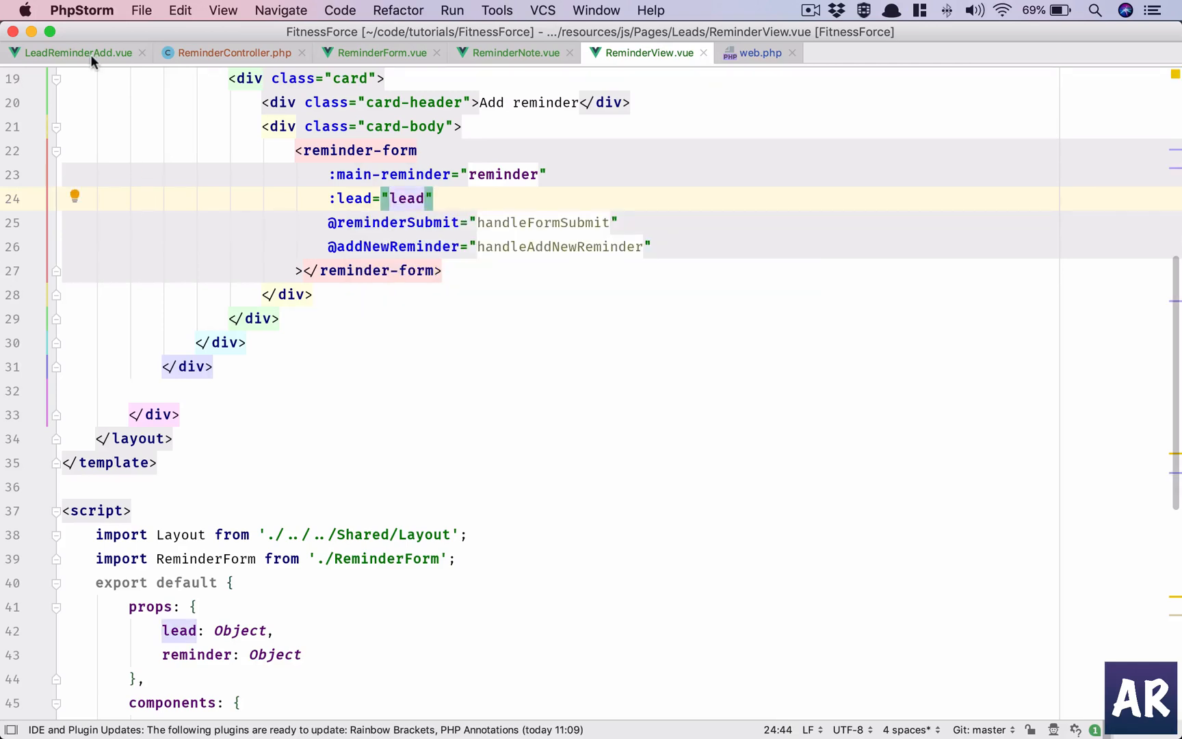
left_click(76, 53)
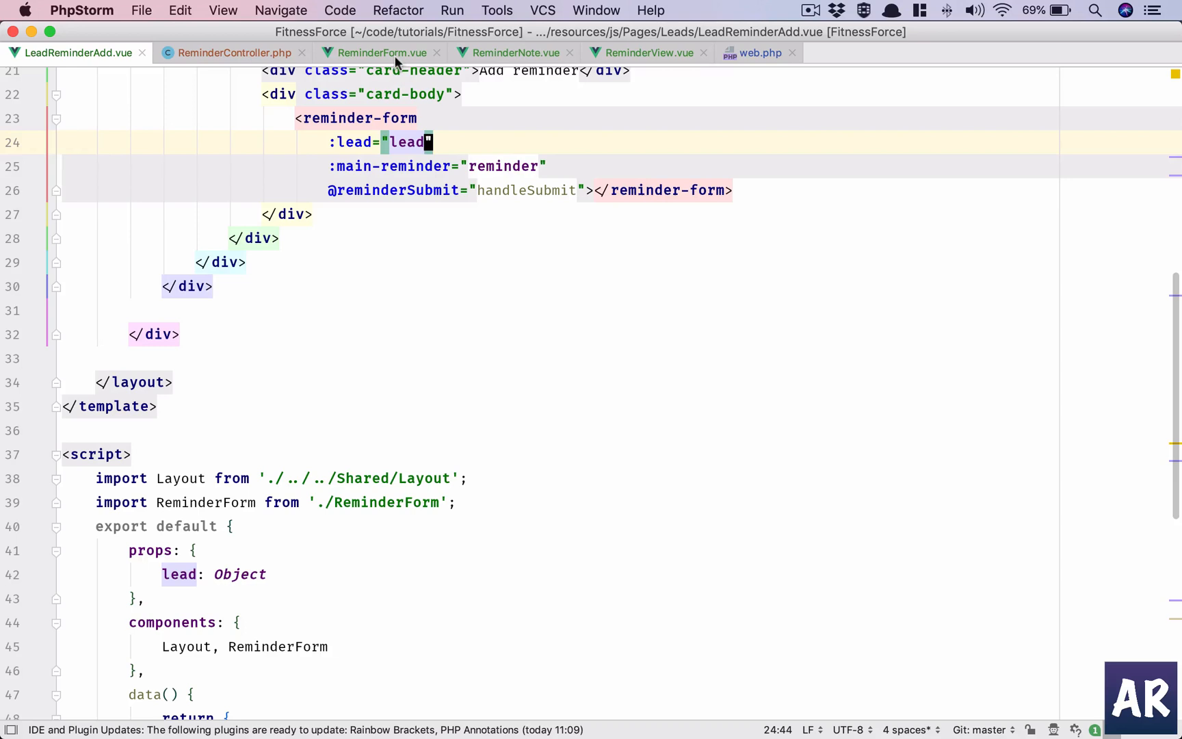
- Change the link to $route('reminder.note', {lead: lead, reminder: mainReminder})
left_click(517, 53)
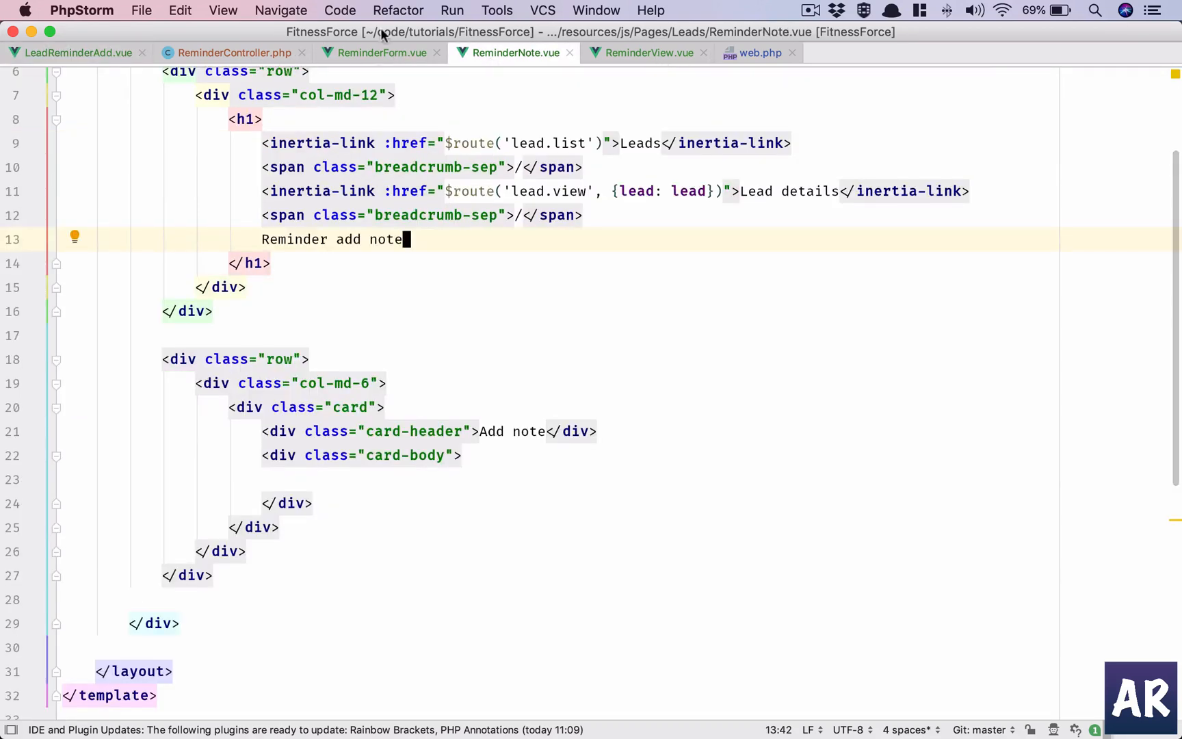
left_click(381, 53)
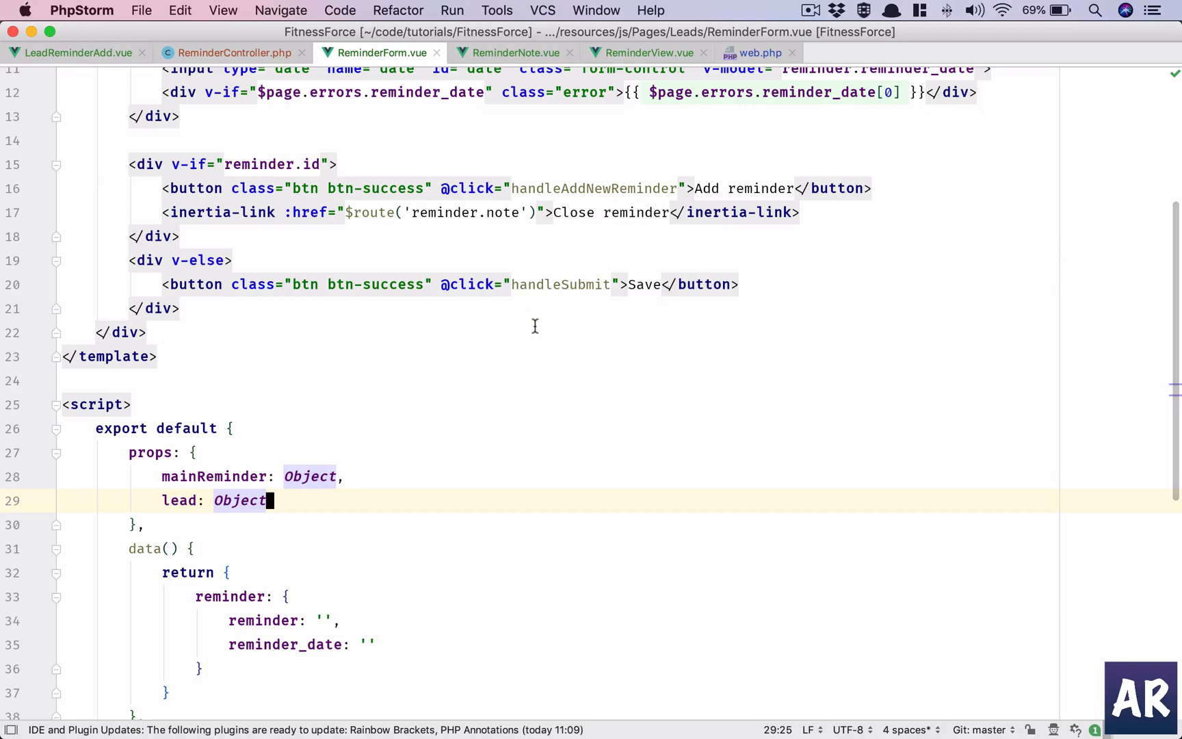
left_click(527, 212)
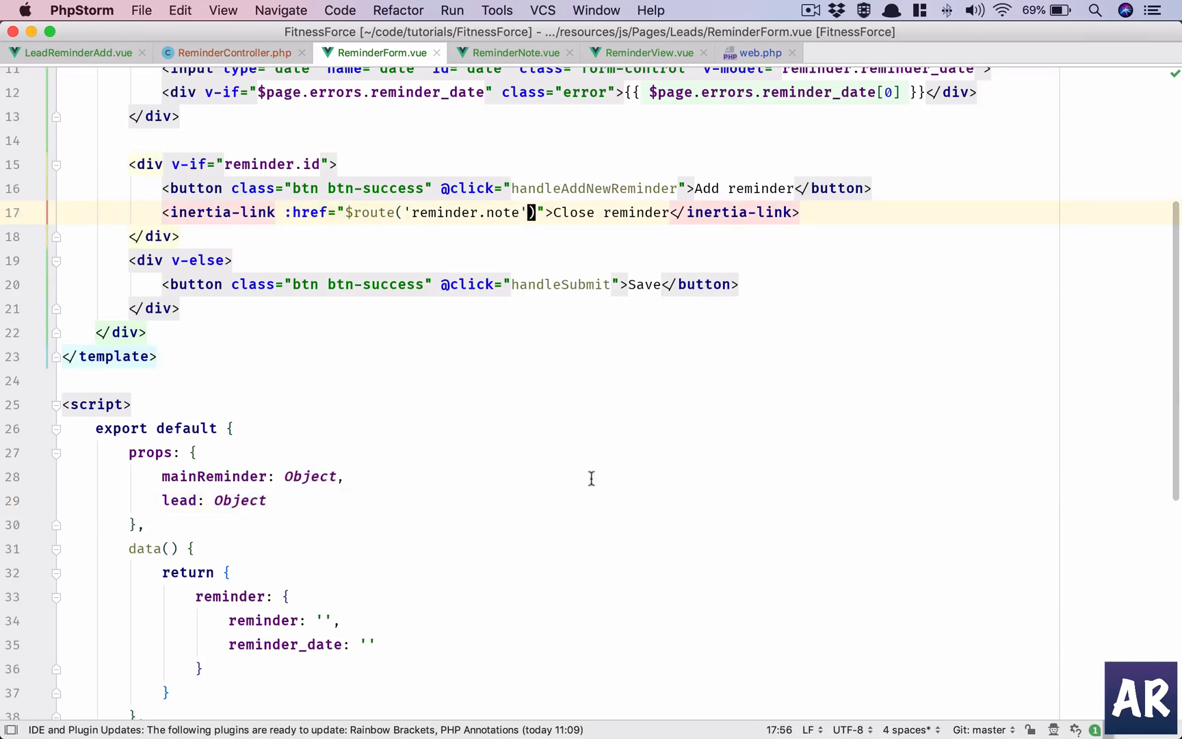
type(", {lead: lead, reminder:")
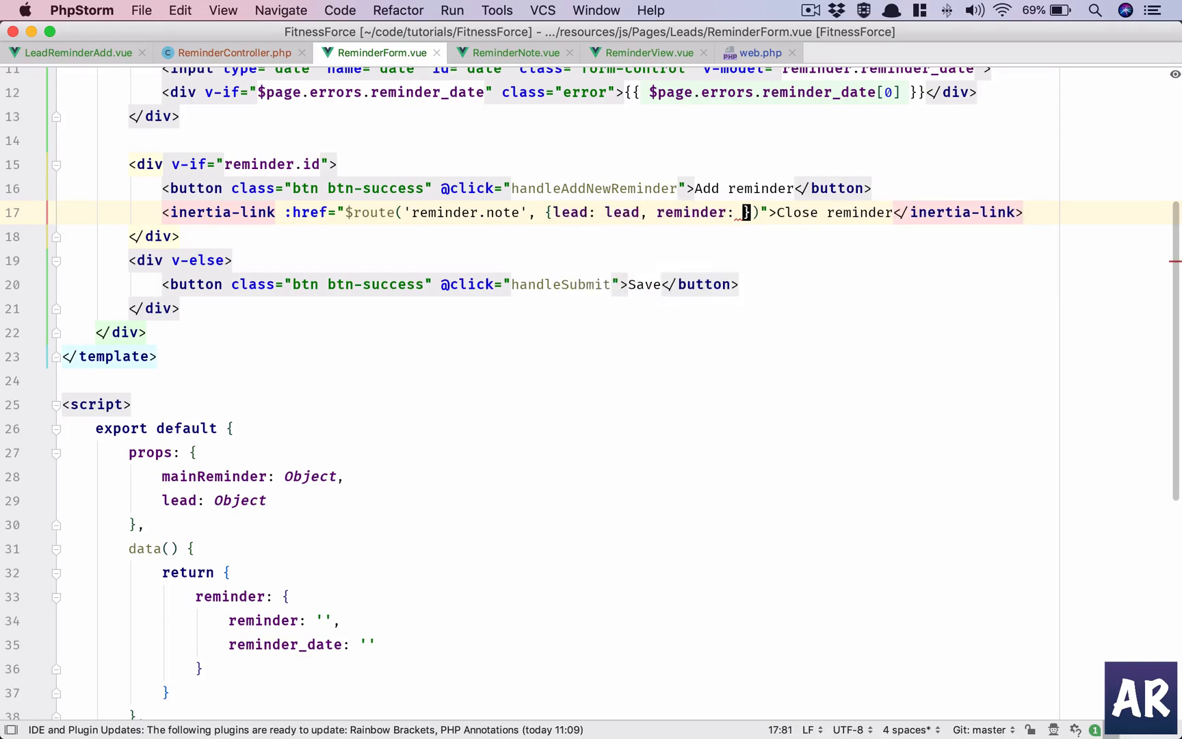
type("_mainReminder")
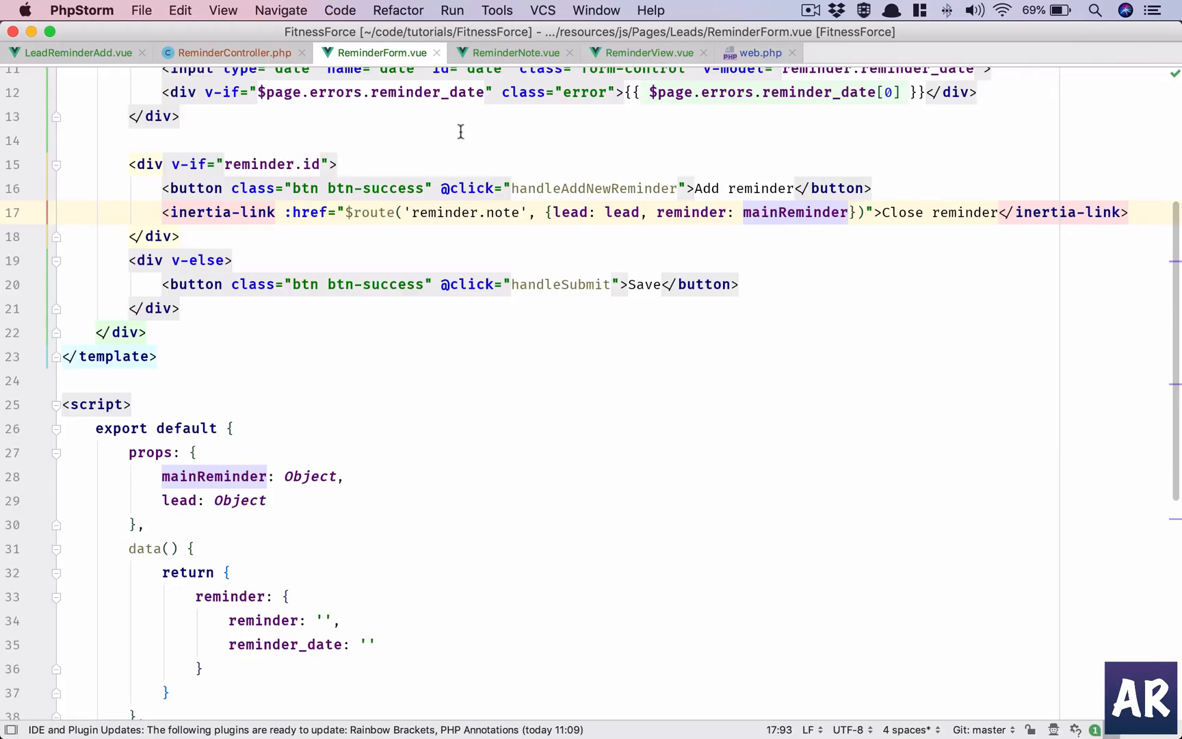
scroll("down", 3)
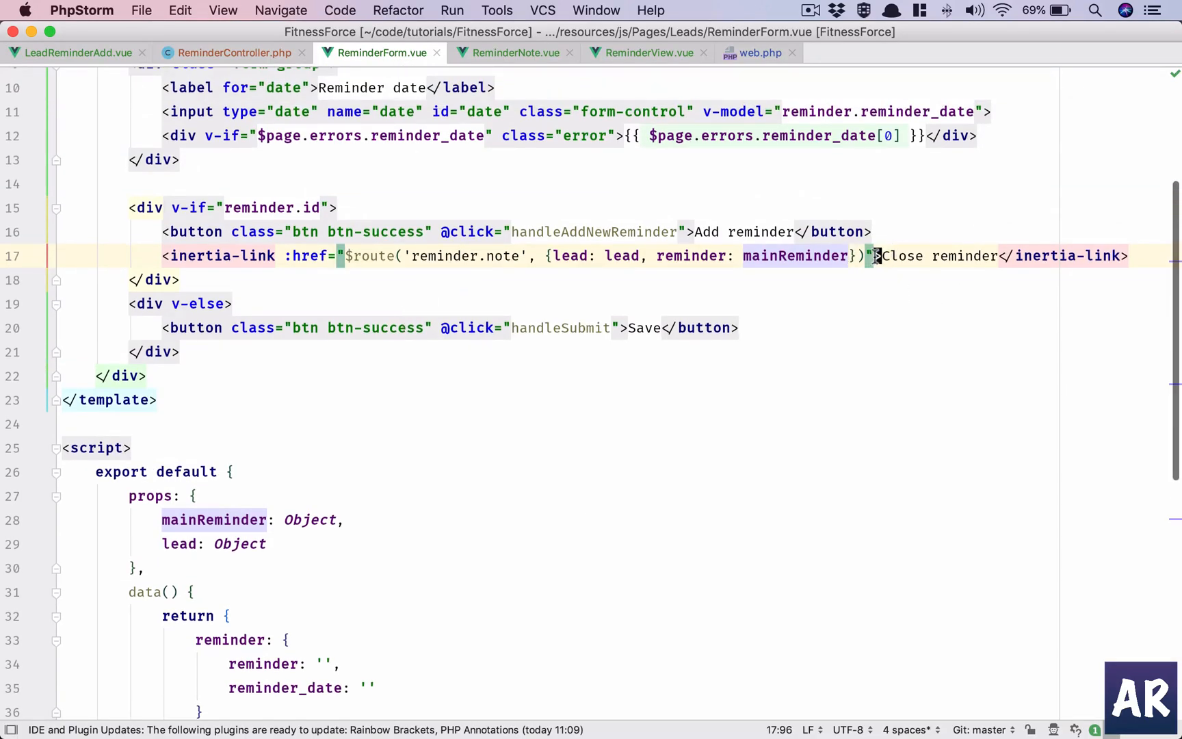
key("enter")
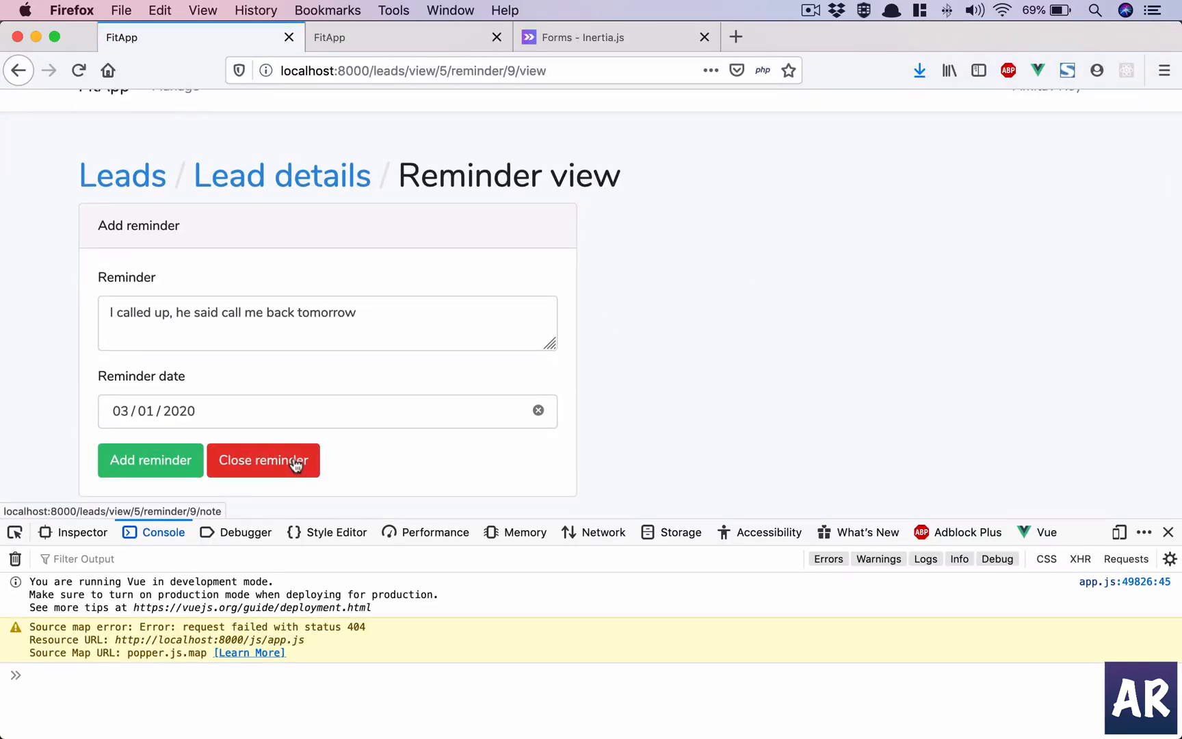
- Click Close reminder on the reloaded Firefox reminder view to reach its note page
left_click(263, 460)
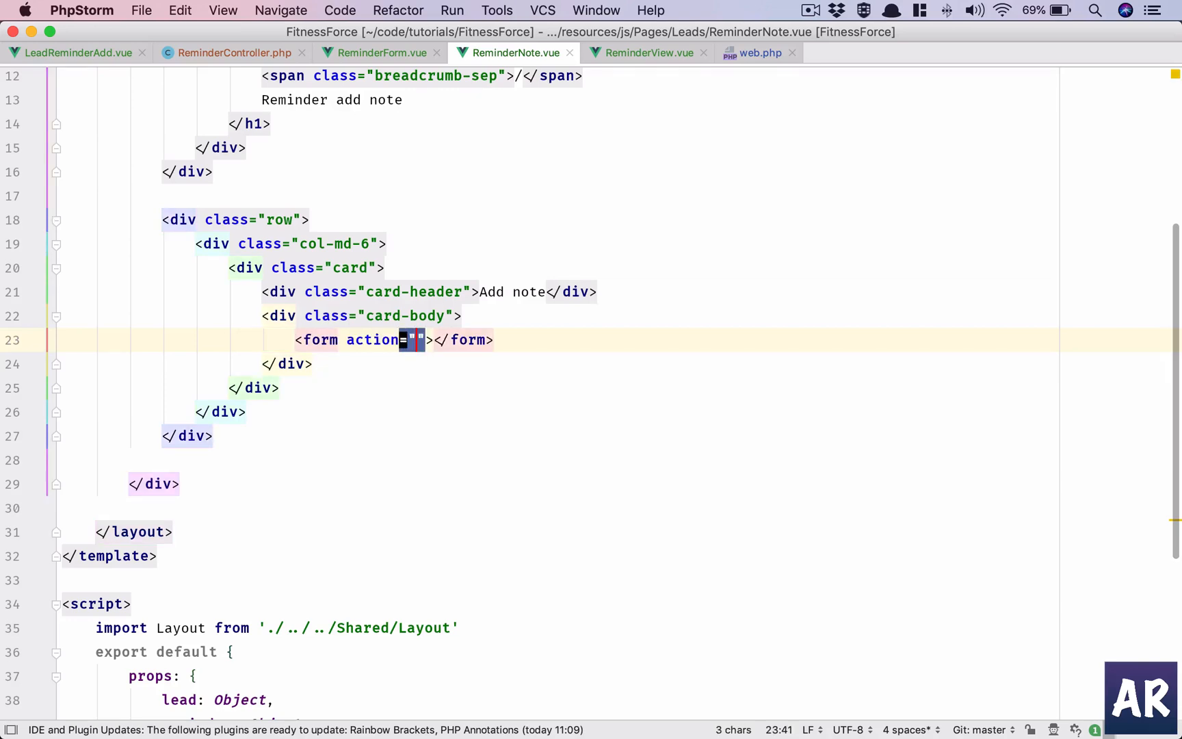
type("@submit")
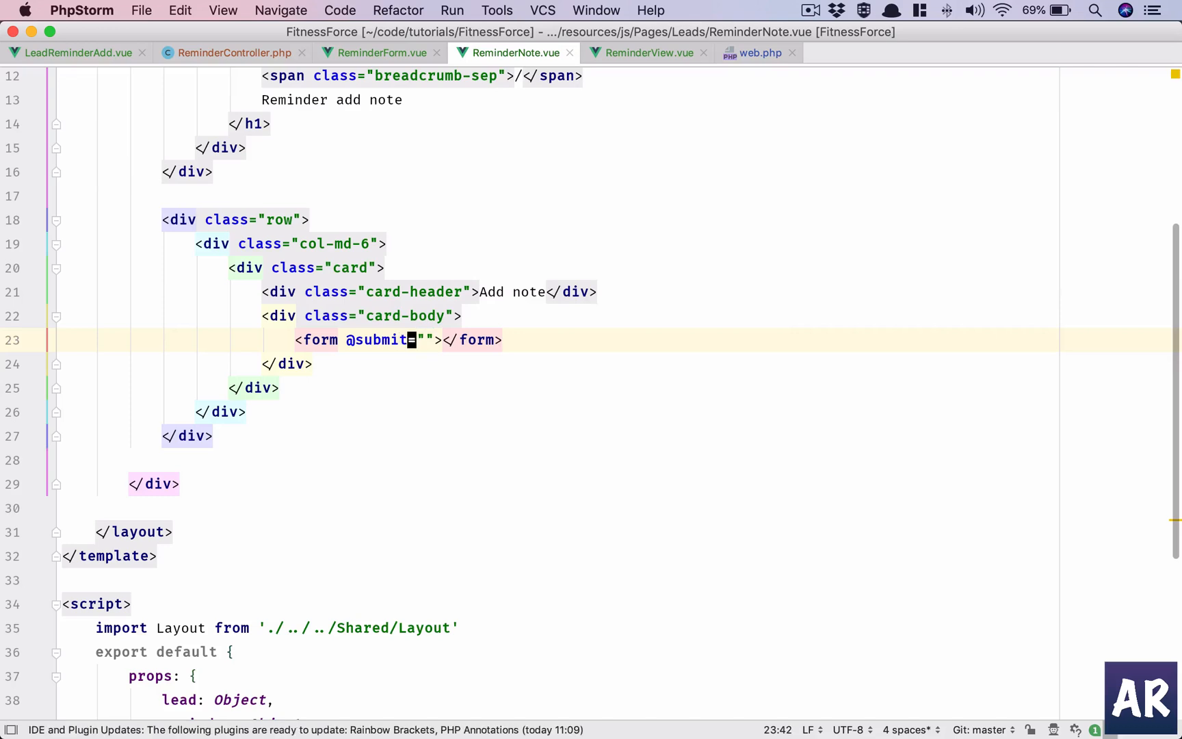
type(".prevent")
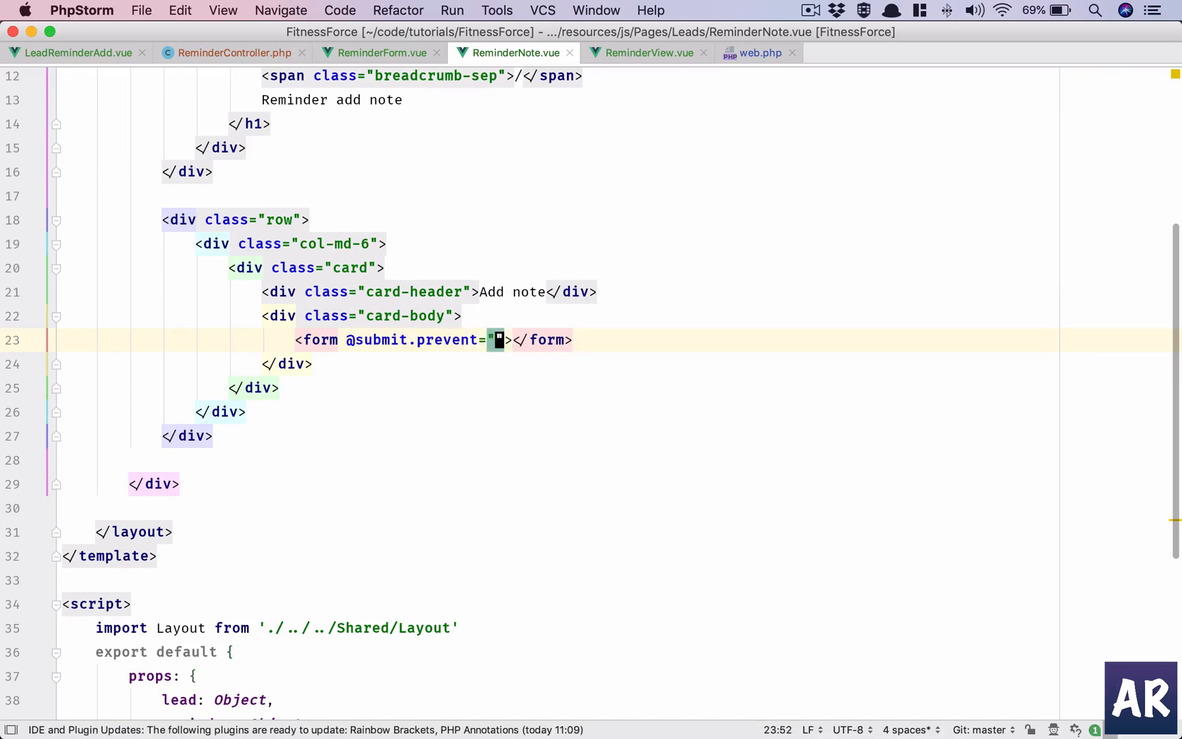
type("handleAdd")
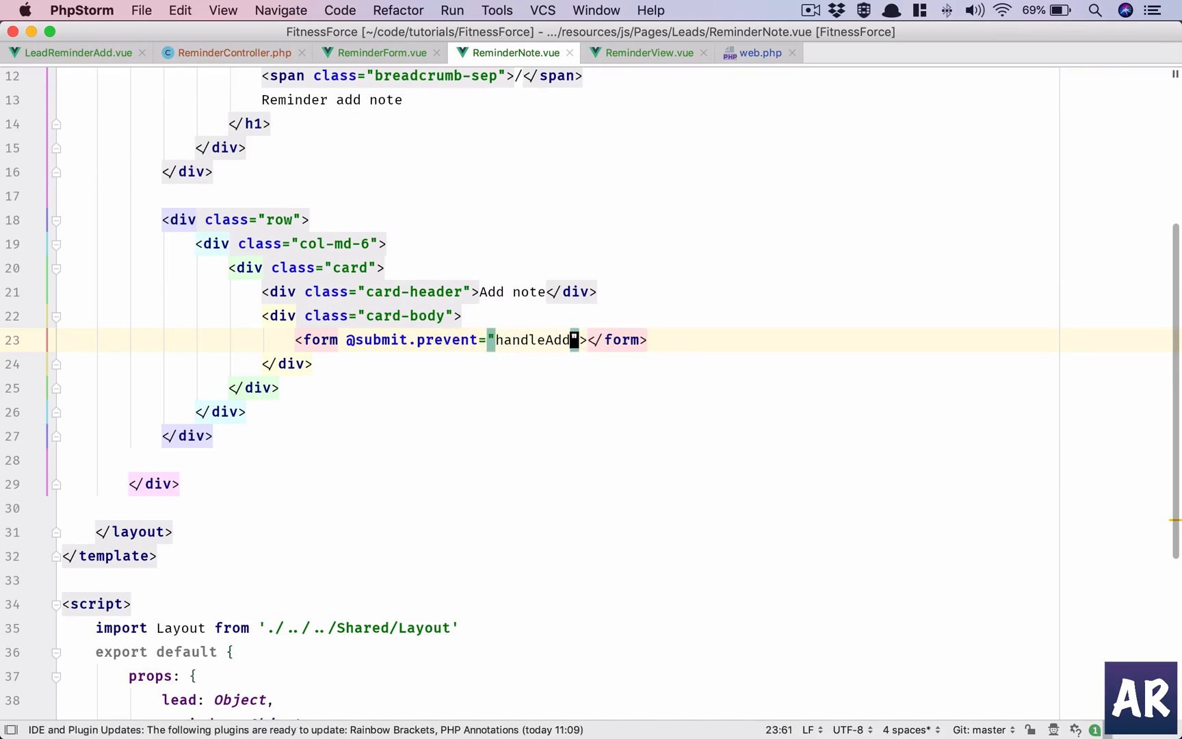
type("Note")
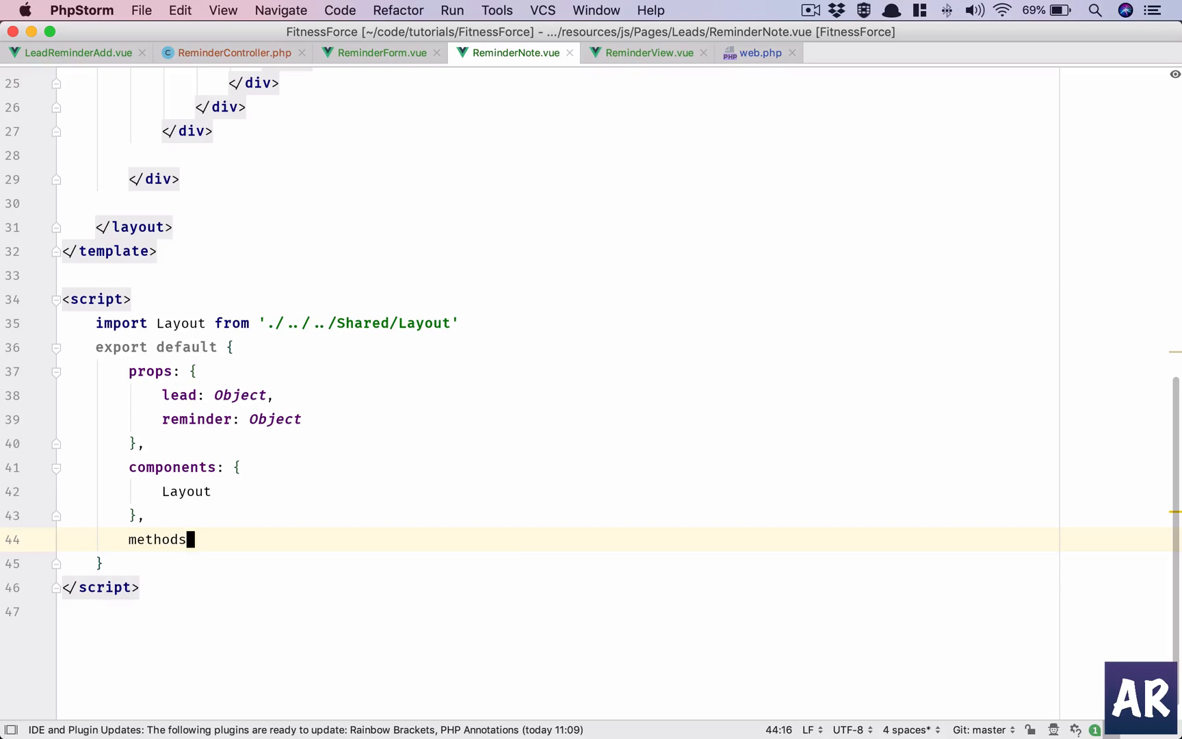
type(": PannerNode")
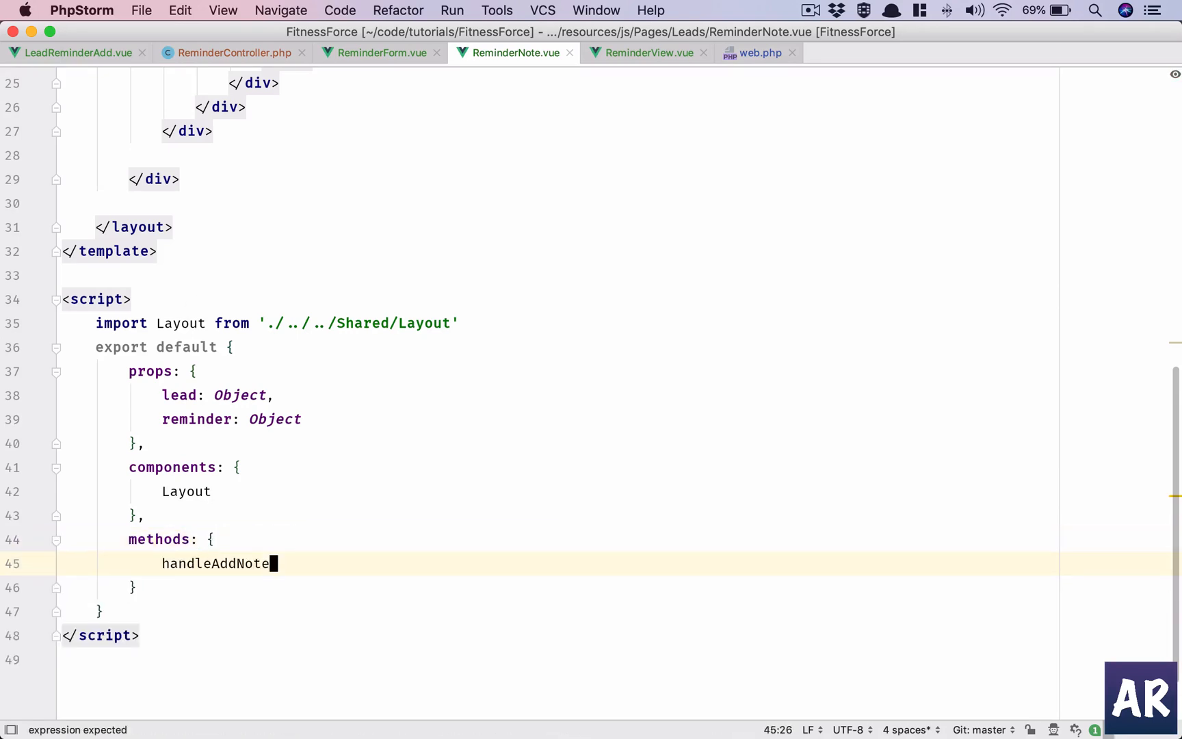
type("() {")
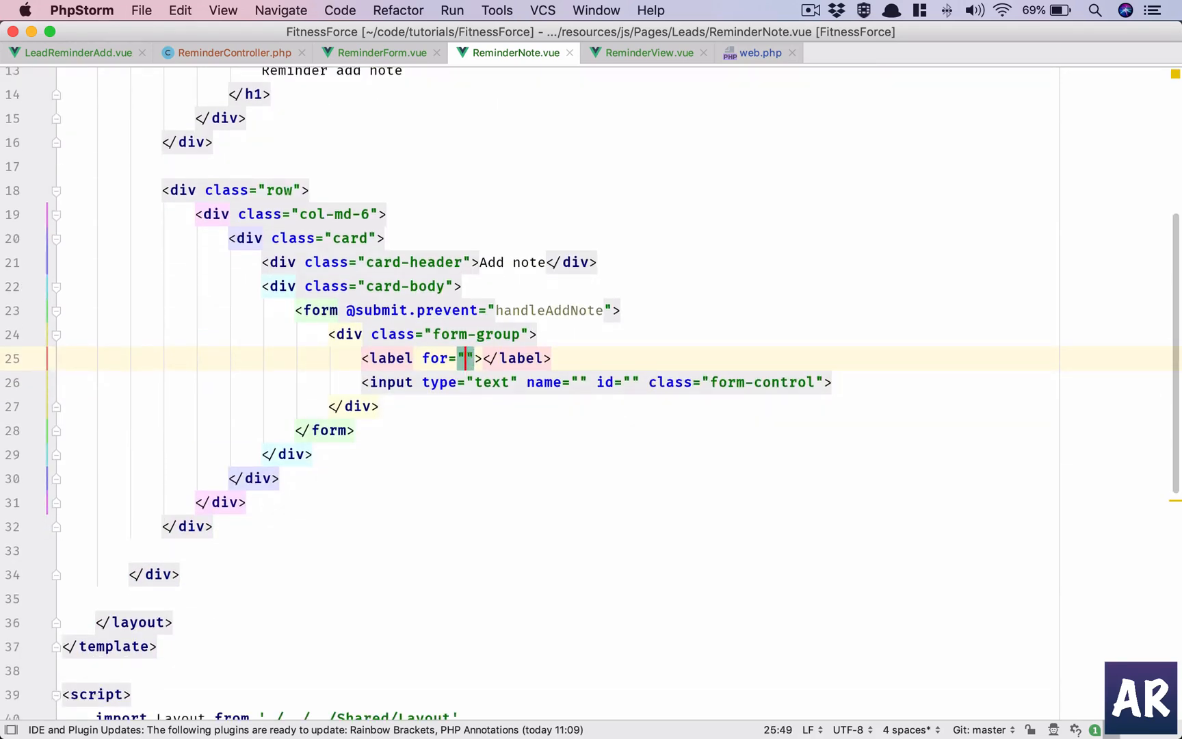
- Make the note field a textarea named note with class form-control
type("note")
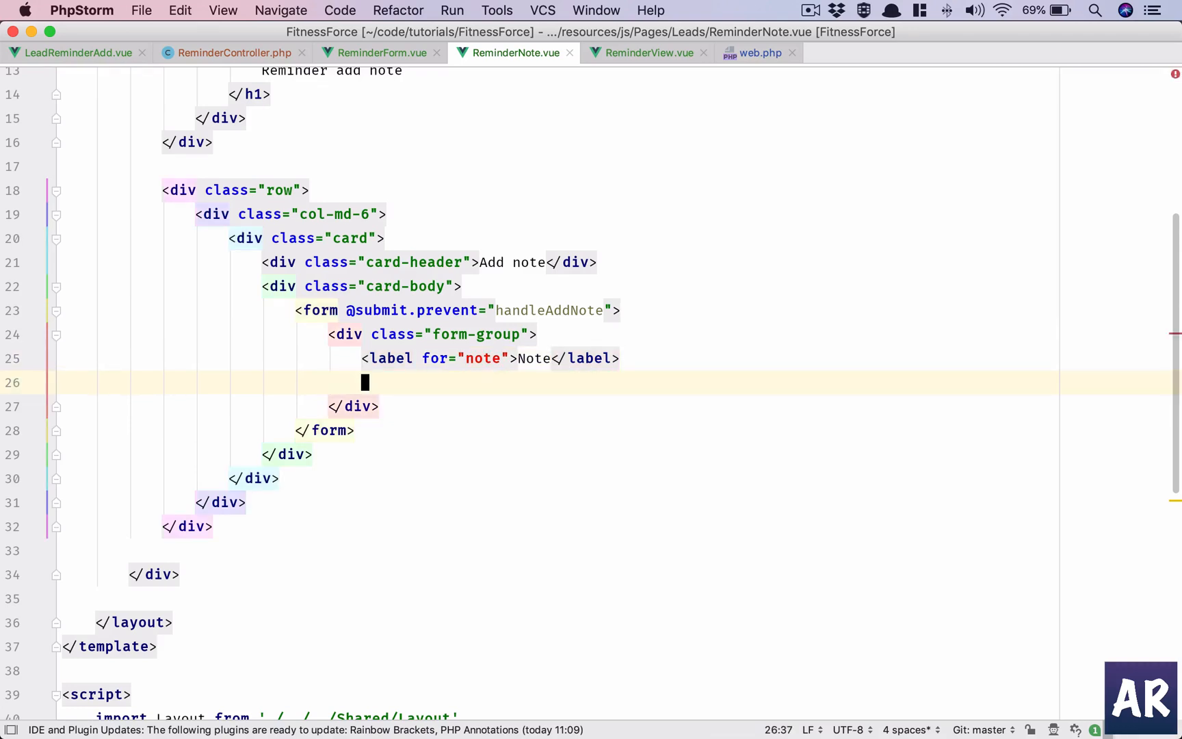
type("textarea name=\"note\" id=\"\" cols=\"30\" rows=\"10\"></textarea>")
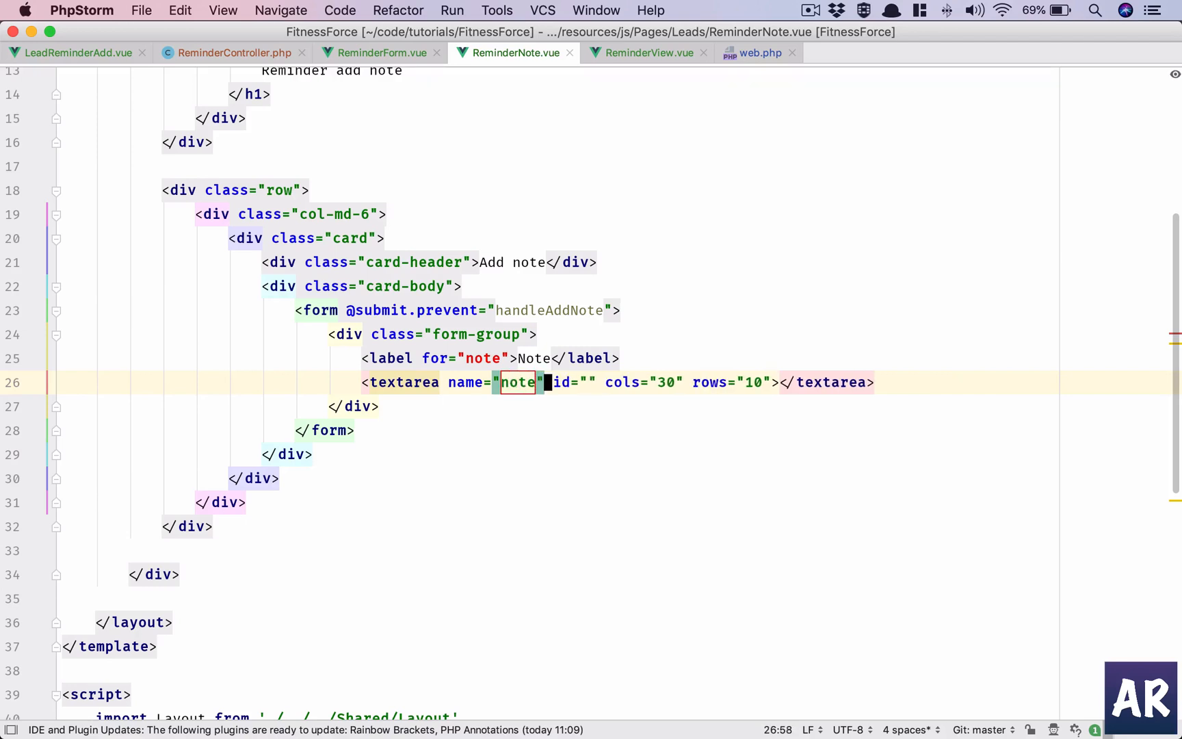
type("note")
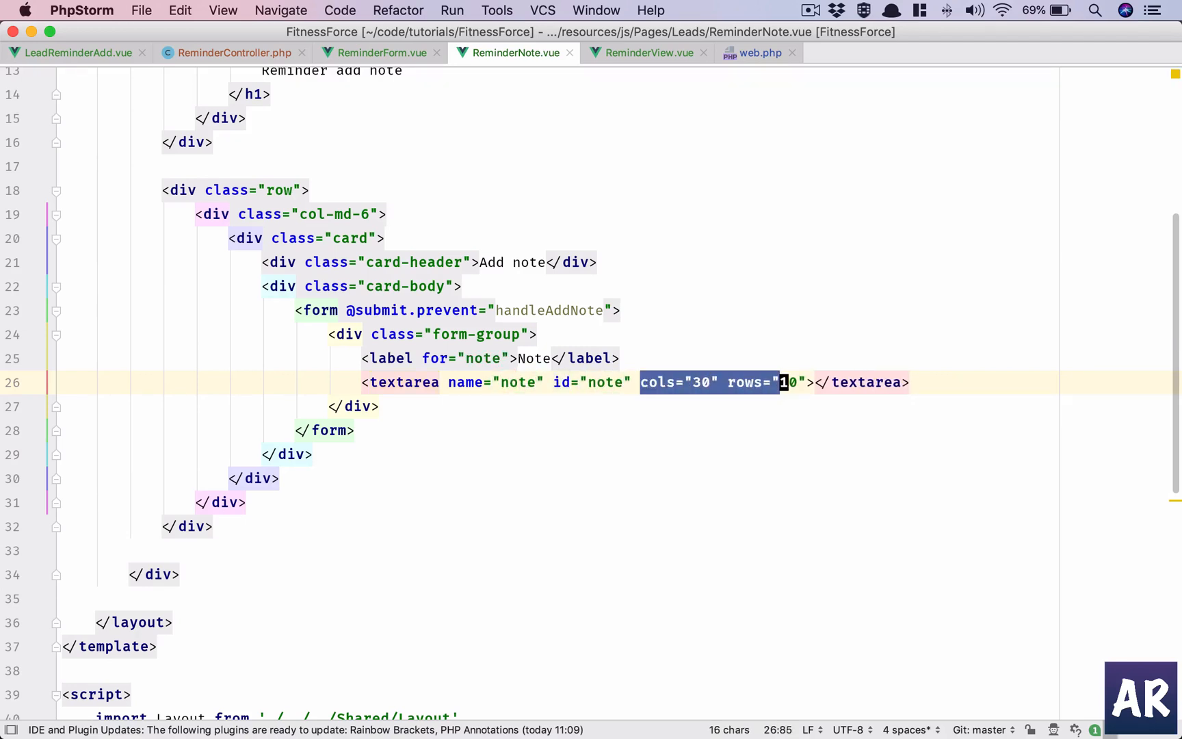
type("class=\"fo")
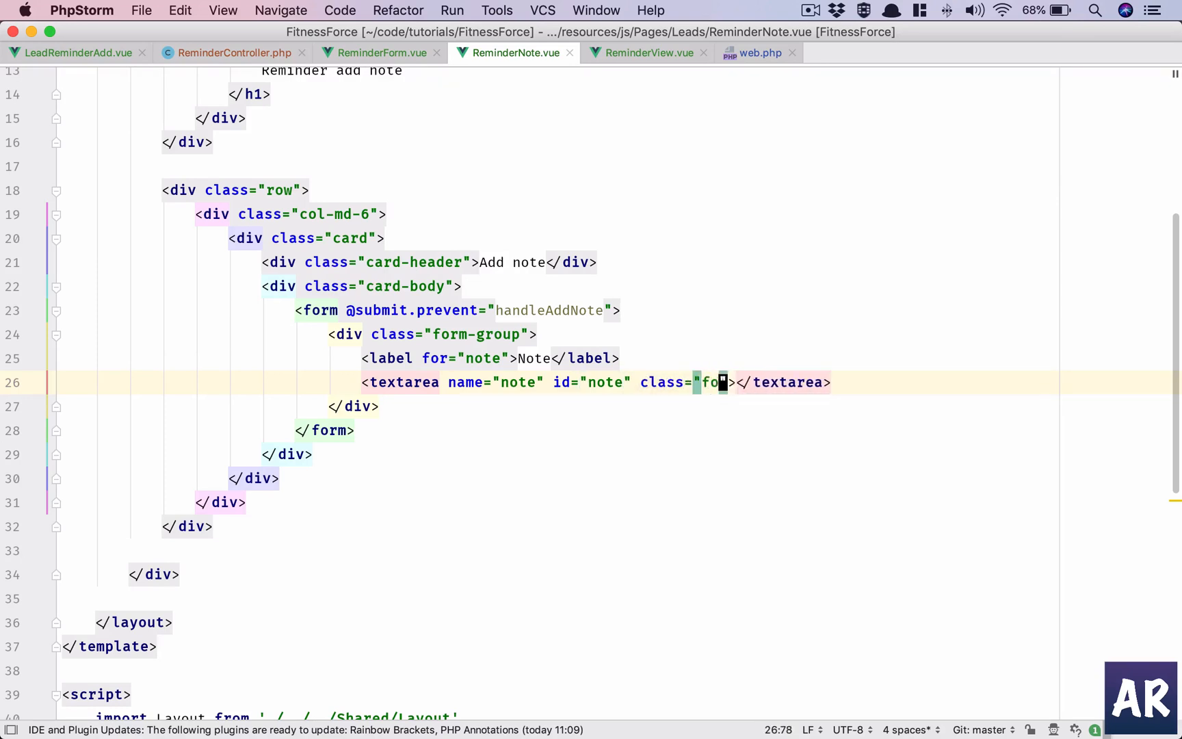
type("rm-control")
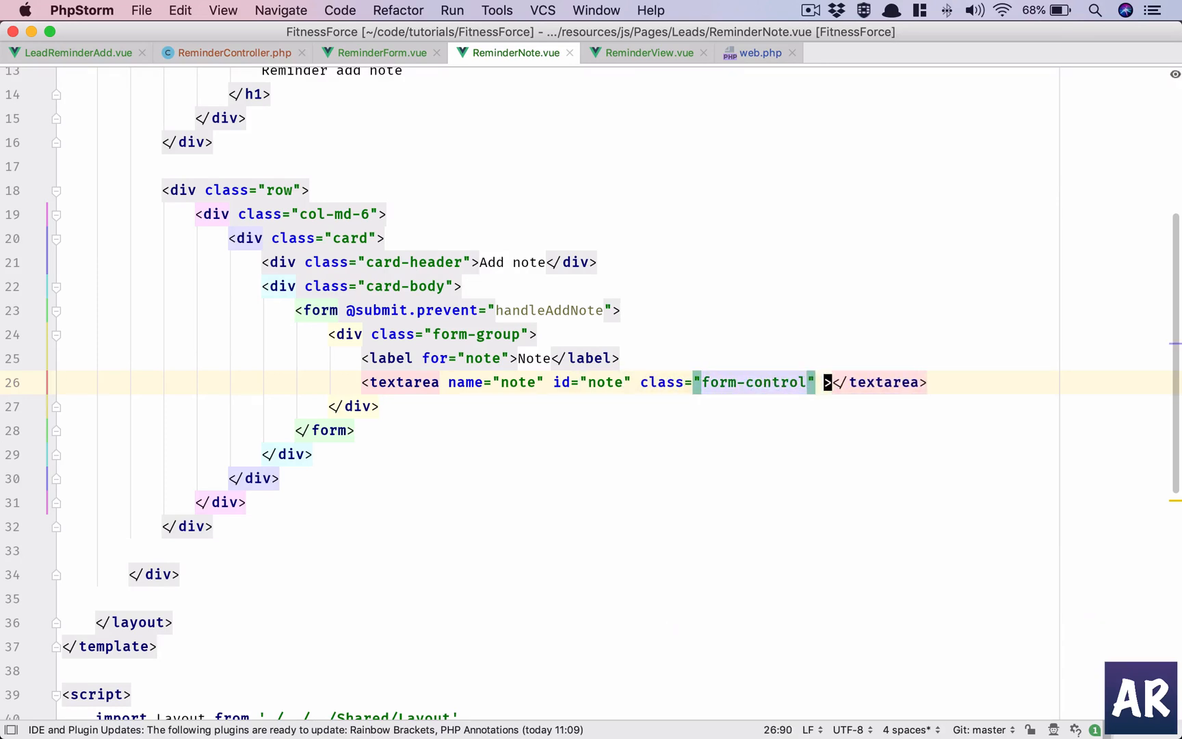
type("v-")
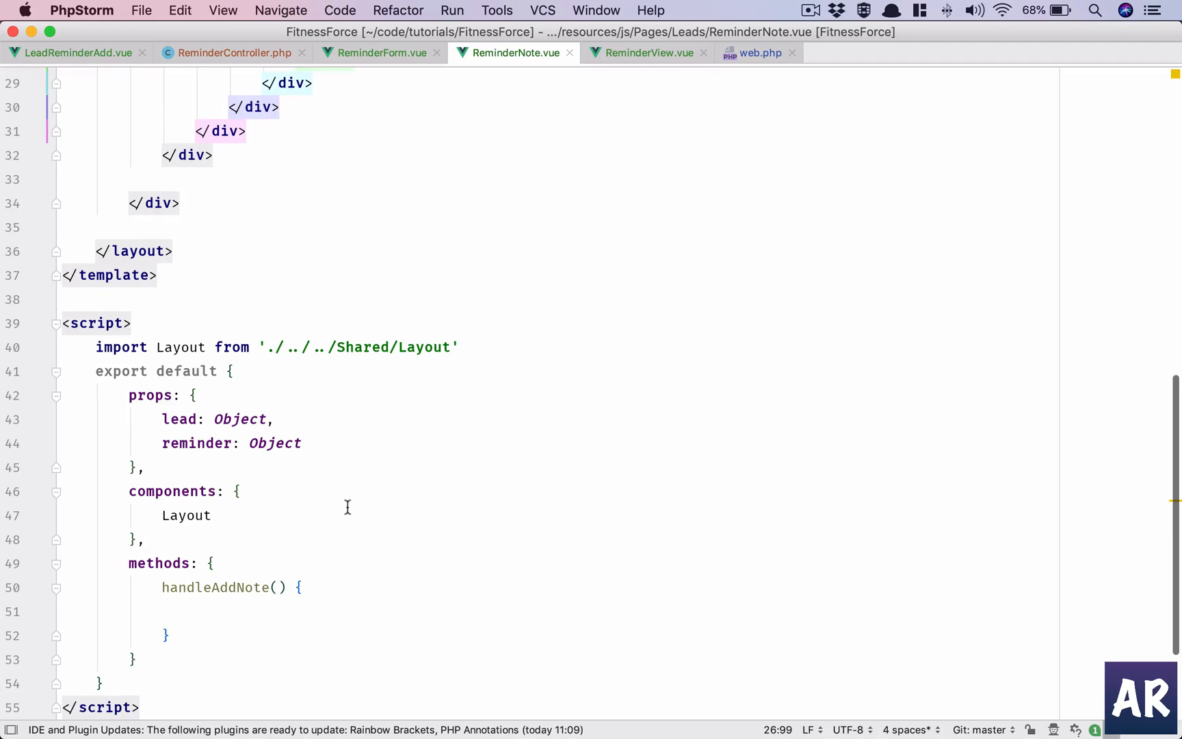
mouse_move(279, 491)
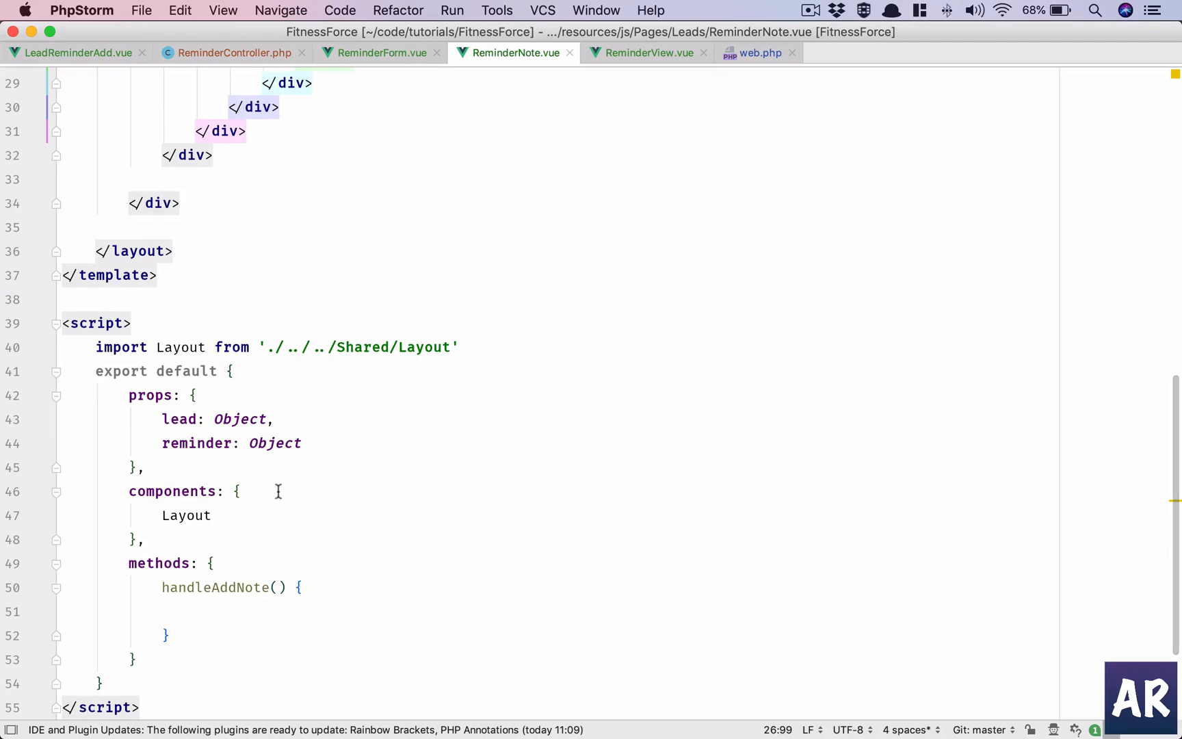
- Add data() returning note: '' and bind the textarea with v-model="note"
scroll("down", 3)
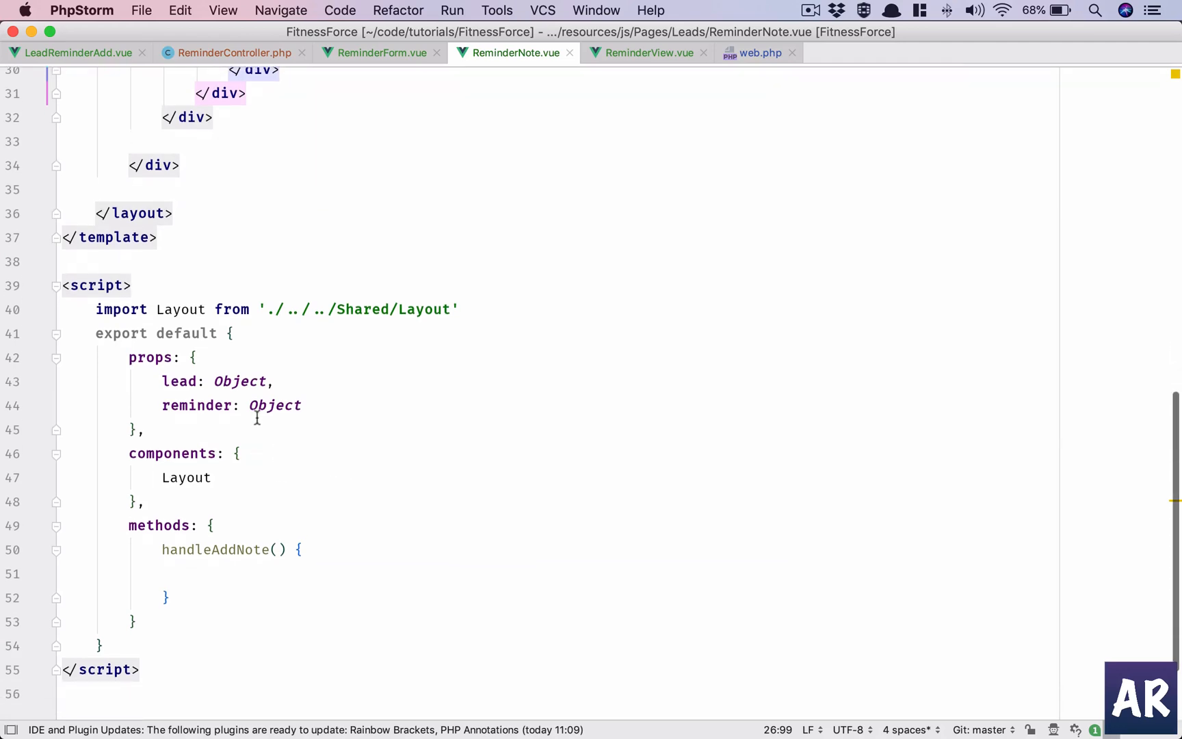
type("data() {")
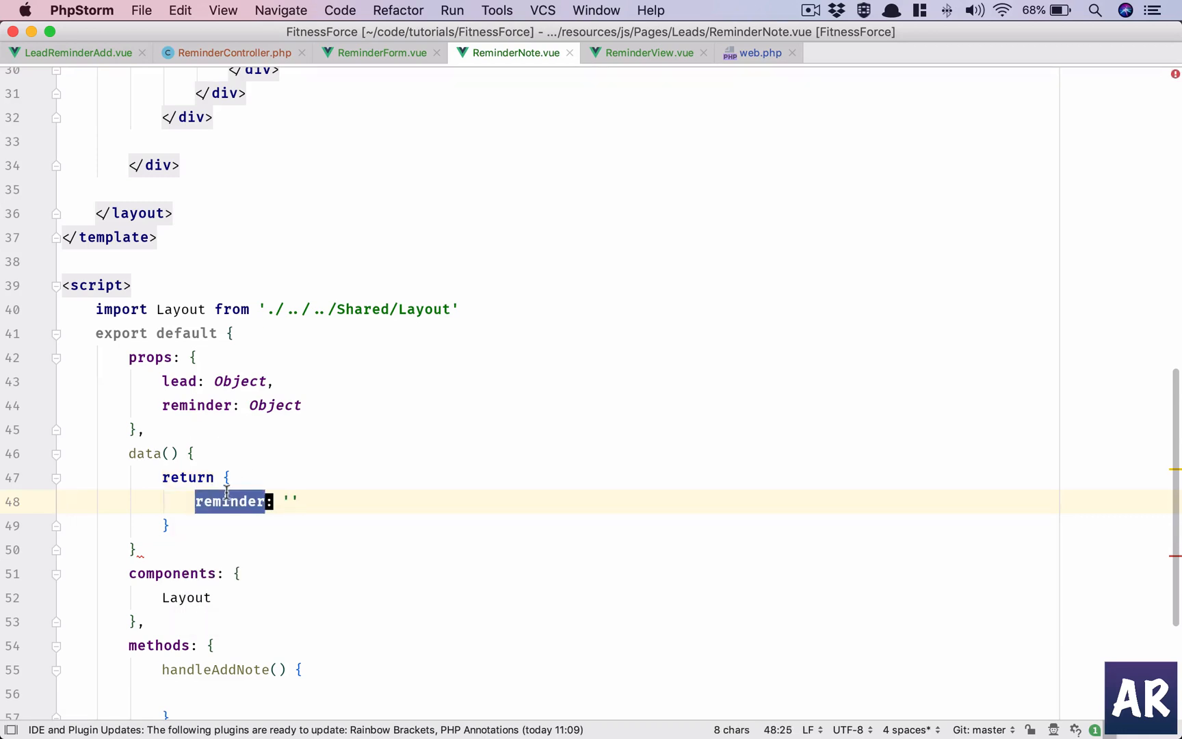
type("note")
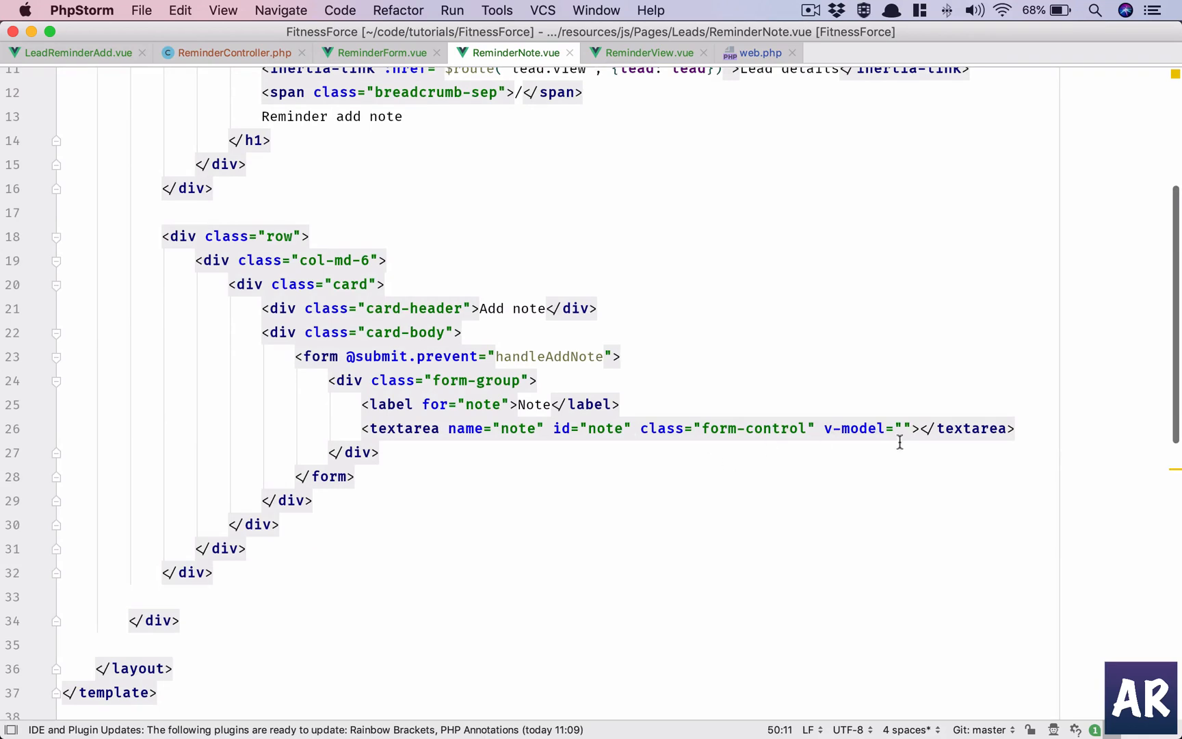
type("note")
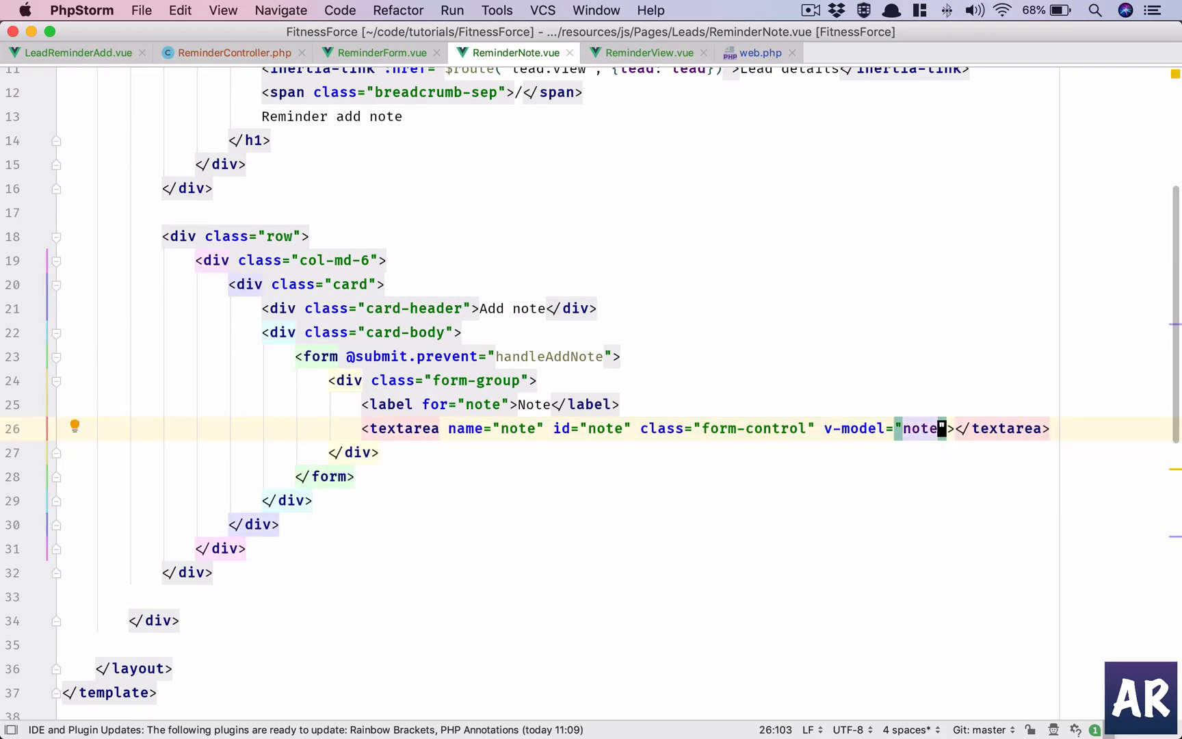
scroll("down", 3)
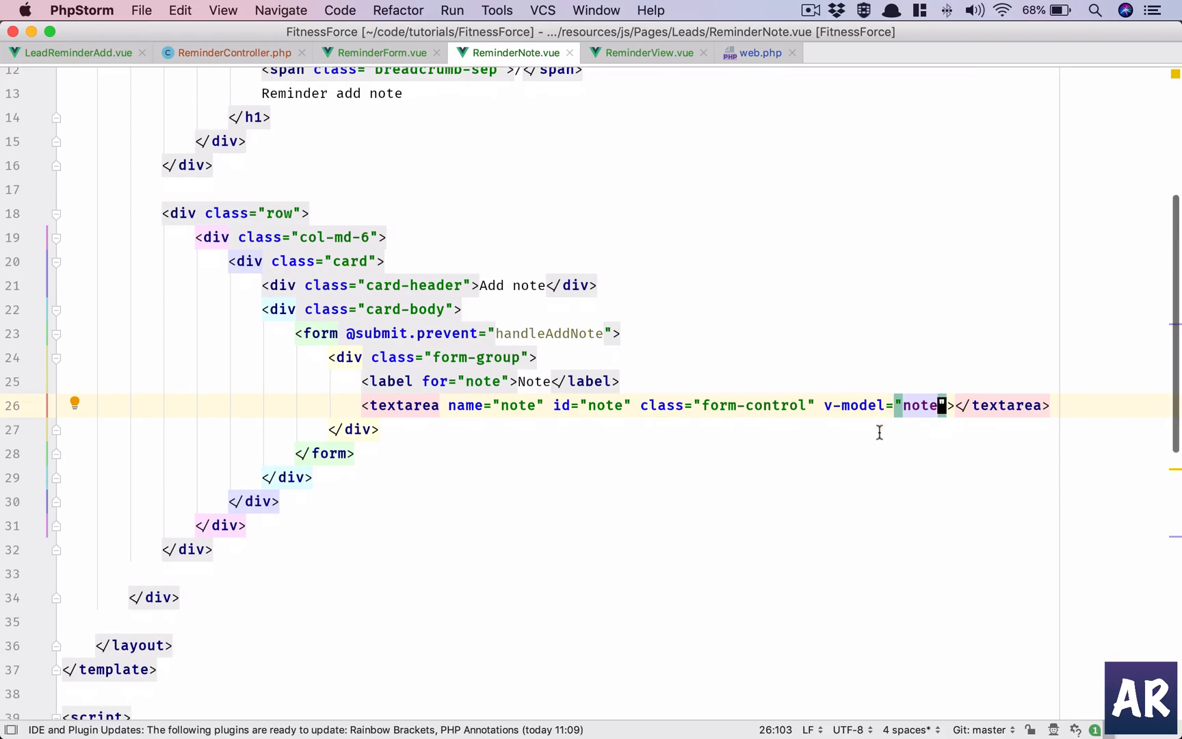
scroll("down", 3)
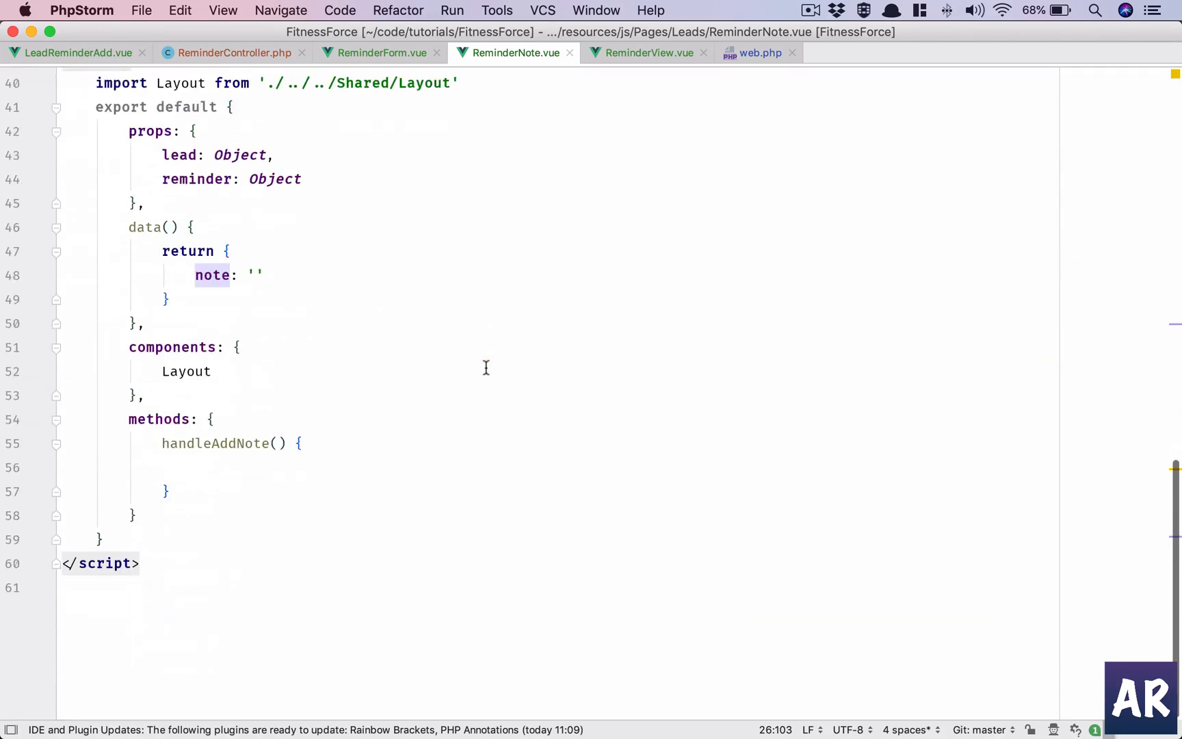
- In handleAddNote, build const postData with reminder_id and this.note
type("c")
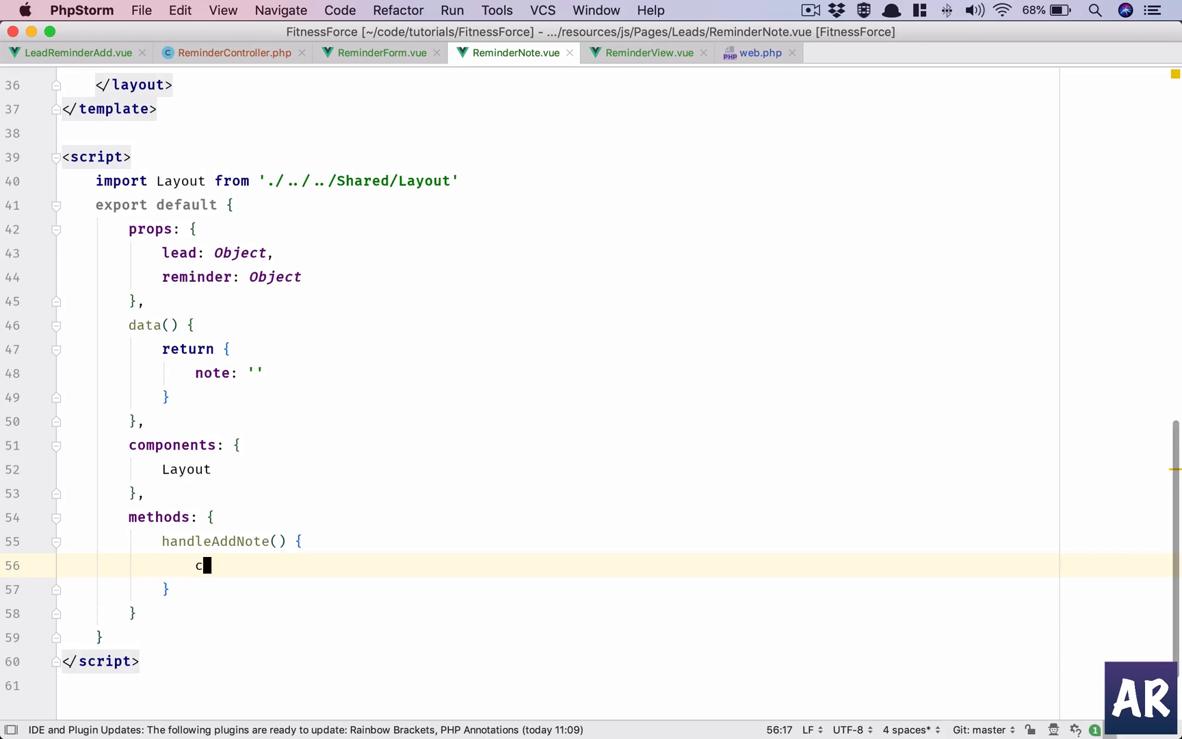
type("onst postData = {")
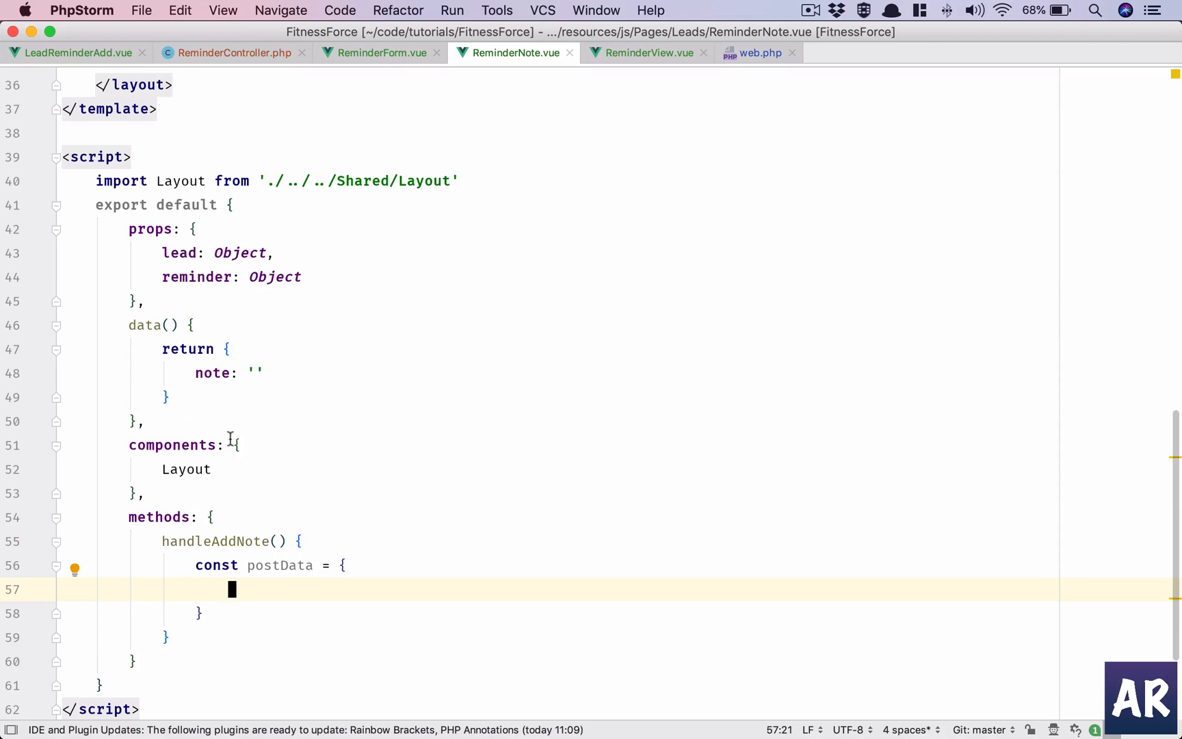
mouse_move(250, 180)
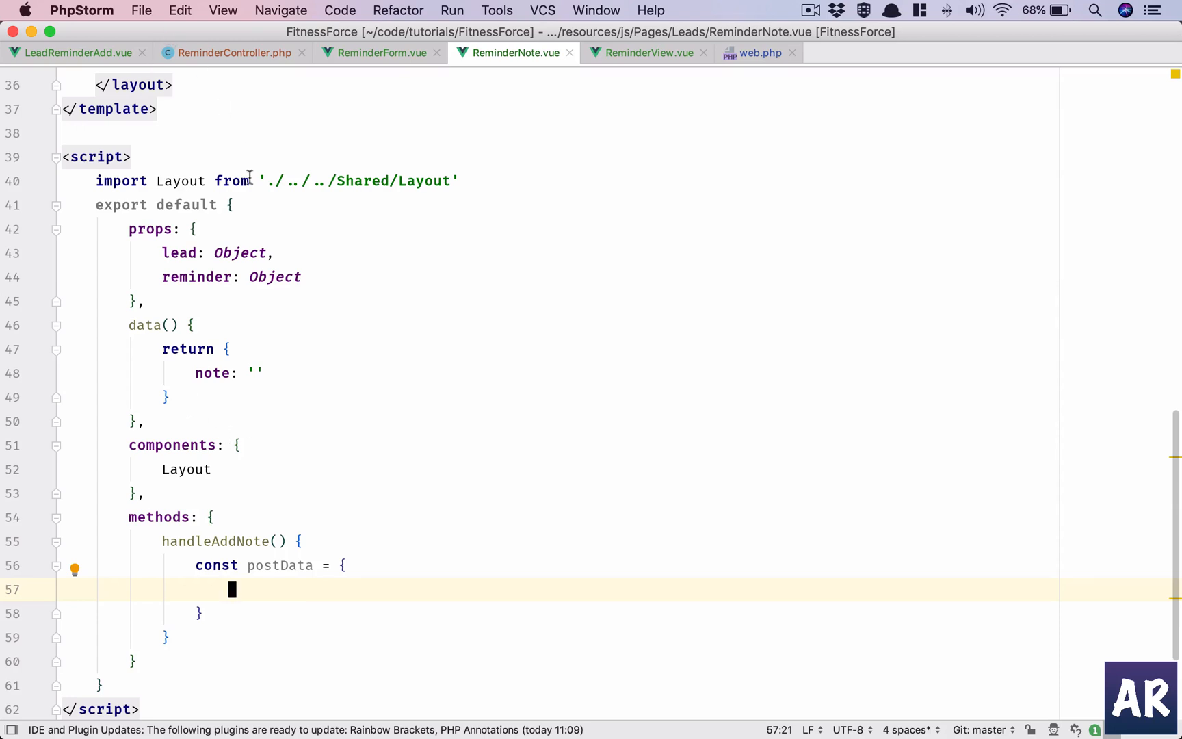
type("reminder_id: re")
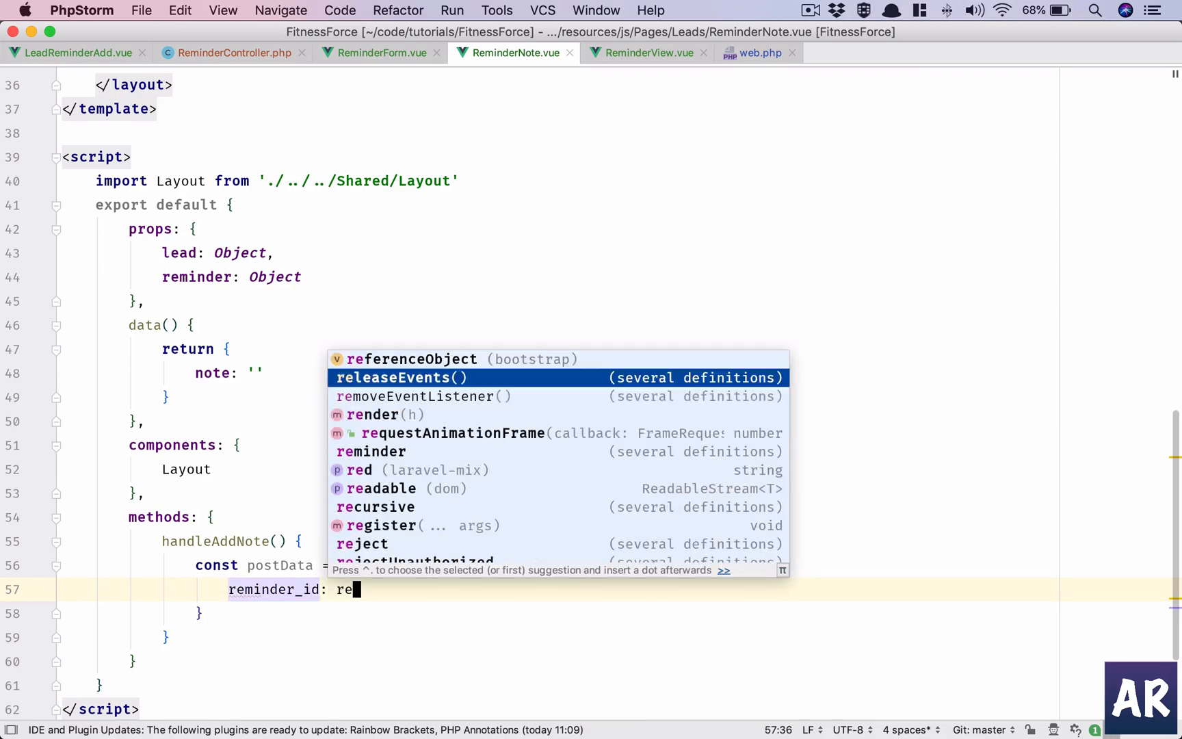
type("minder.id,")
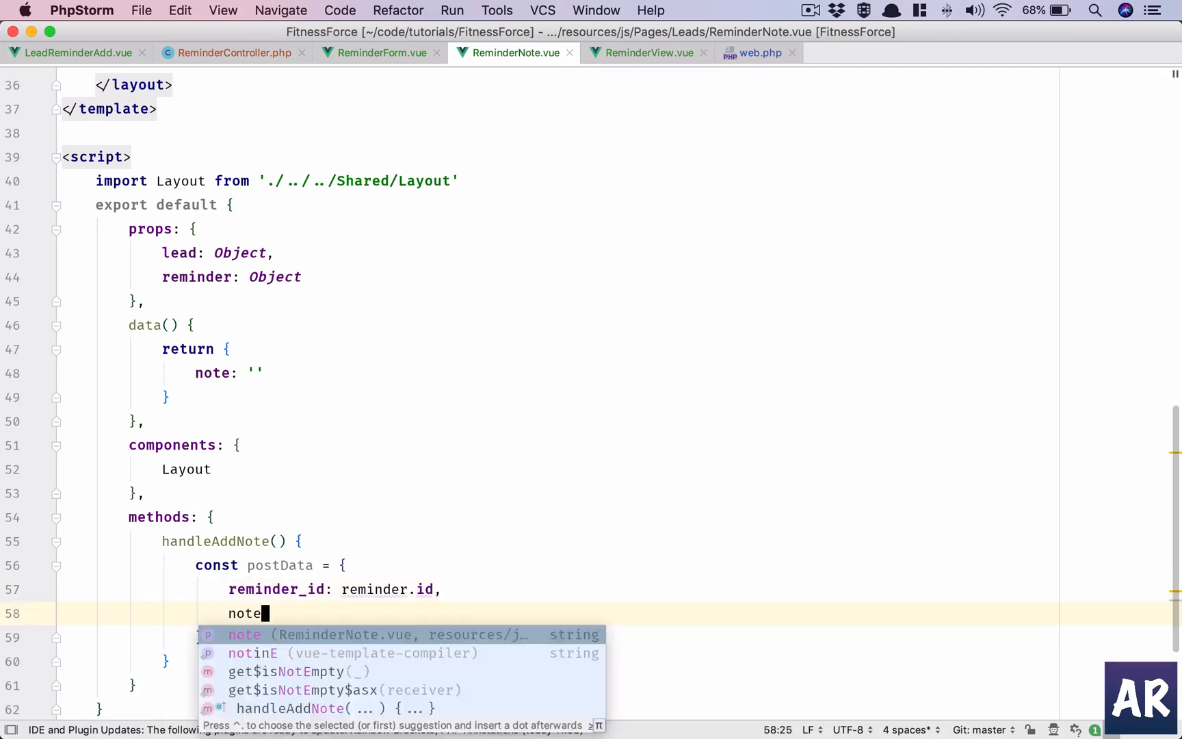
type(": this")
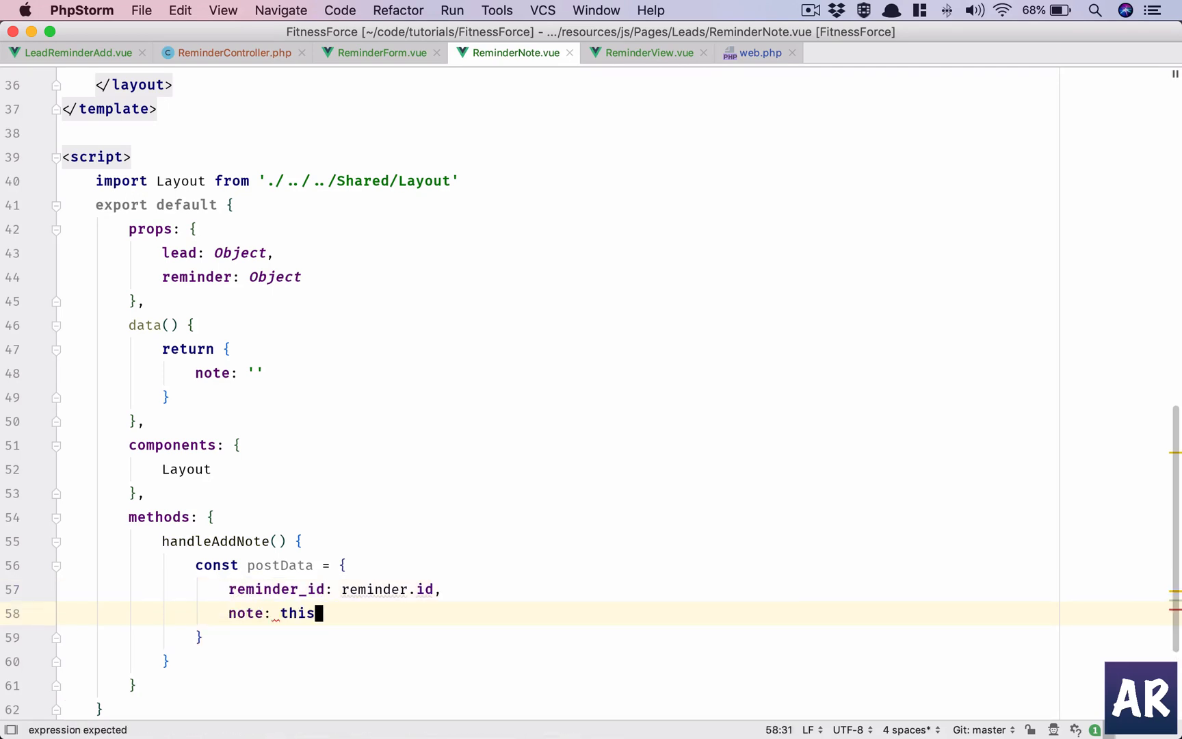
type(".note")
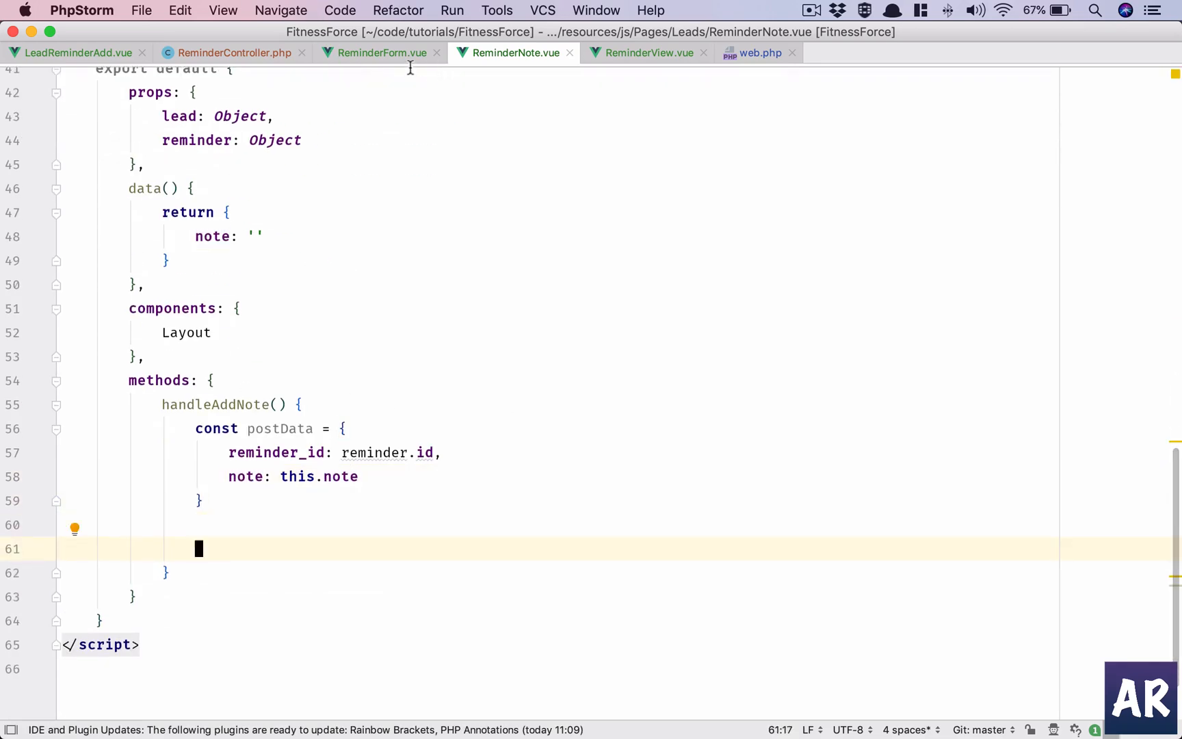
- Paste the $inertia.post call from LeadReminderAdd.vue, routing to reminder.close, and view ReminderController
left_click(380, 53)
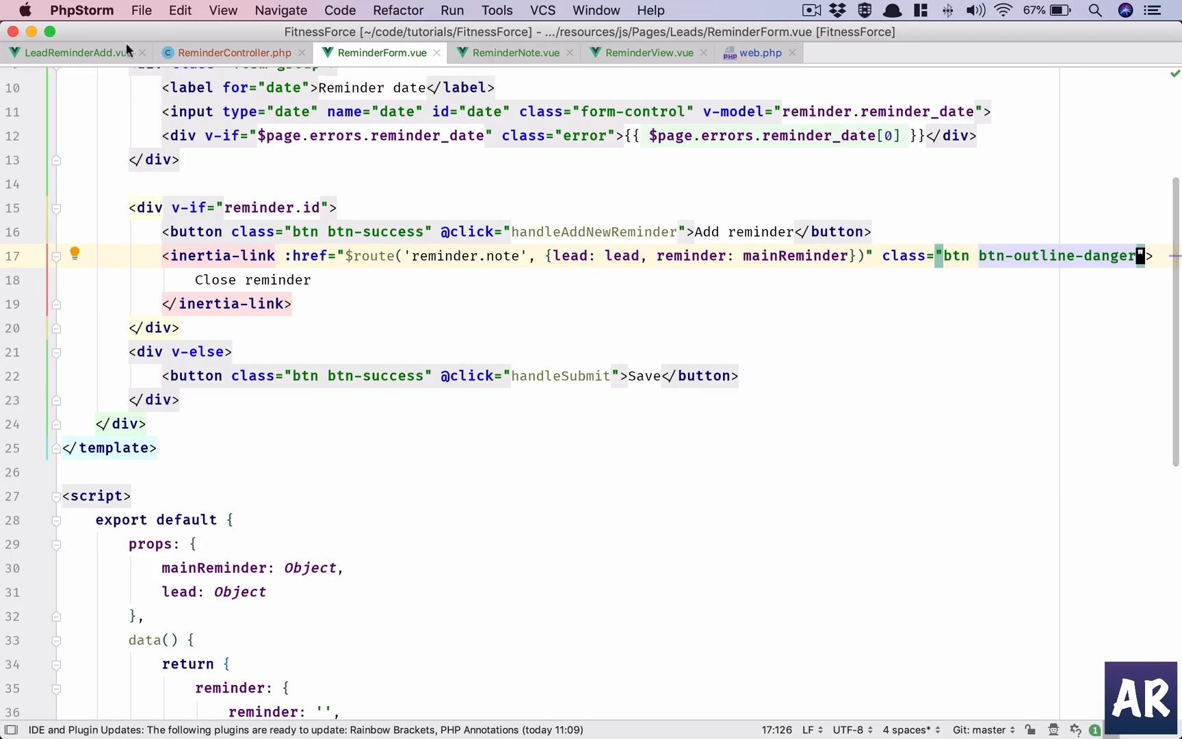
left_click(73, 52)
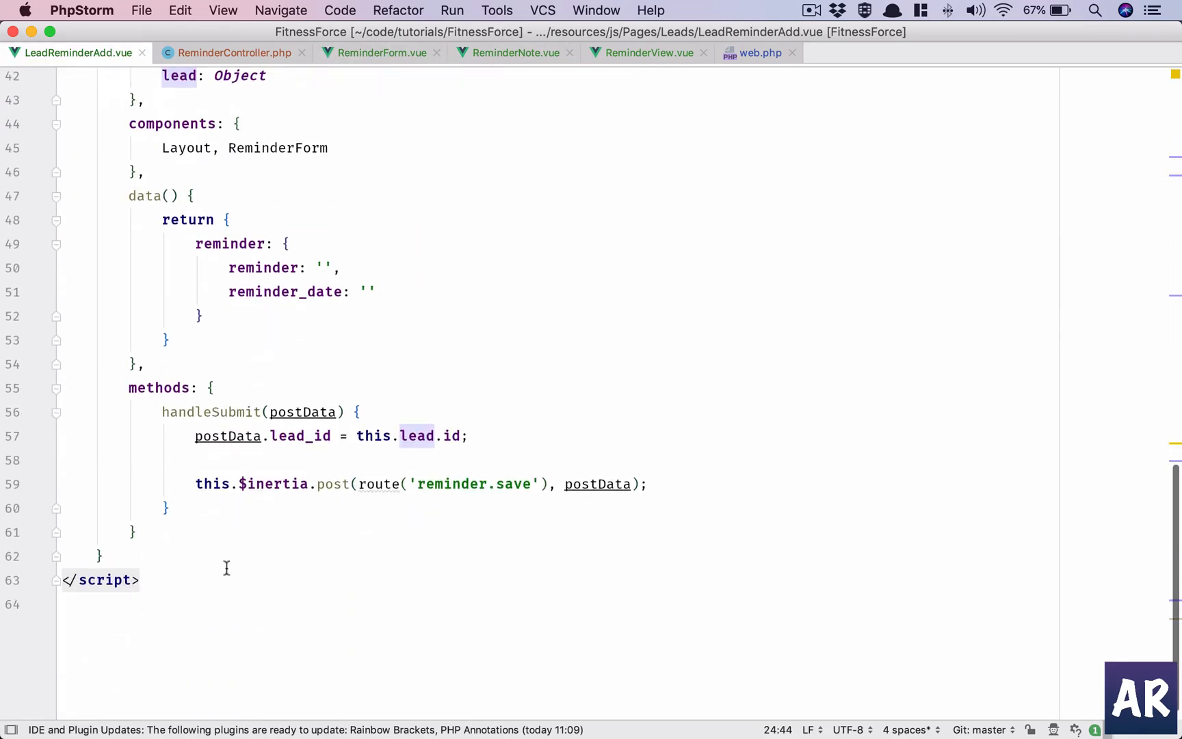
left_click(379, 53)
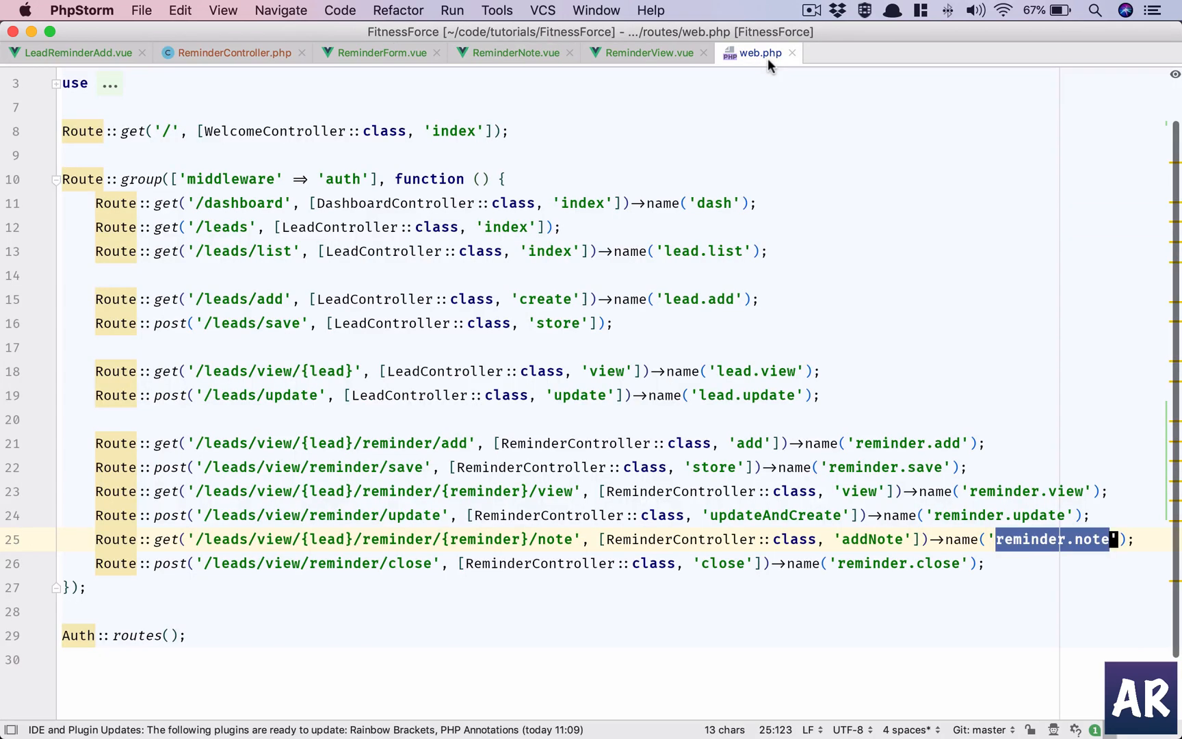
left_click(516, 53)
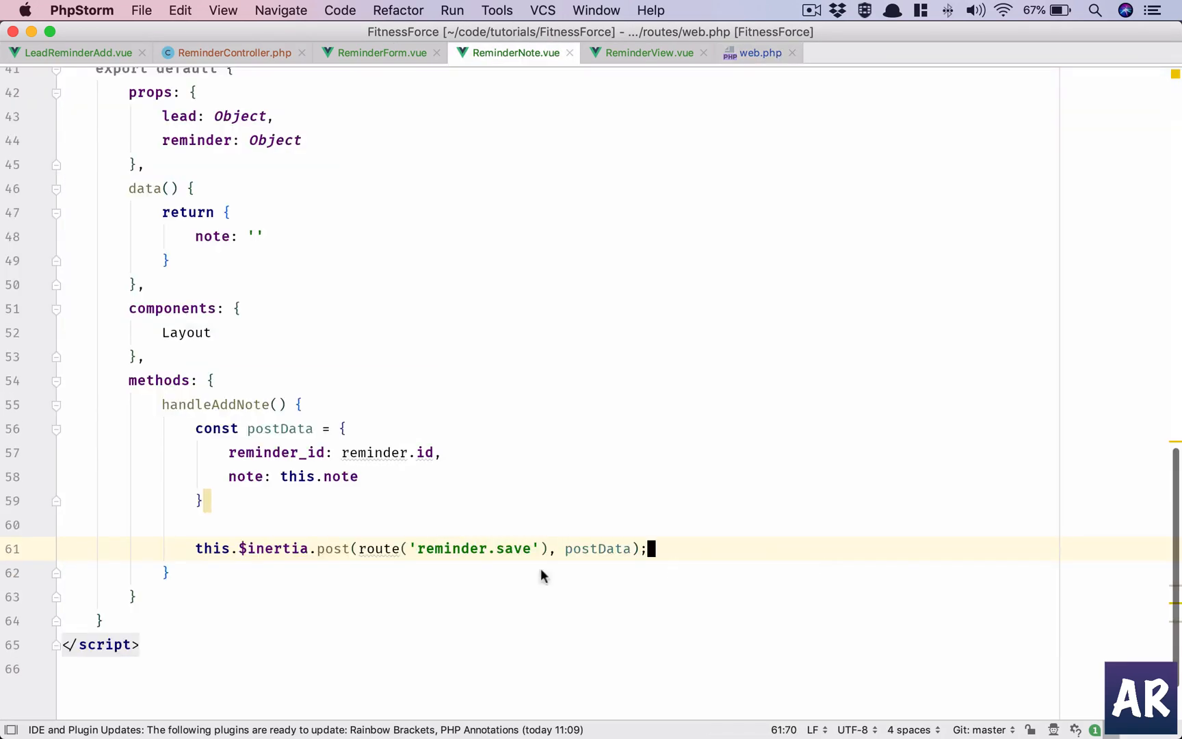
type("close")
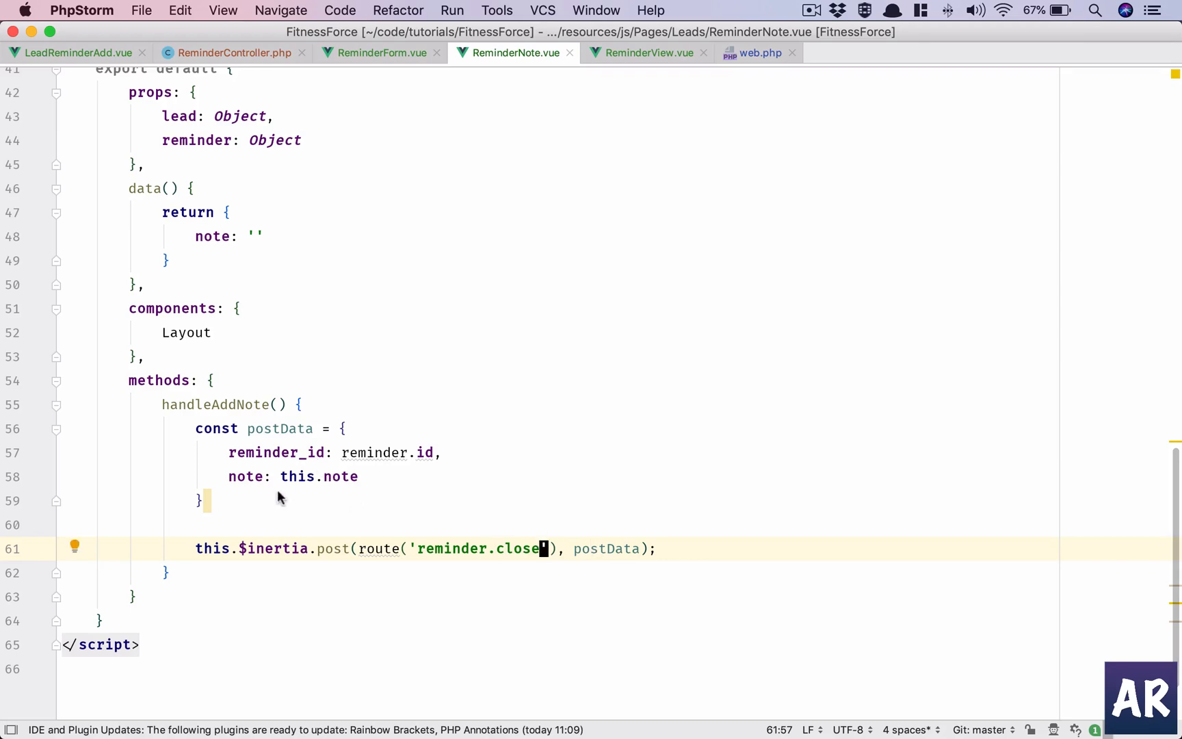
left_click(235, 52)
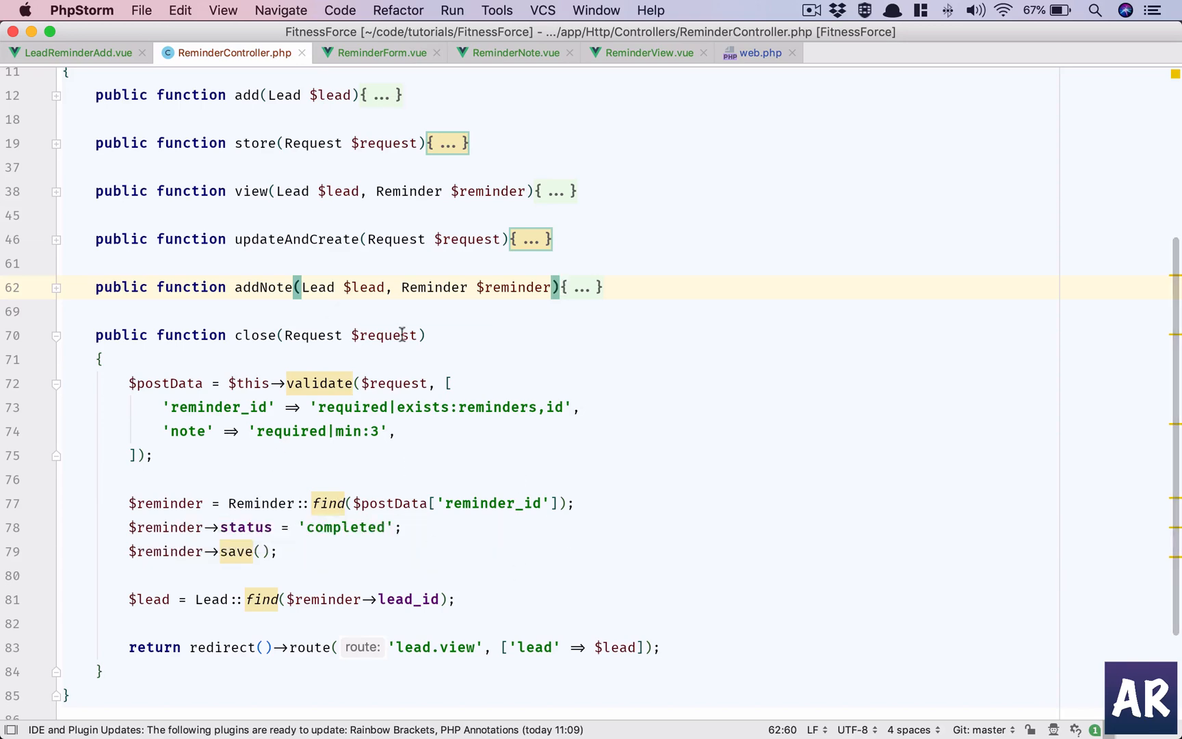
- Paste ReminderForm's error div under the textarea, changing reminder_date to $page.errors.note
left_click(516, 52)
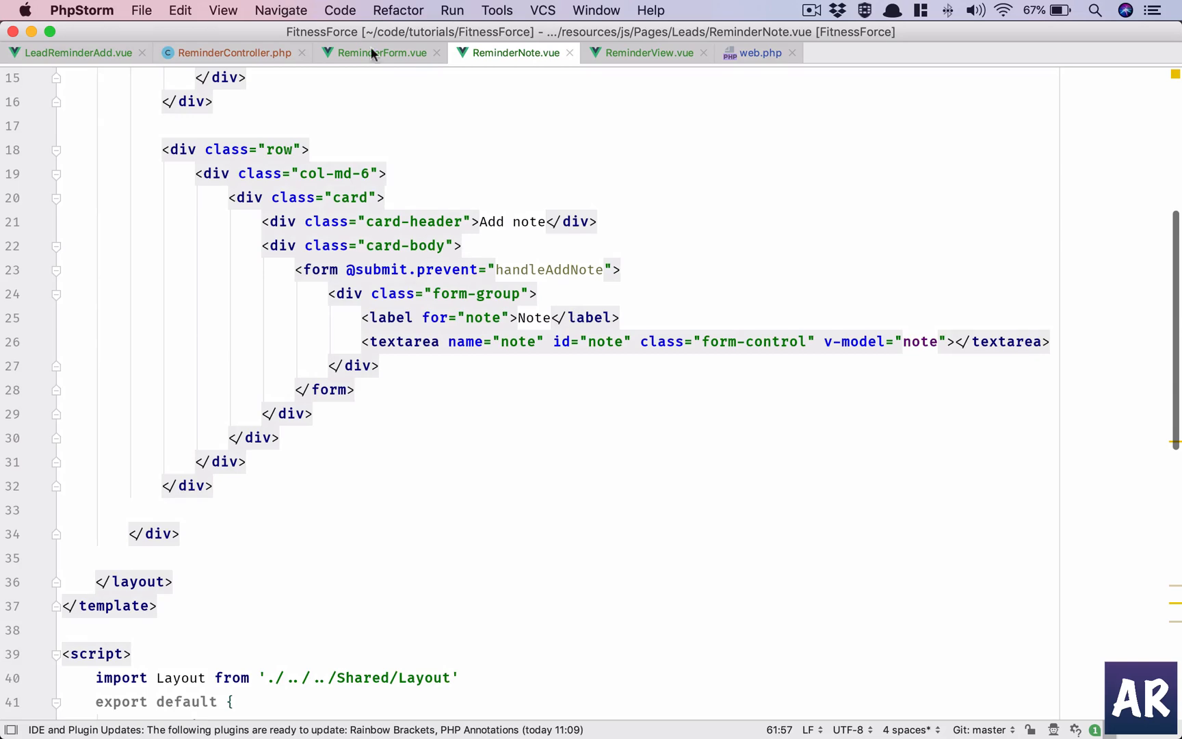
left_click(381, 53)
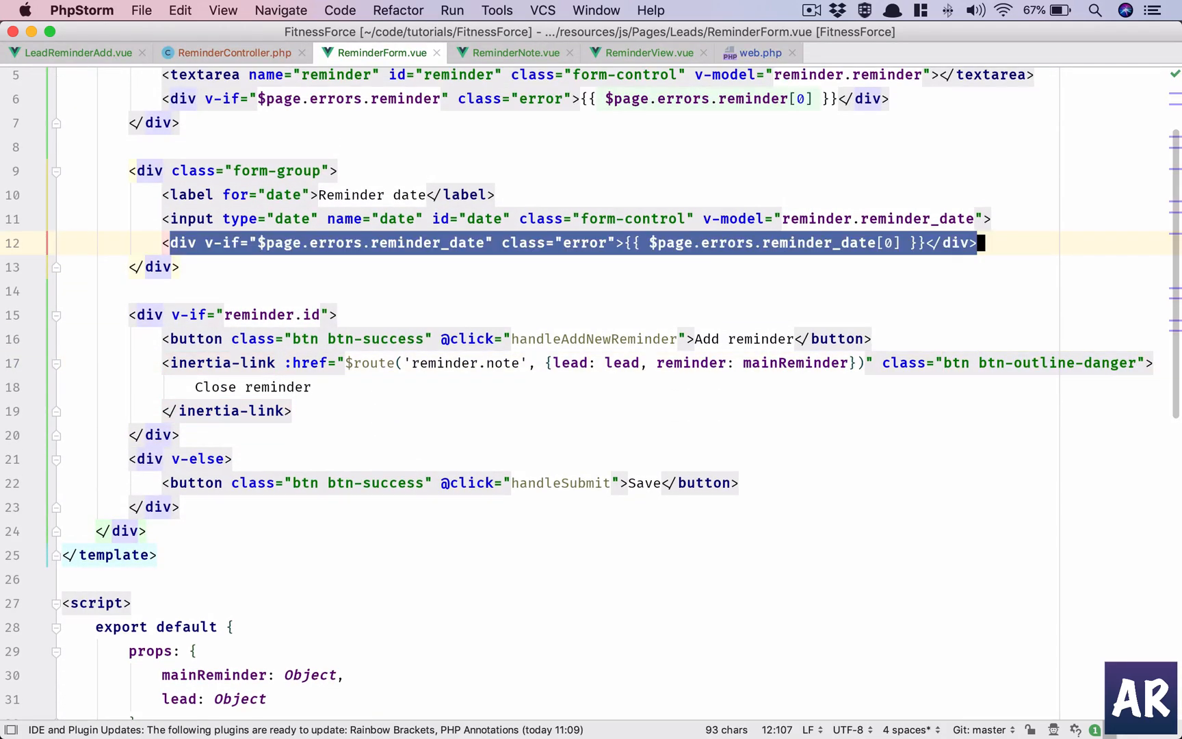
left_click(516, 53)
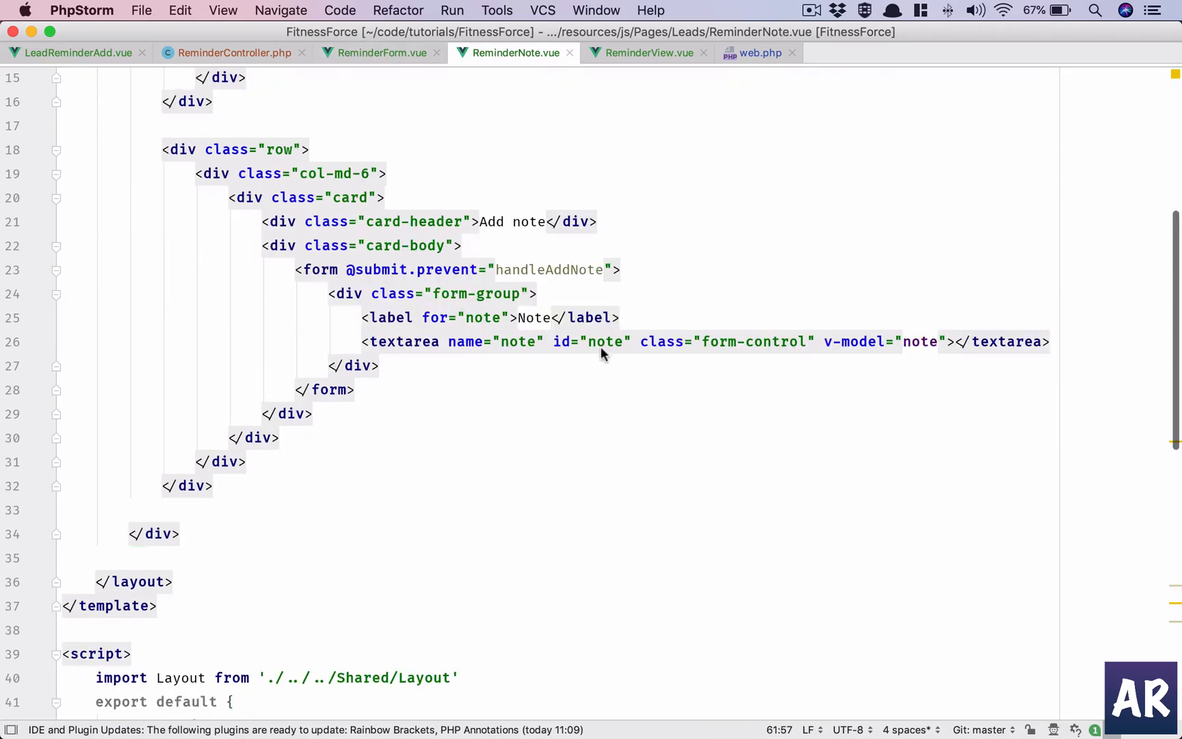
type("<div v-if=\"$page.errors.reminder_date\" class=\"error\">{{ $page.errors.reminder_date[0] }}</div>")
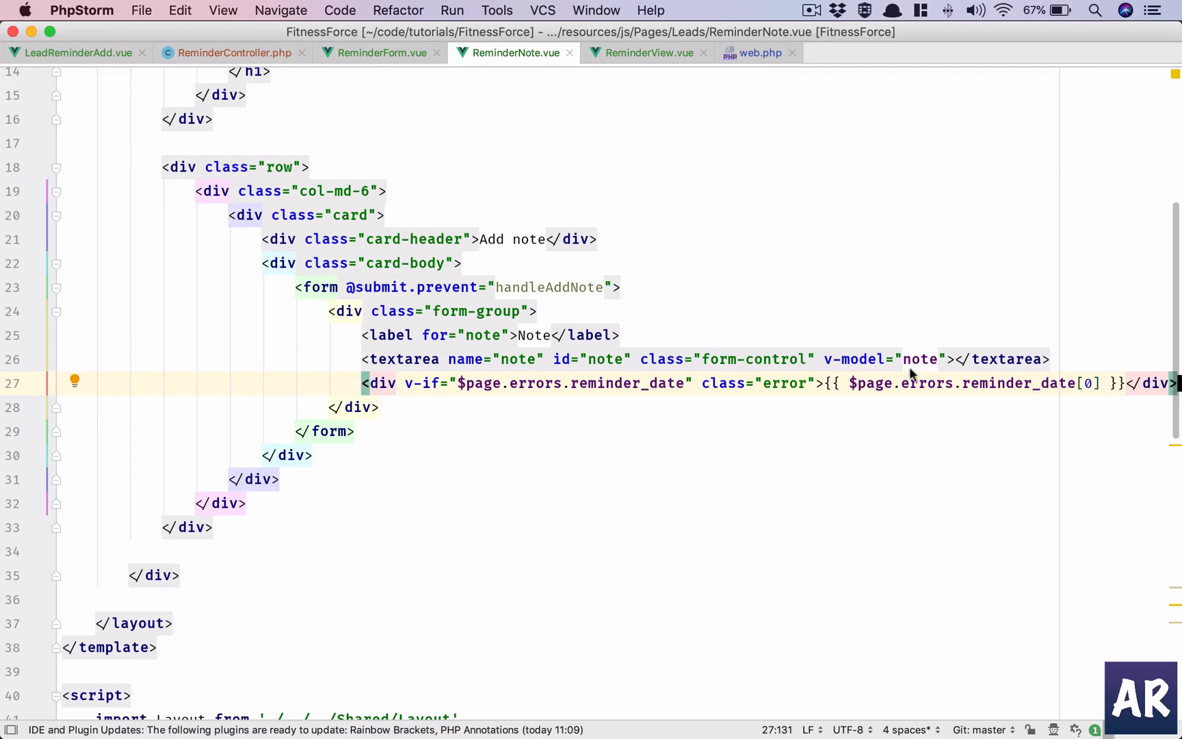
double_click(1019, 383)
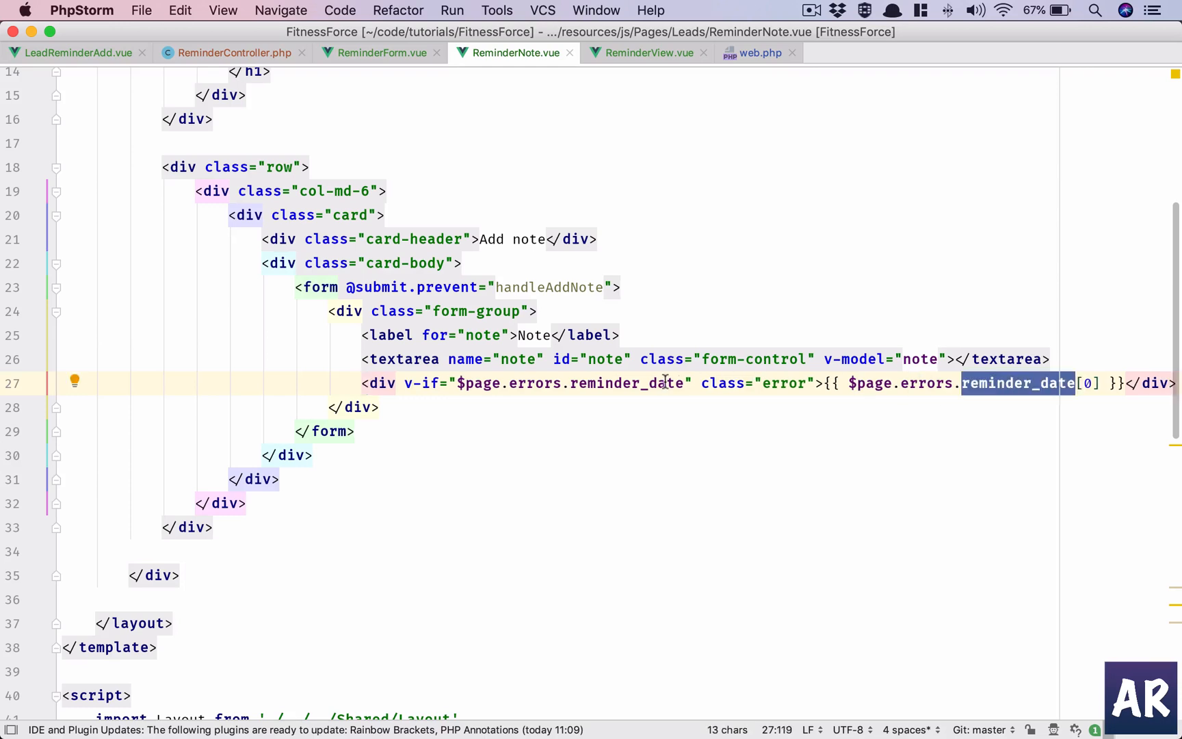
type("note")
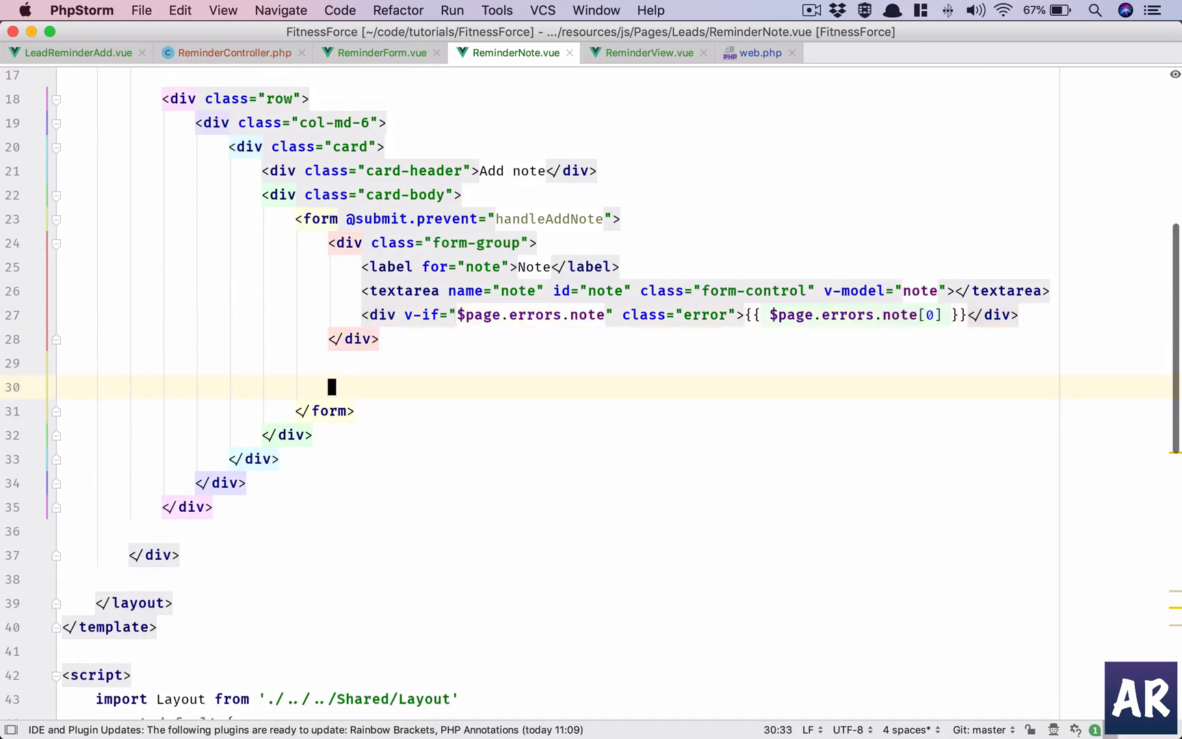
- Expand button.btn.btn-success into a submit button labelled 'Close' in the note form
type("<button></button>")
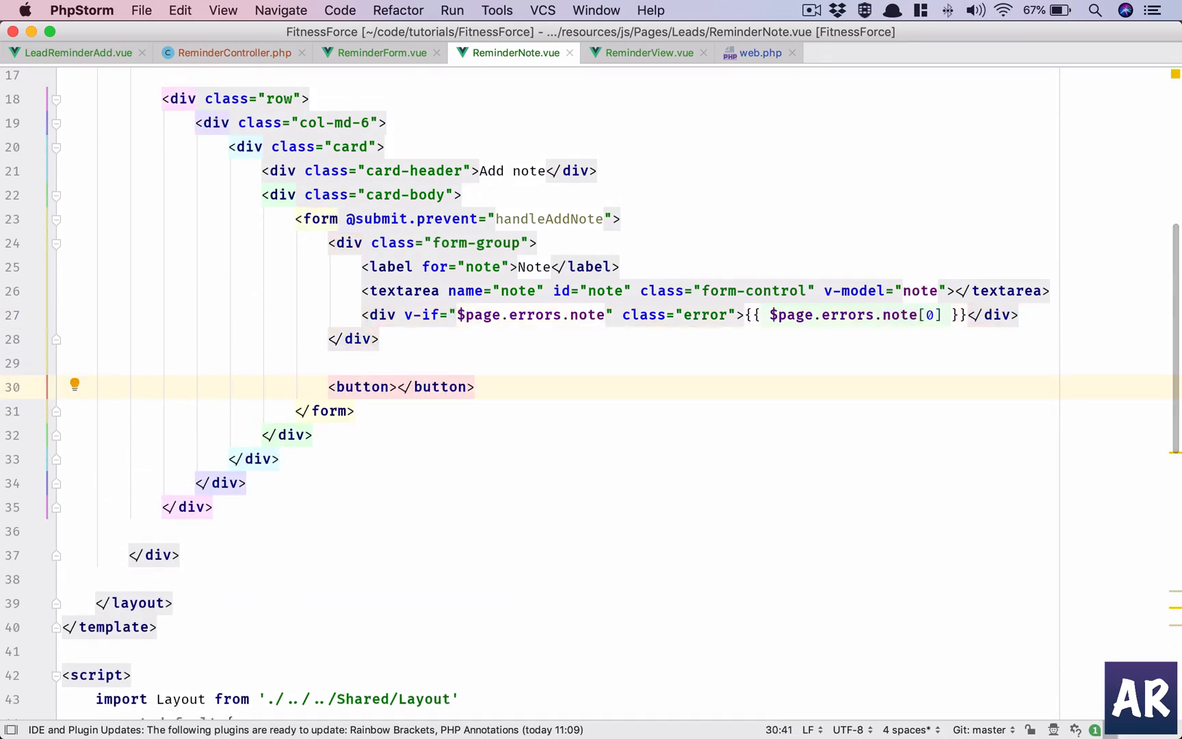
type("button.btn.btn-s")
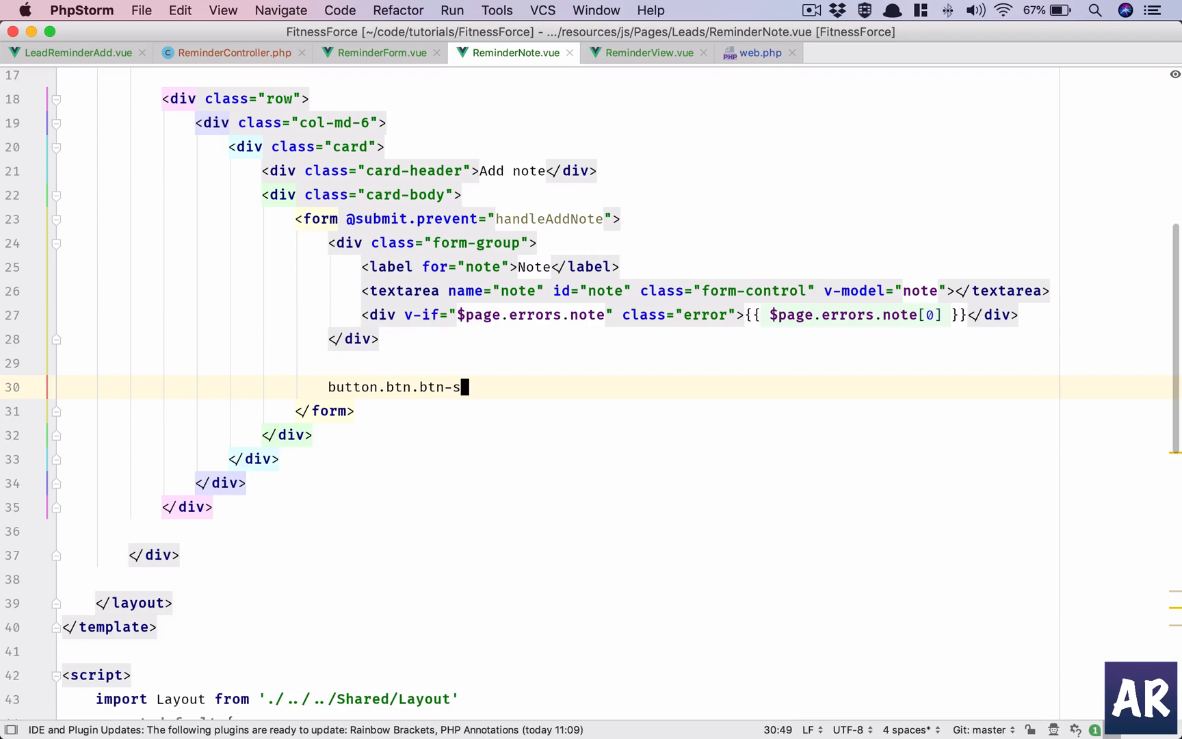
key("Tab")
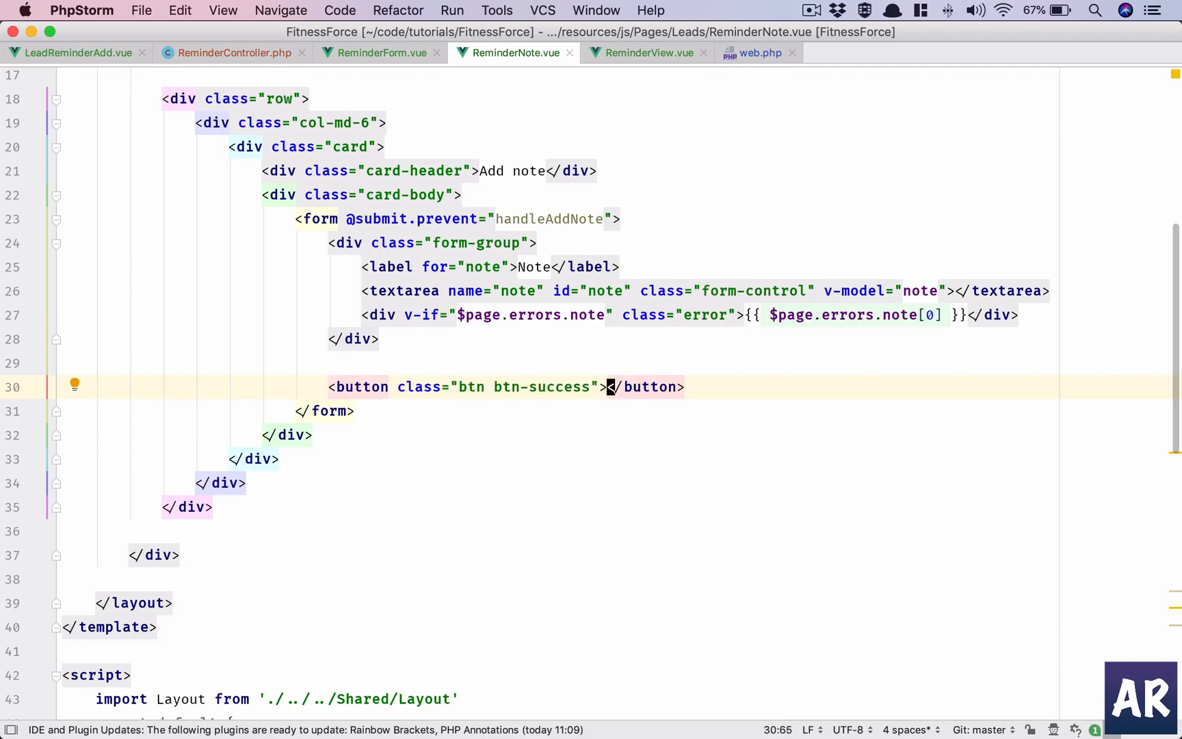
type("Close")
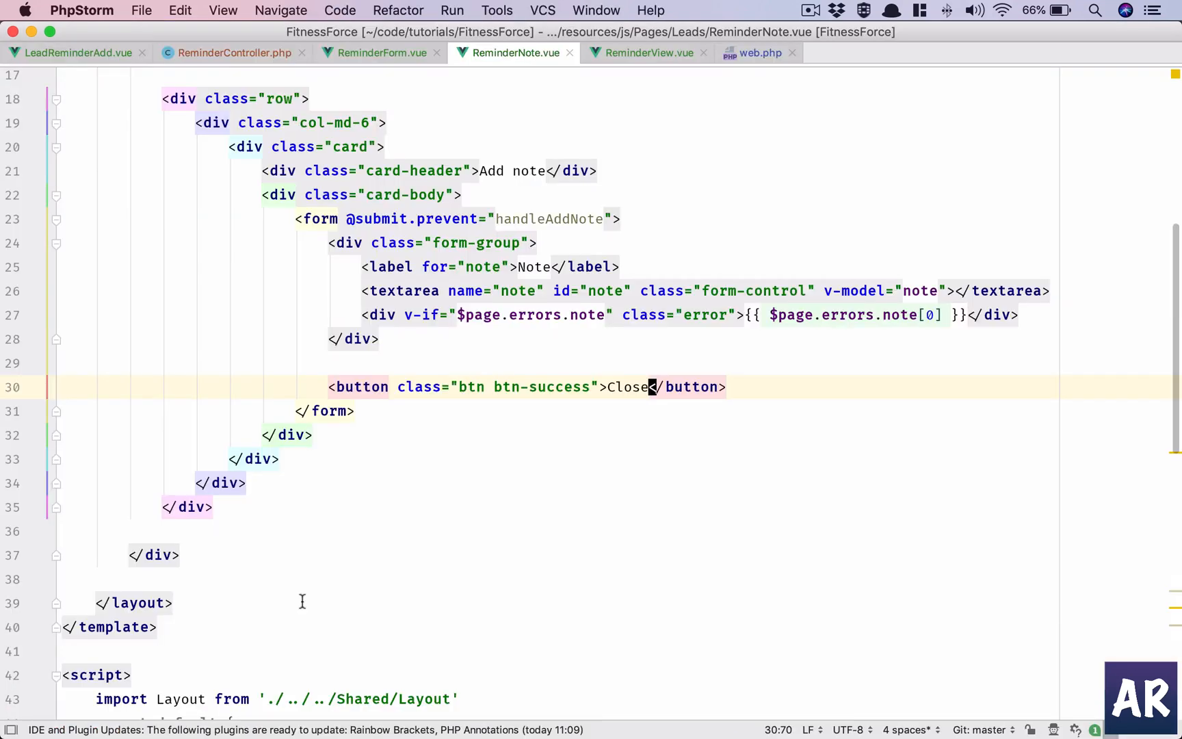
mouse_move(668, 339)
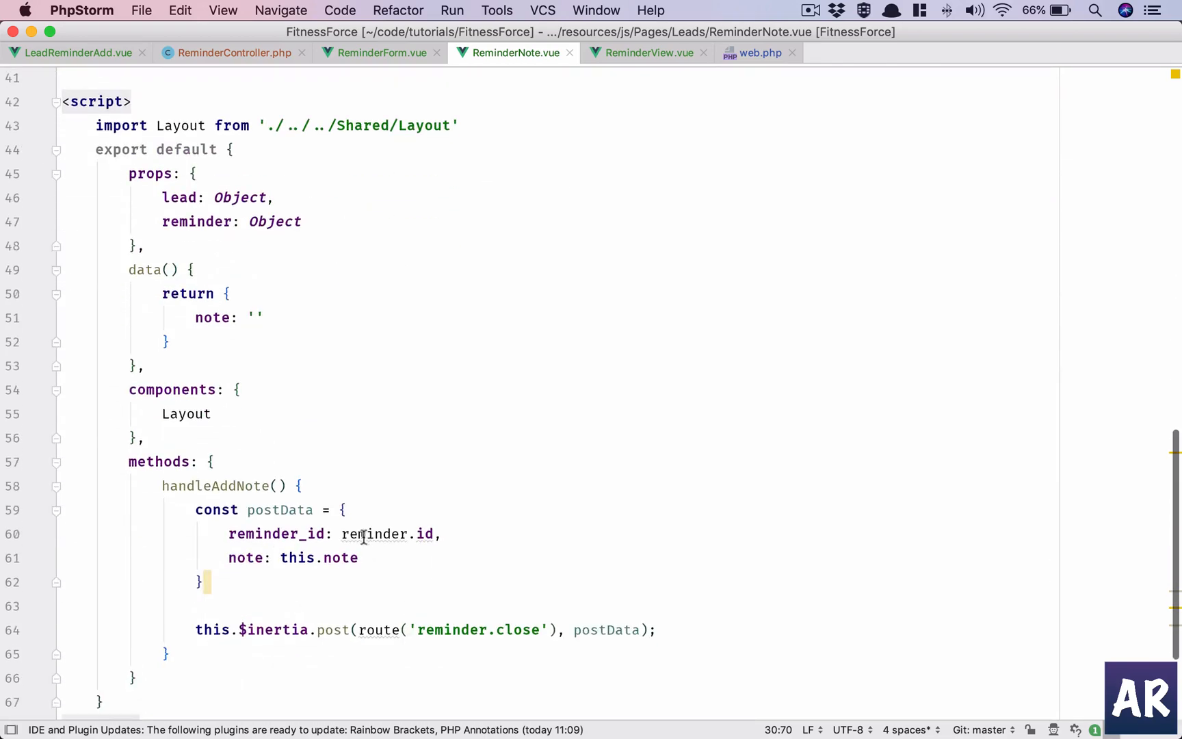
type("this.")
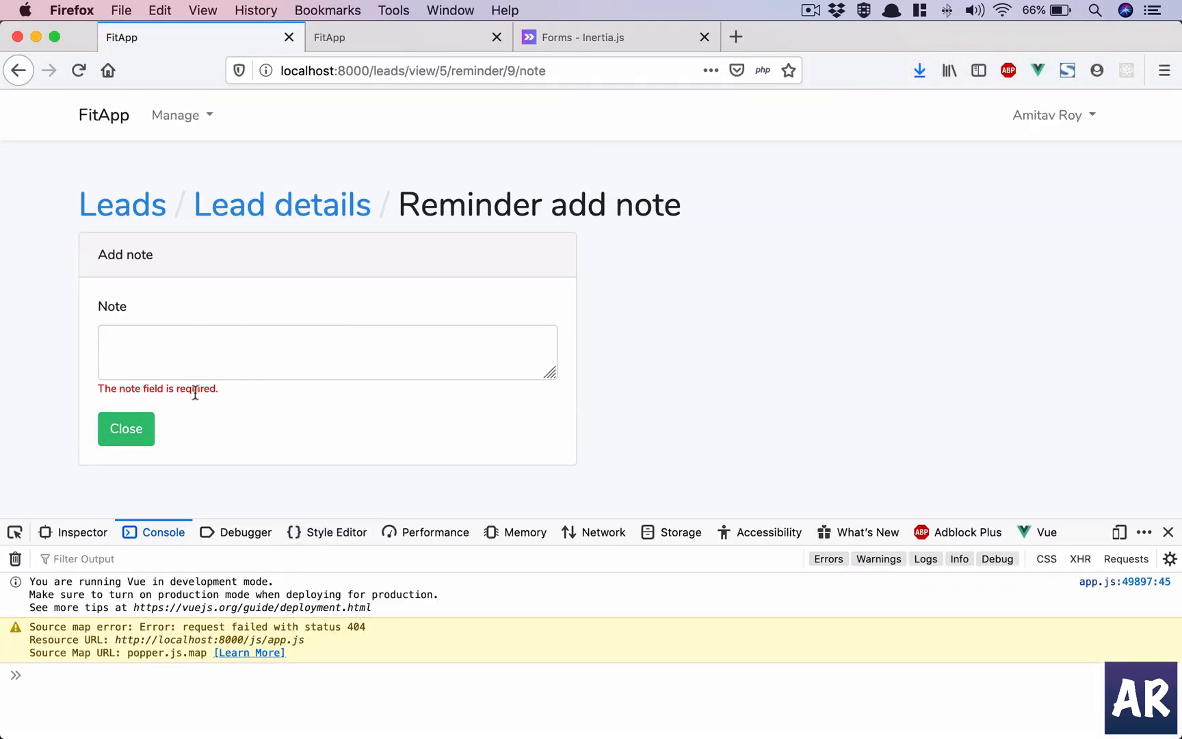
- Type a 'This is a cold l…' note, review the lead's reminders, then go back to Leads
left_click(328, 351)
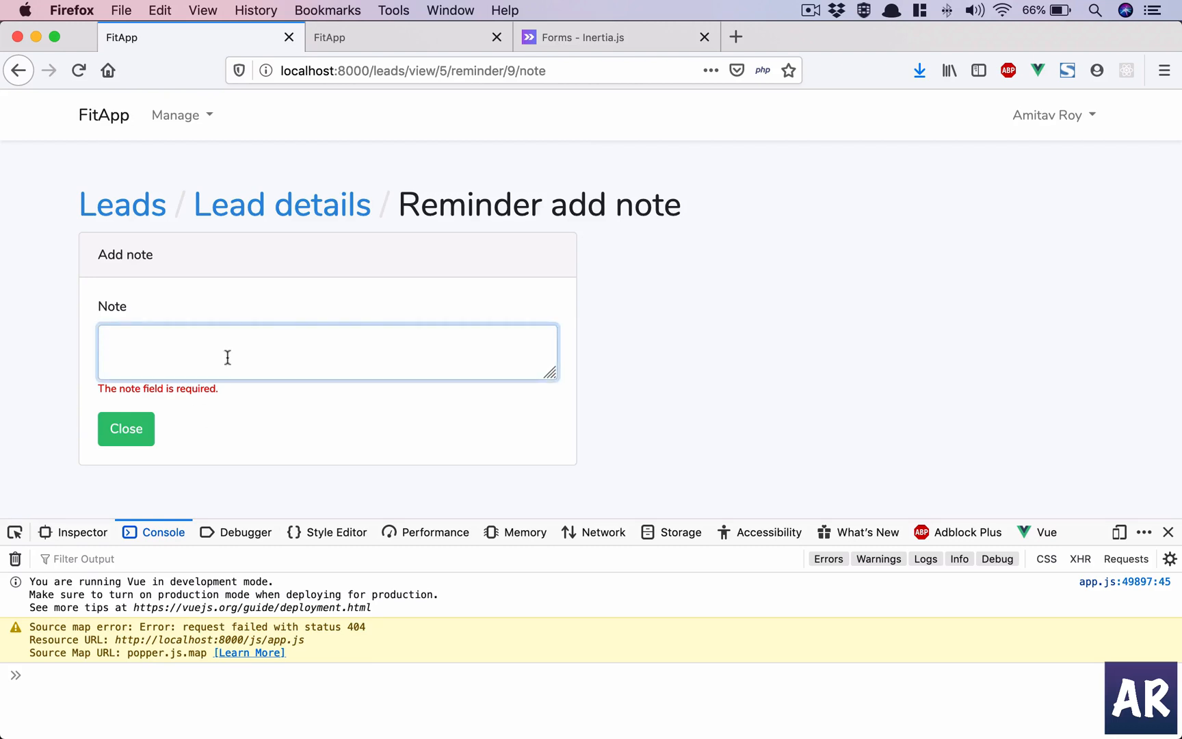
type("This is a")
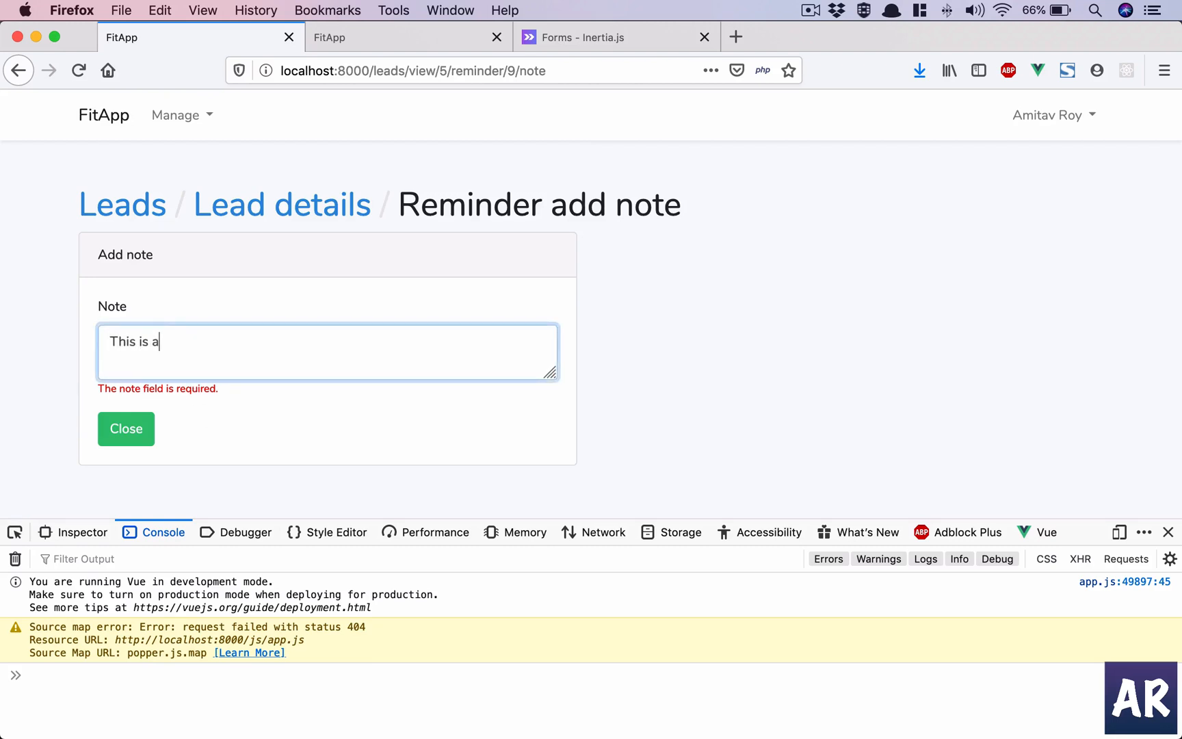
type("cold l")
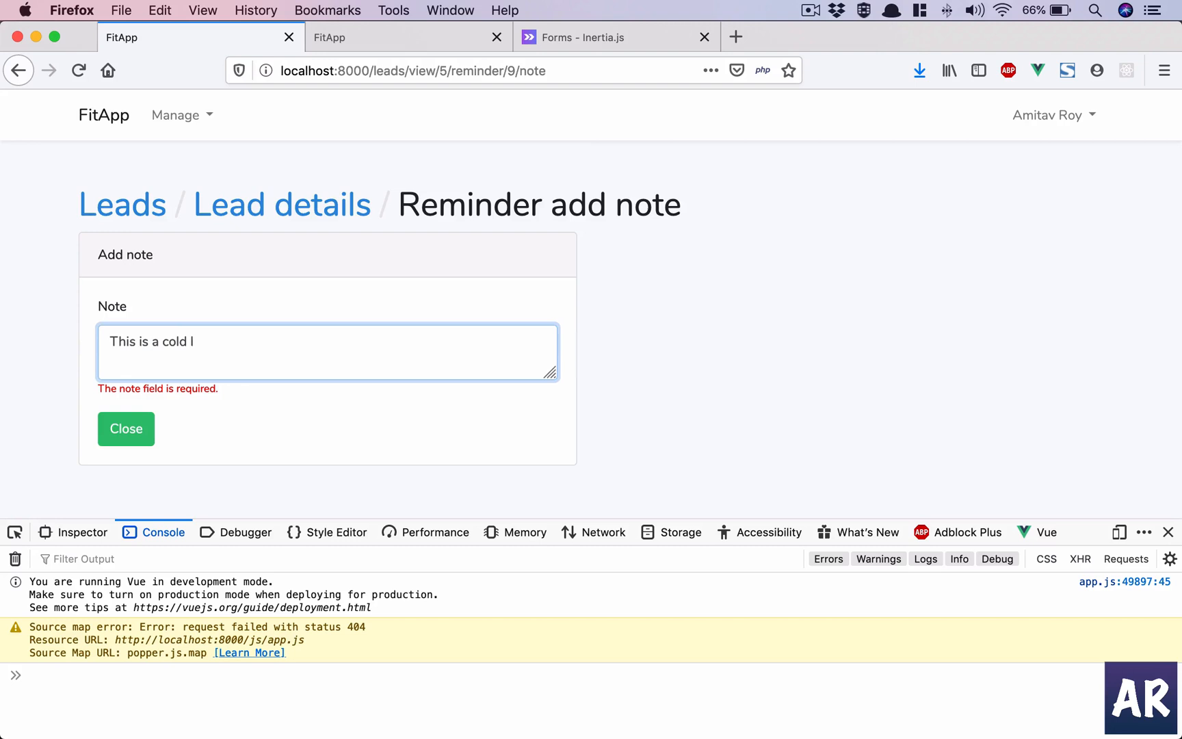
left_click(126, 428)
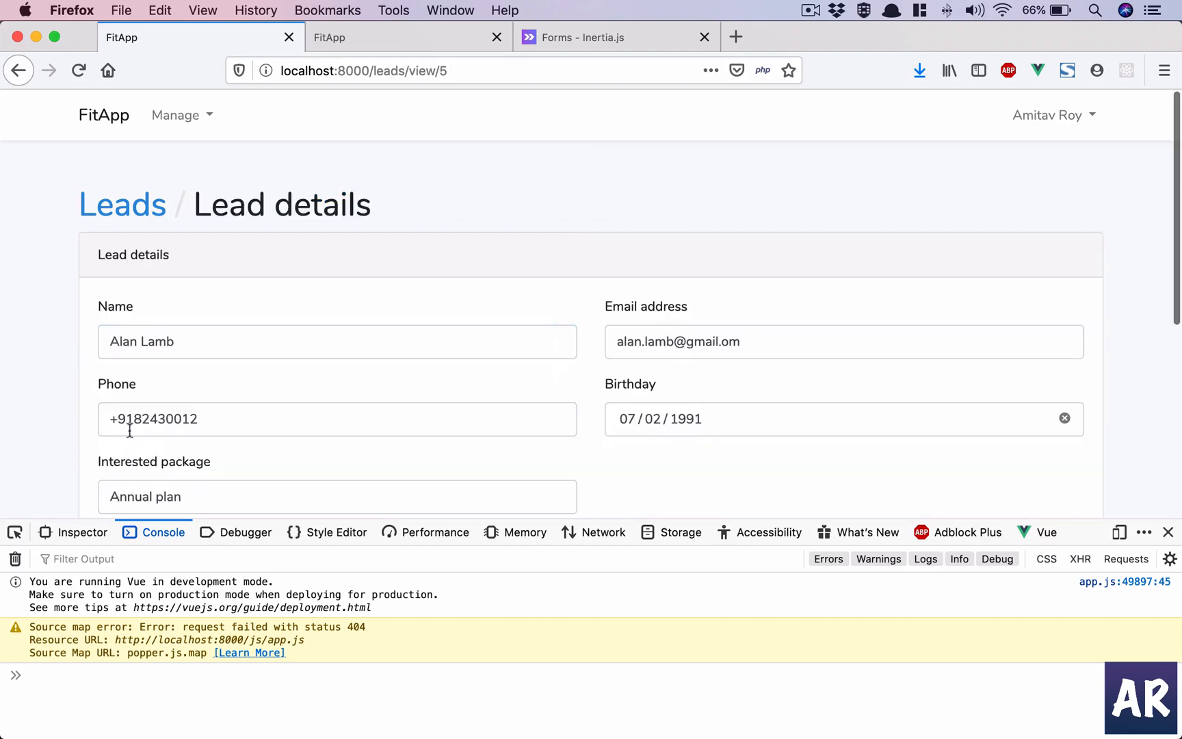
scroll("down", 3)
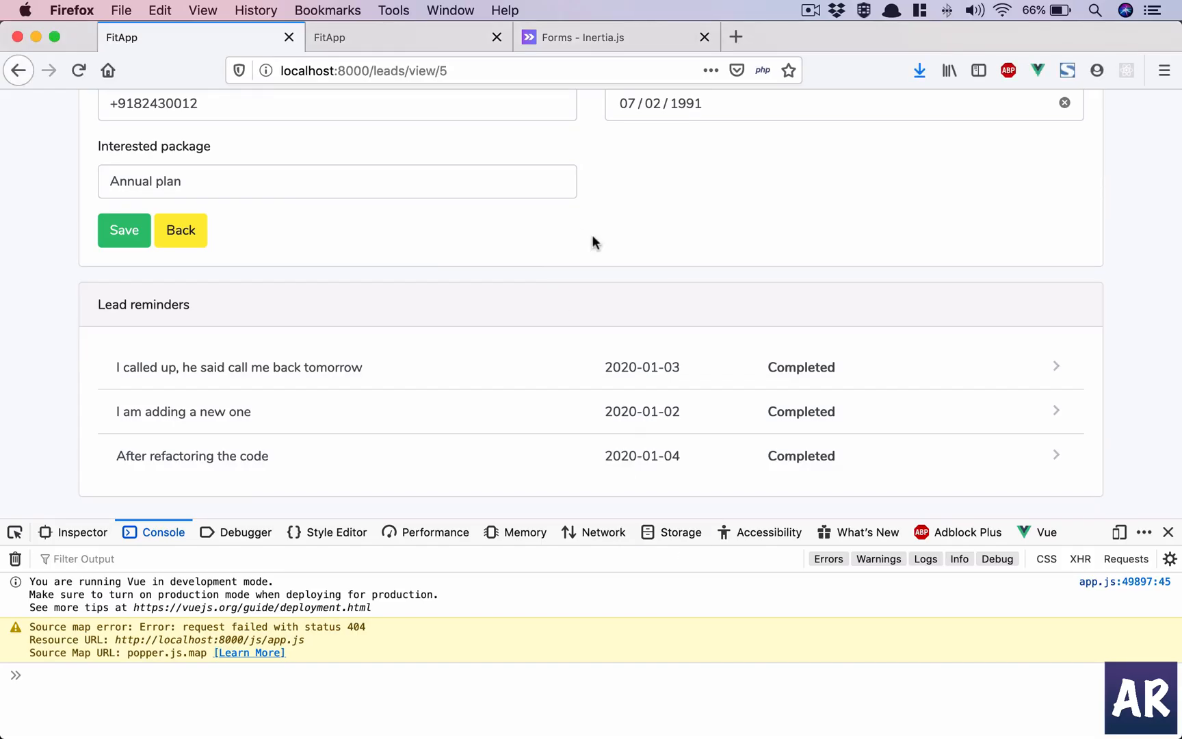
left_click(180, 230)
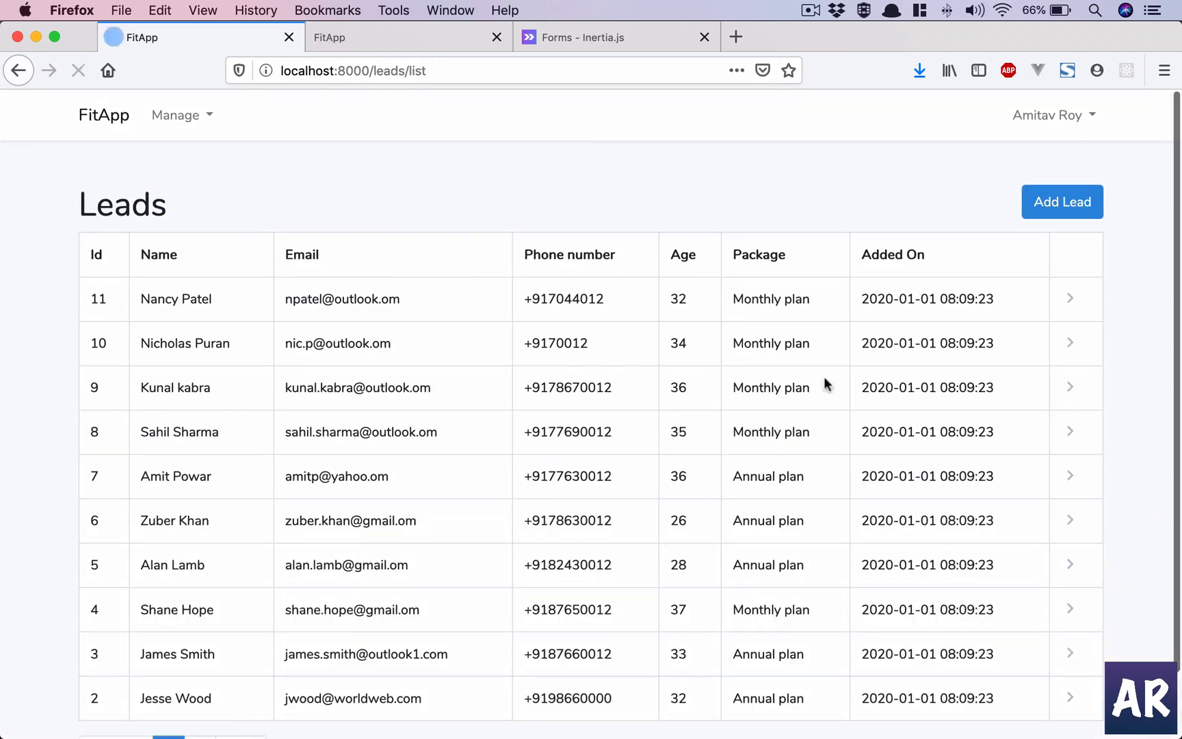
- On lead 11, save the reminder 'Called but no one picked up. Will call again.'
left_click(1069, 298)
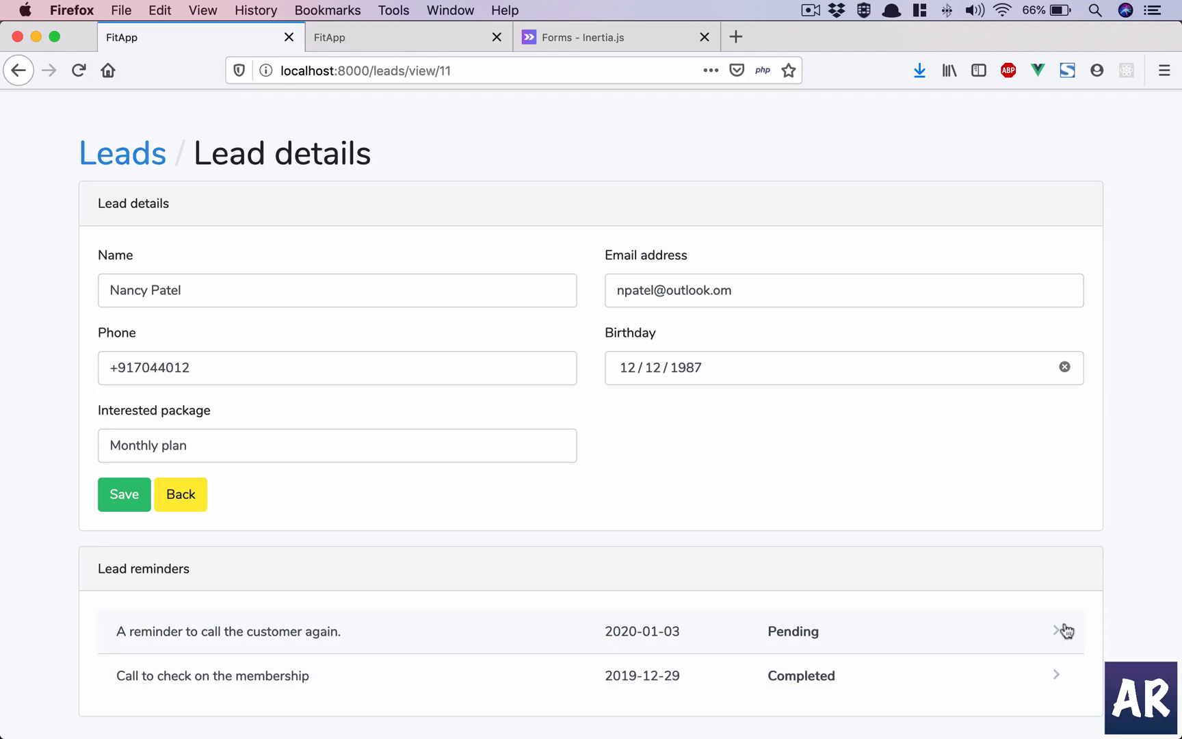
left_click(1063, 631)
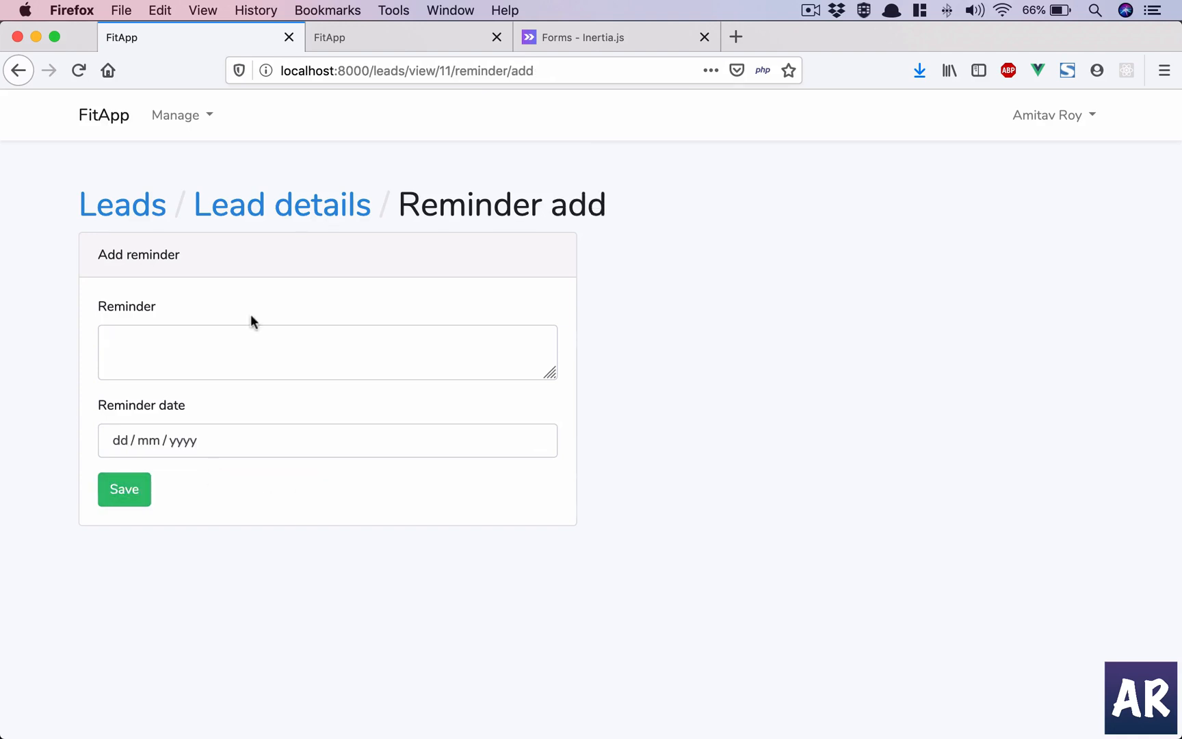
type("Called but no one pic")
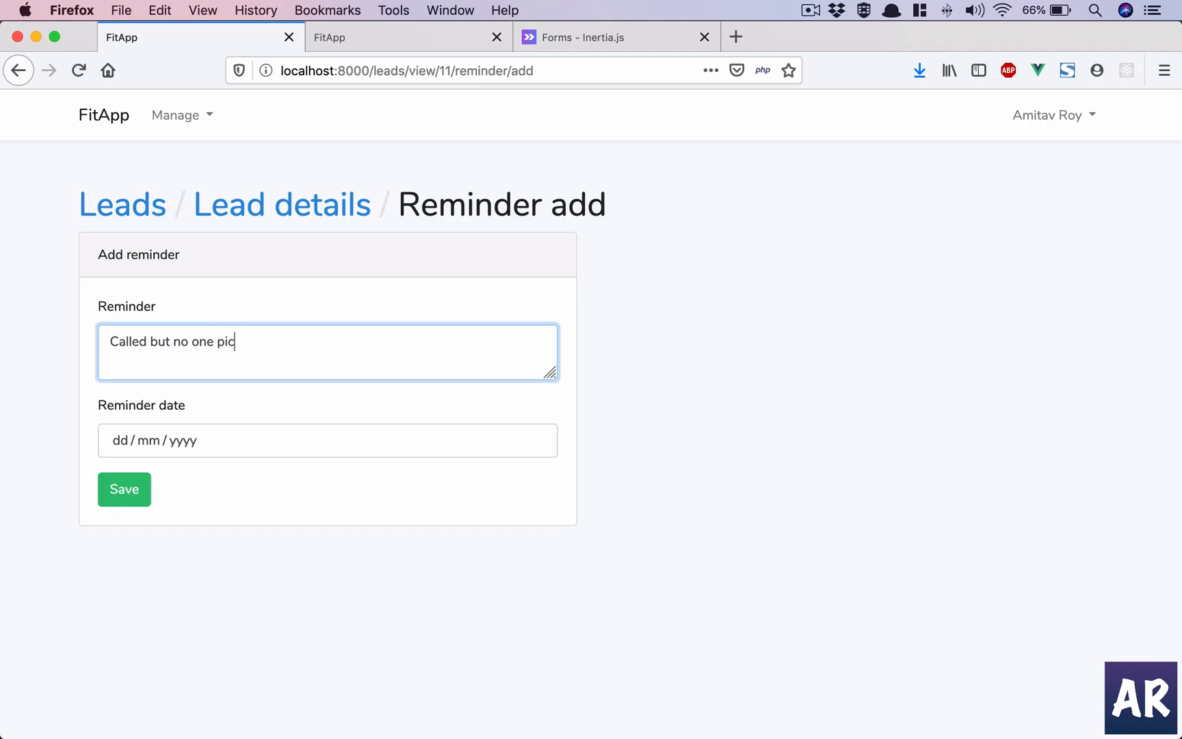
type("ked up. Wil")
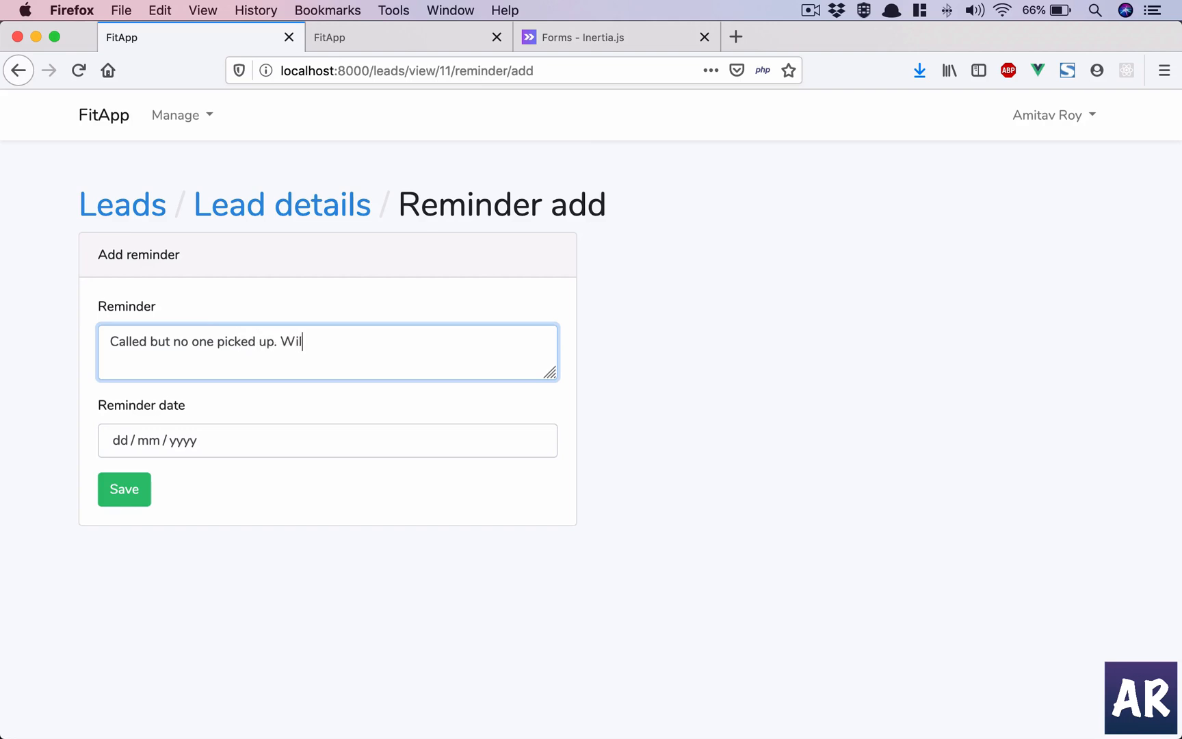
type("l call again.")
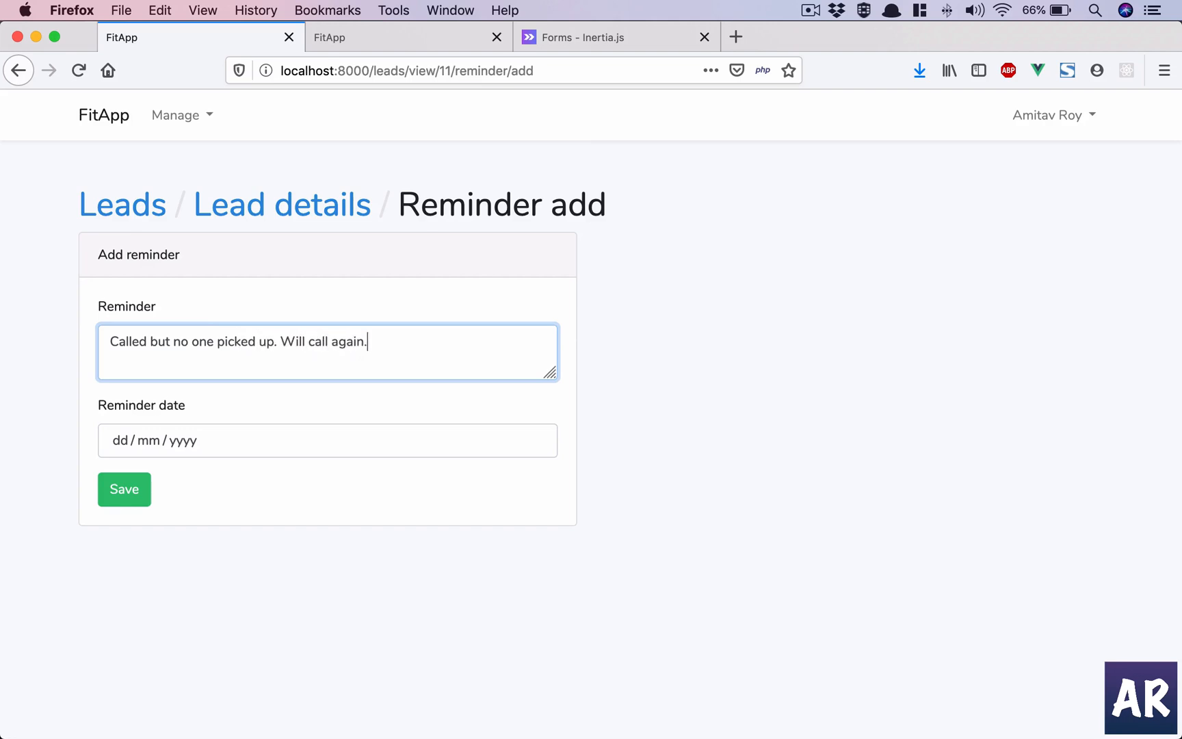
left_click(327, 440)
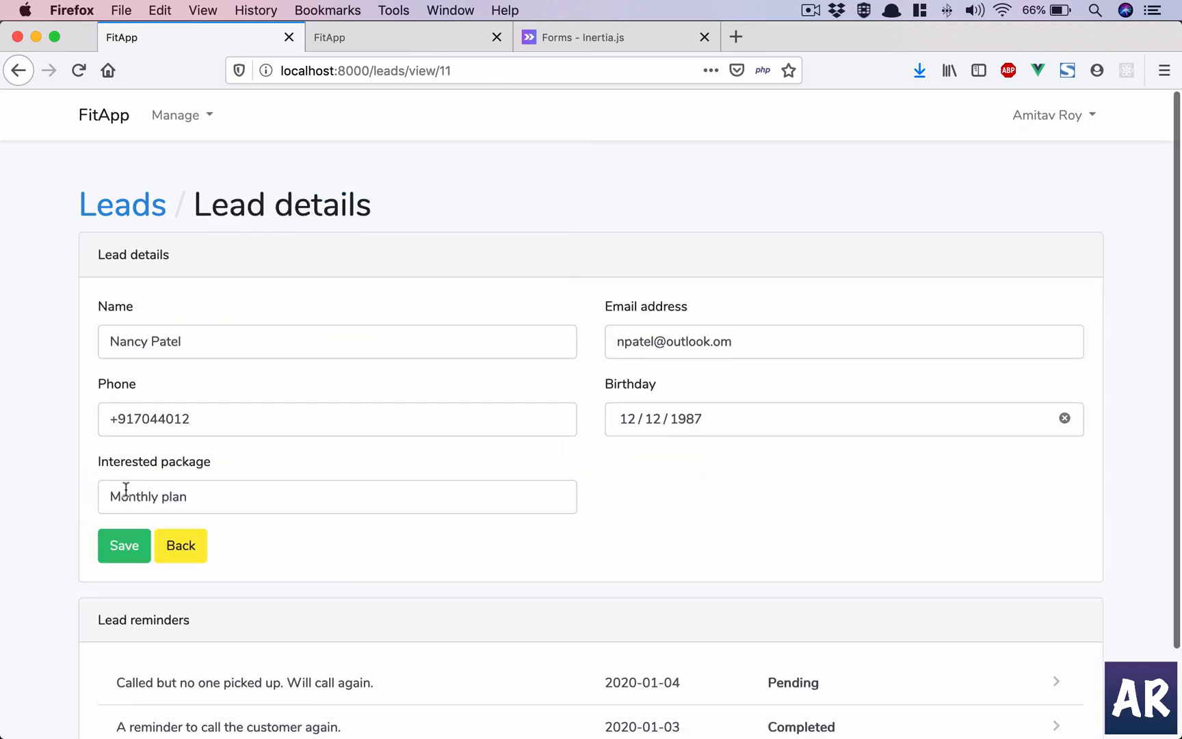
- Close the pending reminder with the note 'I dont think it will work.'
scroll("down", 3)
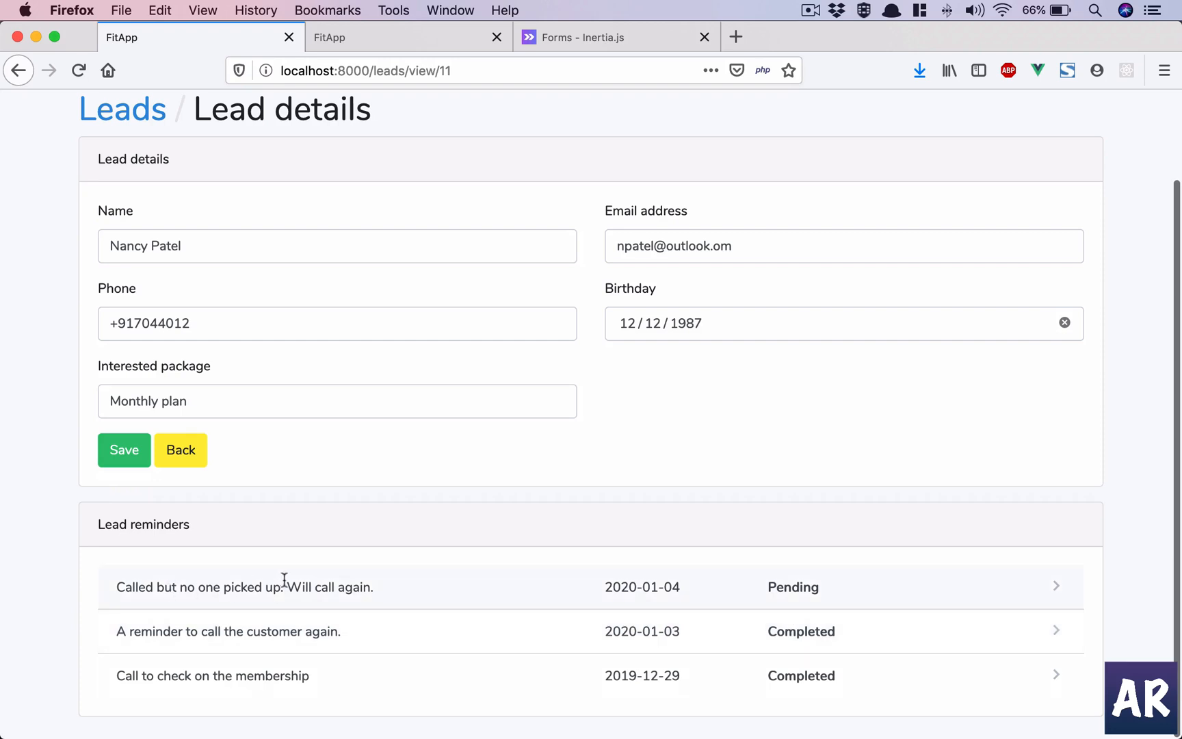
mouse_move(1056, 587)
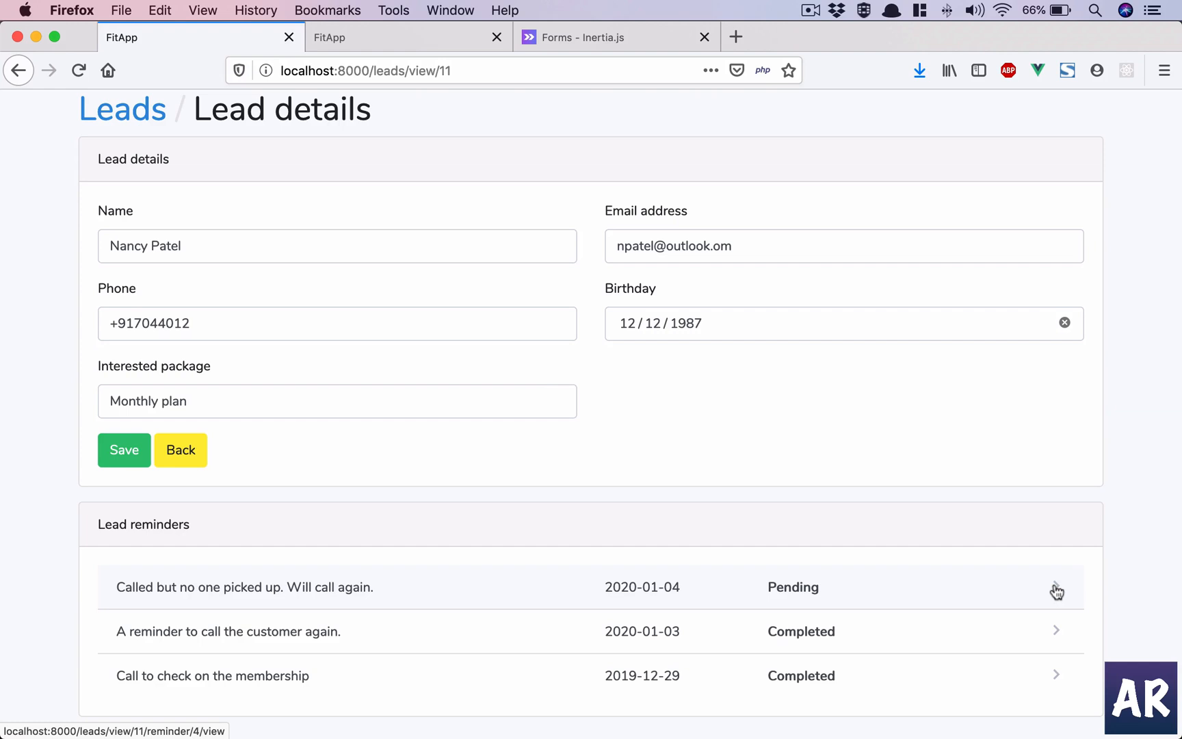
left_click(1056, 587)
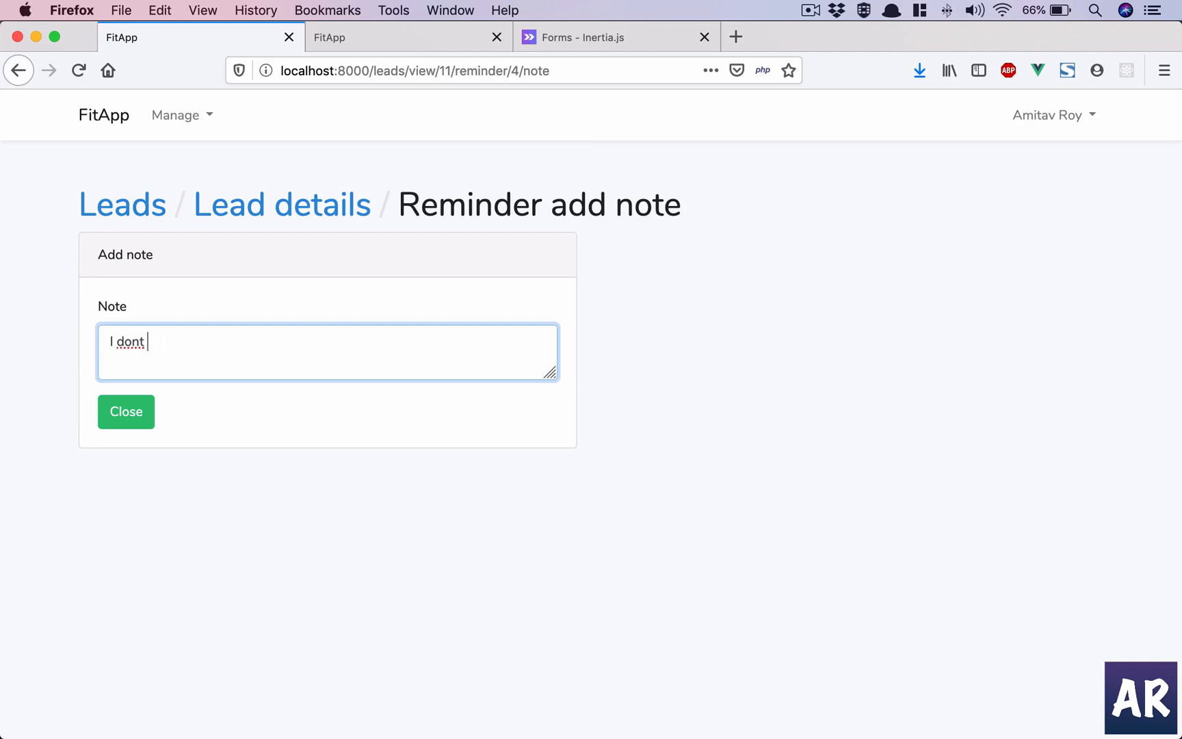
type("think it will work.")
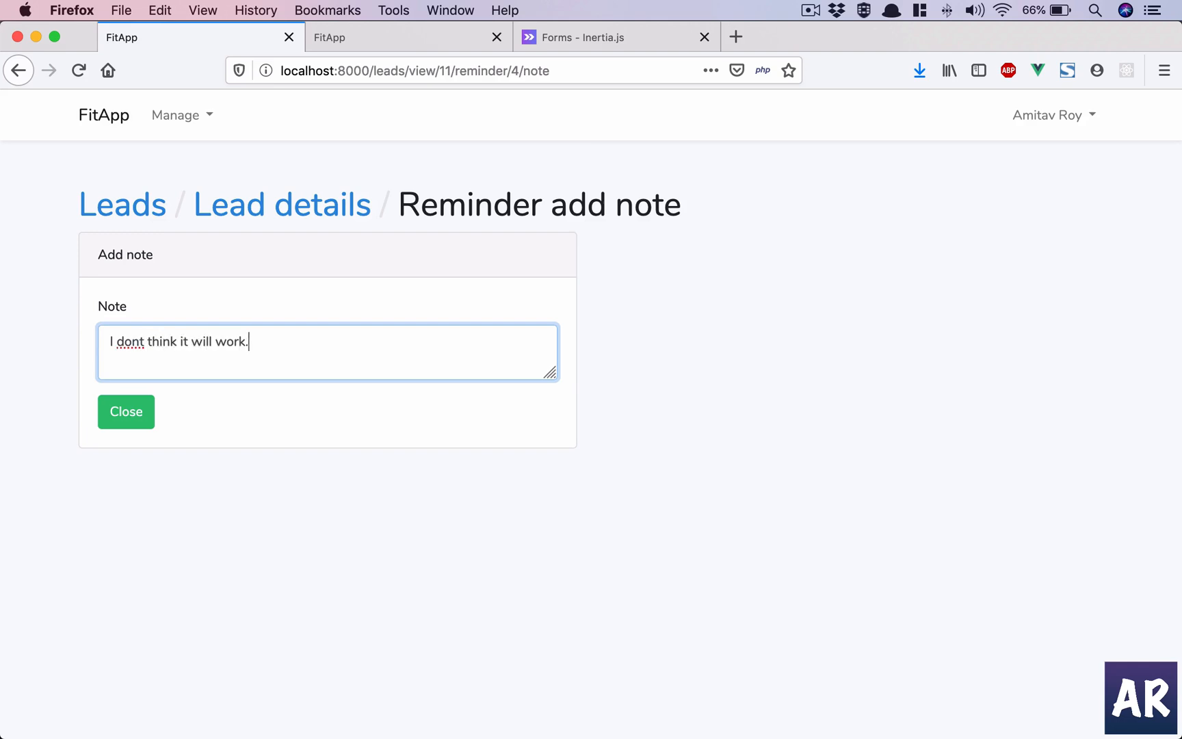
left_click(125, 411)
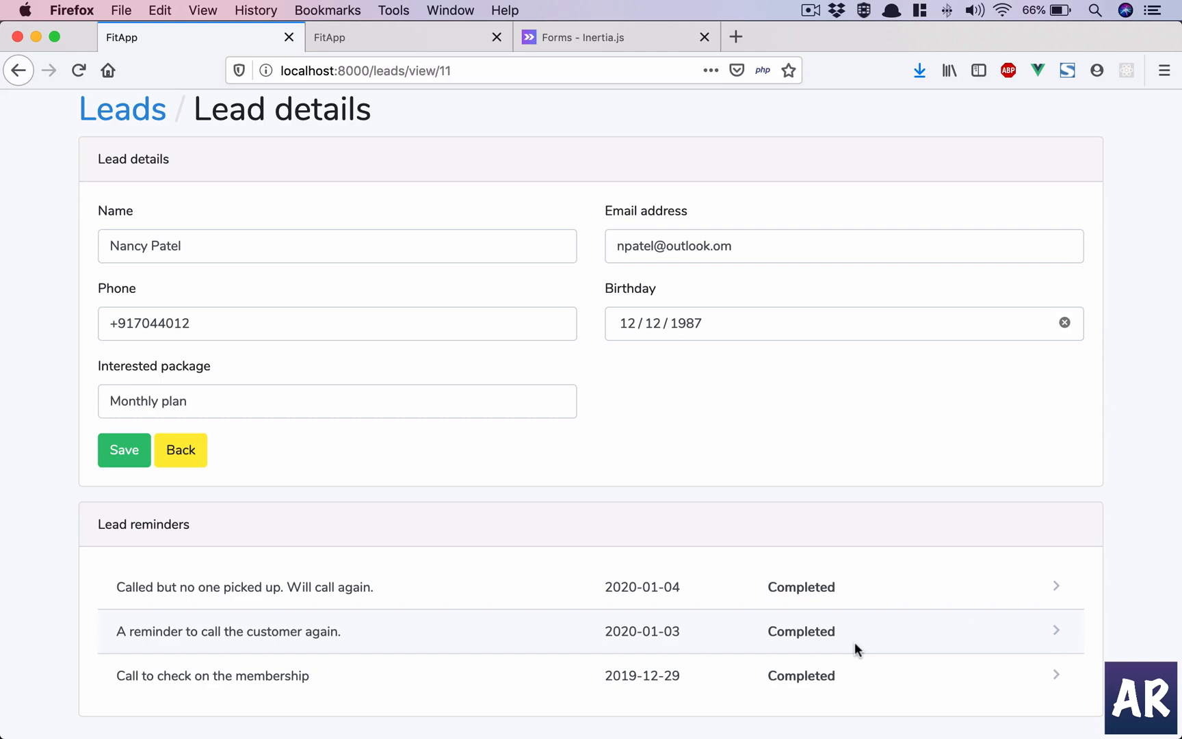
mouse_move(360, 357)
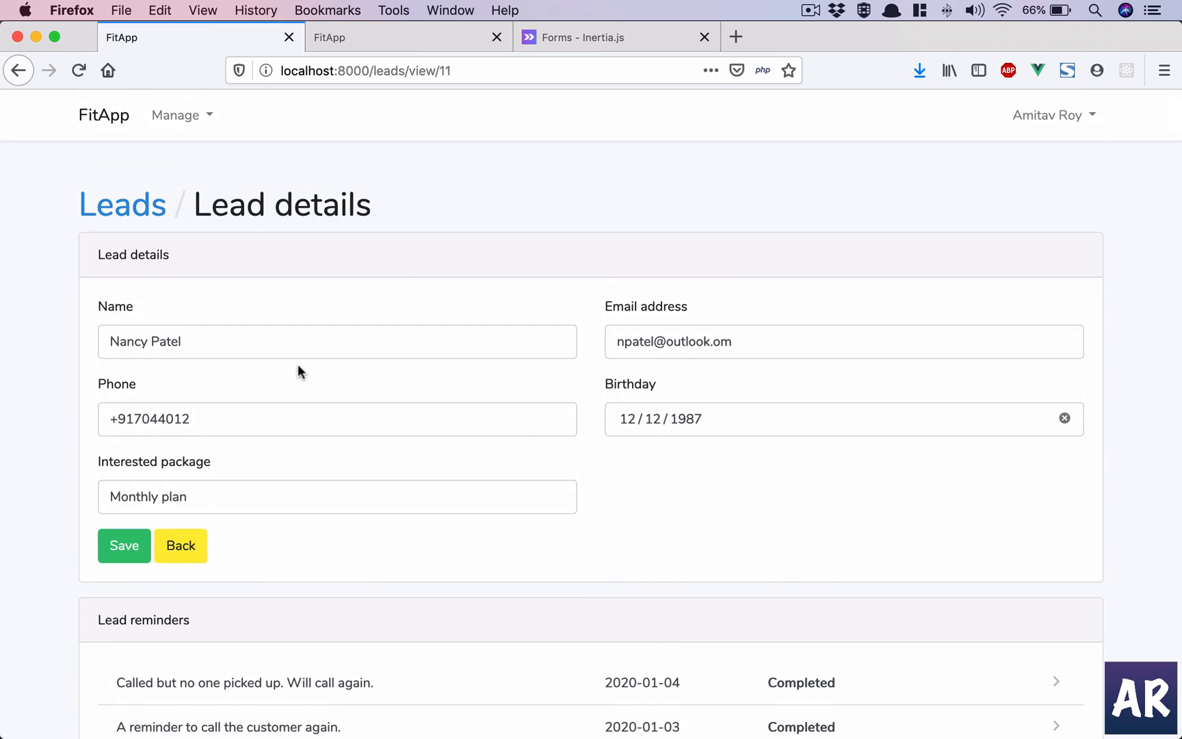
- Switch to Sequel Pro to inspect the reminders table
scroll("down", 3)
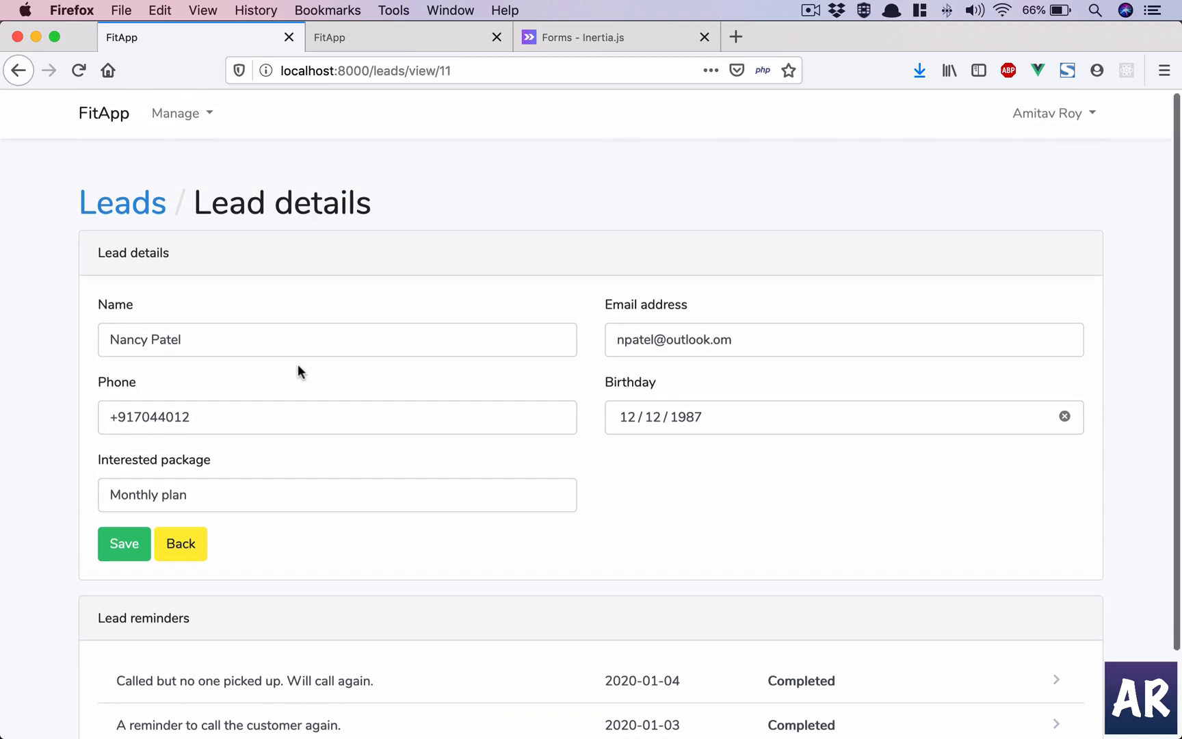
key("cmd+tab")
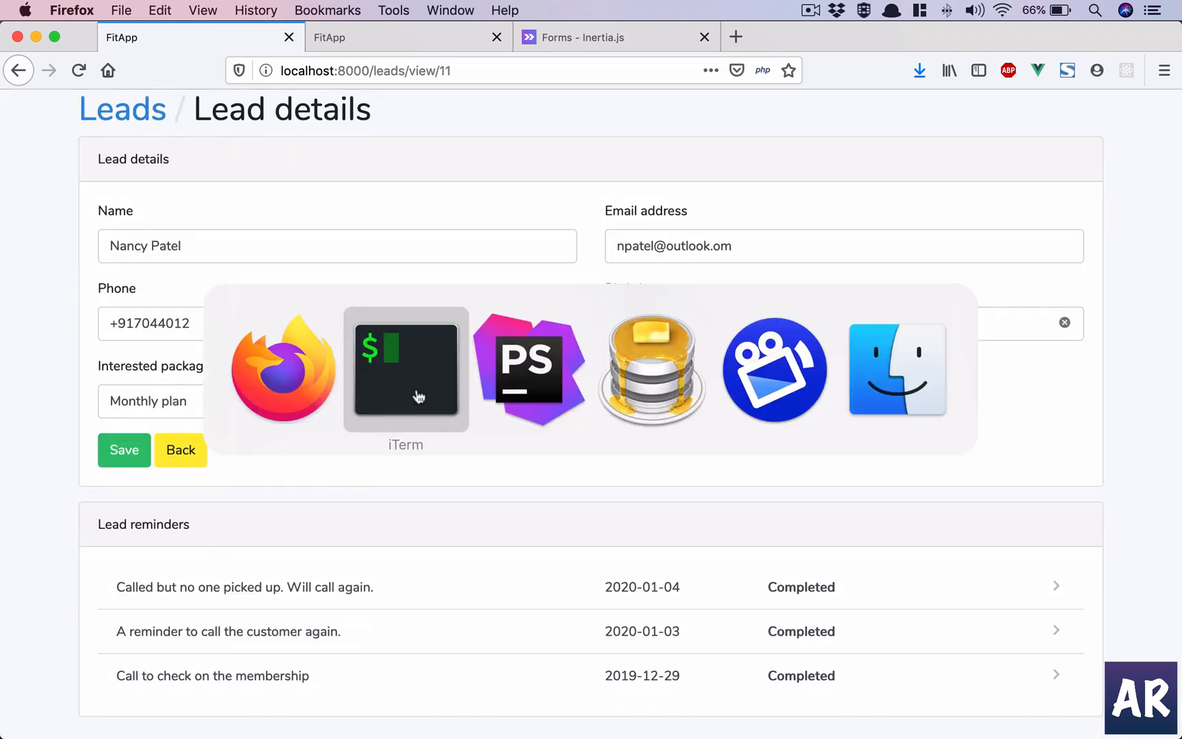
left_click(650, 369)
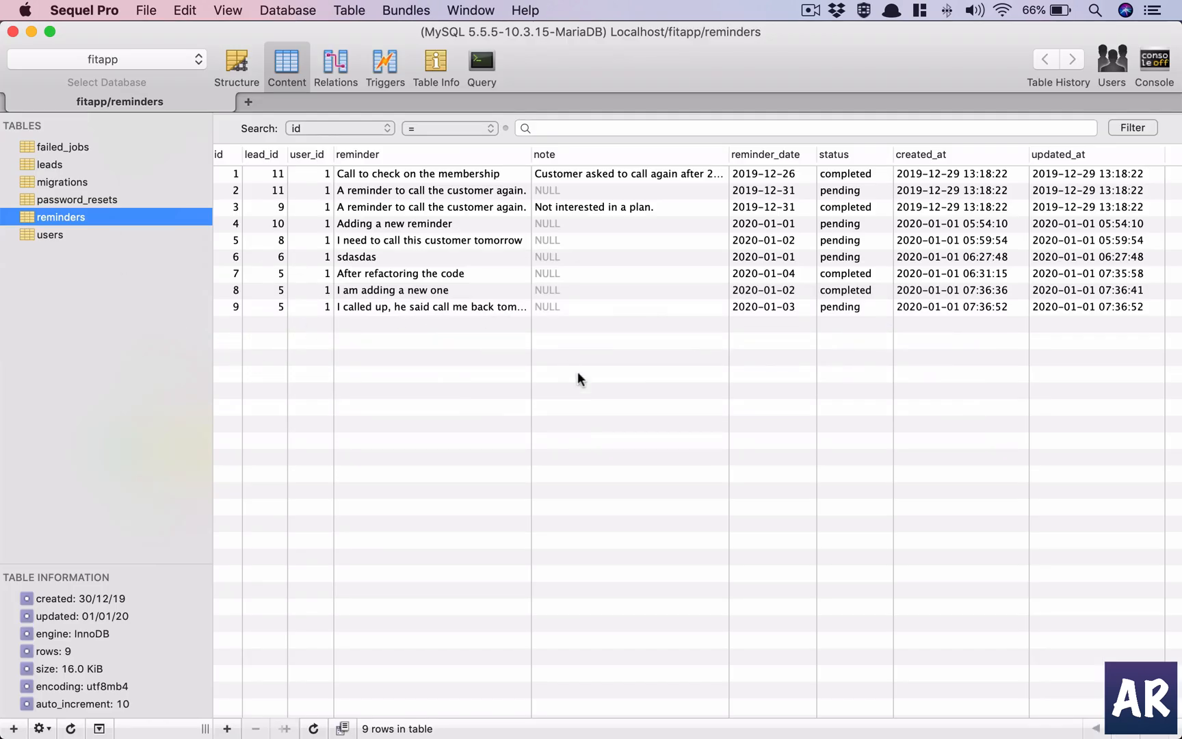